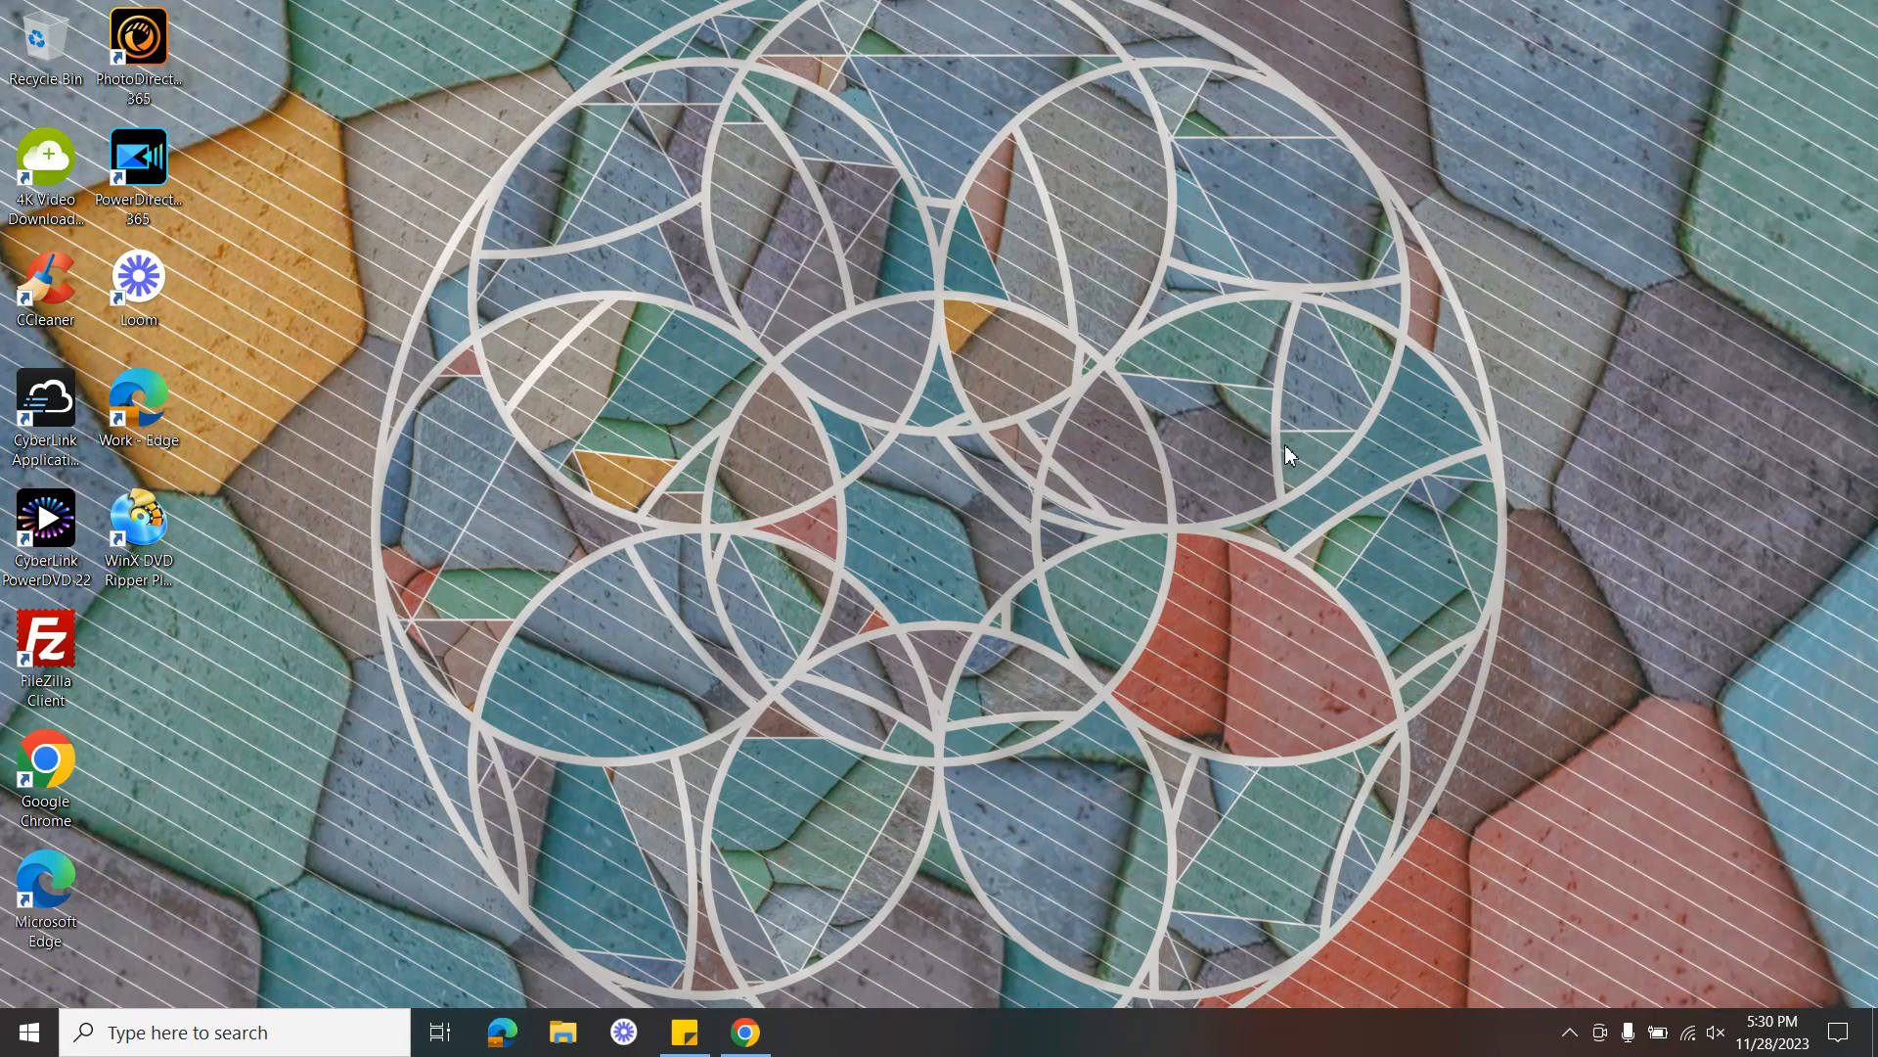
pyautogui.moveTo(815, 902)
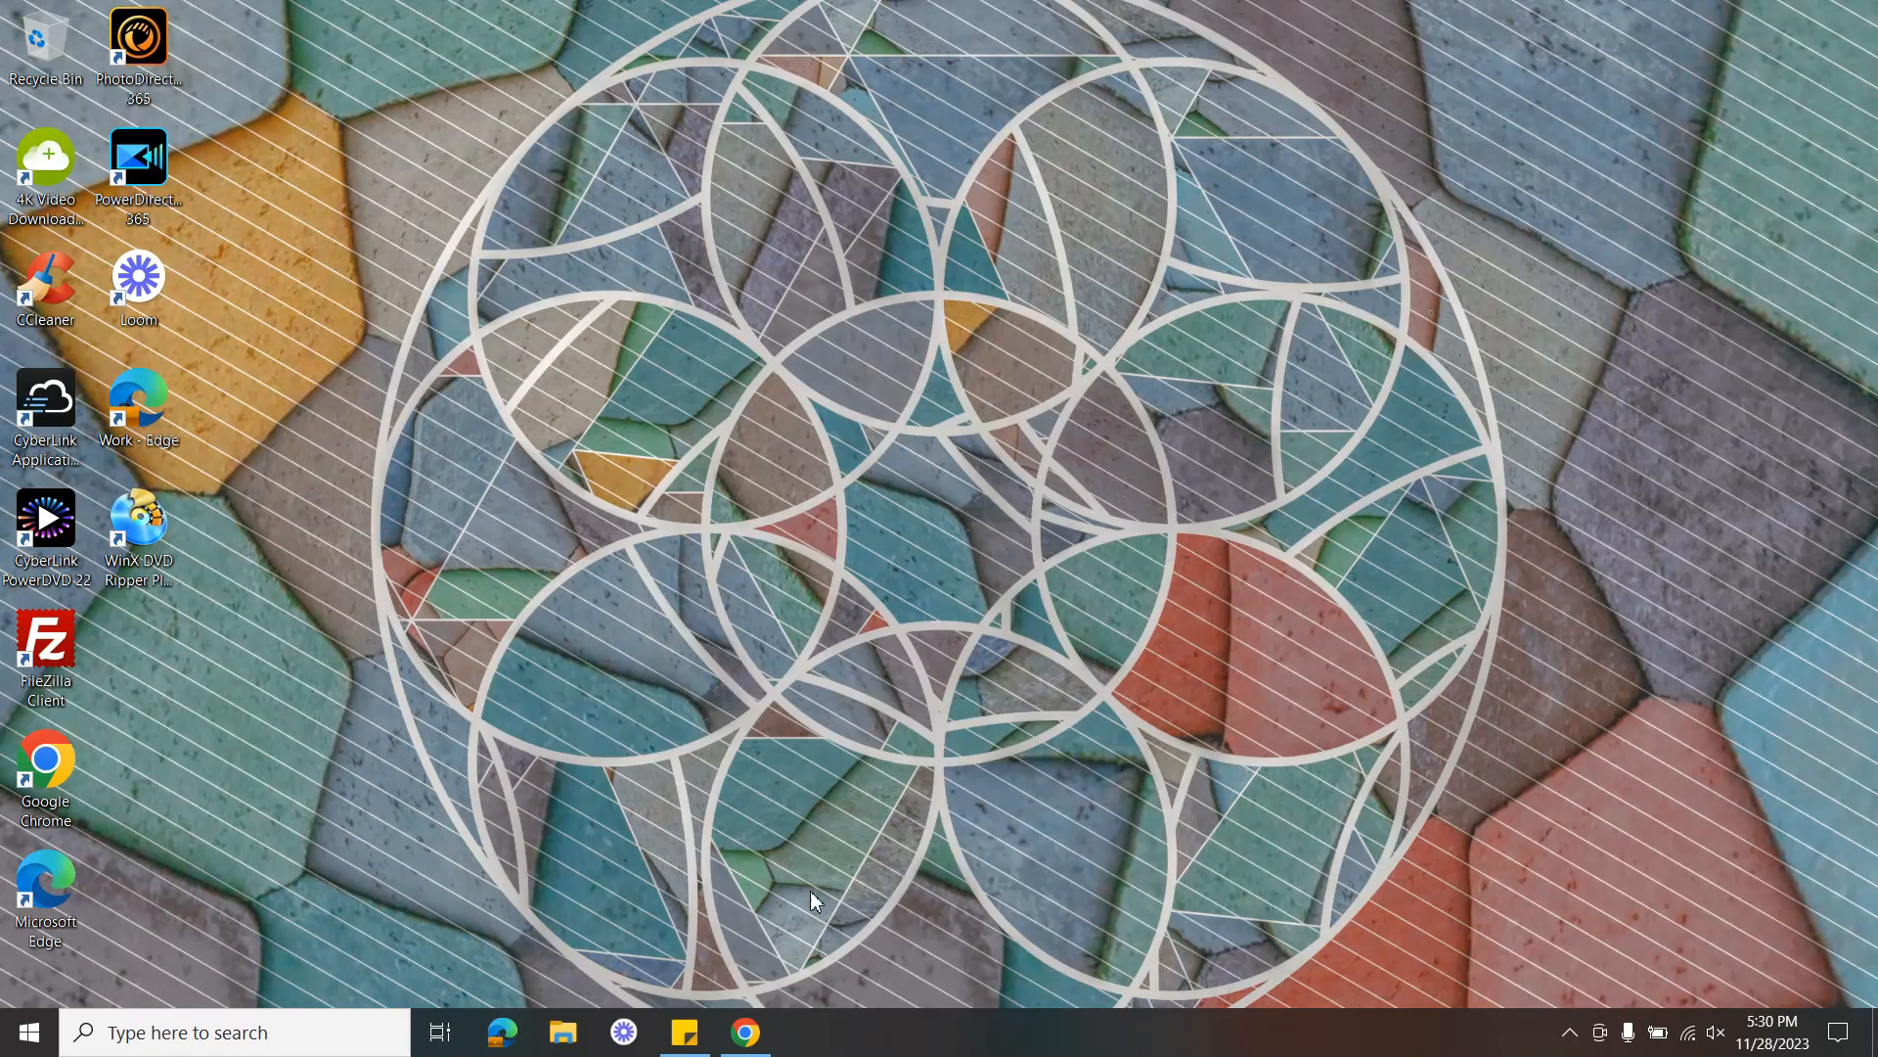
# Bring up Chrome with the Medium home feed of recommended stories
pyautogui.click(745, 1031)
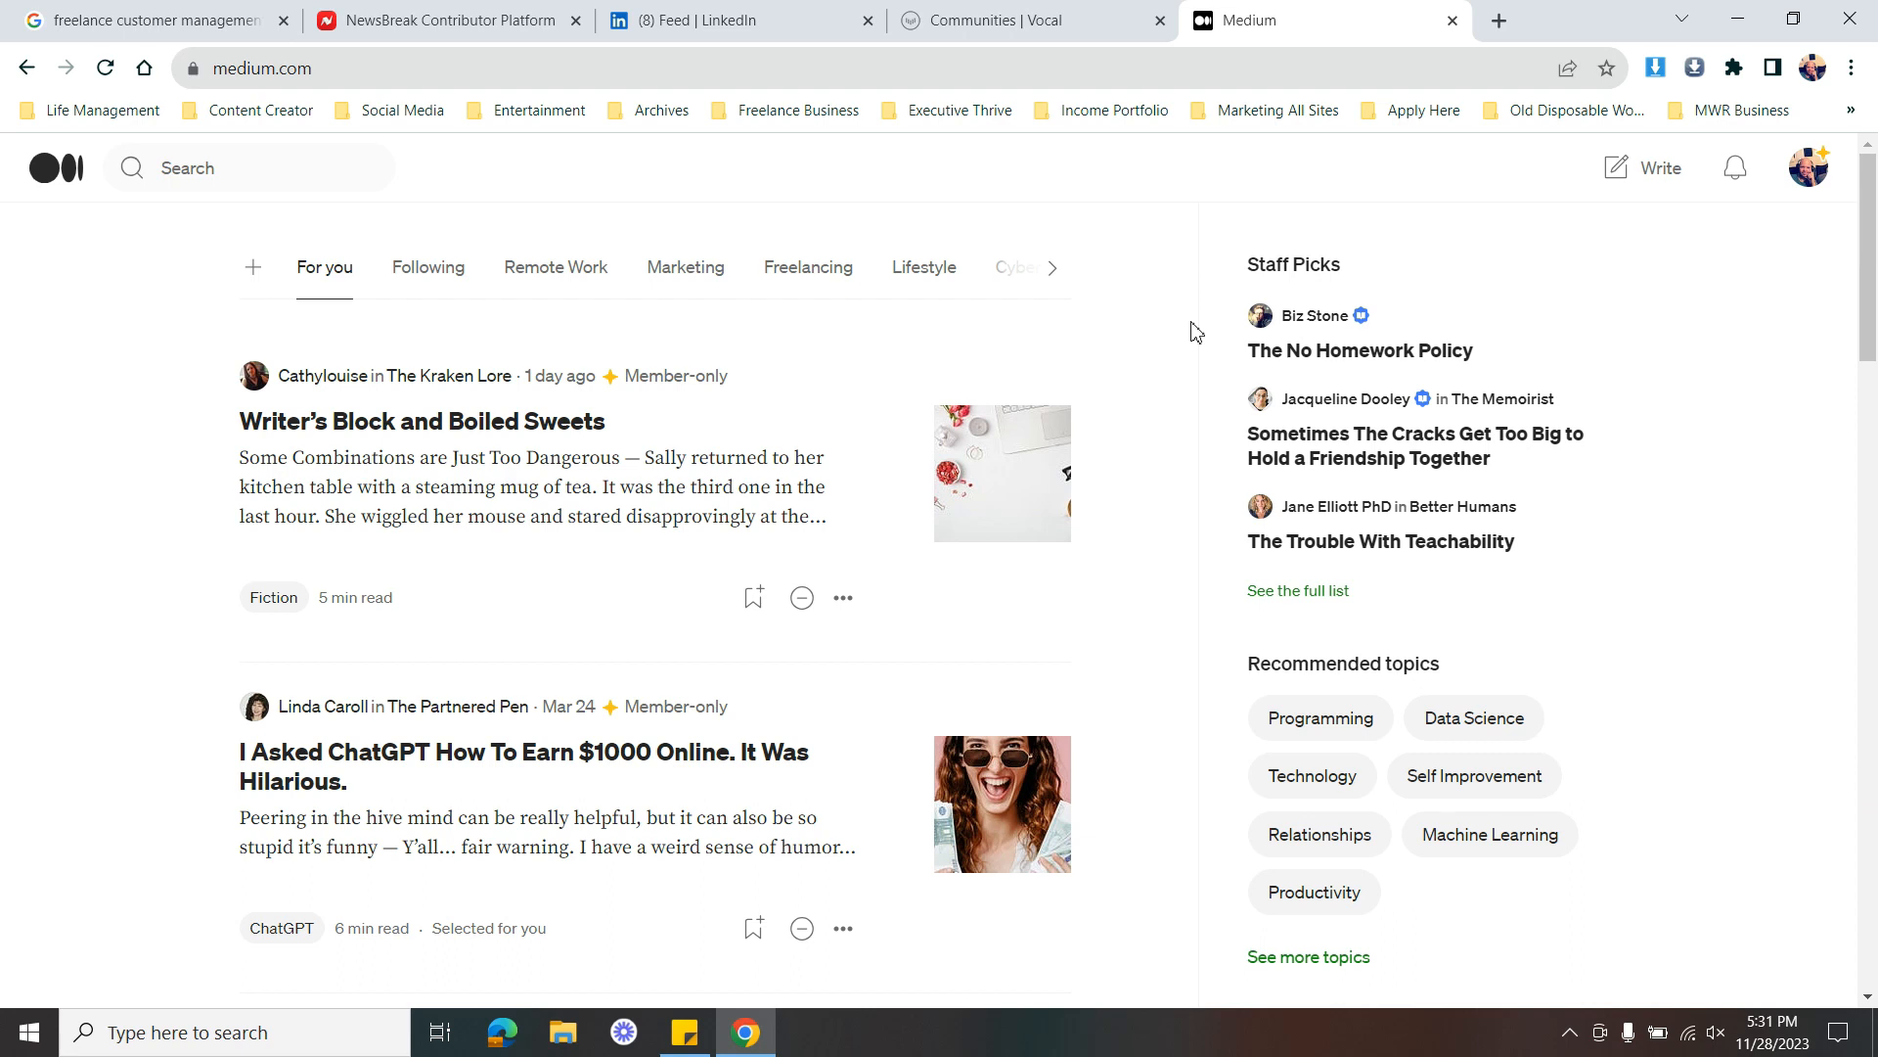
pyautogui.moveTo(1669, 223)
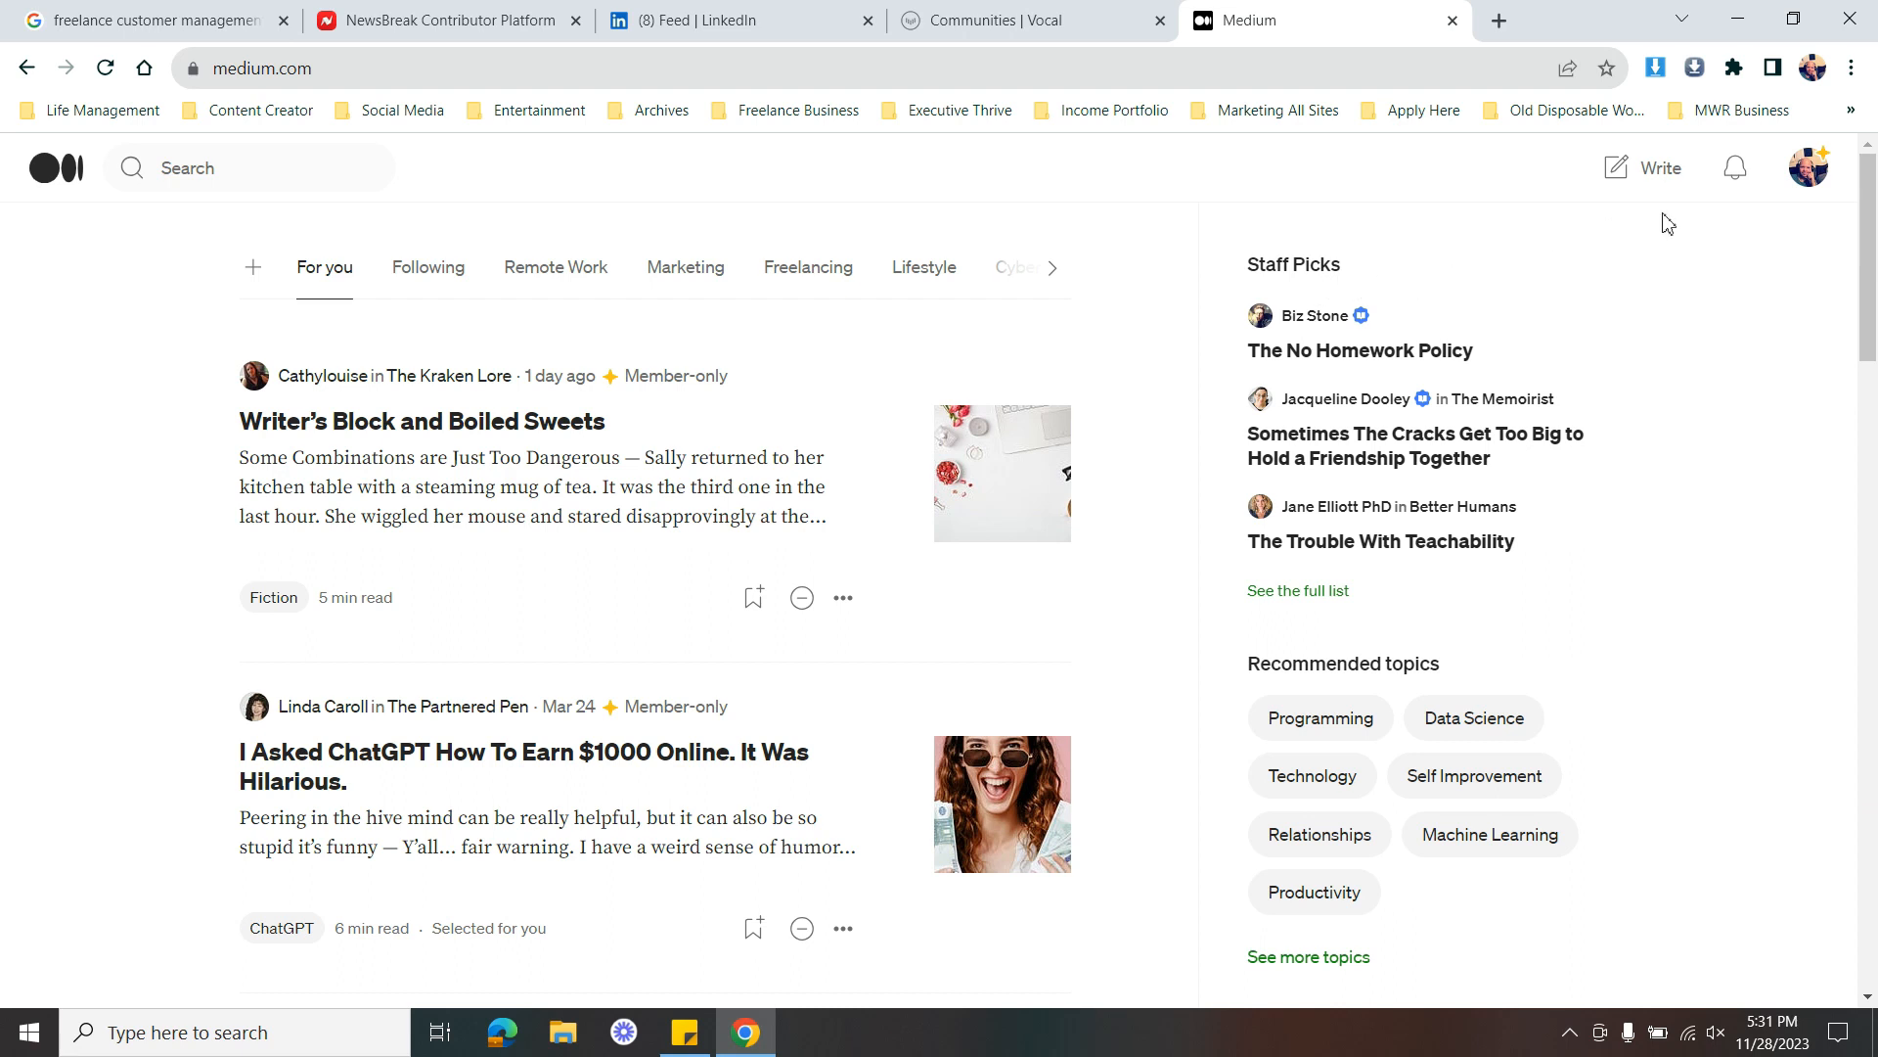
pyautogui.moveTo(1659, 168)
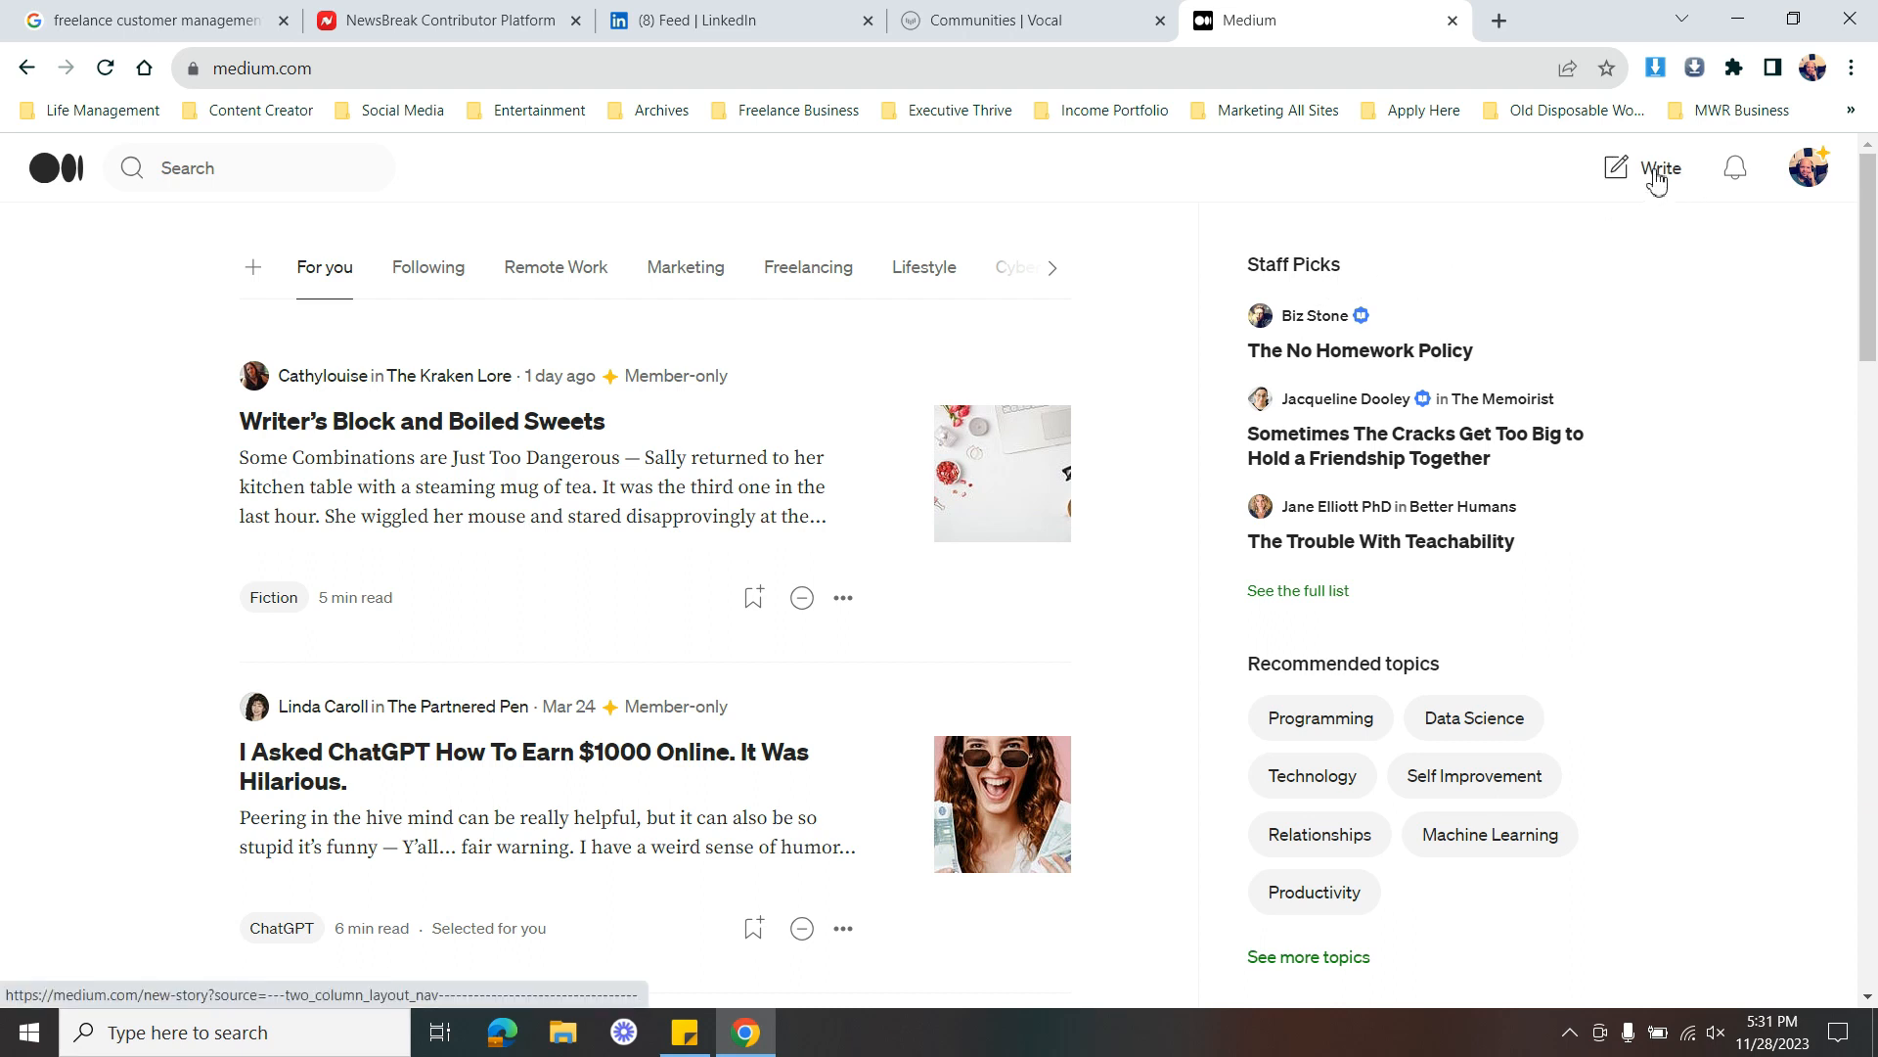
# Start a new story and enter the title 'My Awesome Title', dismissing the Partner Program tip
pyautogui.click(1658, 167)
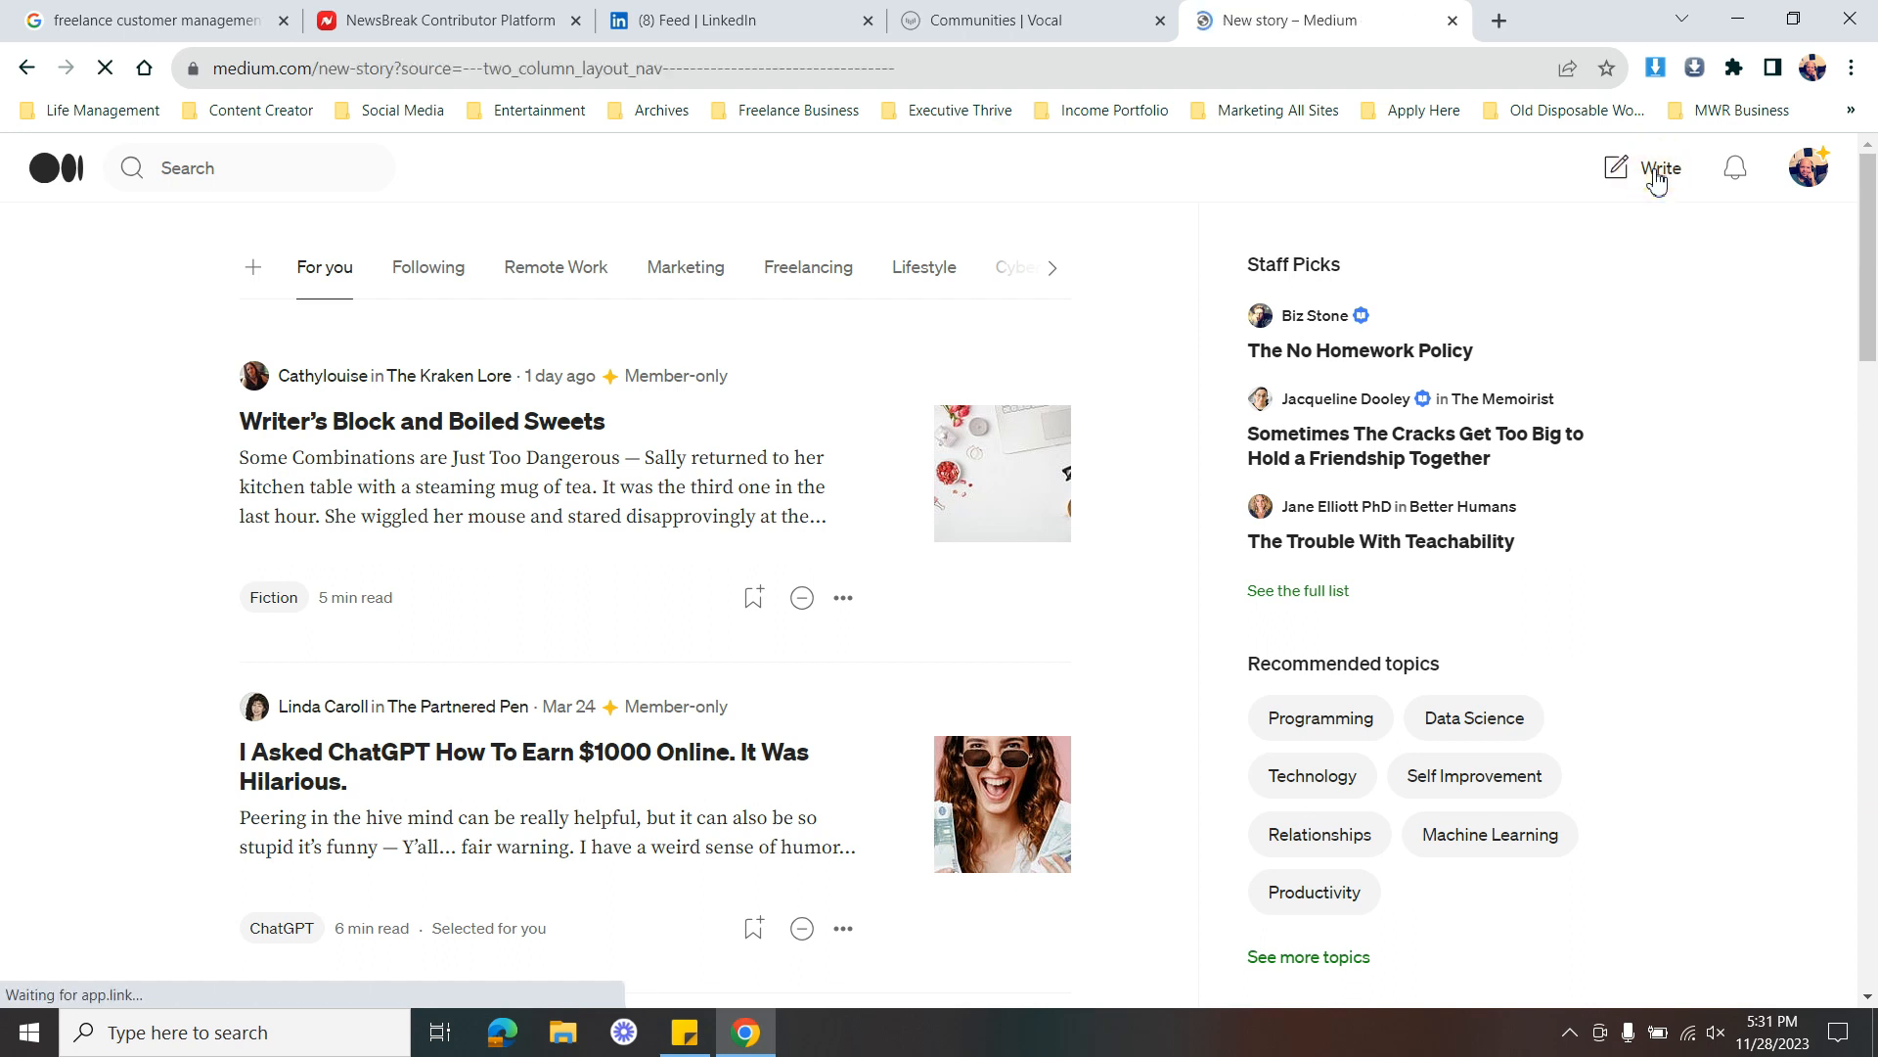
pyautogui.click(1661, 167)
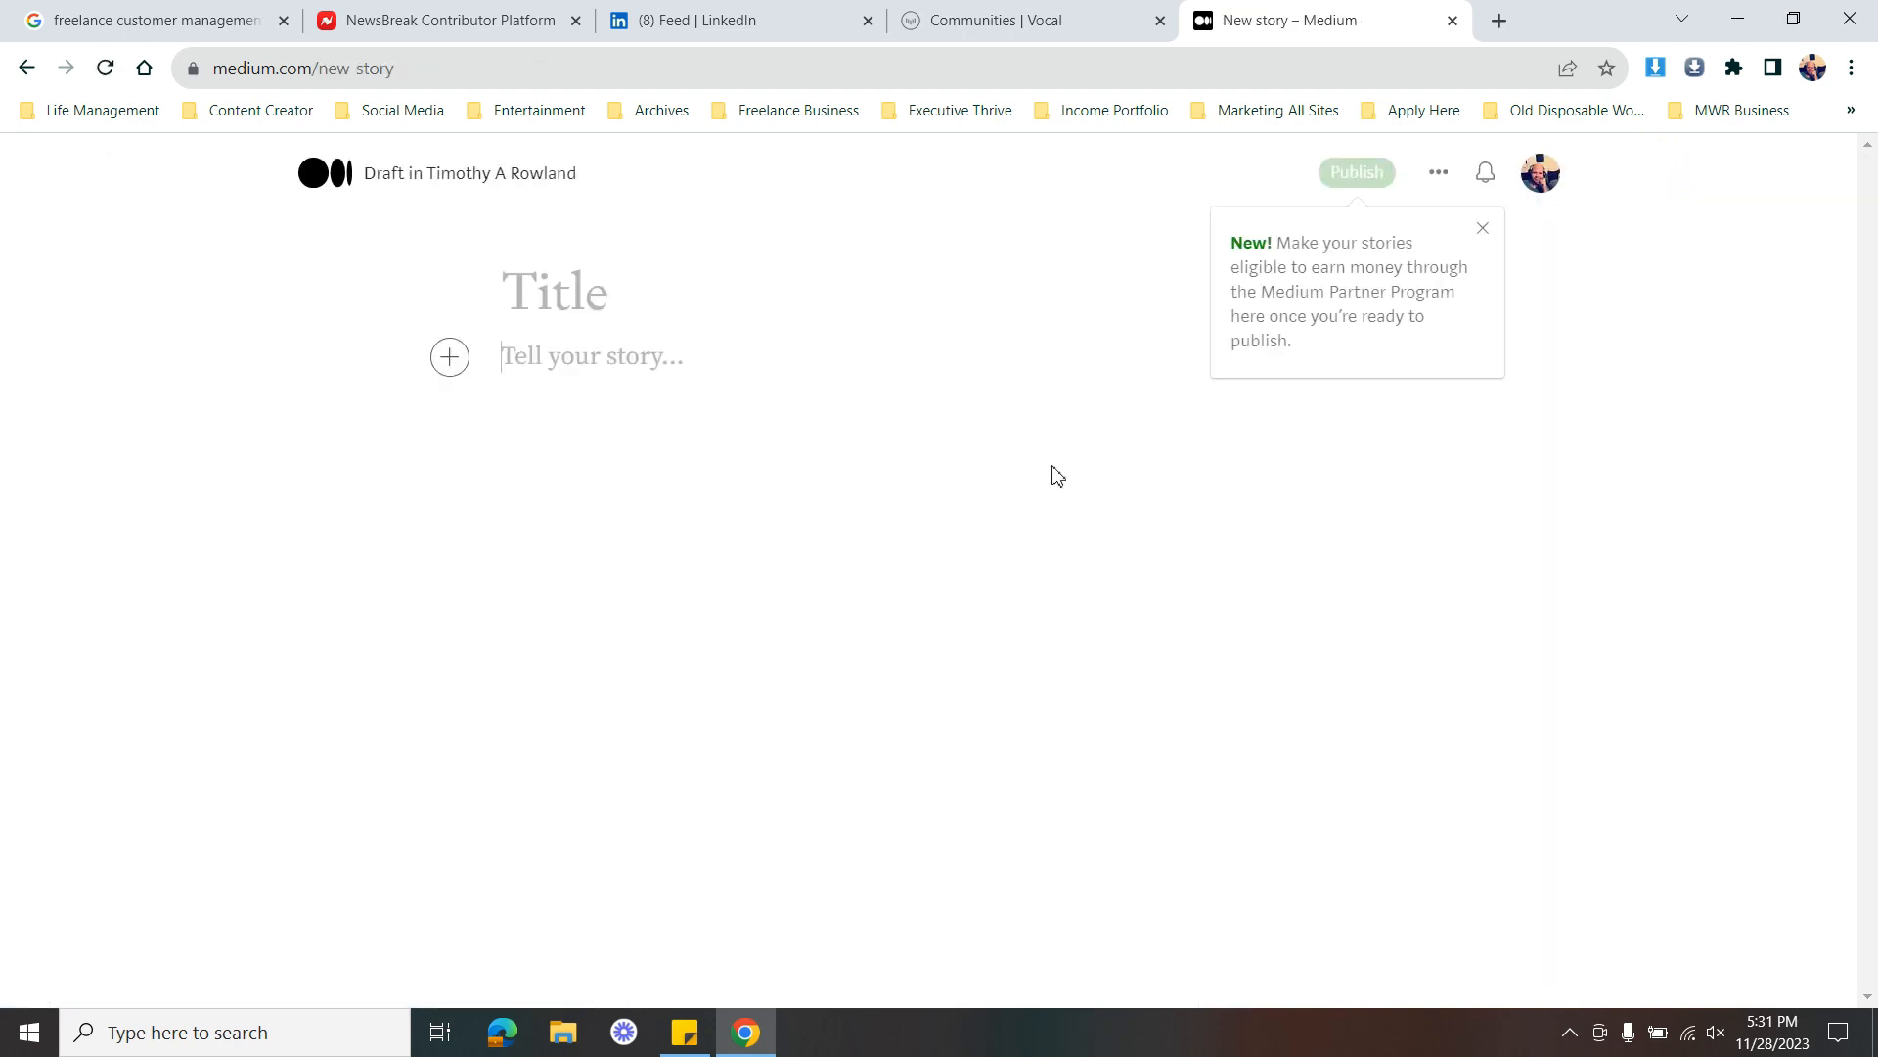
pyautogui.moveTo(1485, 230)
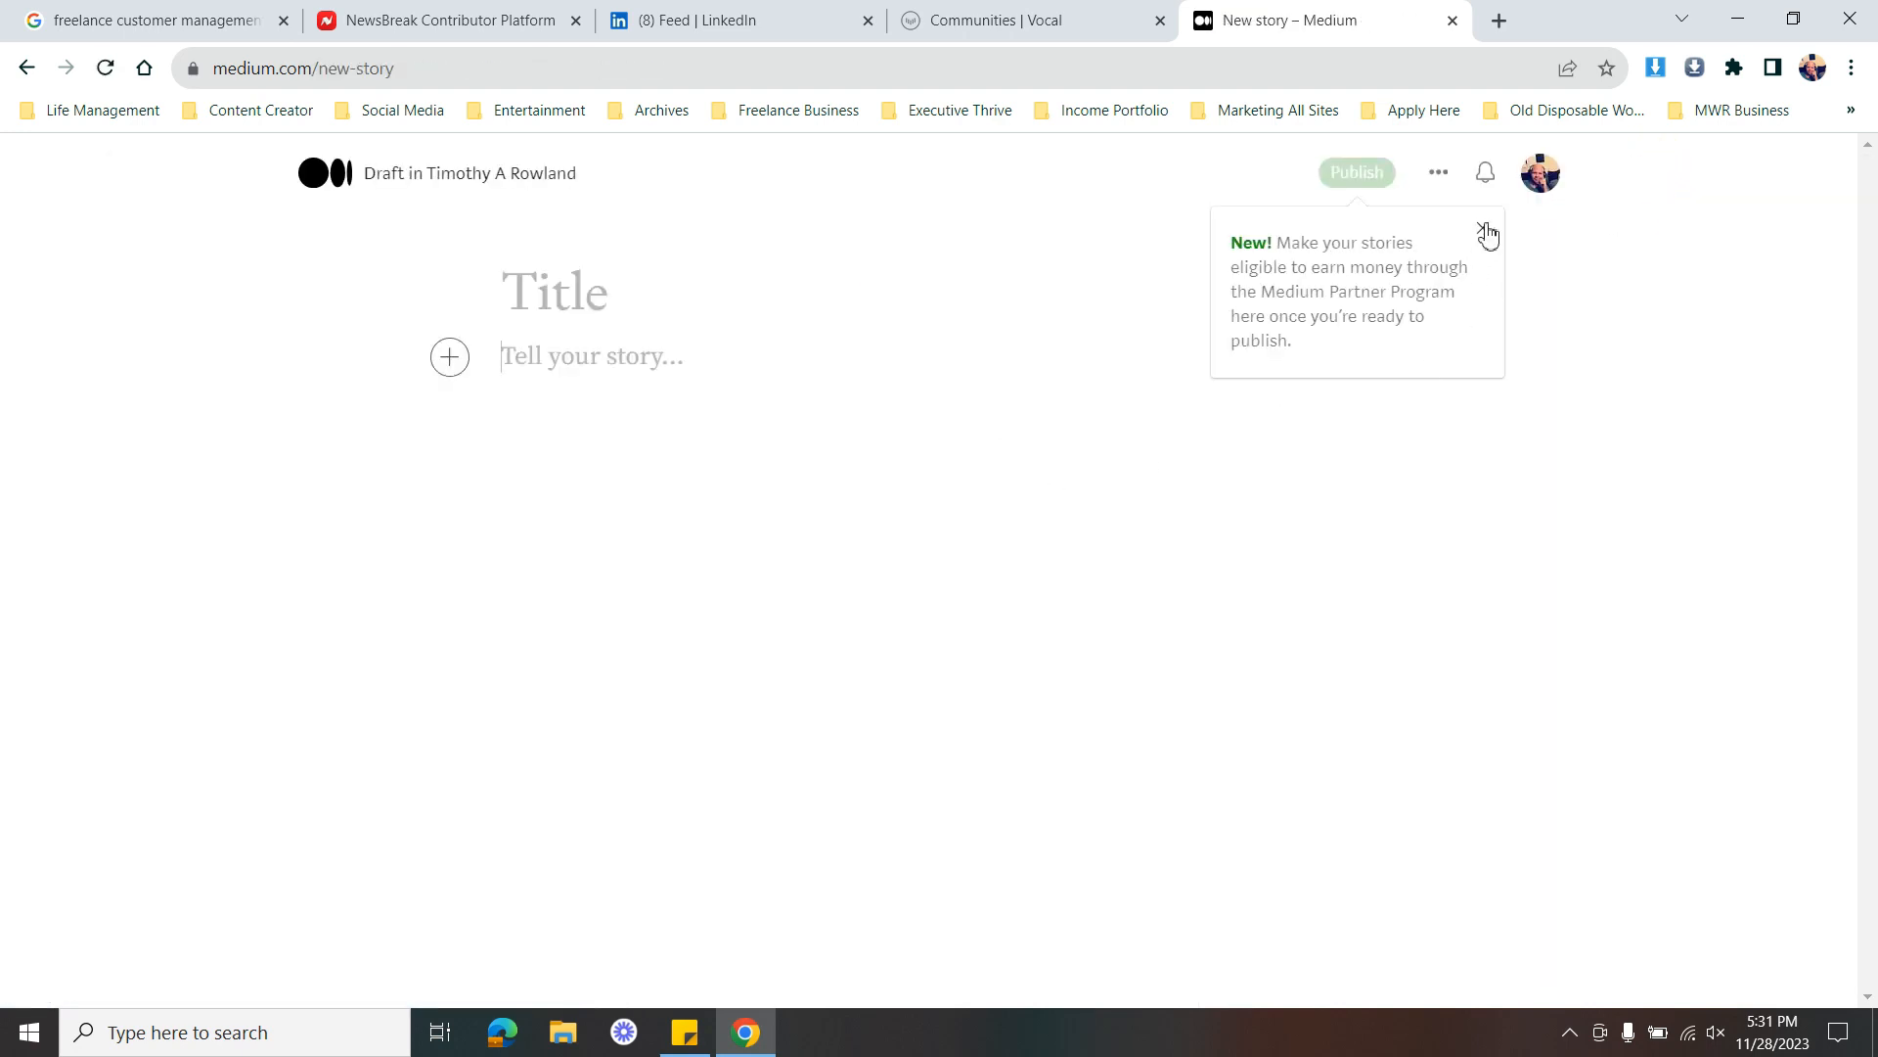
pyautogui.click(1489, 231)
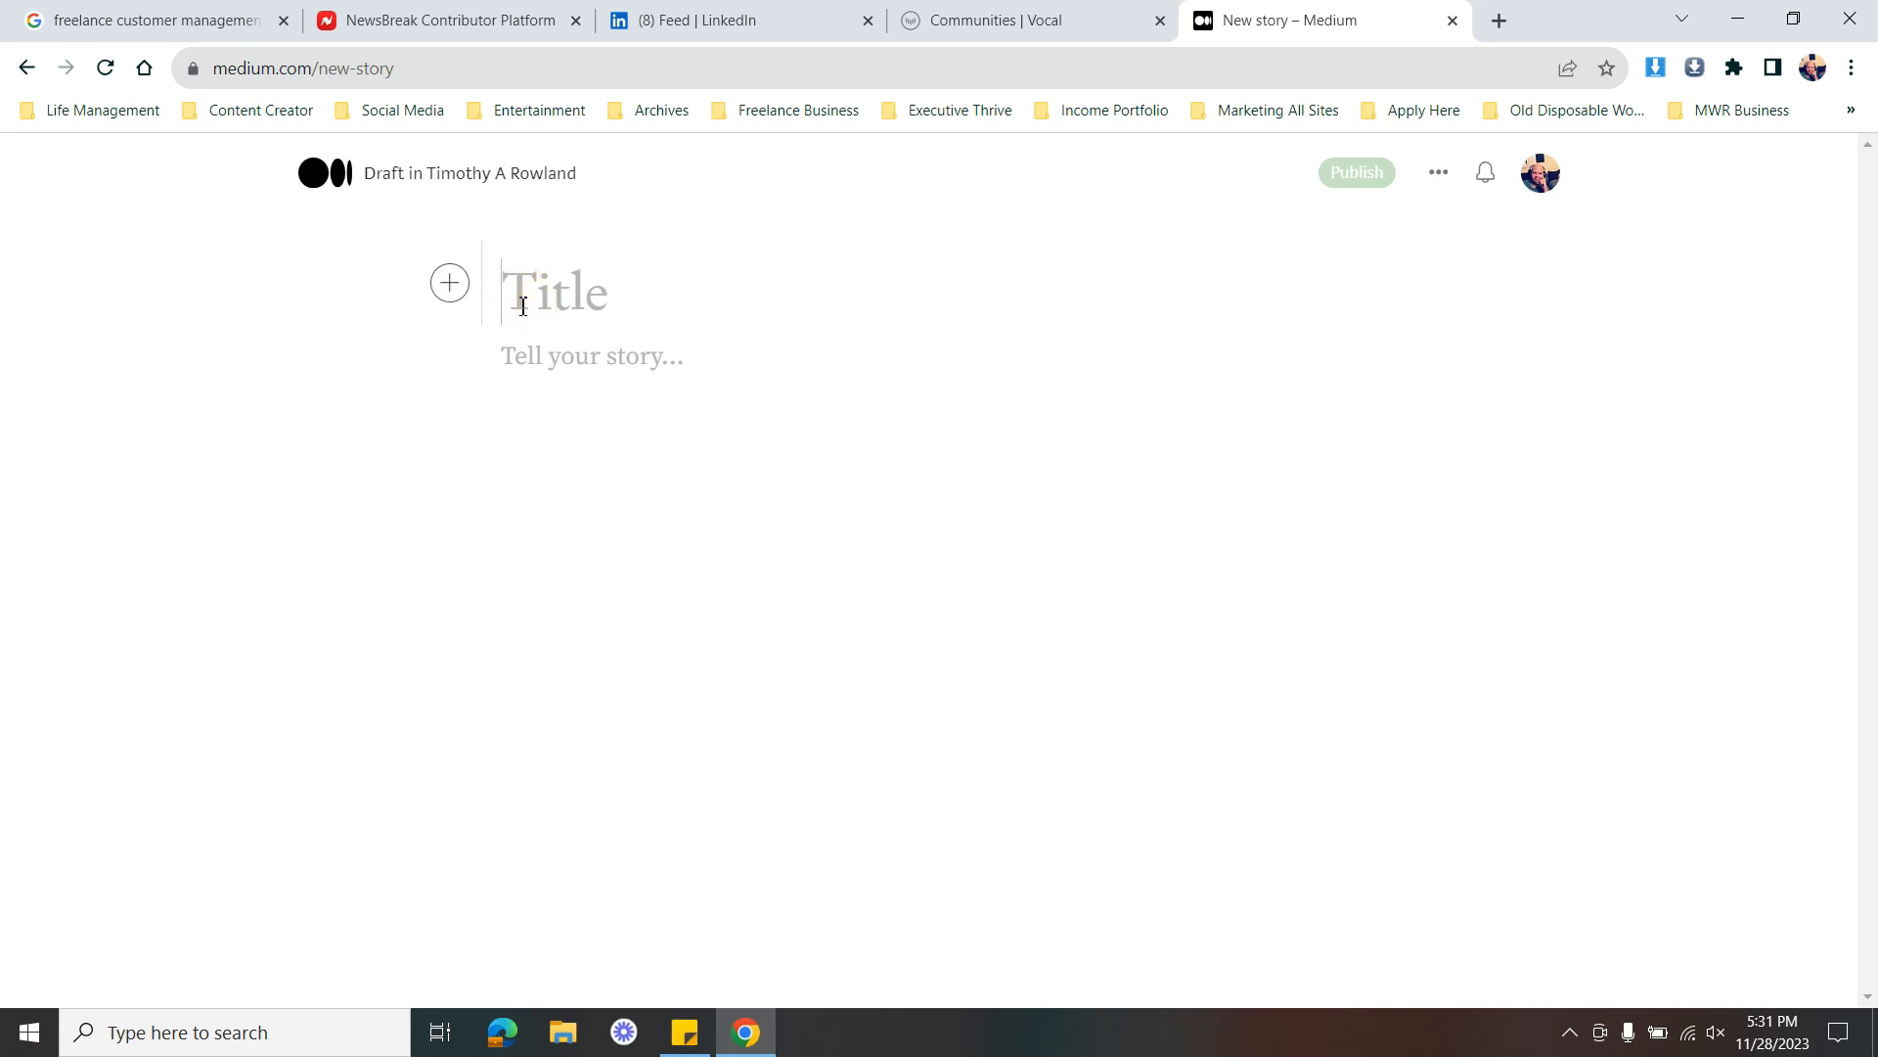
pyautogui.write('My Awes')
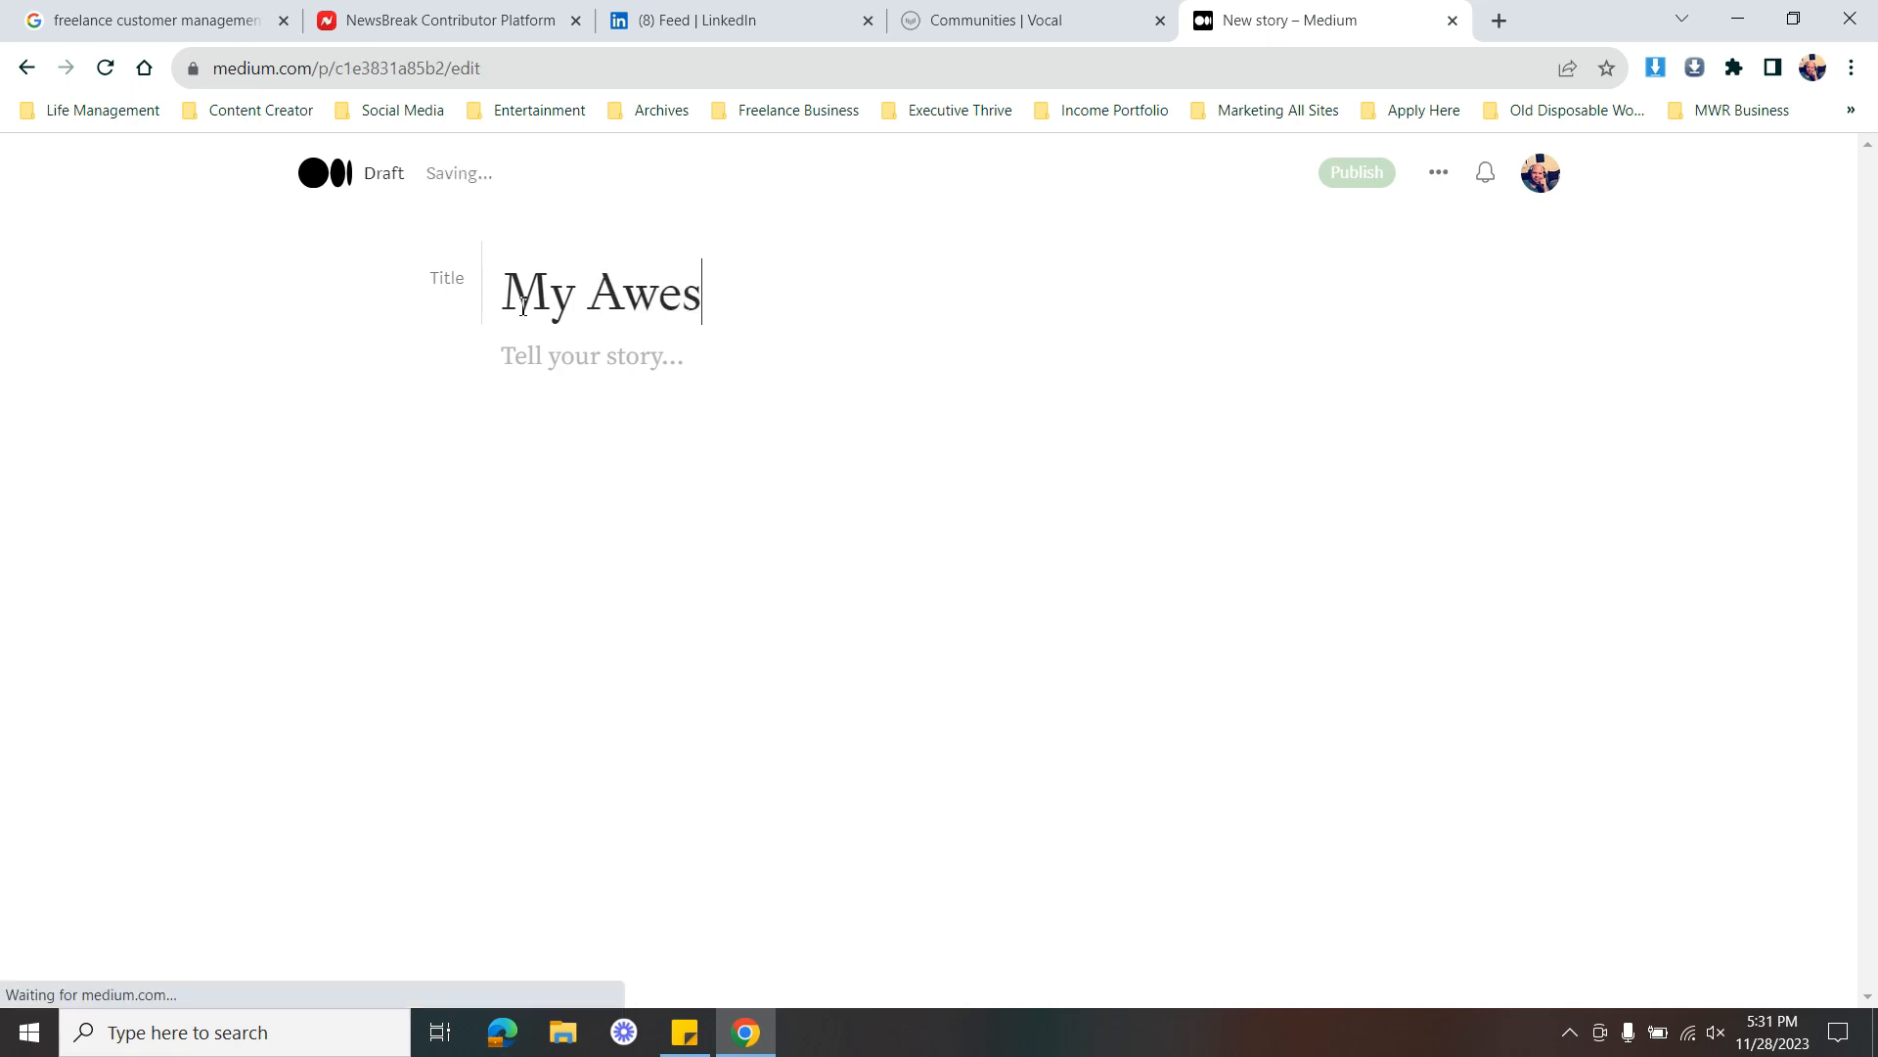
pyautogui.write('oe')
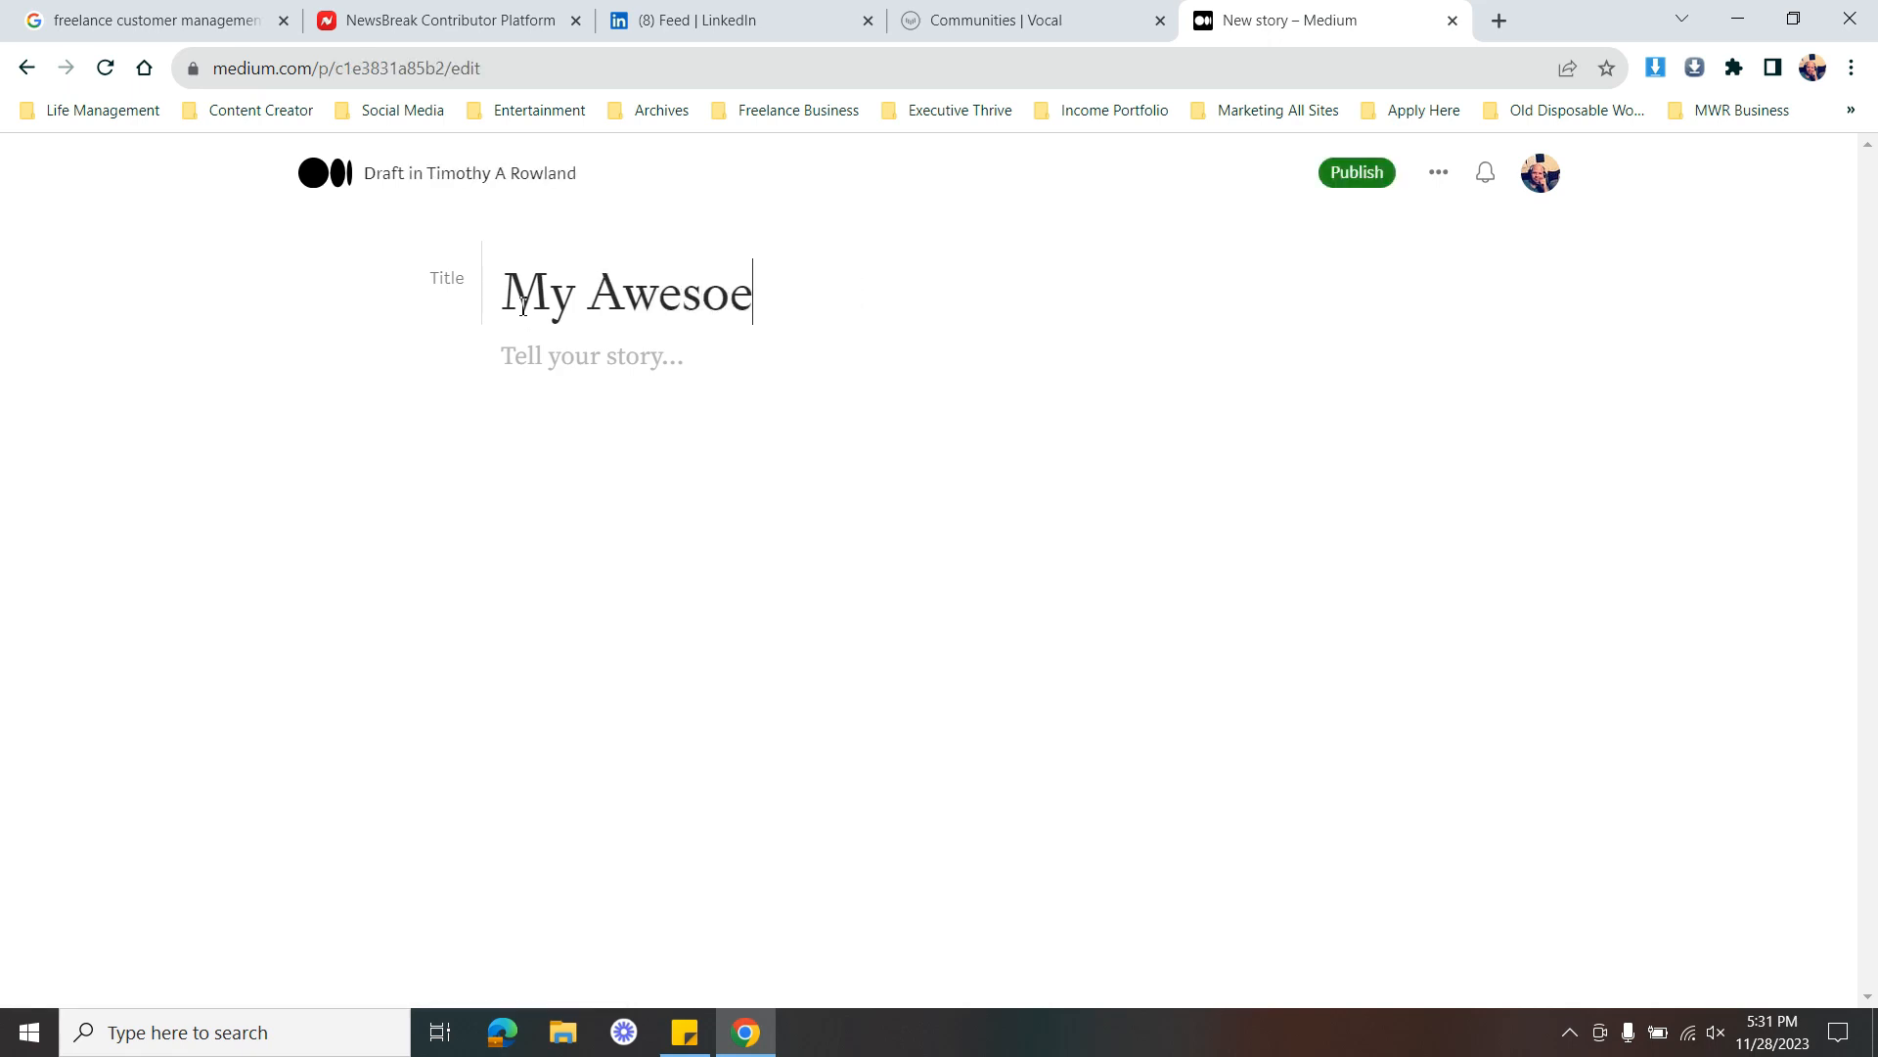
pyautogui.press('Backspace')
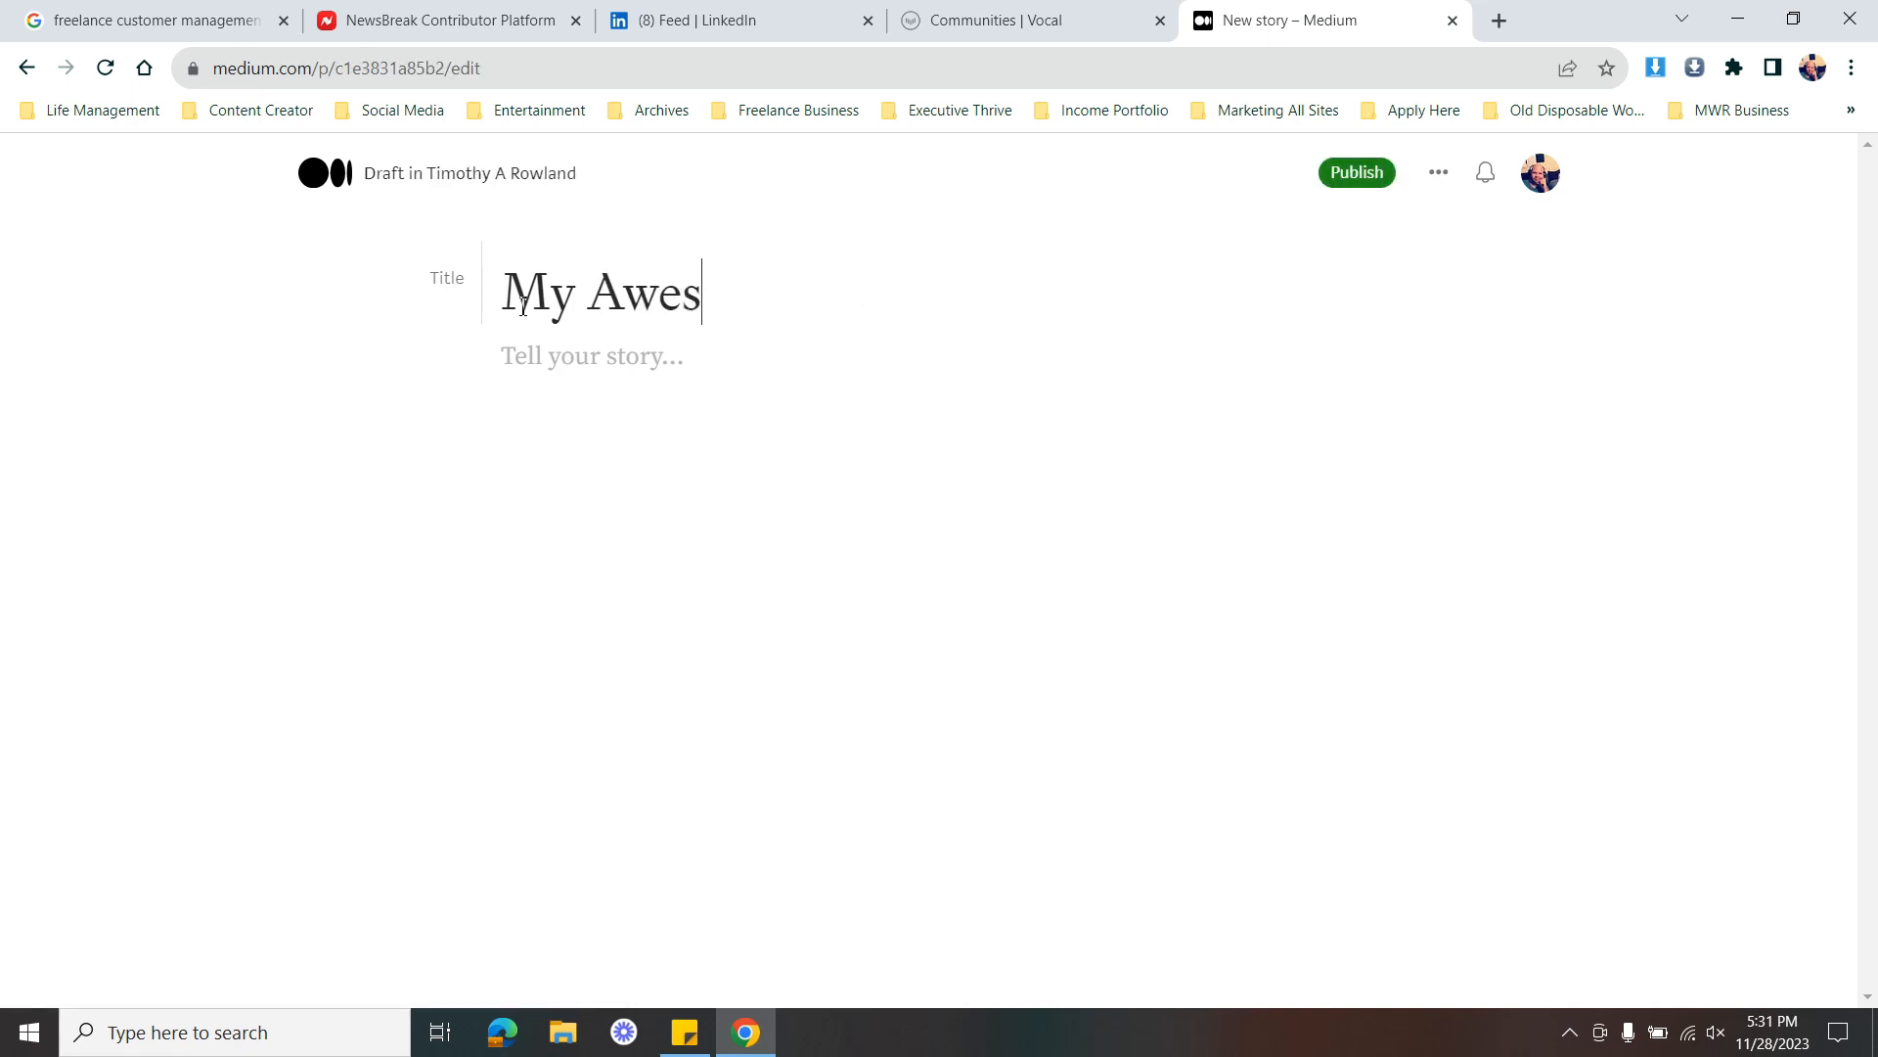
pyautogui.write('ome Title')
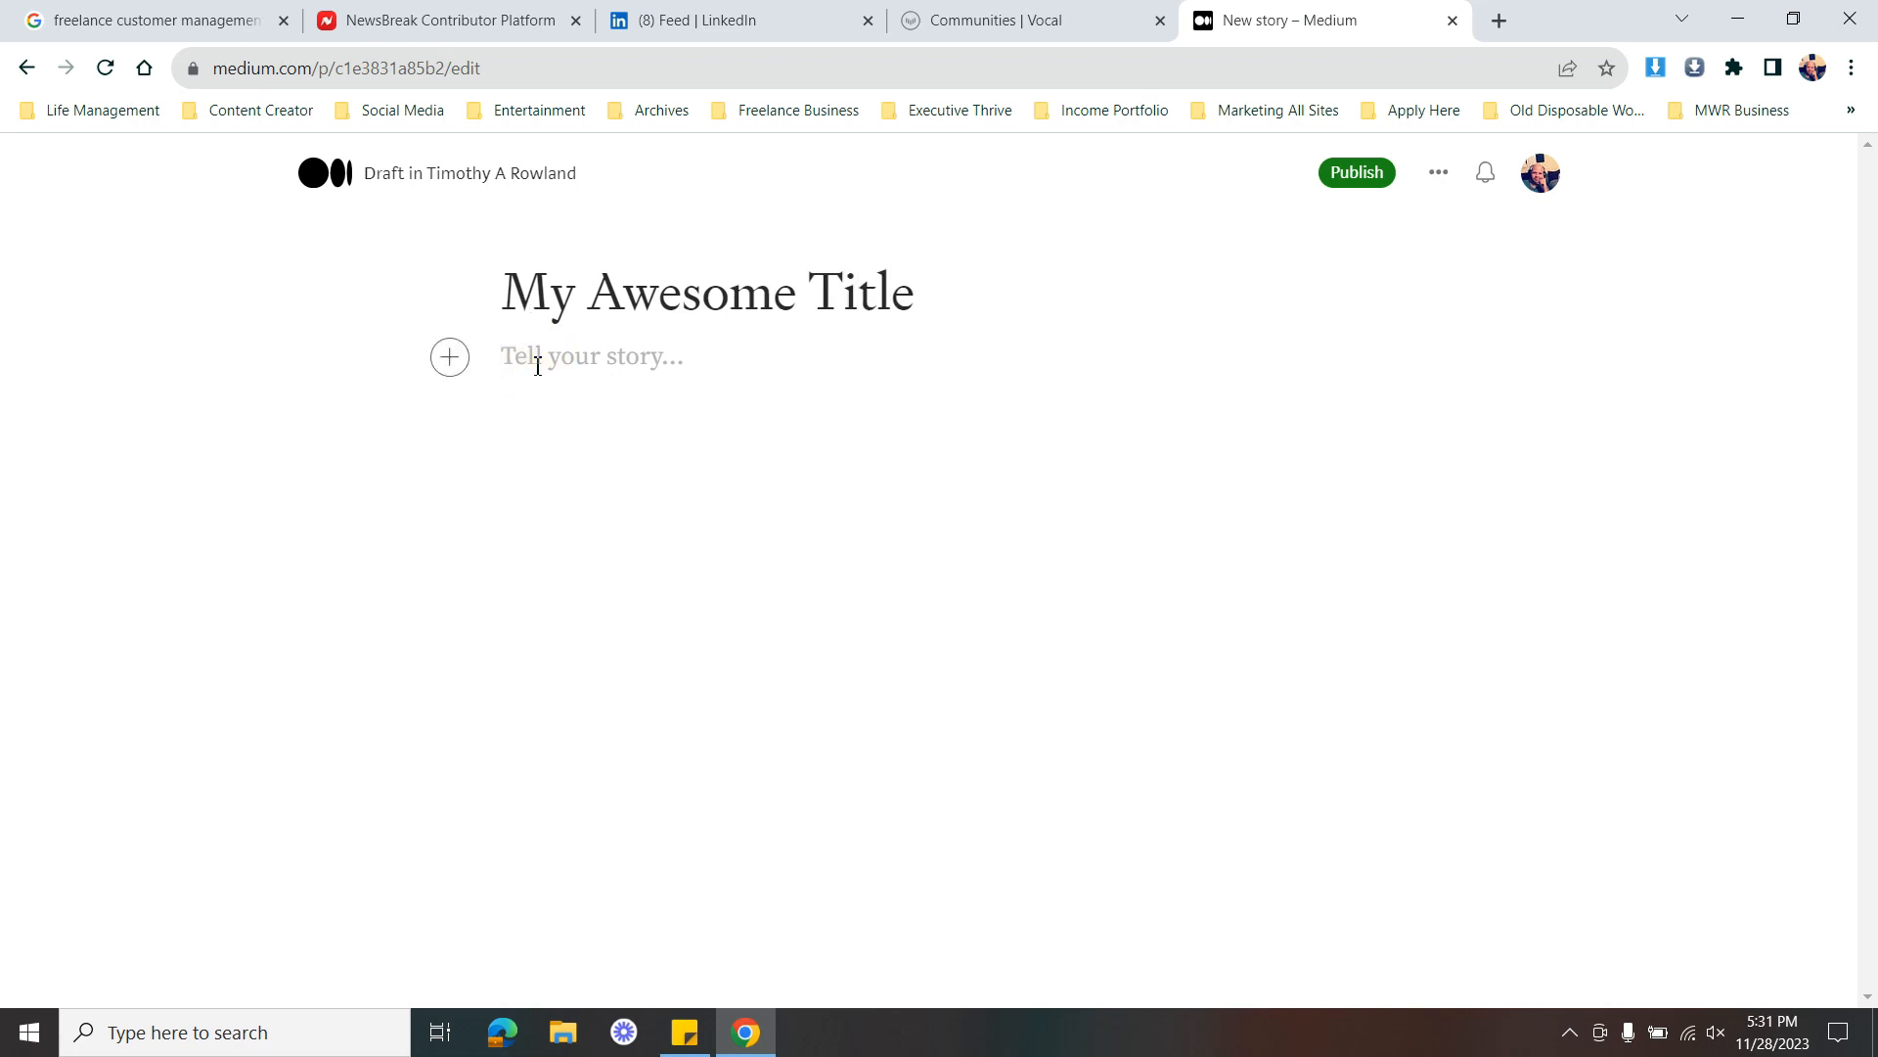
# Add the second line 'Equally Awesome Sub-Title' and format it as a subtitle
pyautogui.write('Equally A')
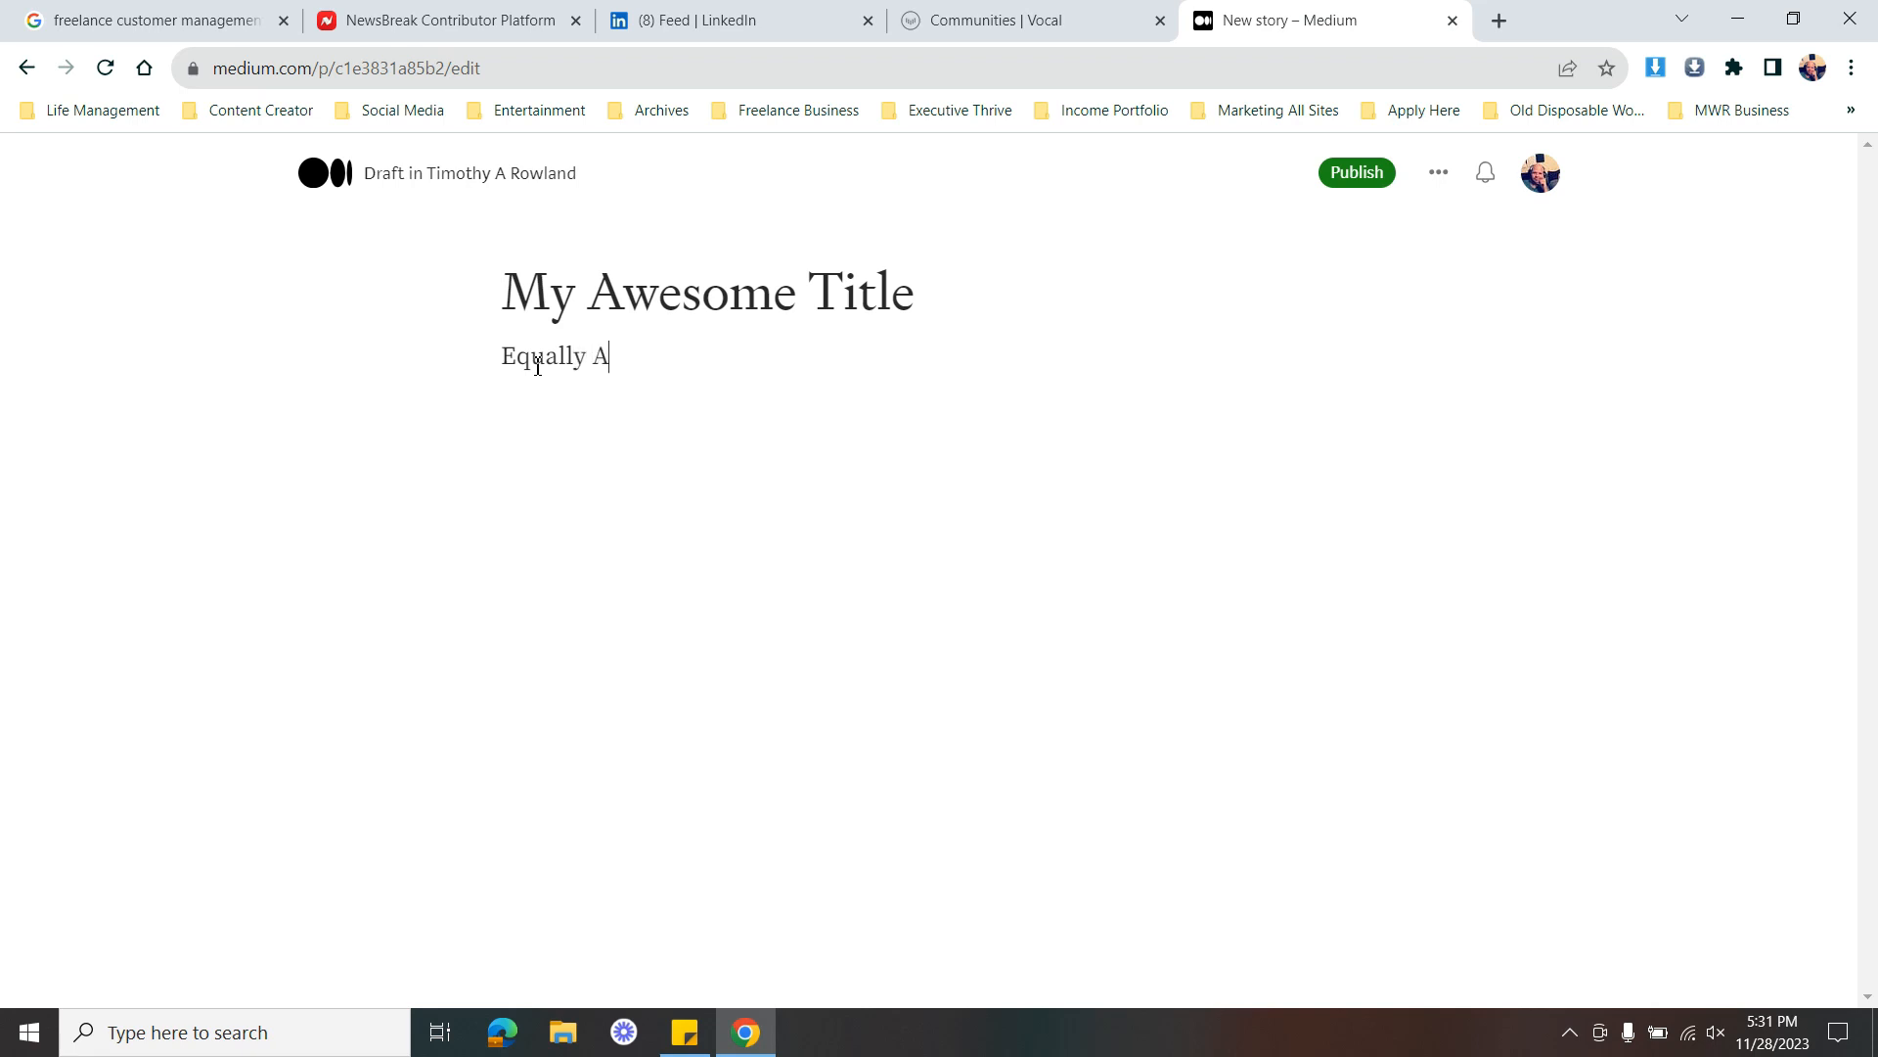
pyautogui.write('wesome Sub-Titl')
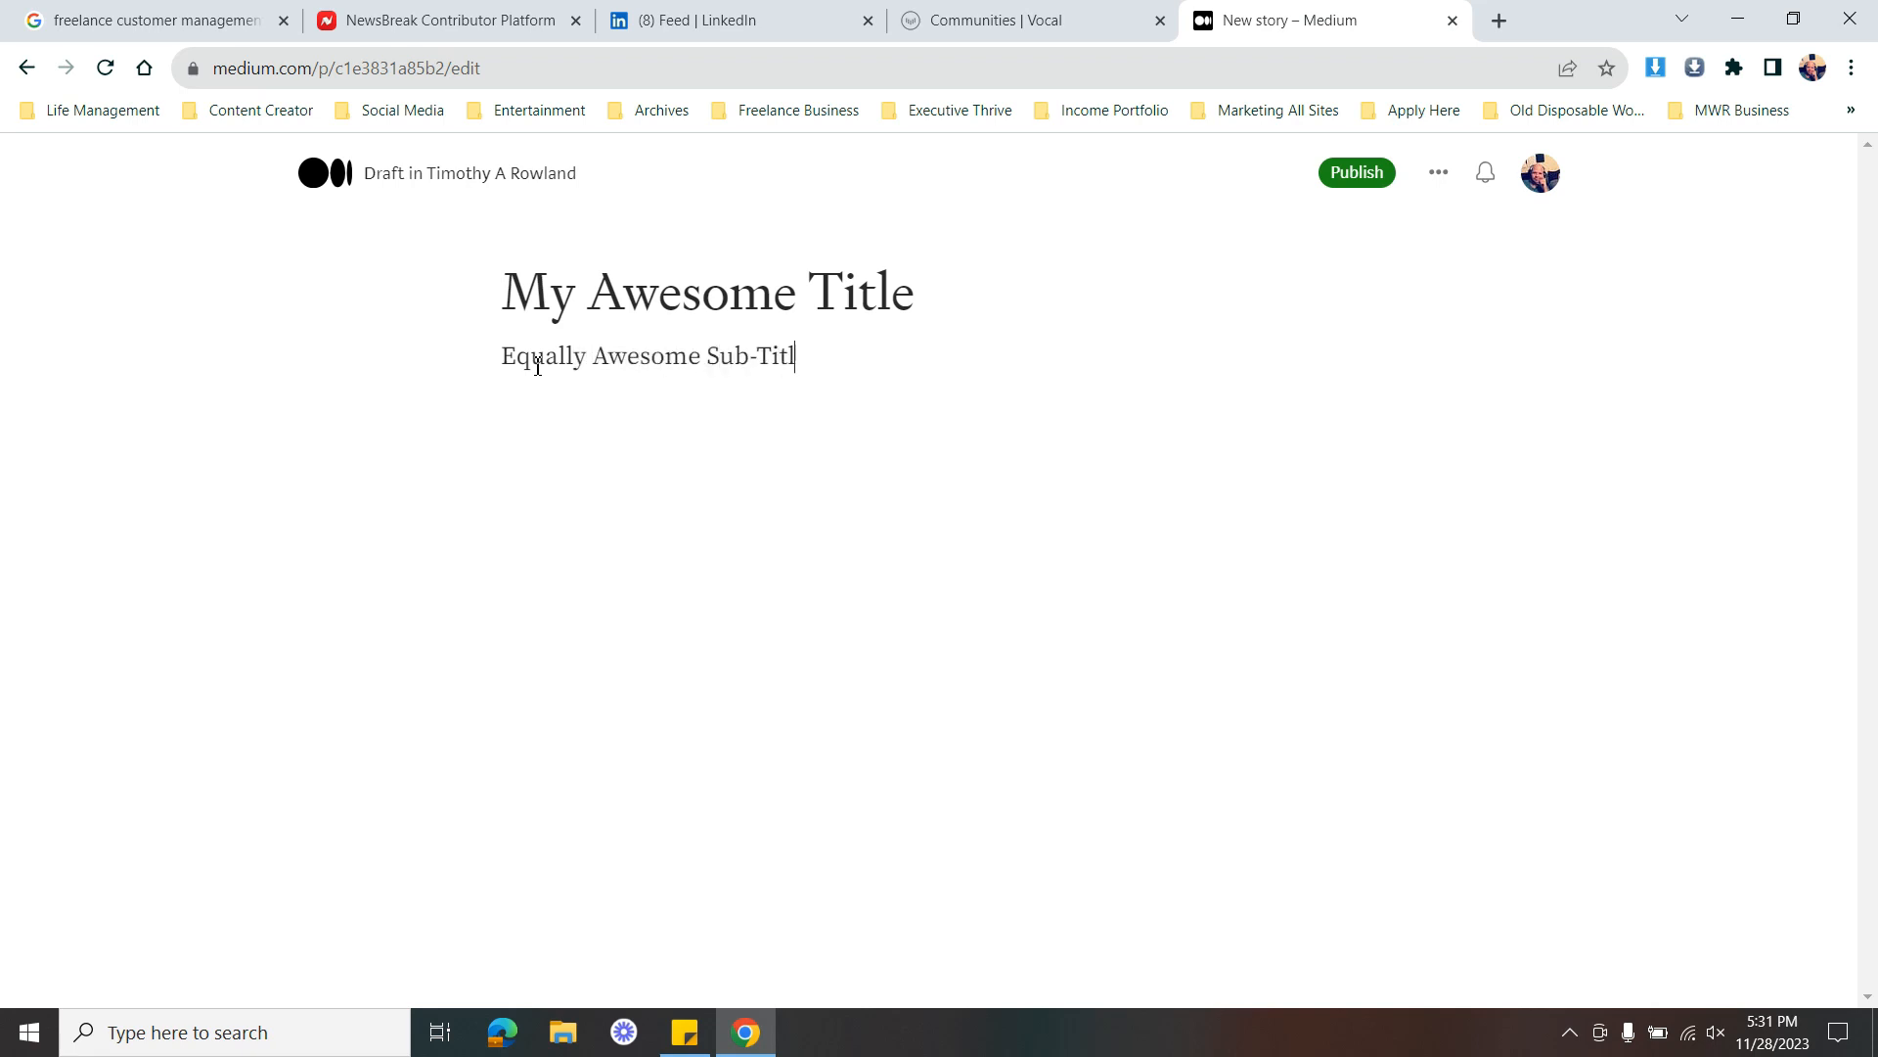
pyautogui.write('e')
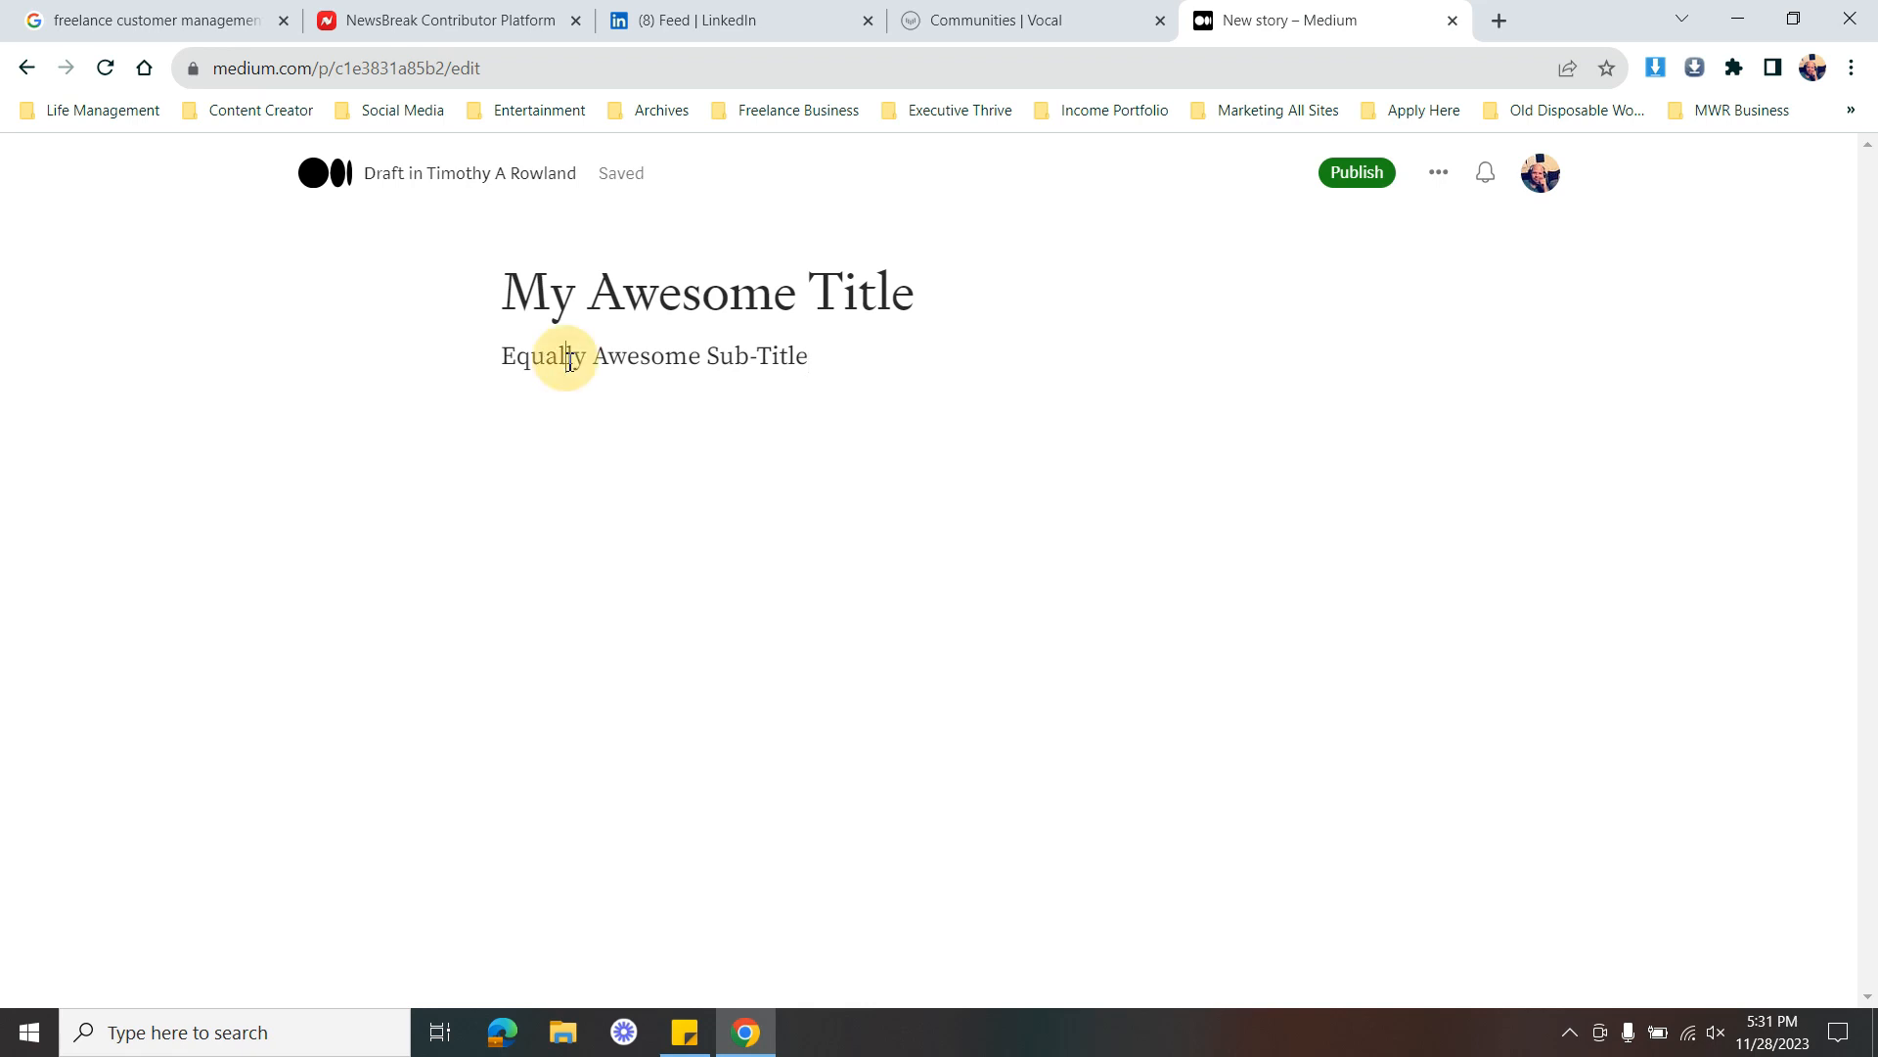
pyautogui.doubleClick(543, 356)
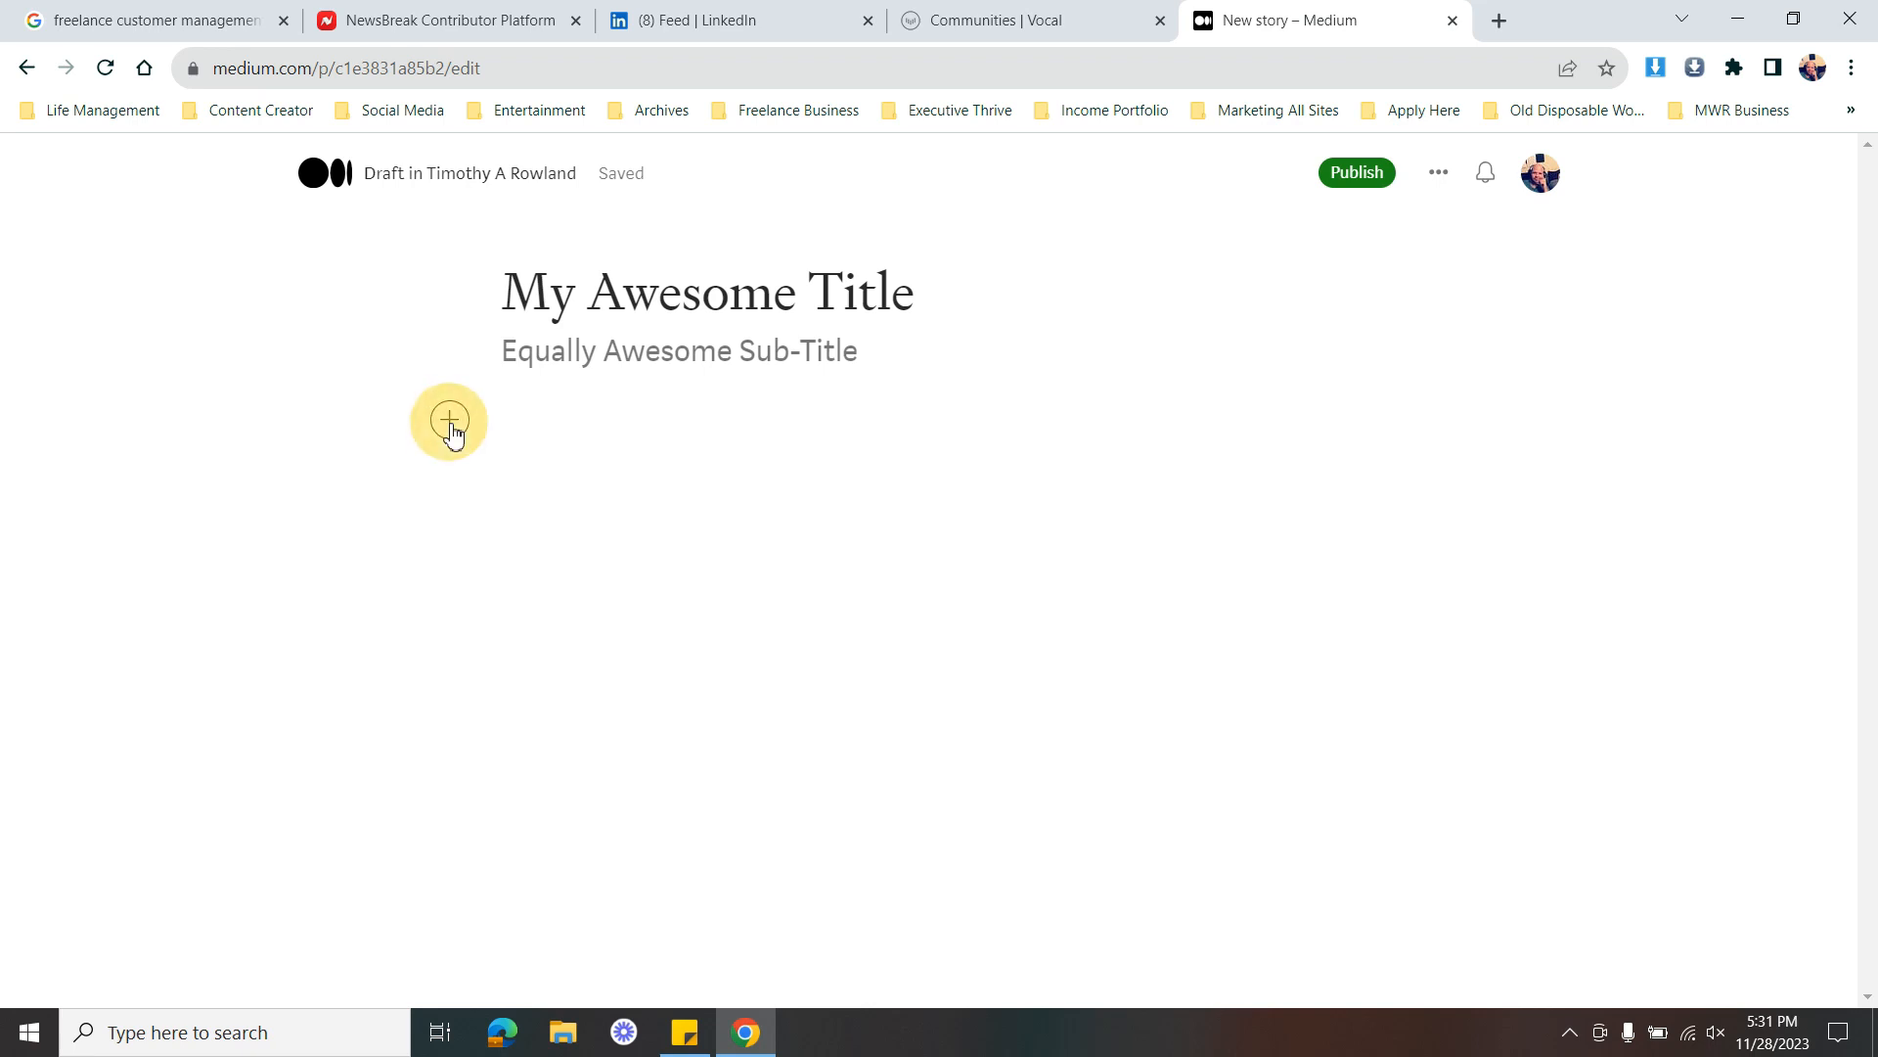
# Insert an Unsplash photo found by searching 'dog' and start a new paragraph below it
pyautogui.click(450, 420)
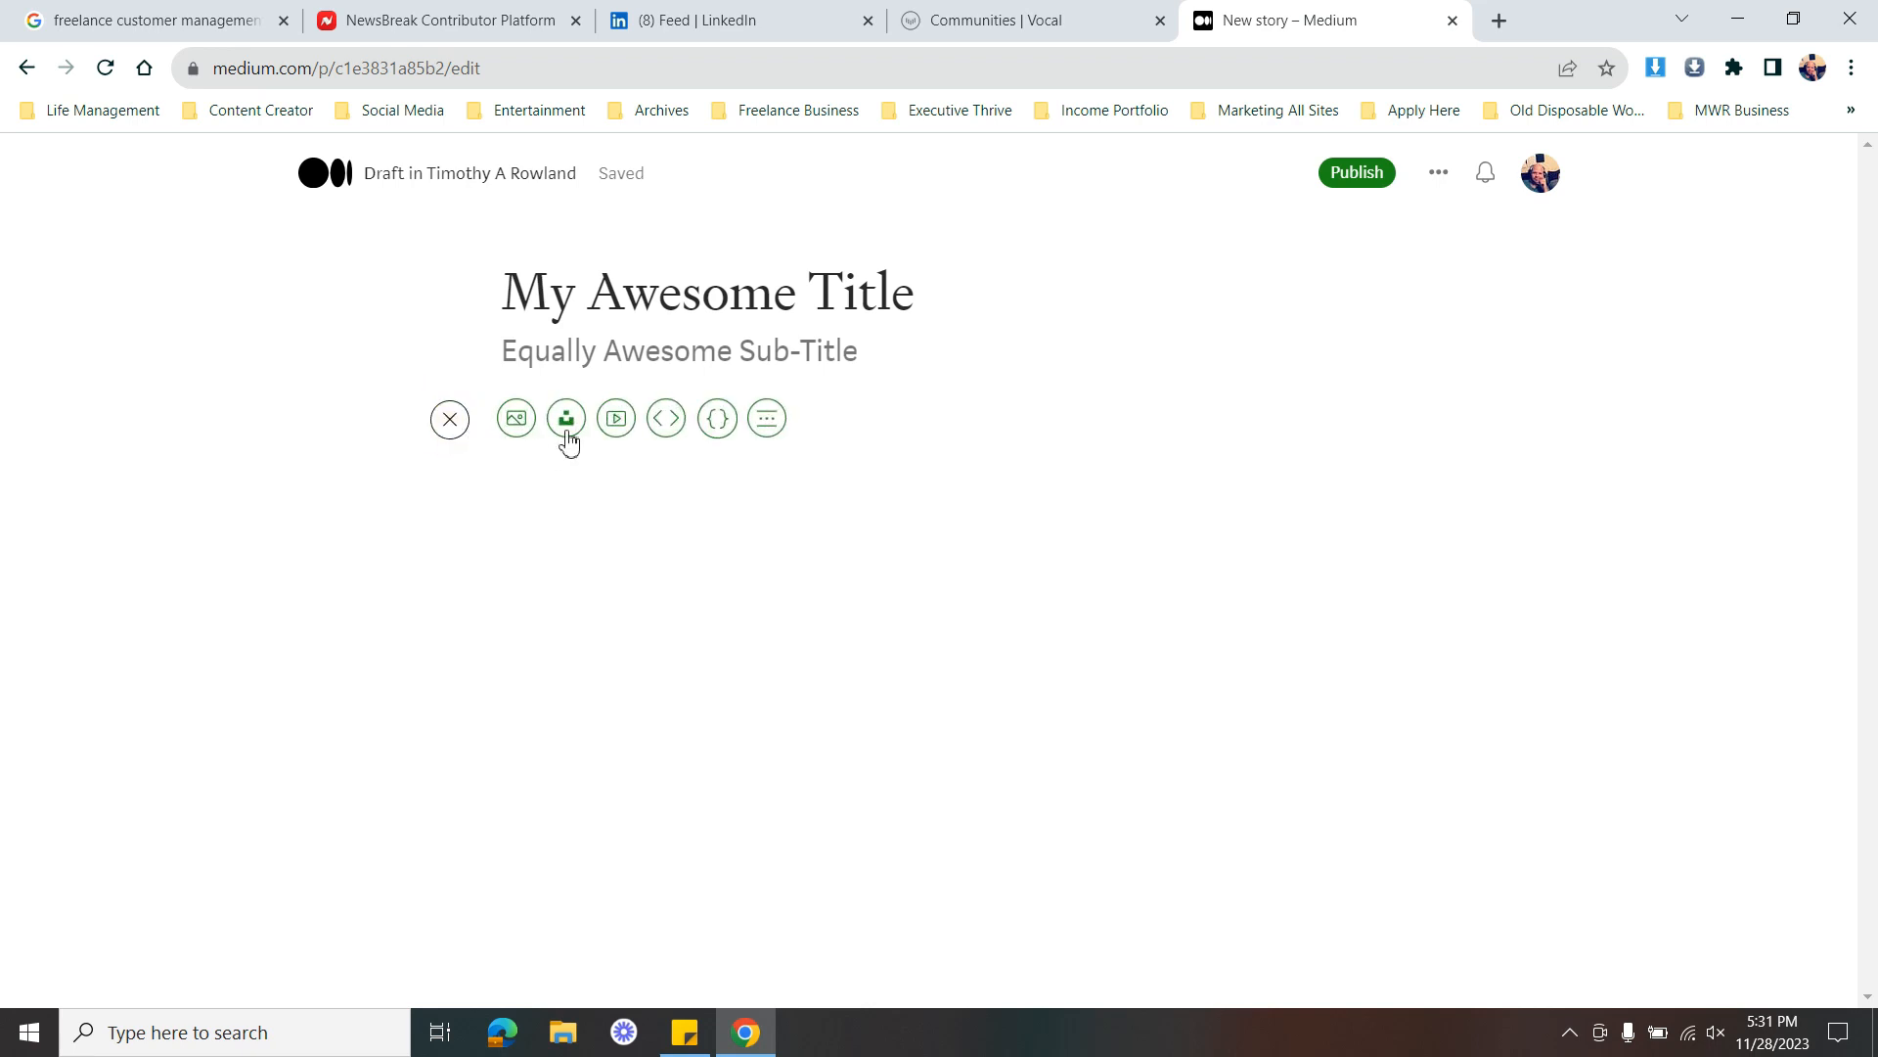
pyautogui.moveTo(541, 459)
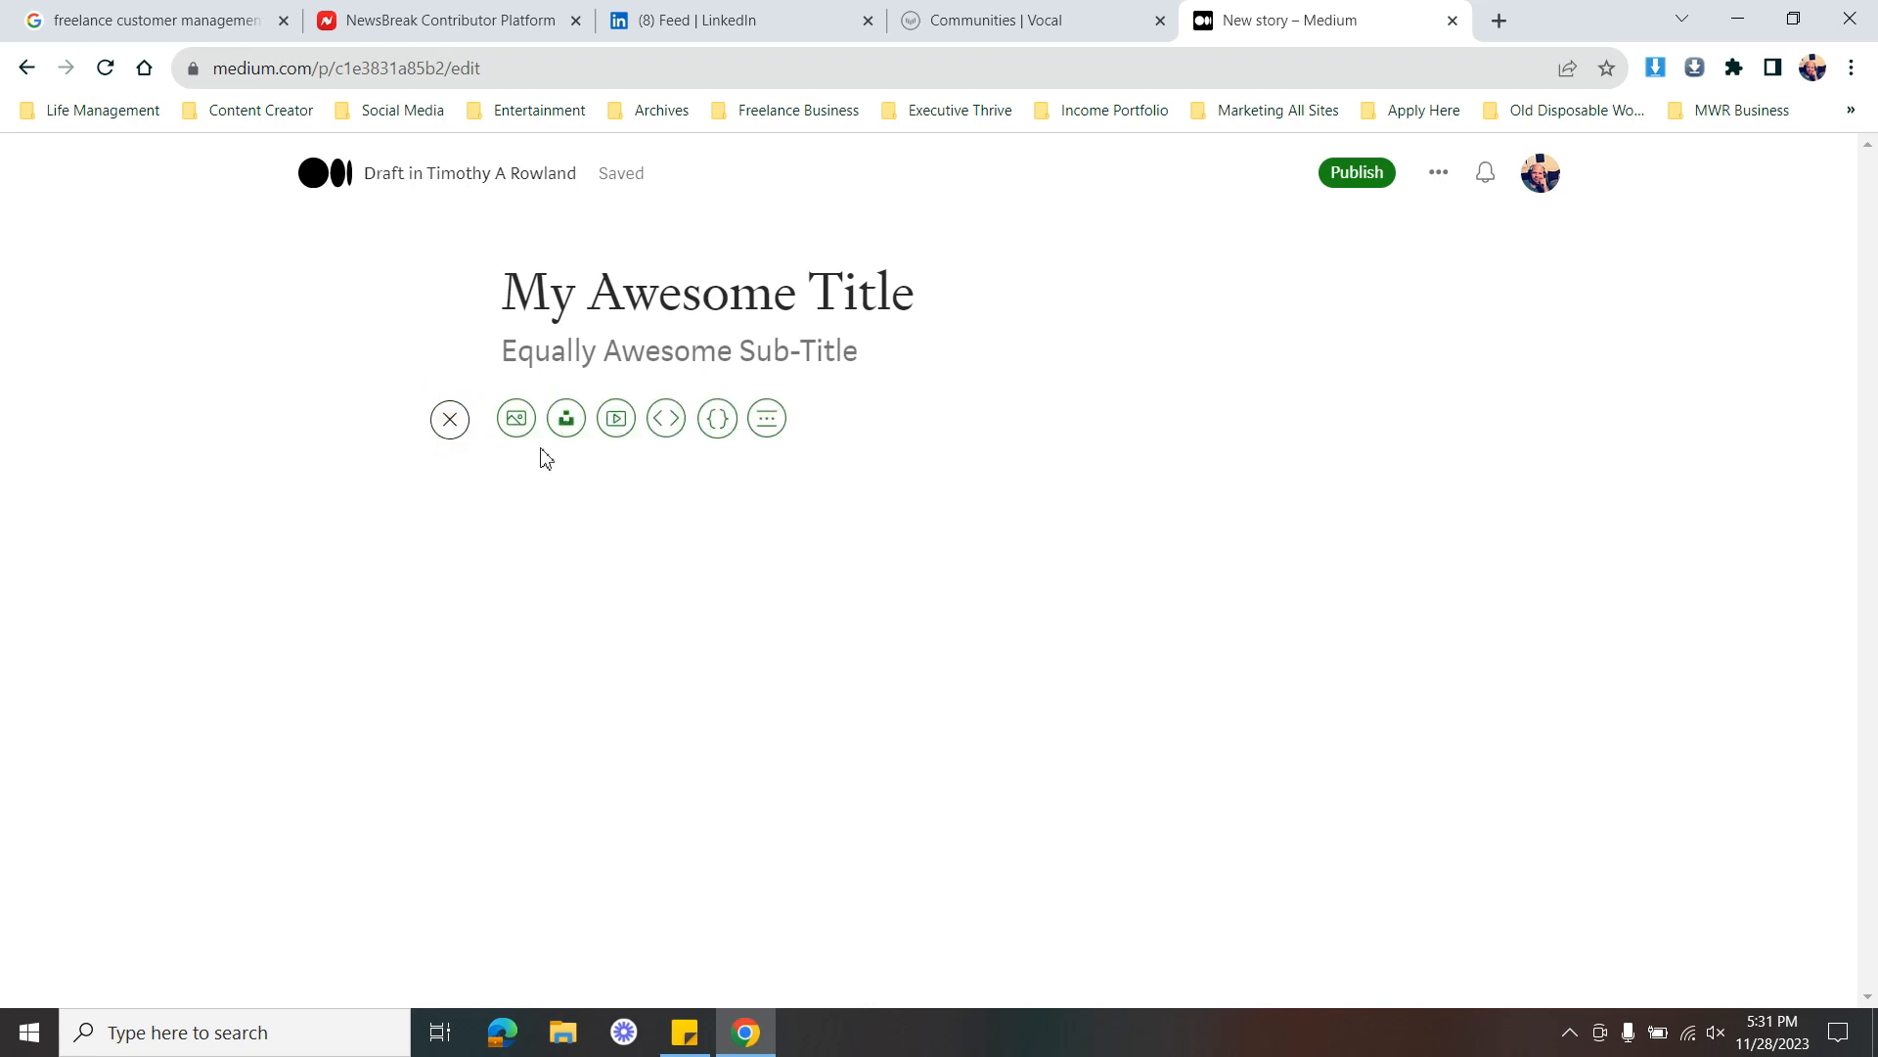
pyautogui.moveTo(566, 418)
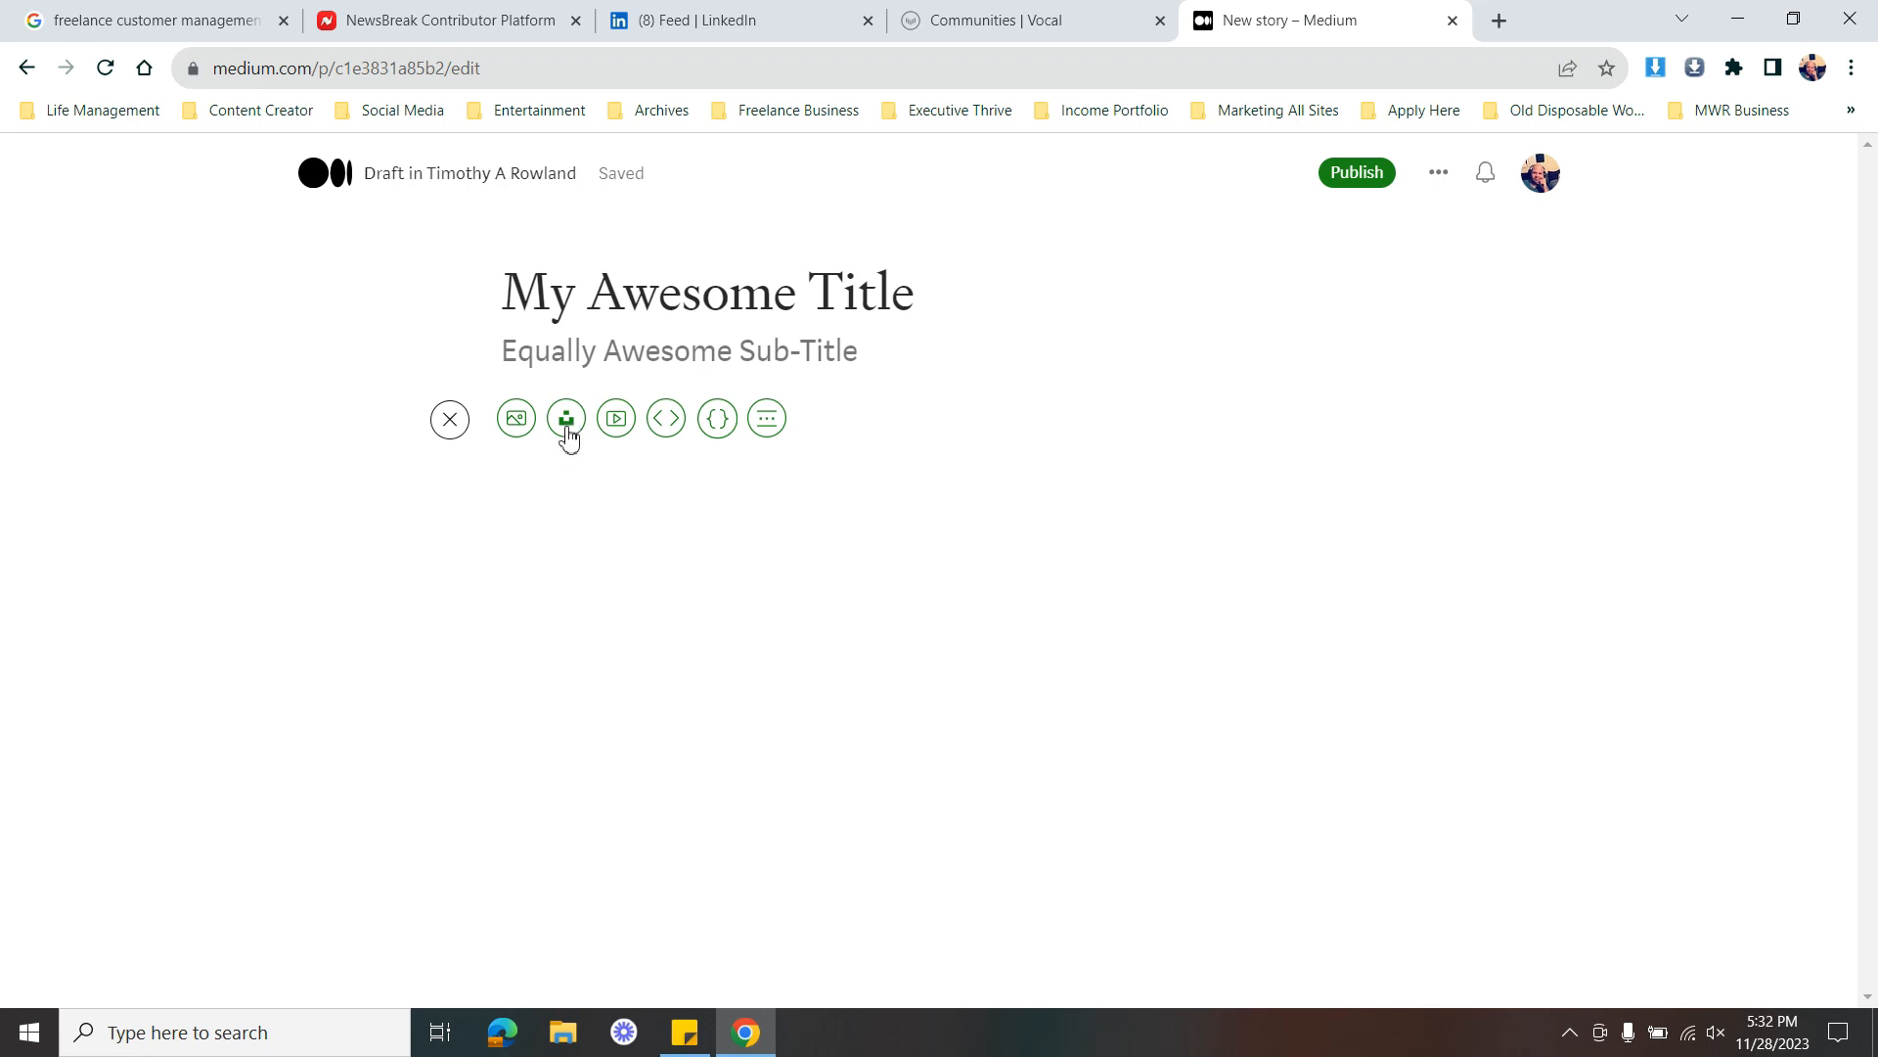
pyautogui.moveTo(564, 417)
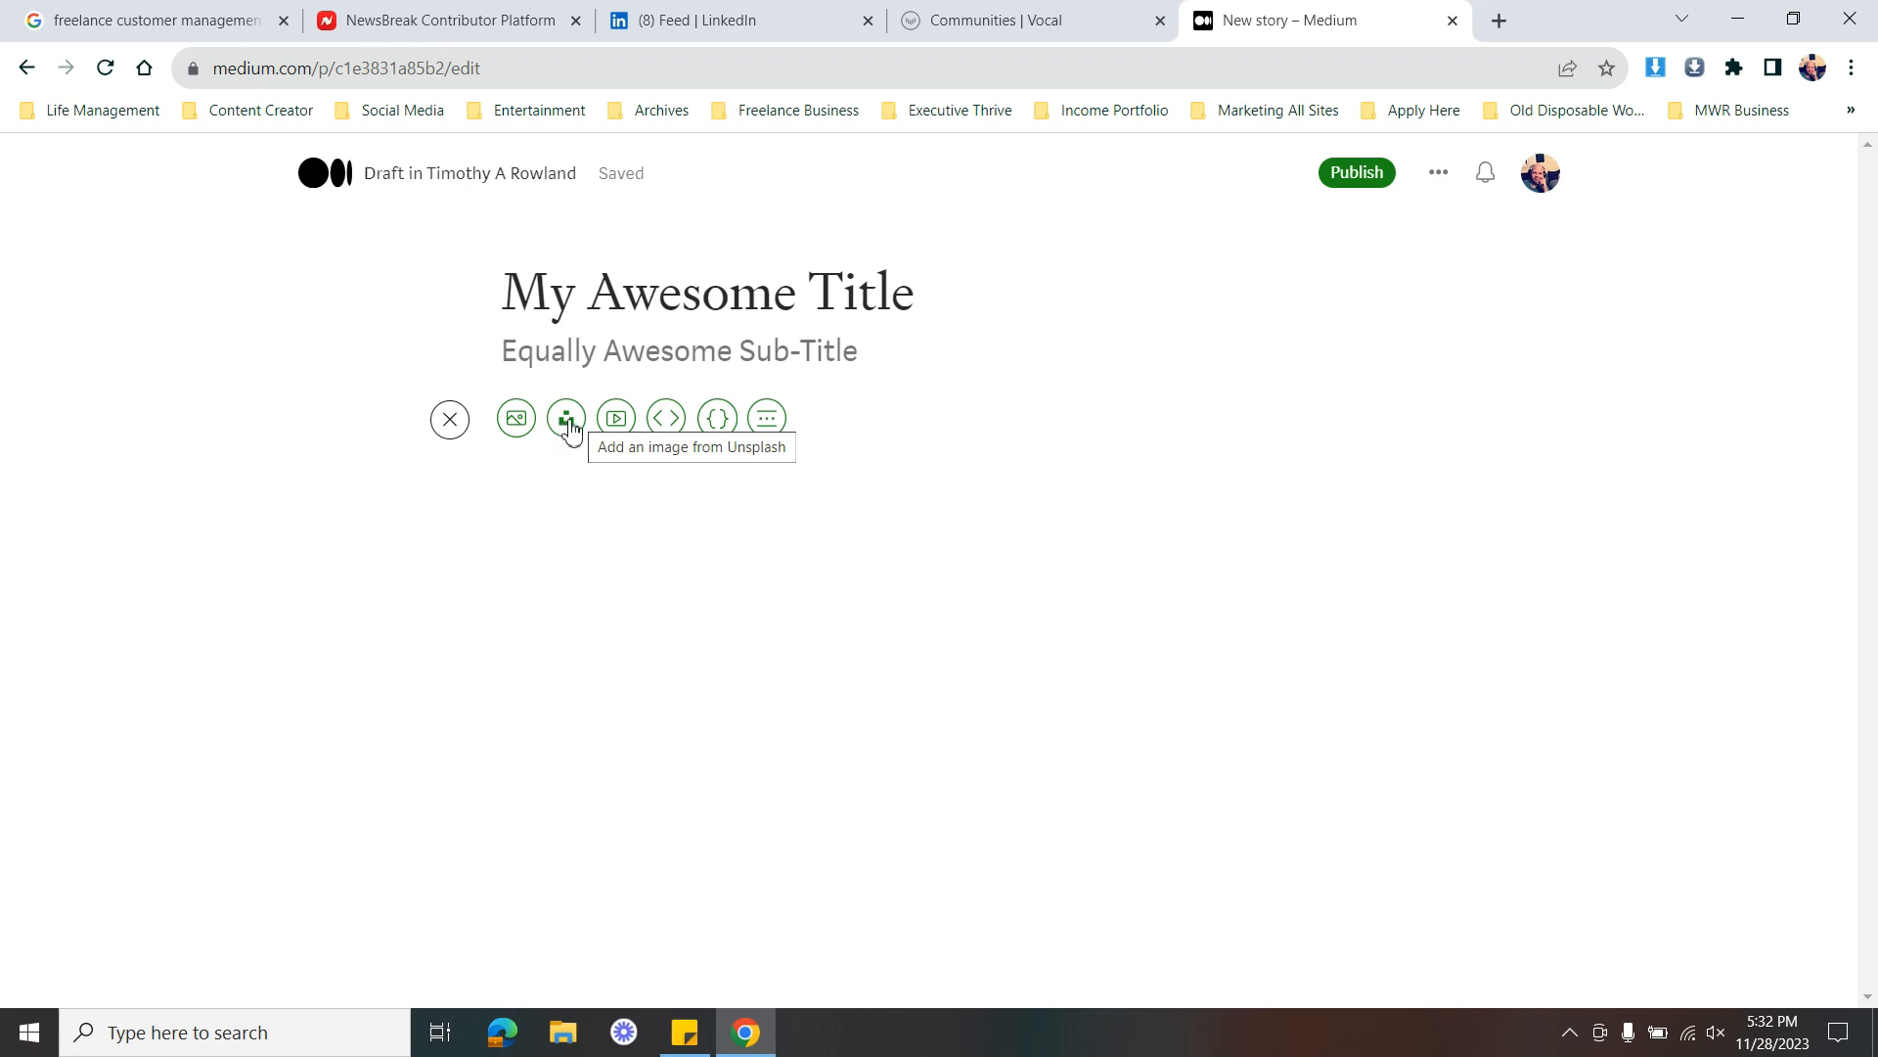
pyautogui.click(566, 418)
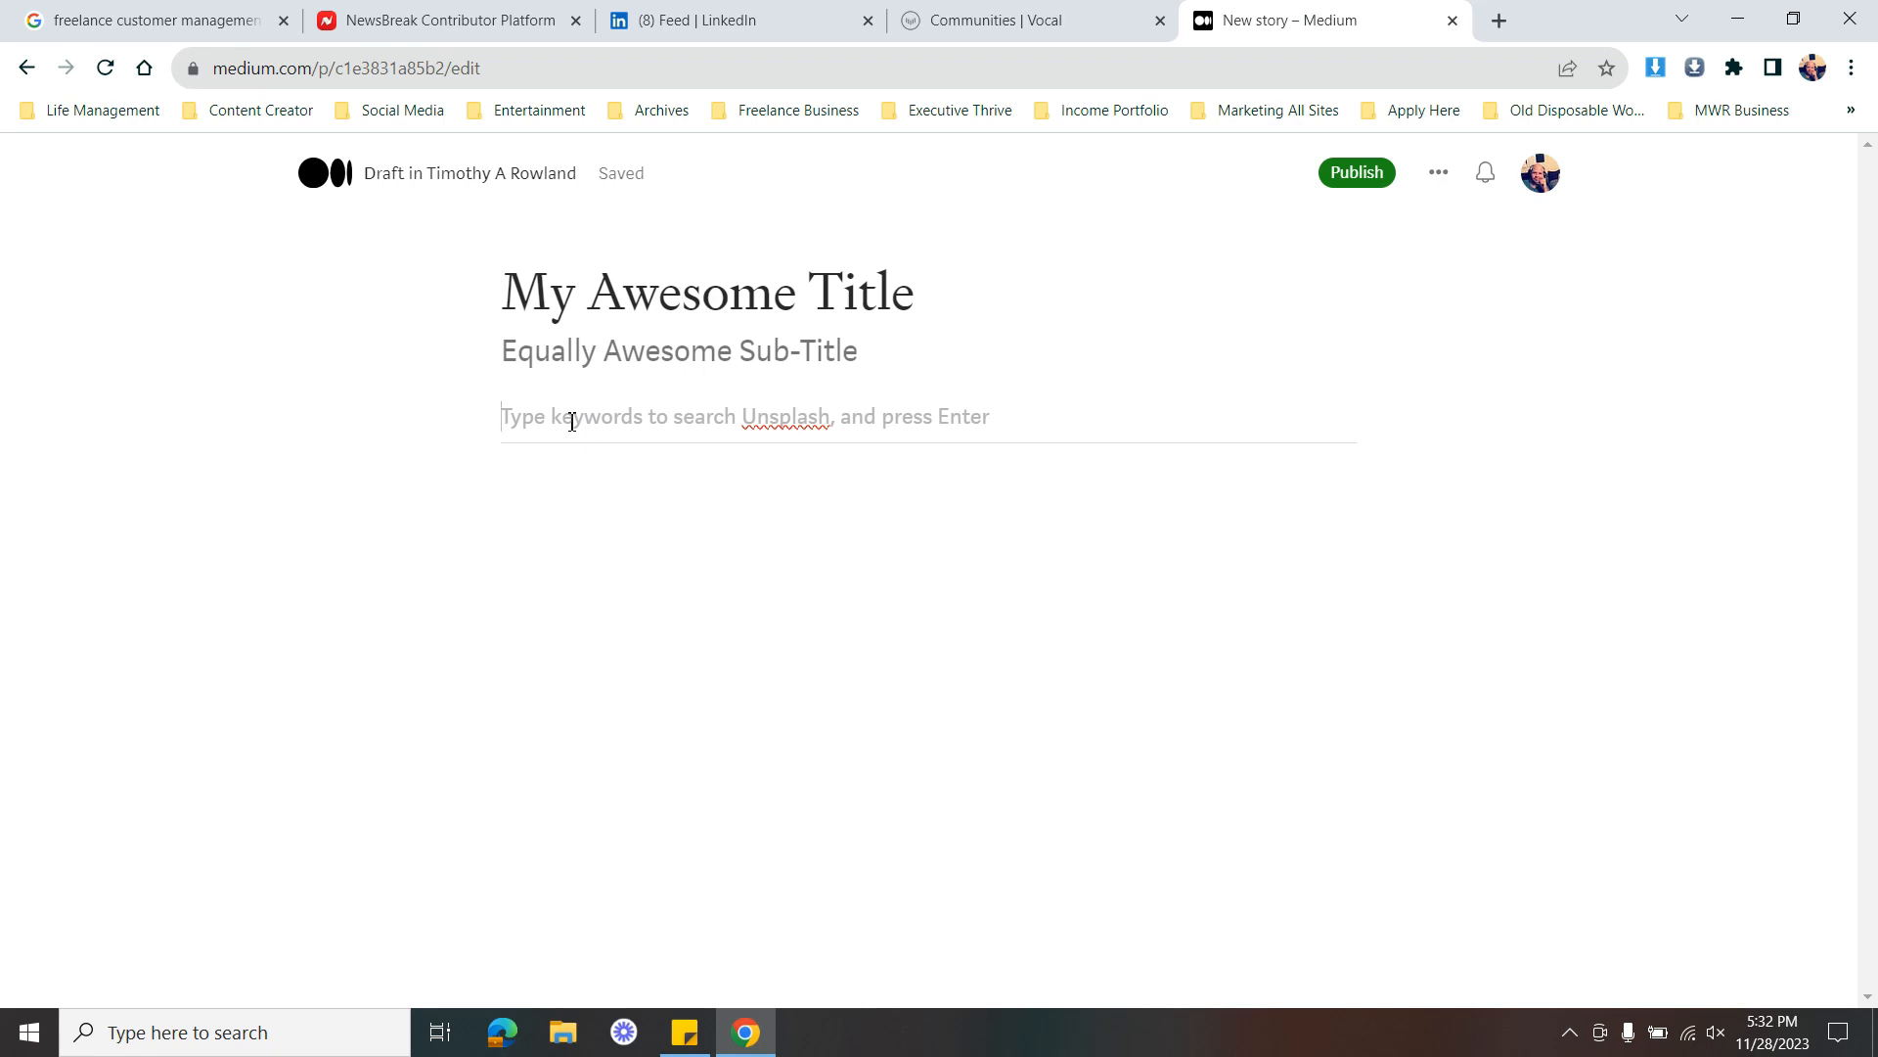
pyautogui.write('dog')
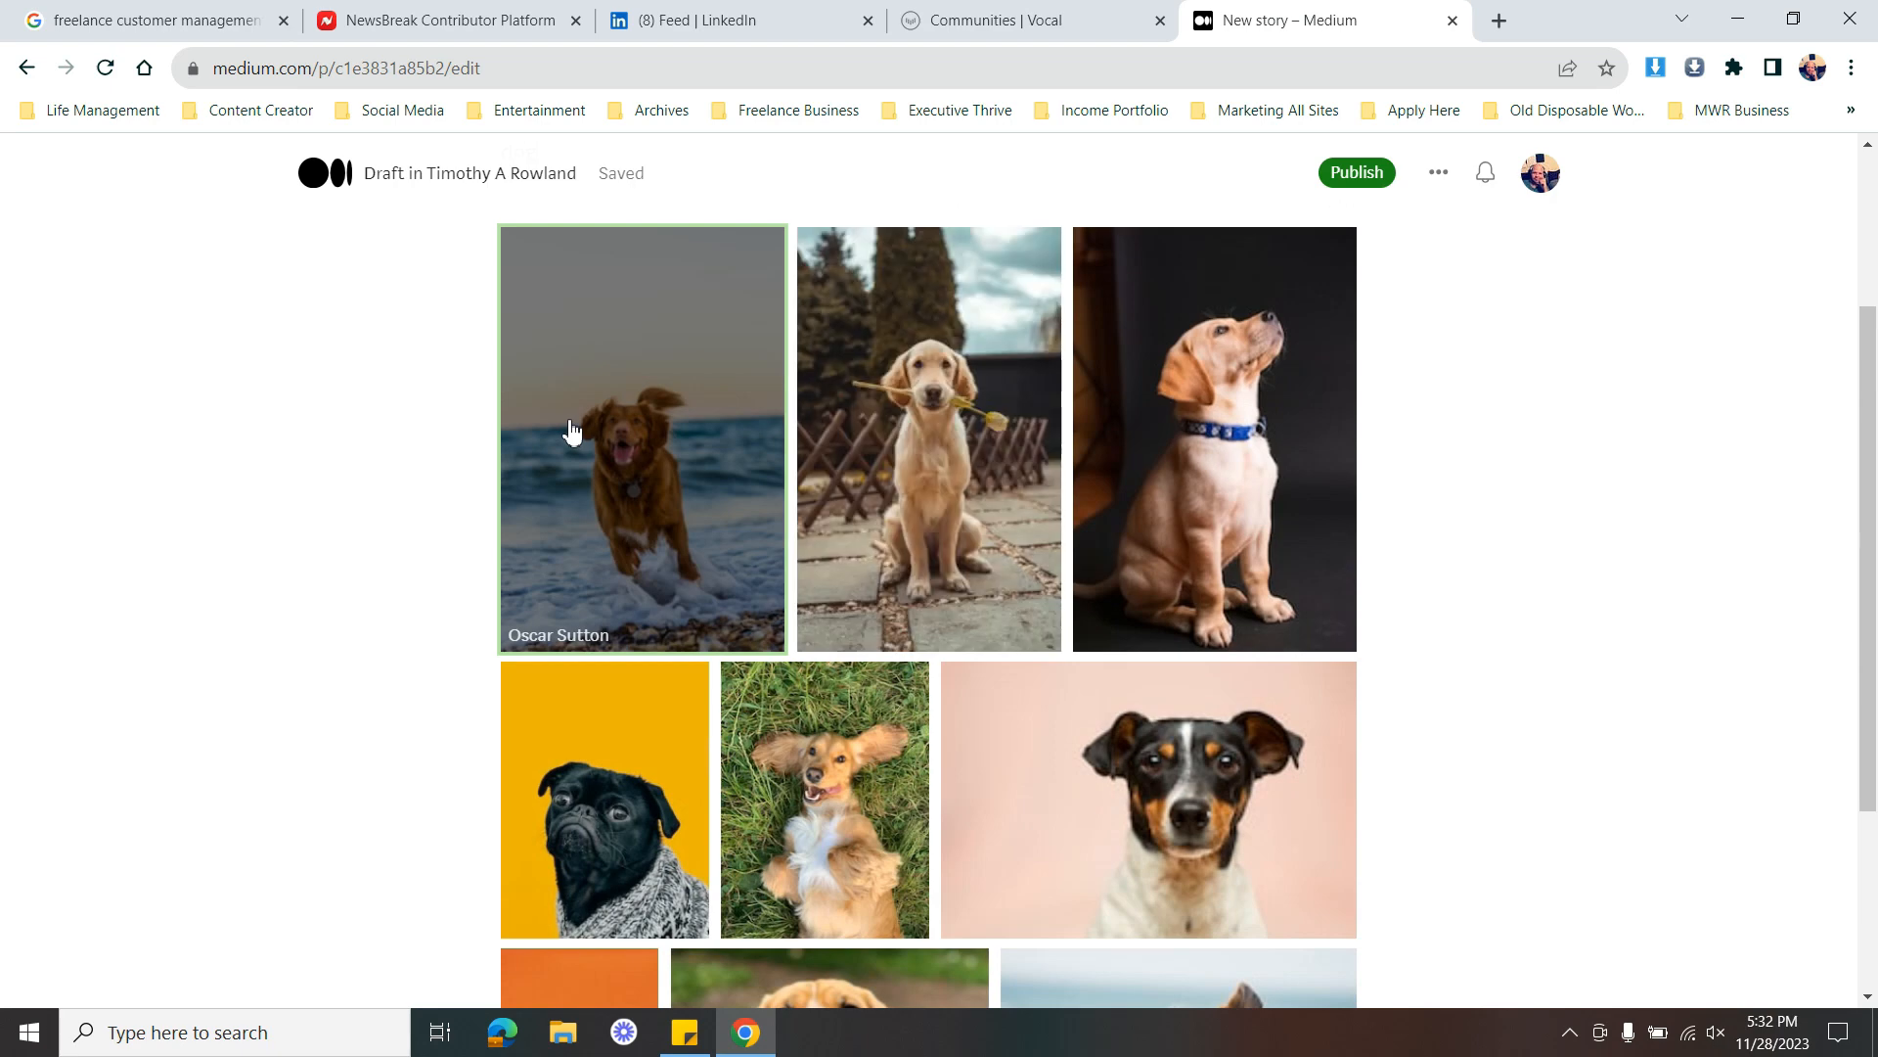
pyautogui.moveTo(1209, 784)
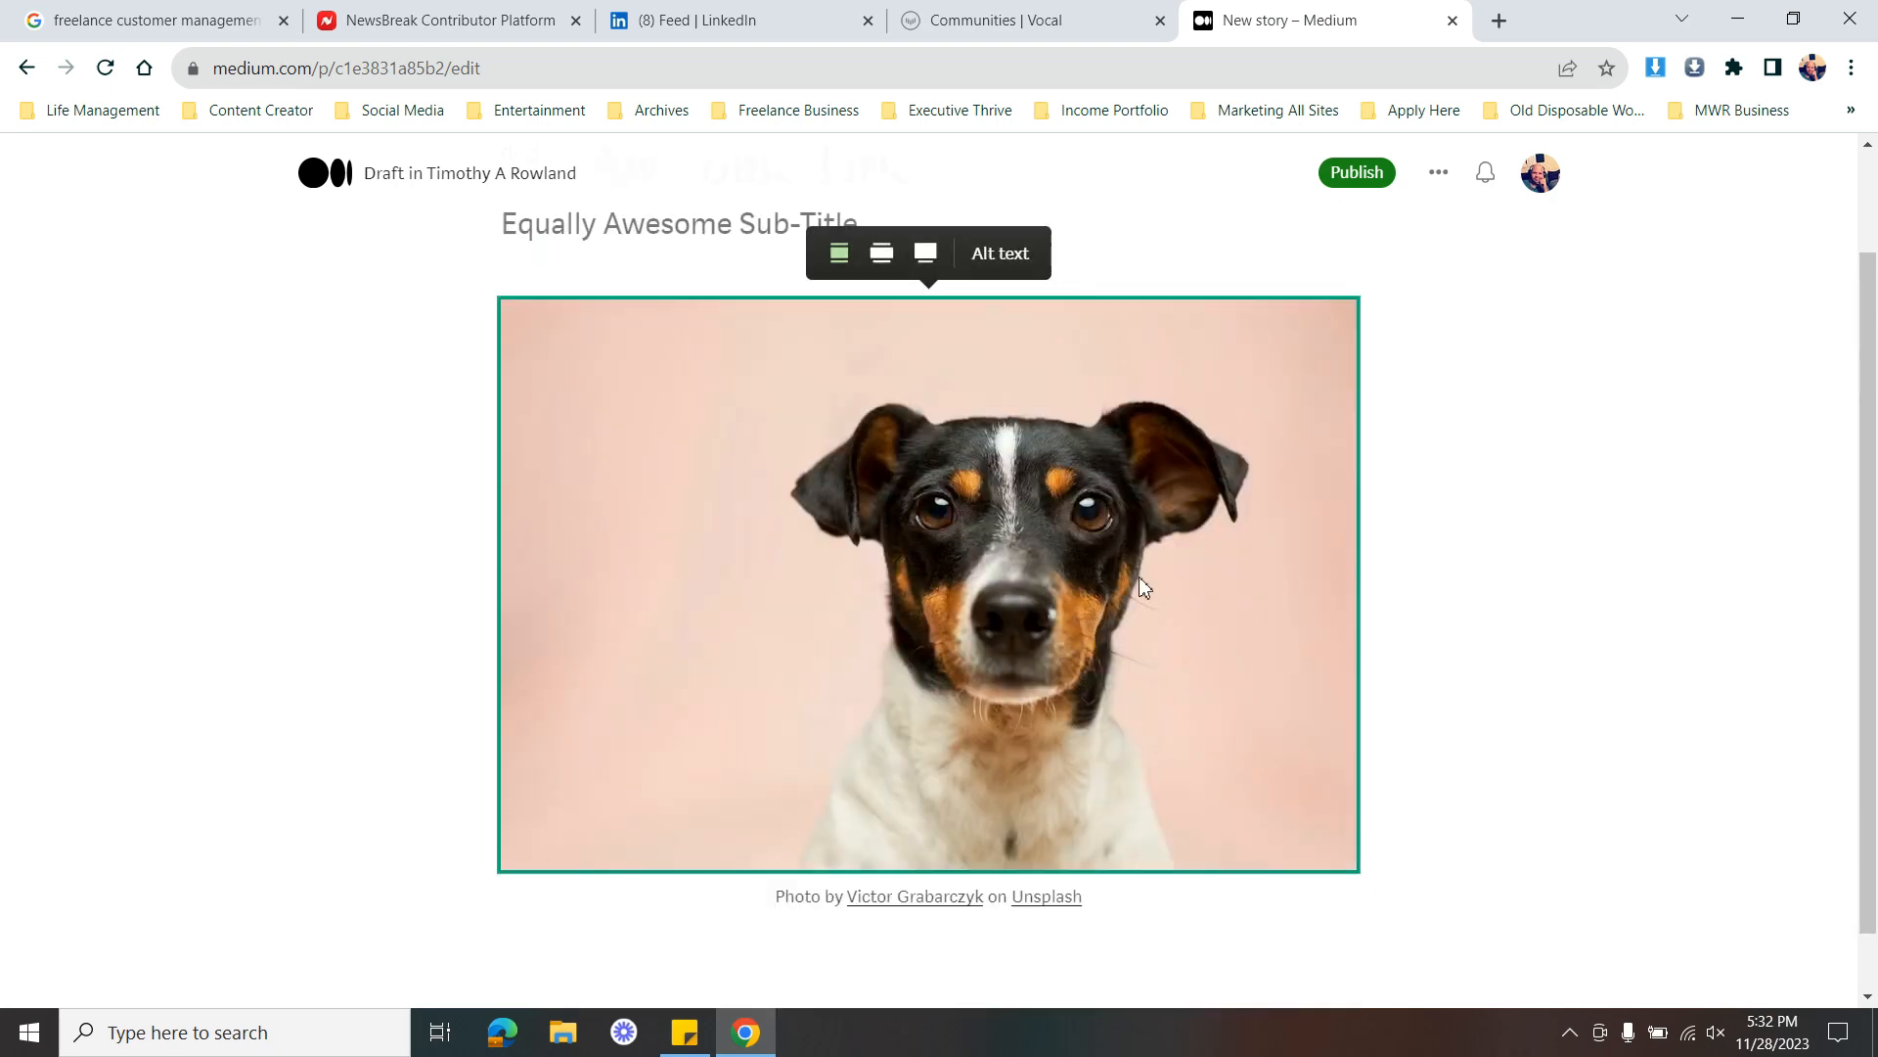
pyautogui.moveTo(1344, 767)
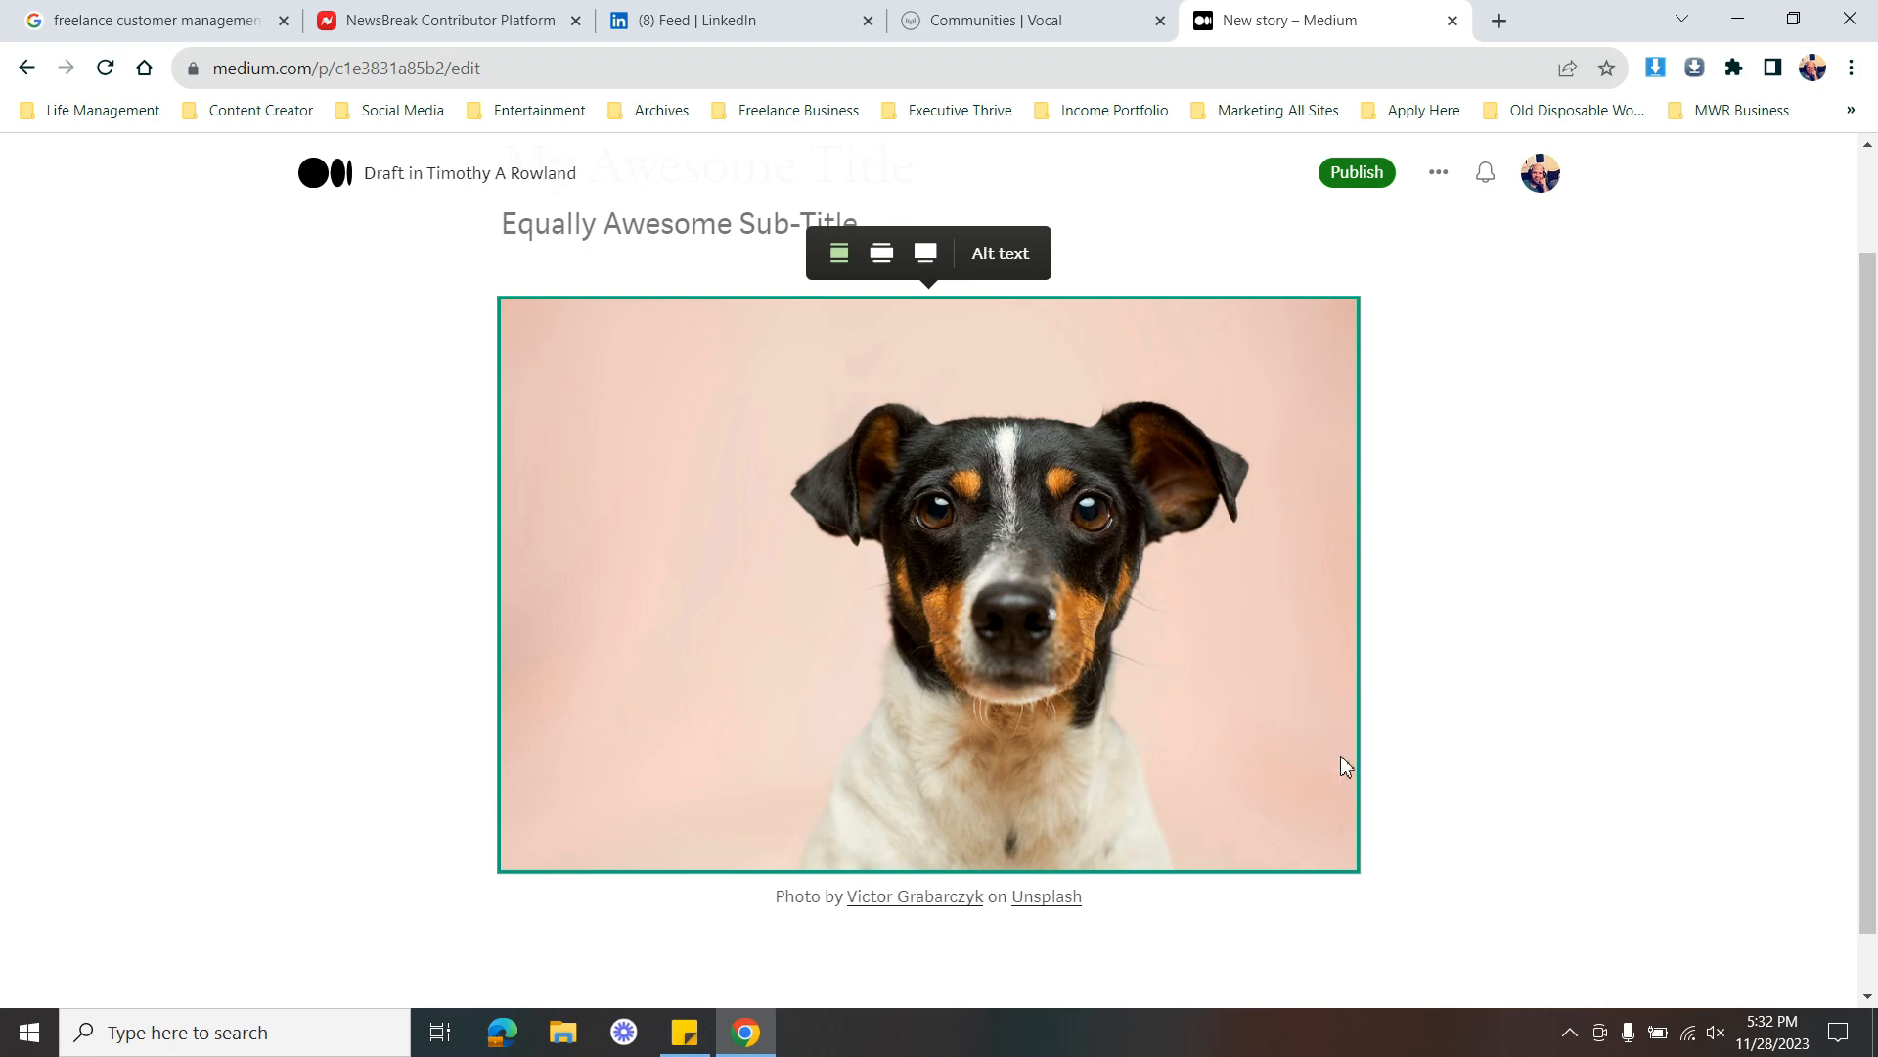
pyautogui.click(882, 956)
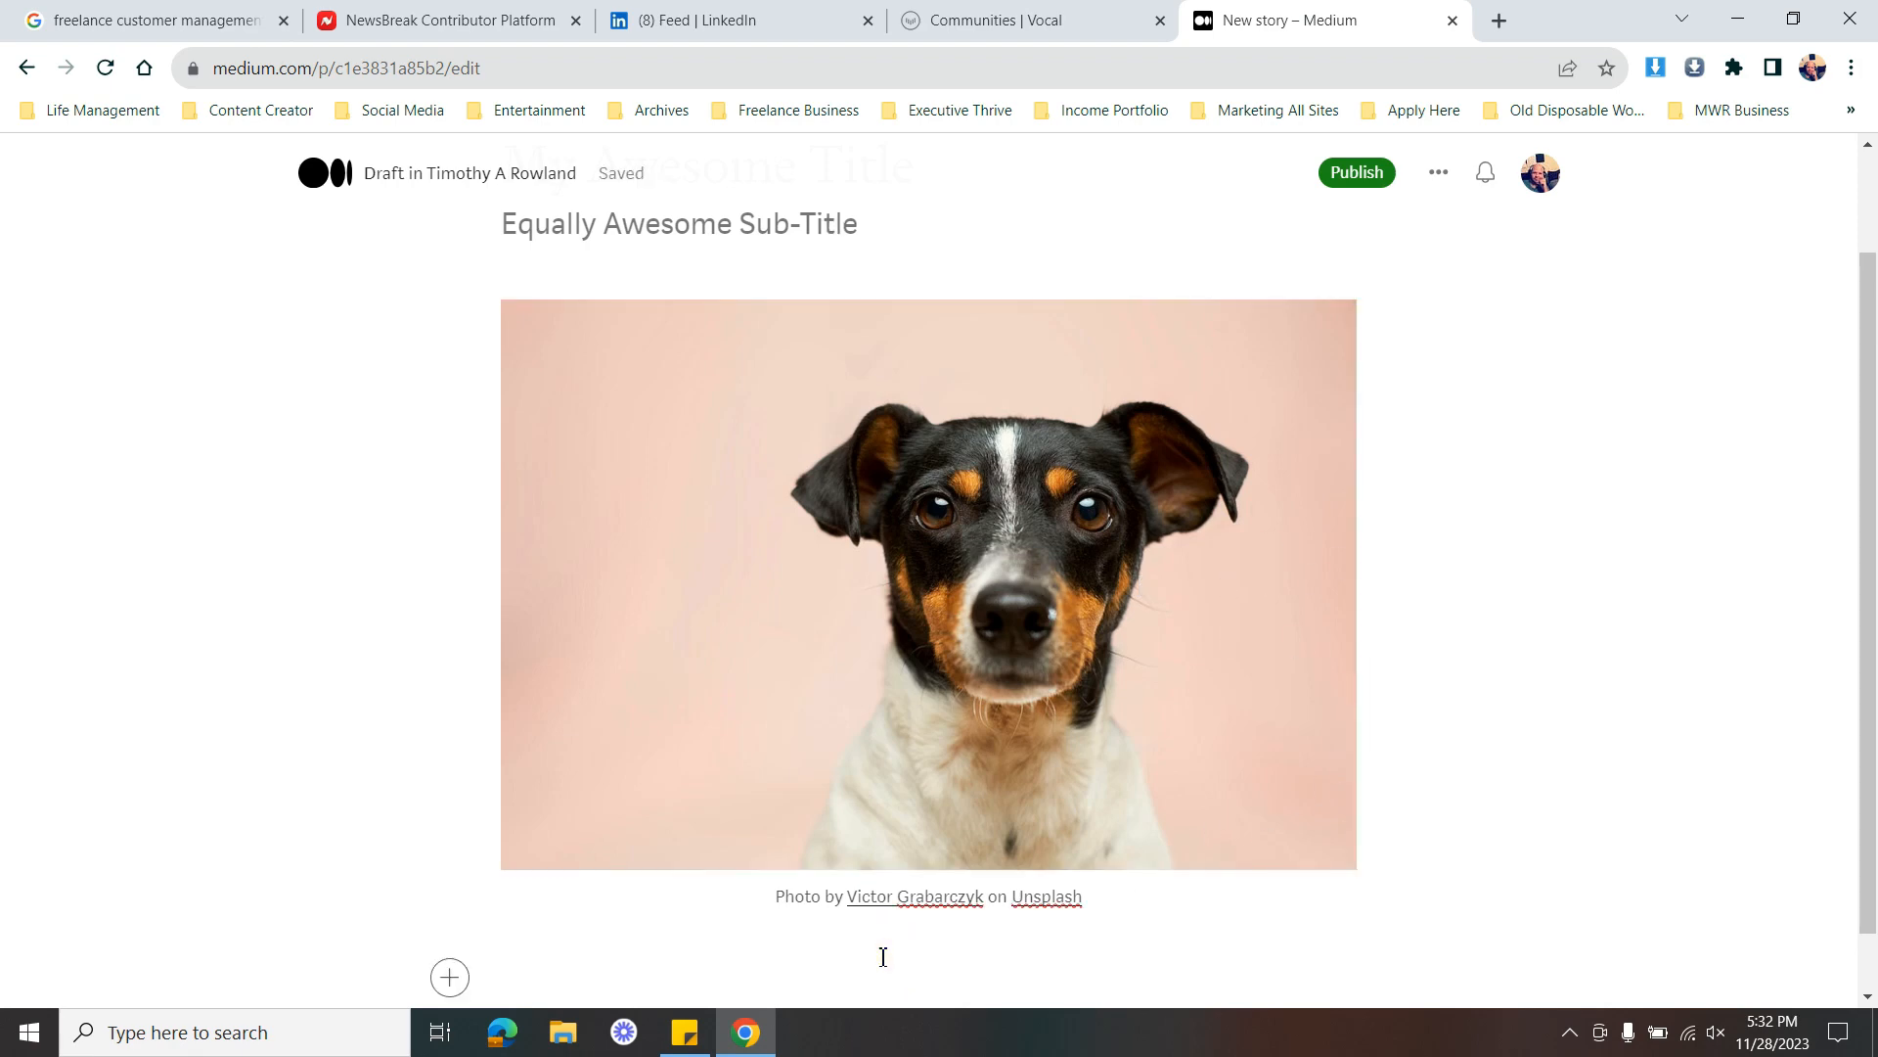
pyautogui.click(503, 977)
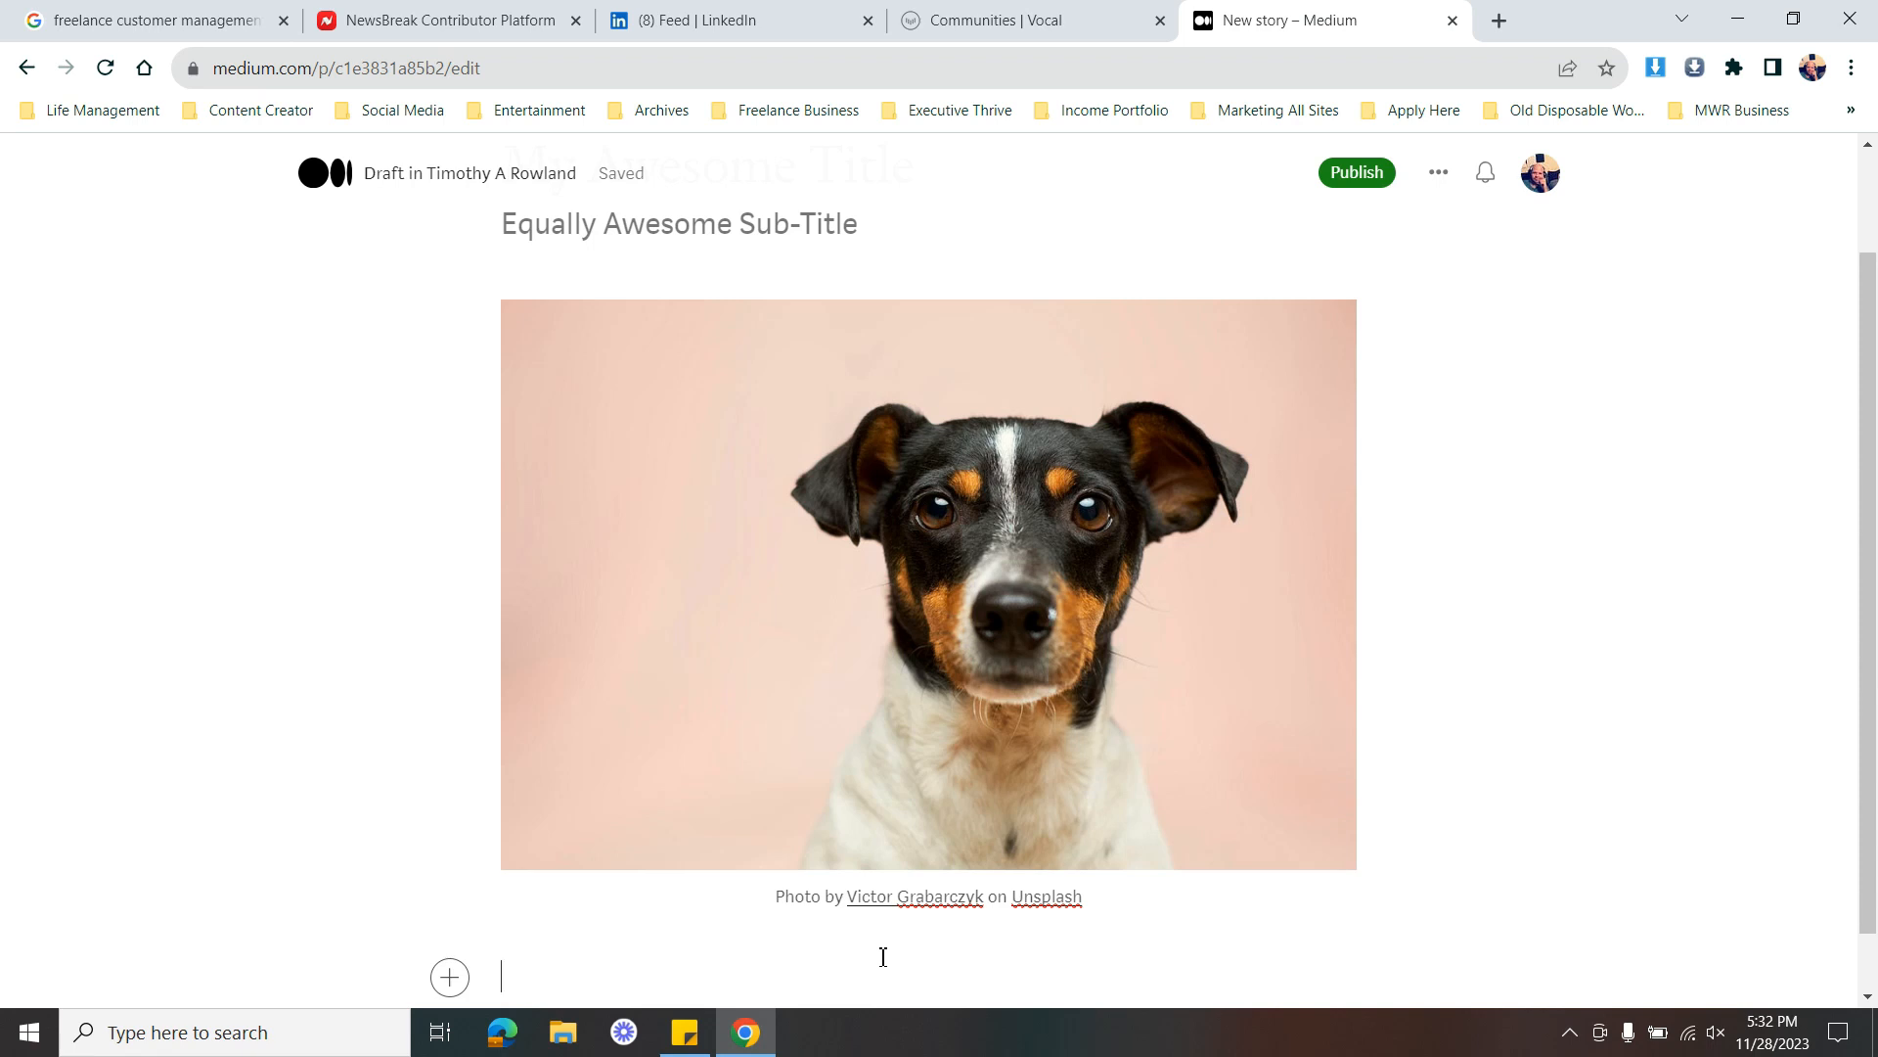
pyautogui.moveTo(1204, 928)
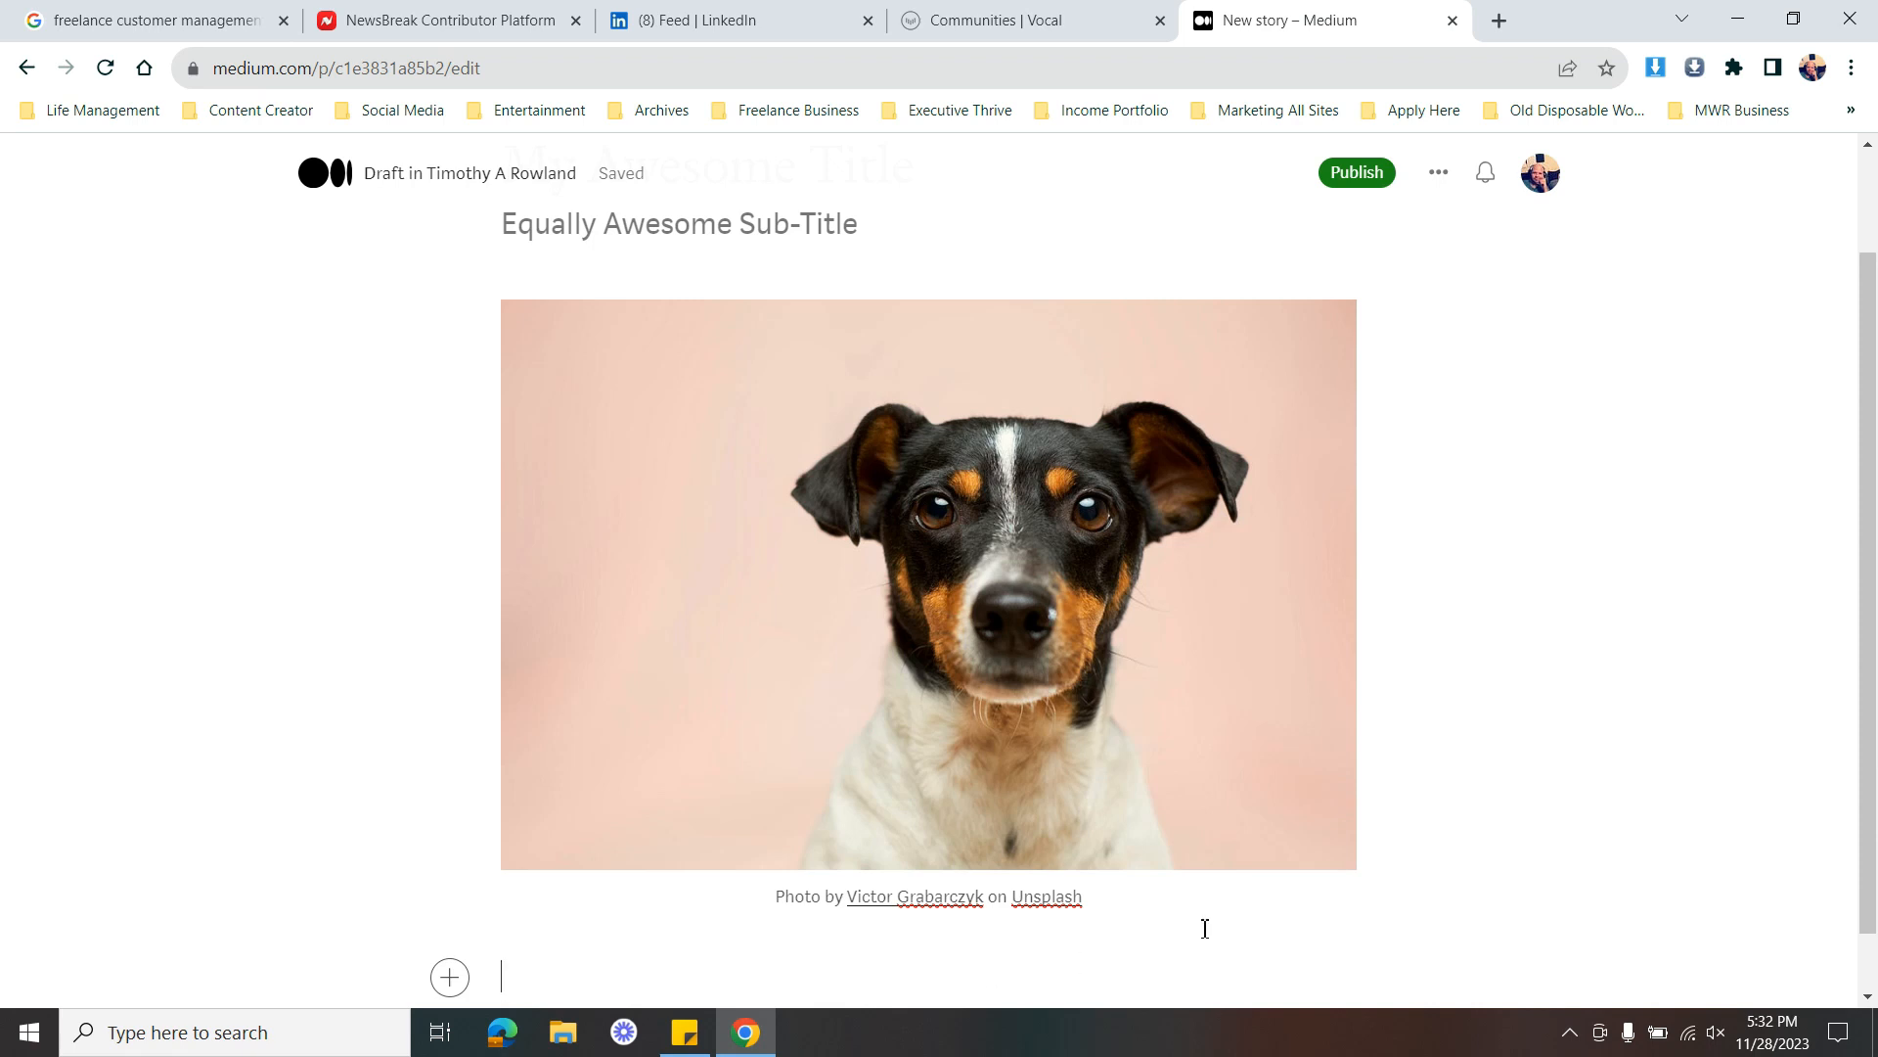
pyautogui.moveTo(1498, 363)
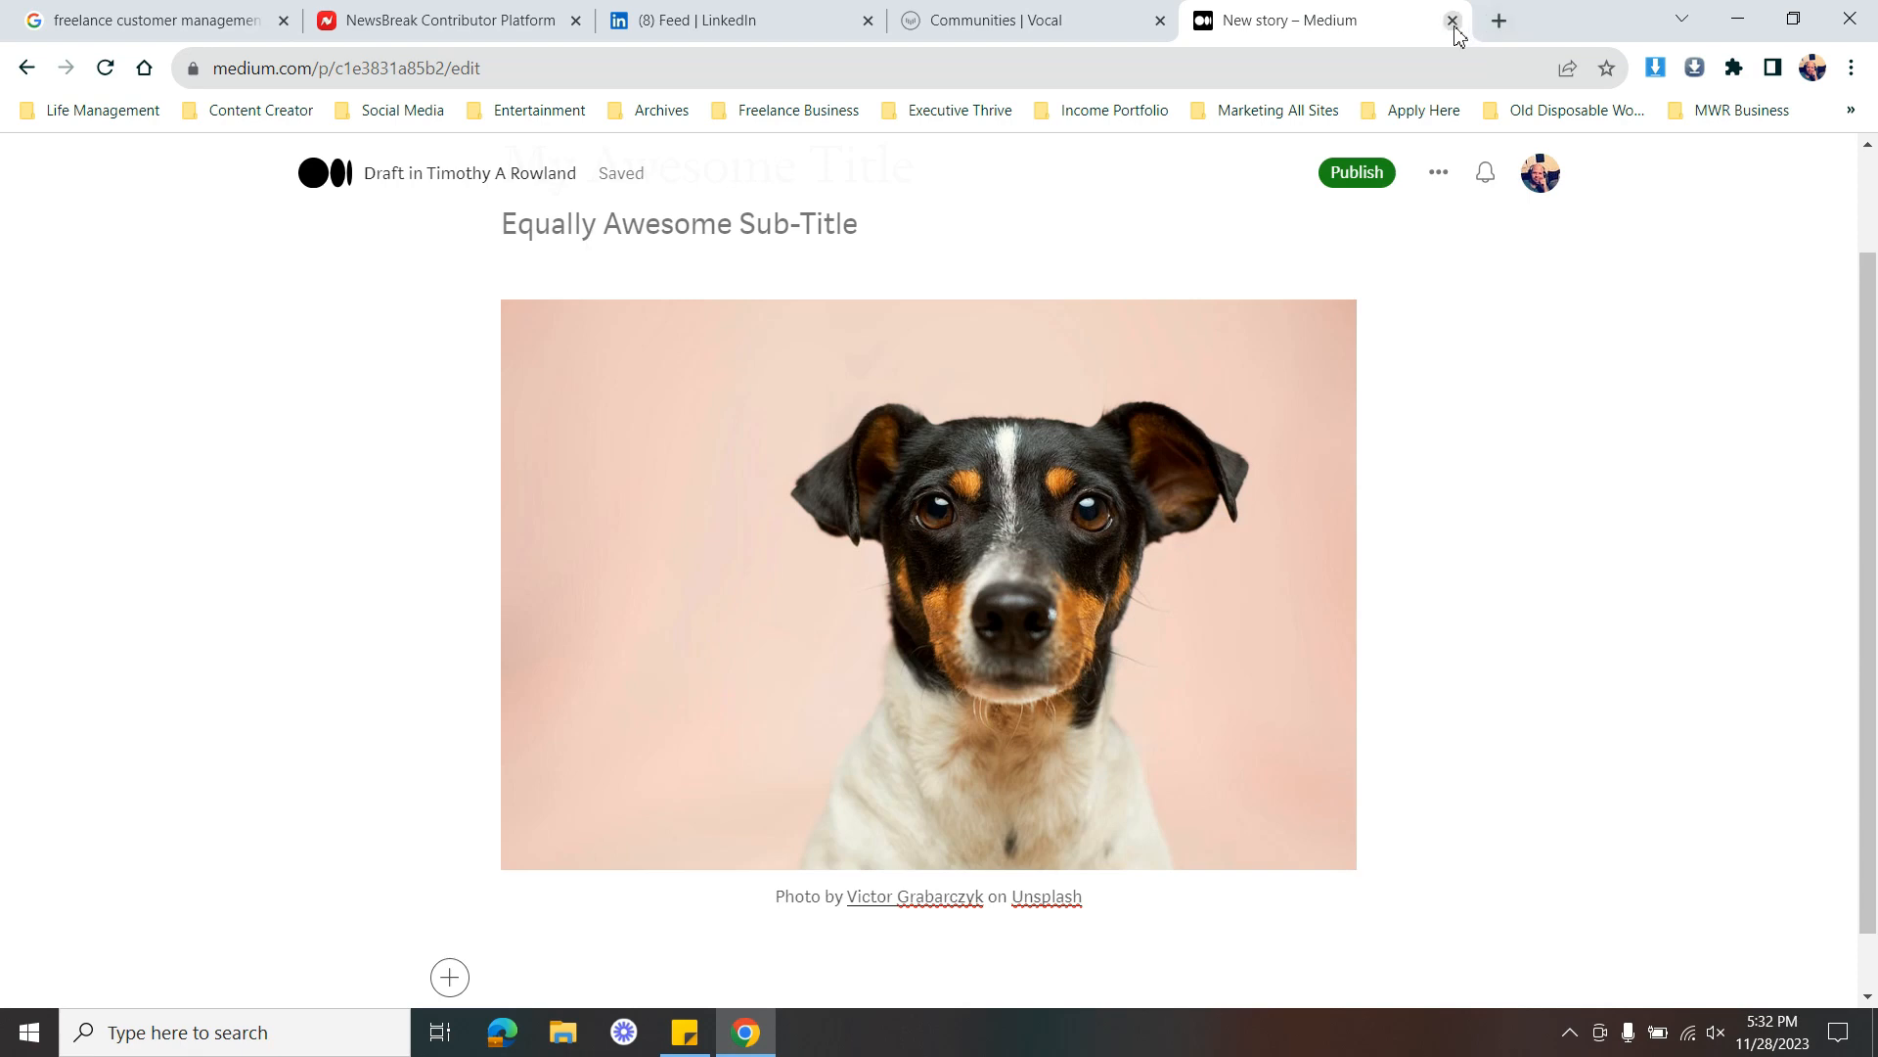
# Close the Medium draft, browse the Vocal Communities page, and create a new Vocal story draft
pyautogui.click(1451, 21)
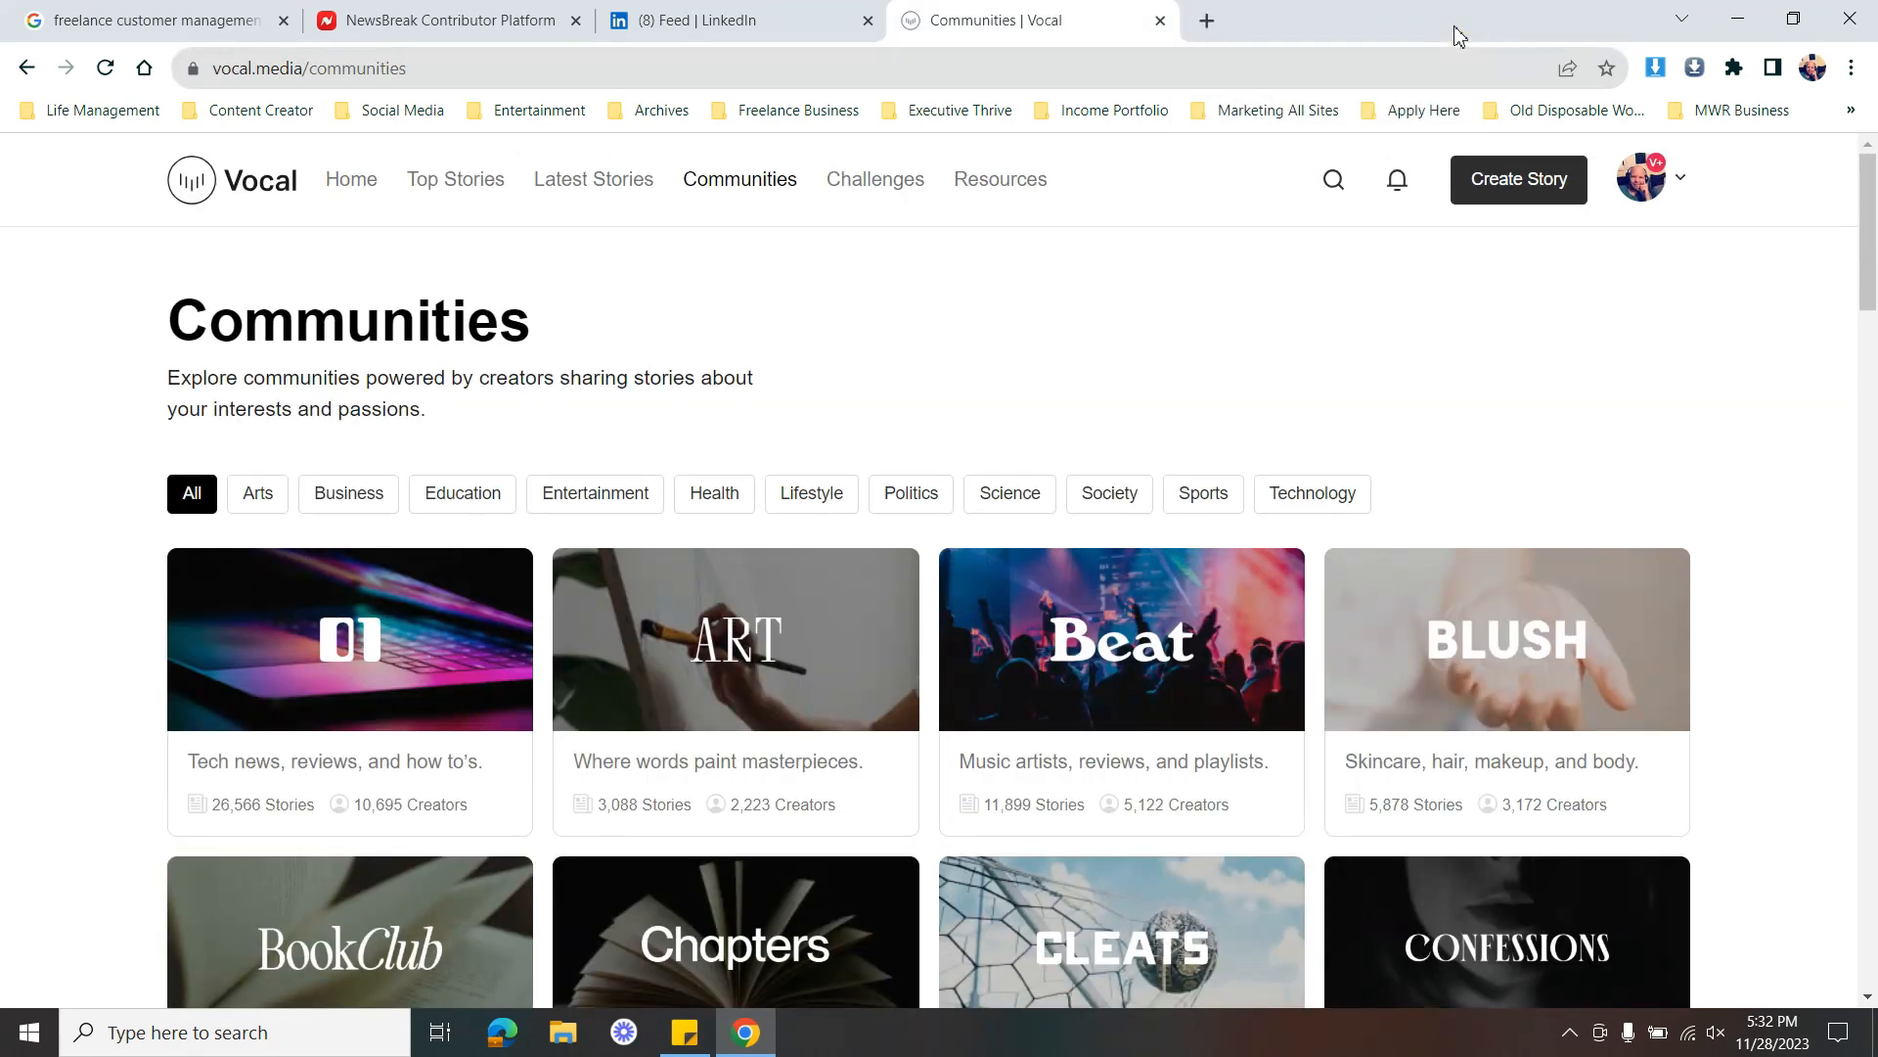
pyautogui.moveTo(1101, 395)
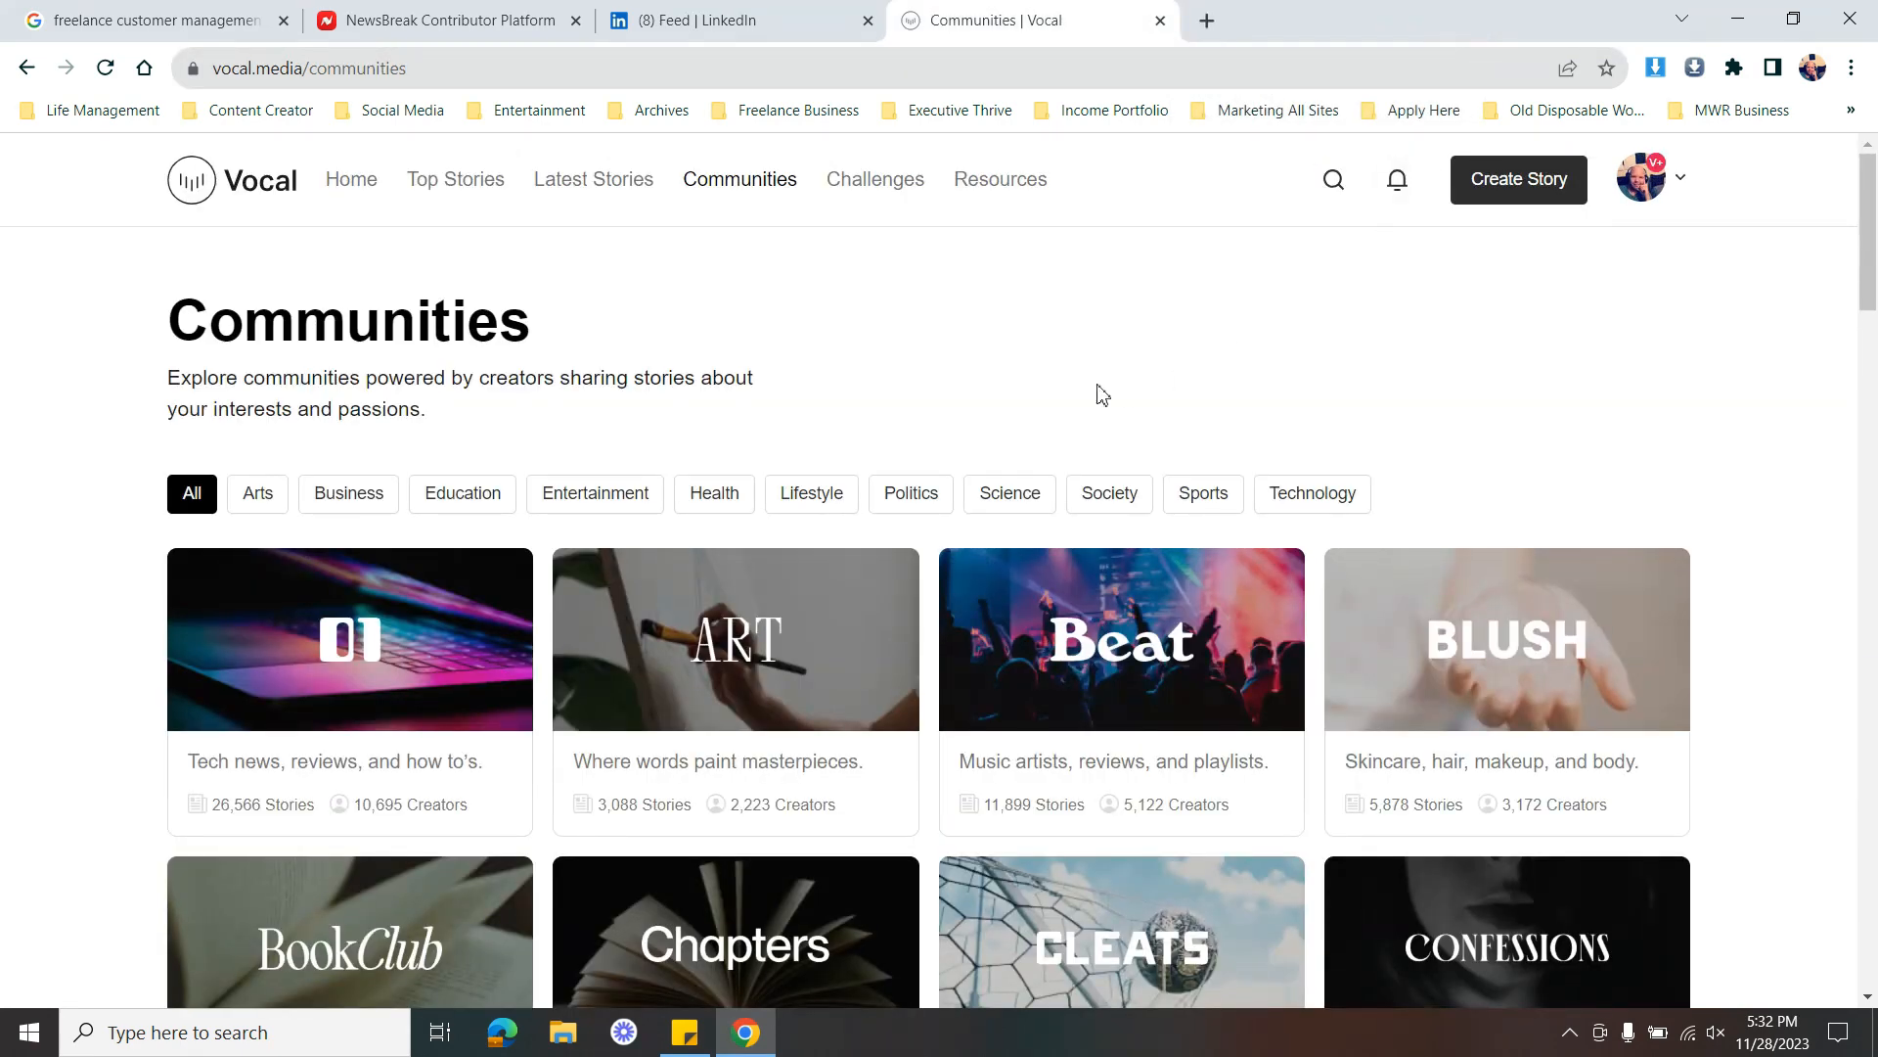
pyautogui.moveTo(1850, 219)
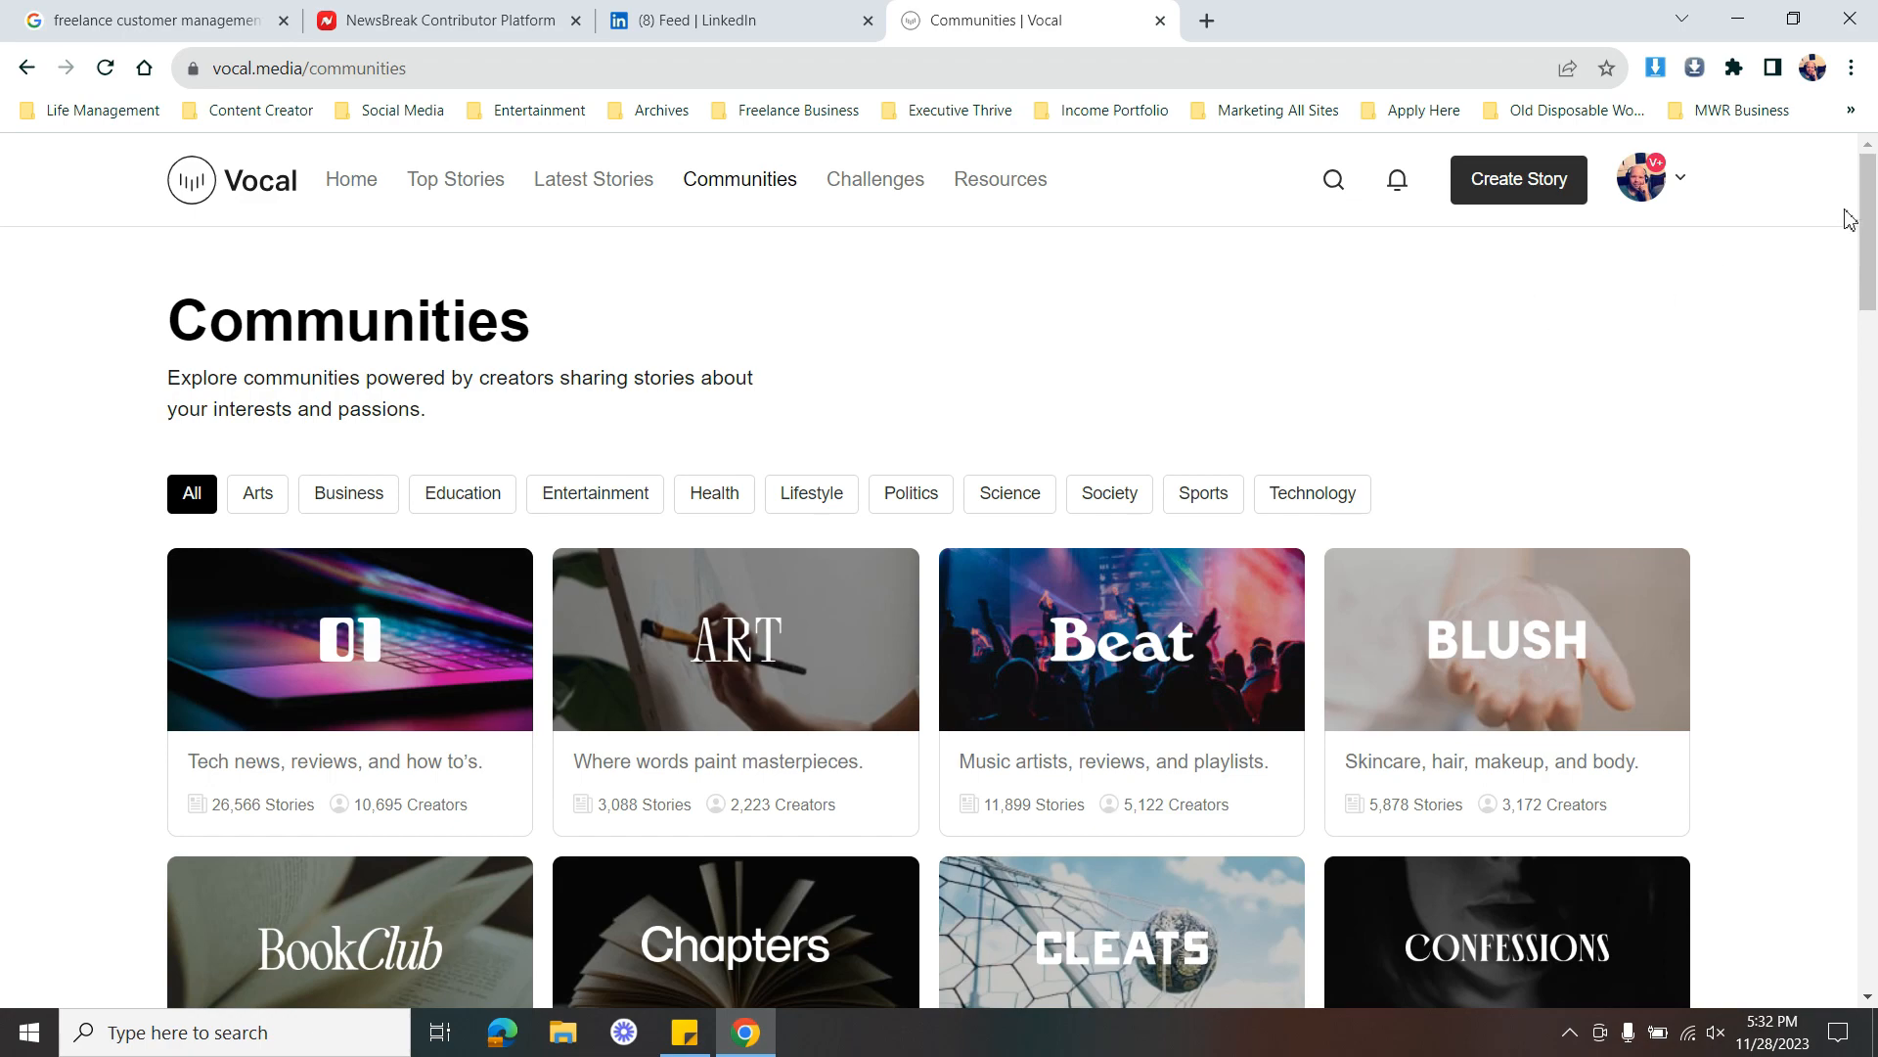
pyautogui.scroll(-3)
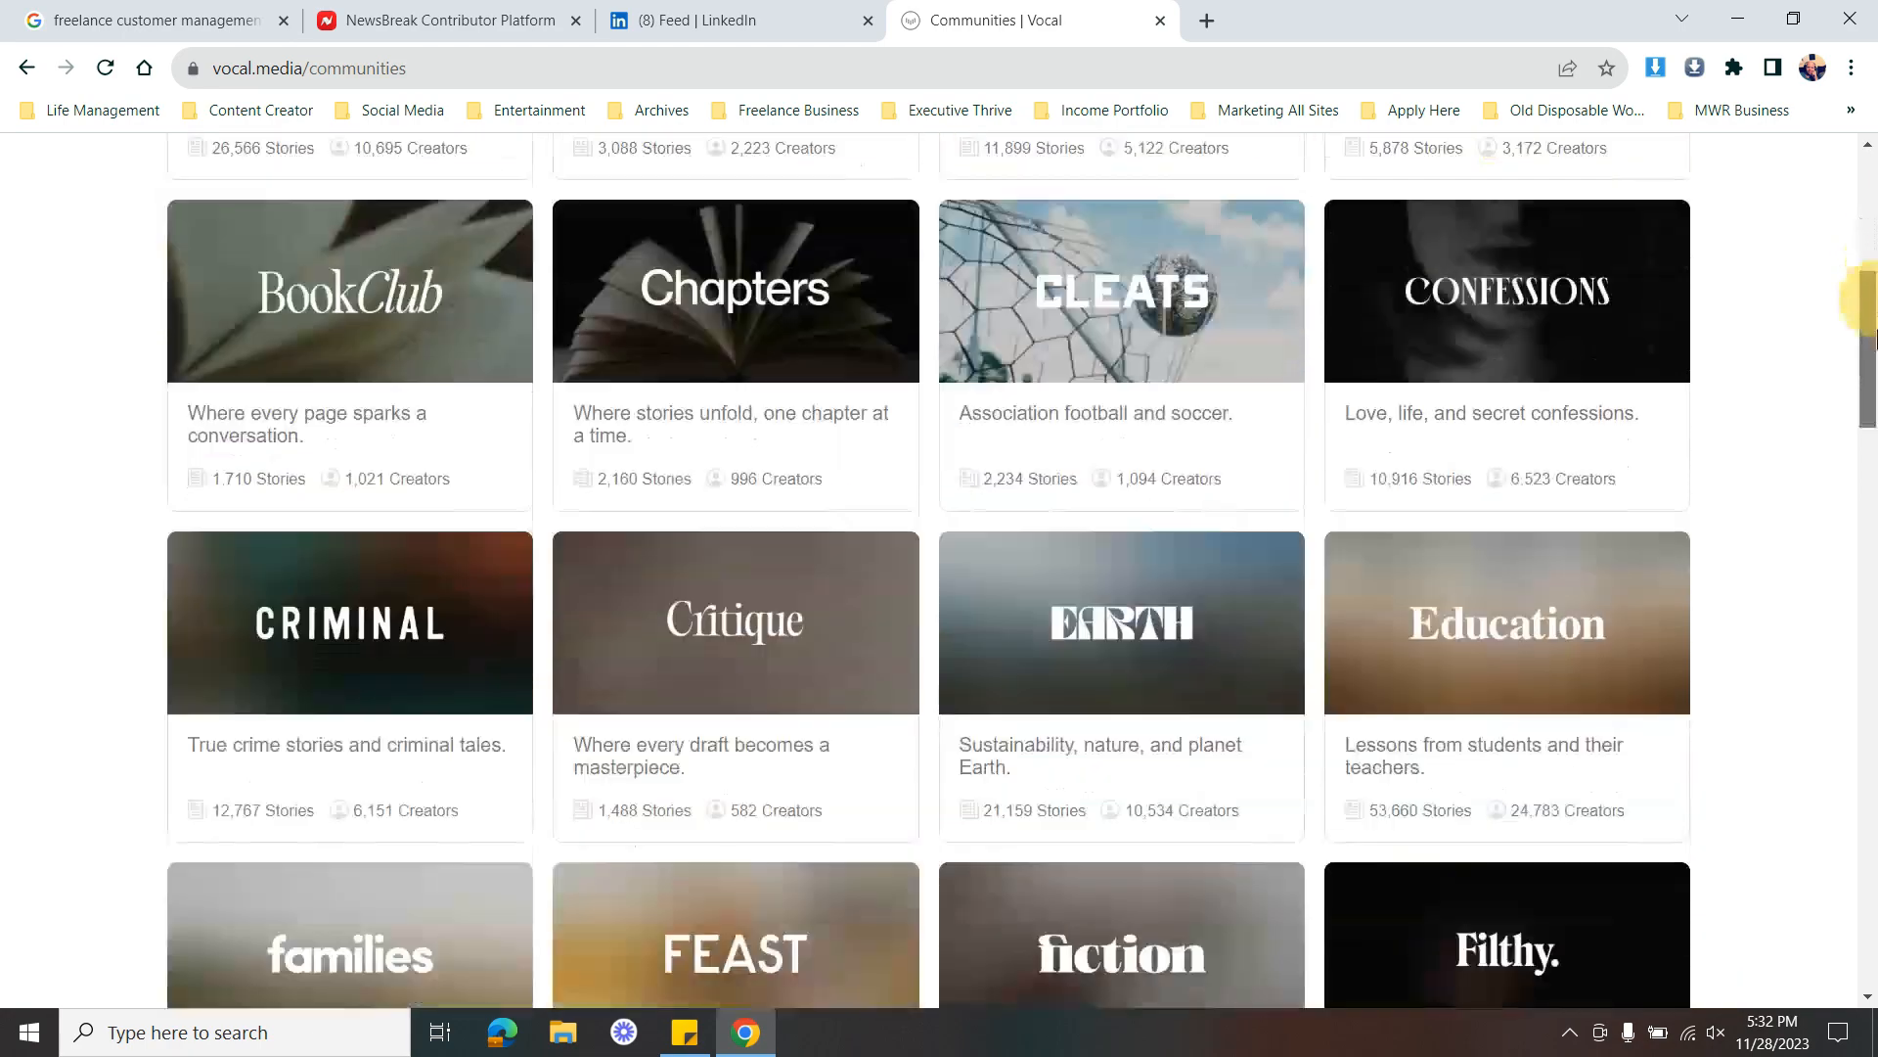
pyautogui.scroll(-3)
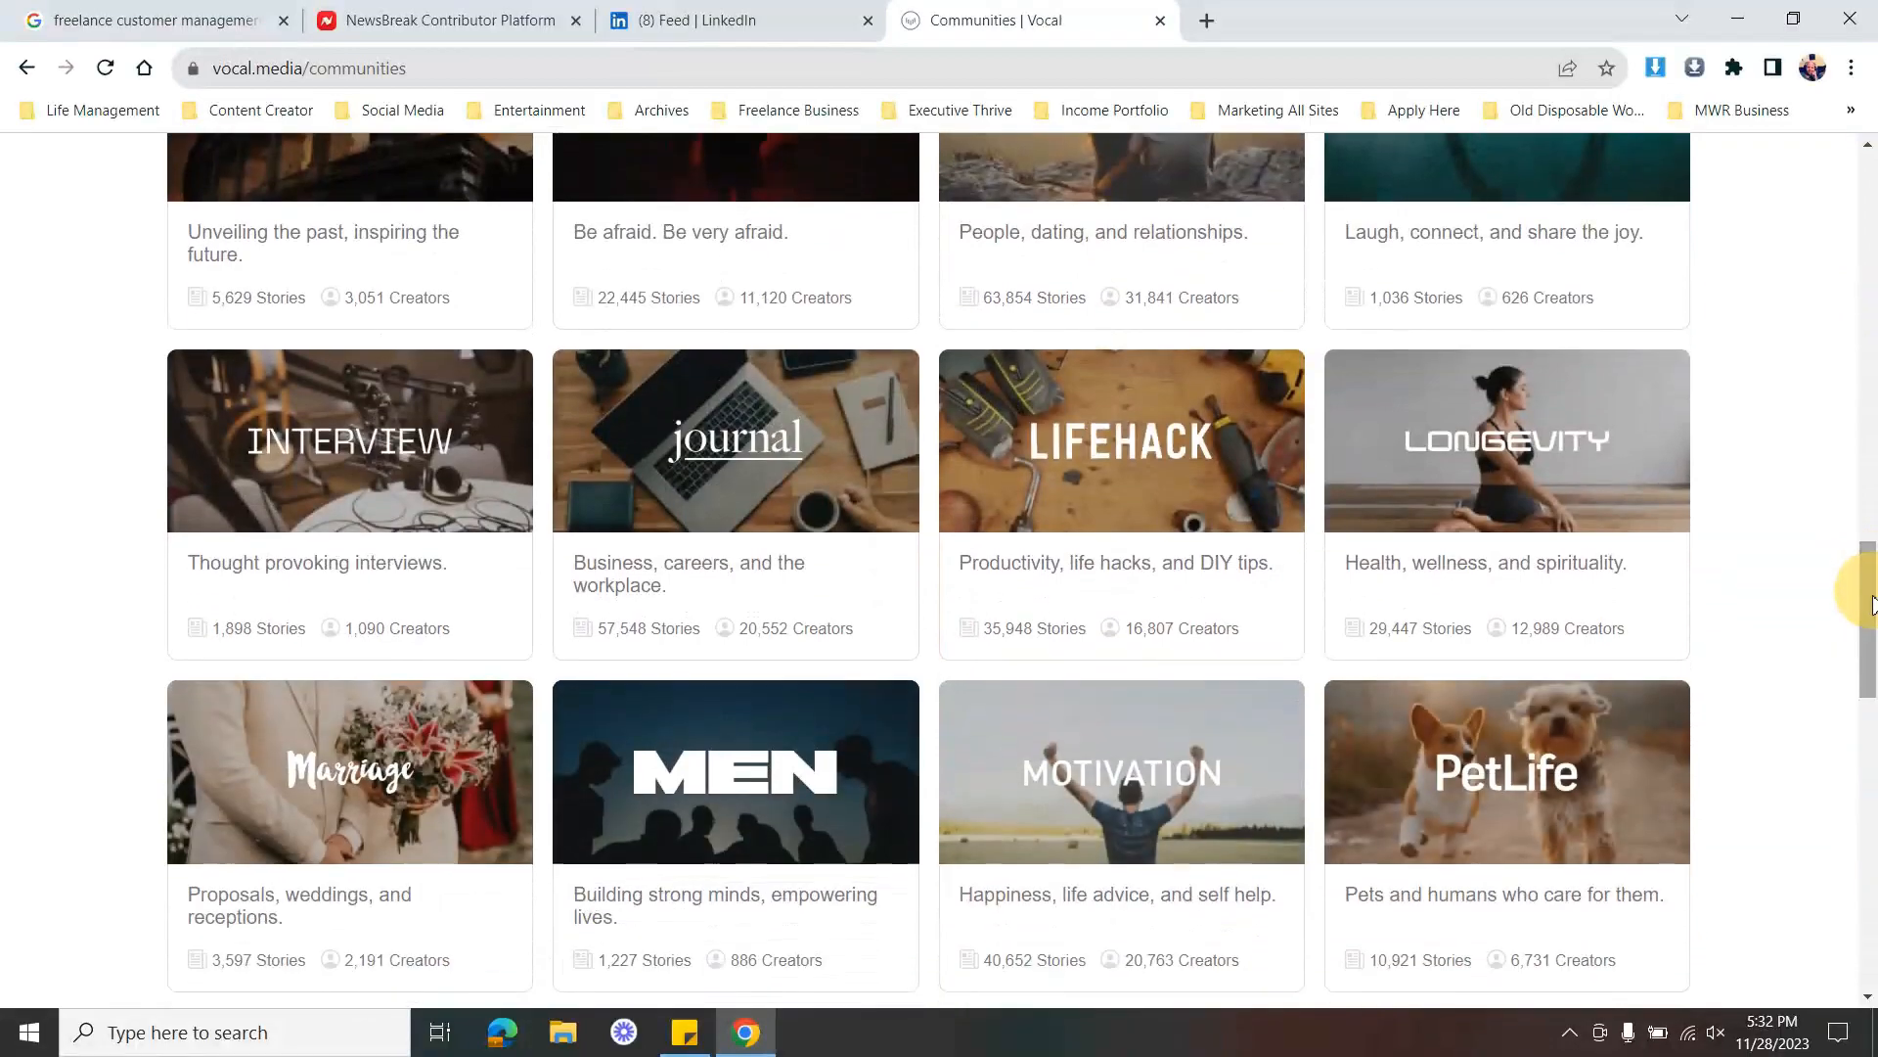
pyautogui.scroll(-3)
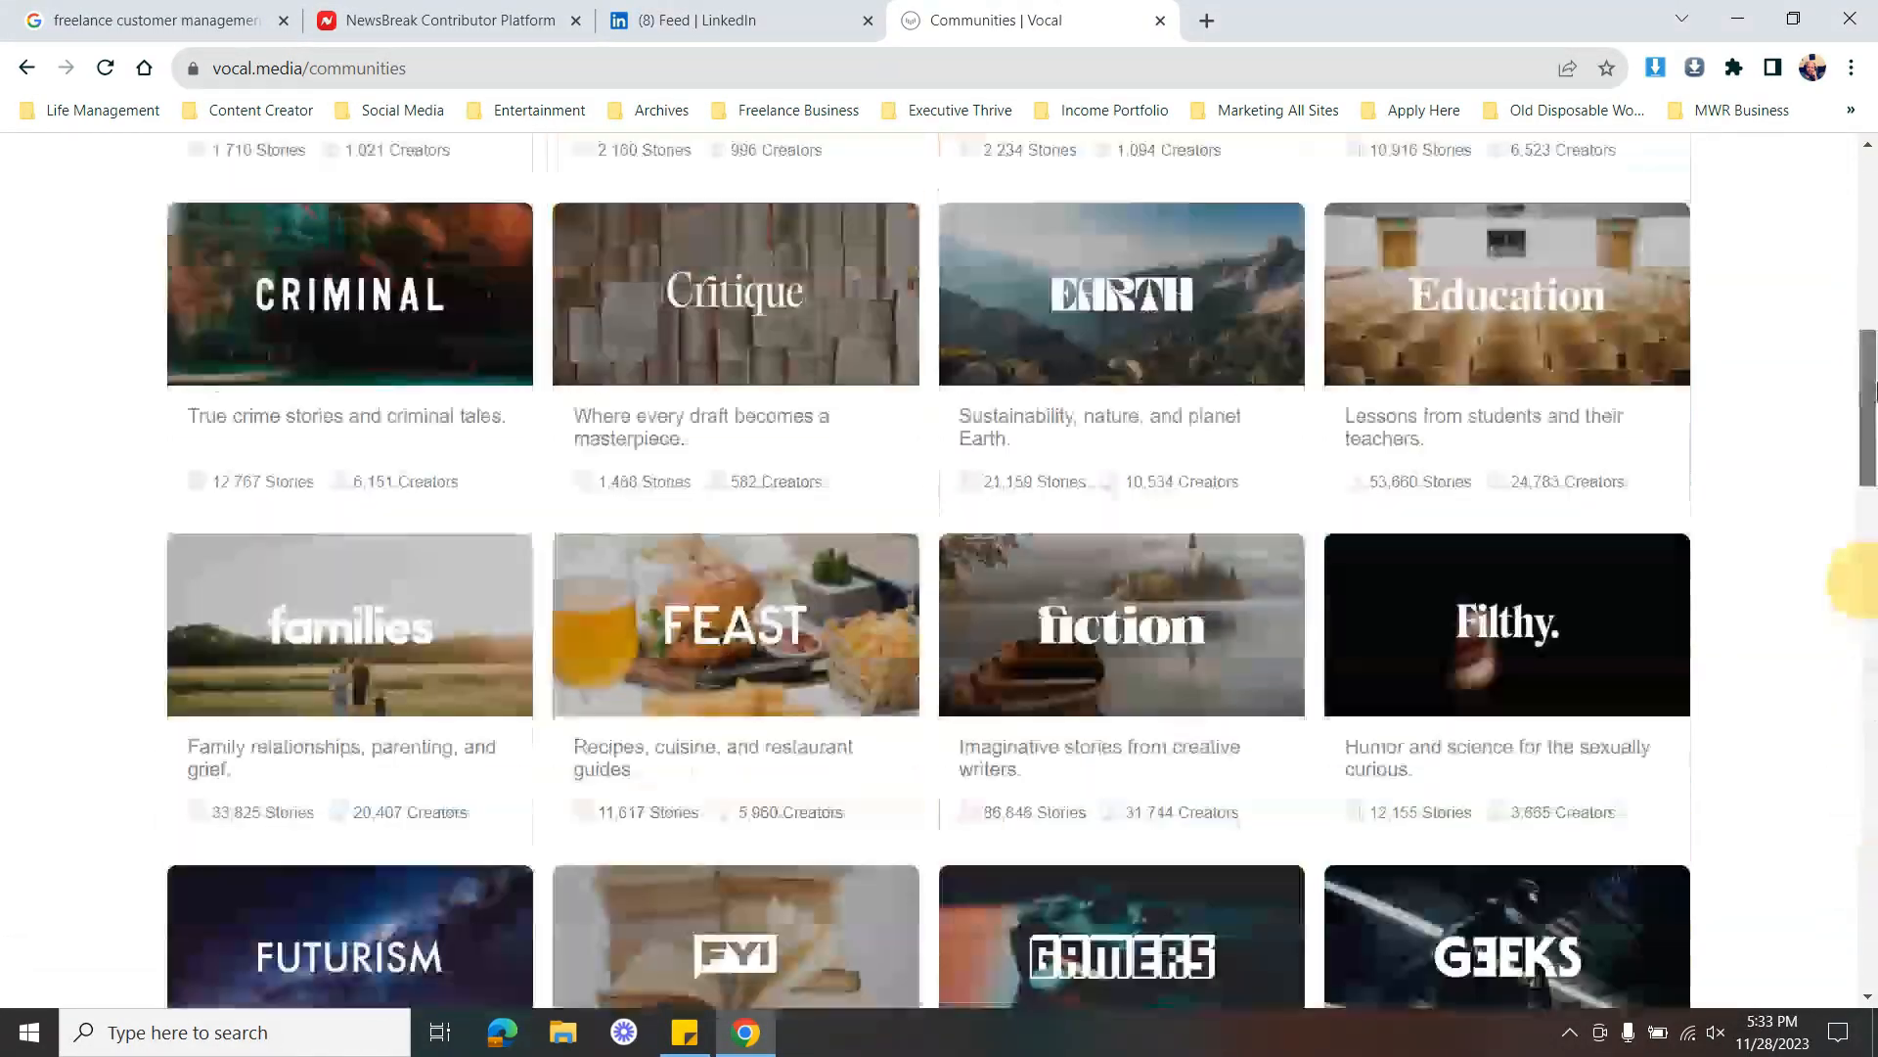
pyautogui.scroll(3)
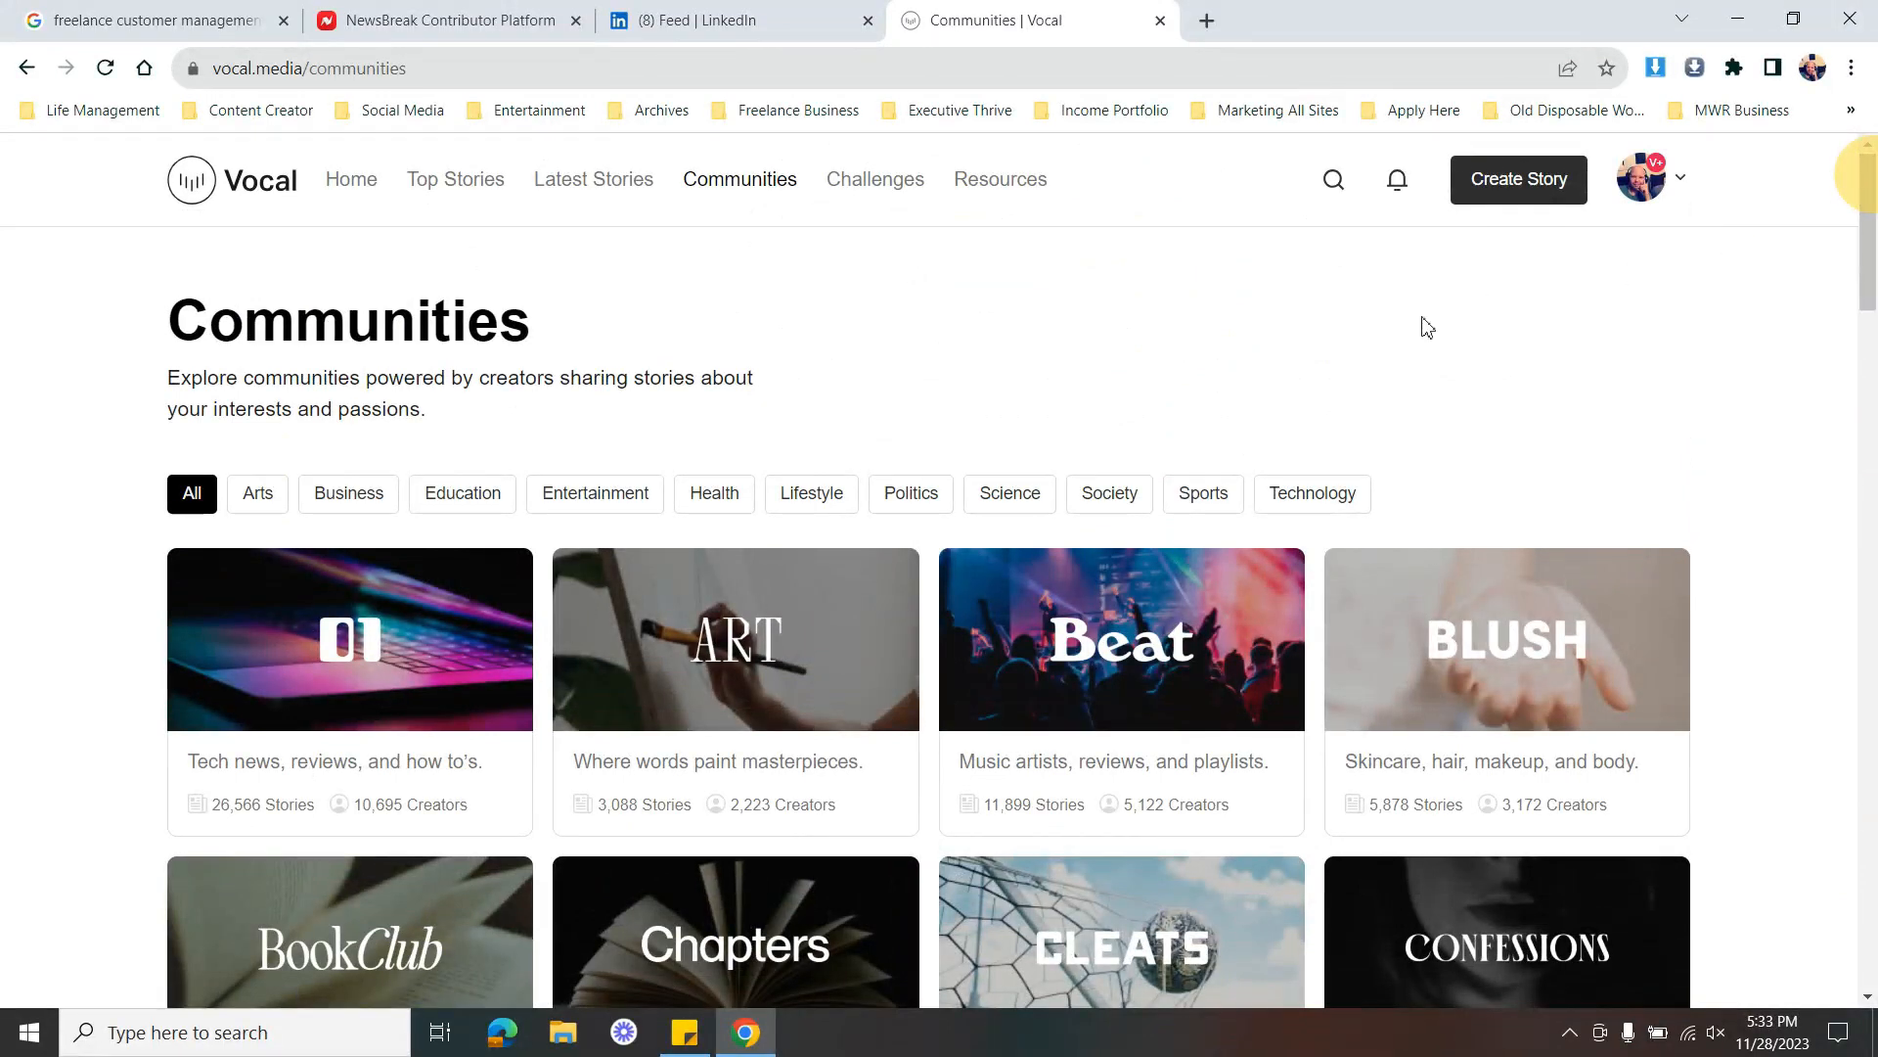
pyautogui.moveTo(1520, 180)
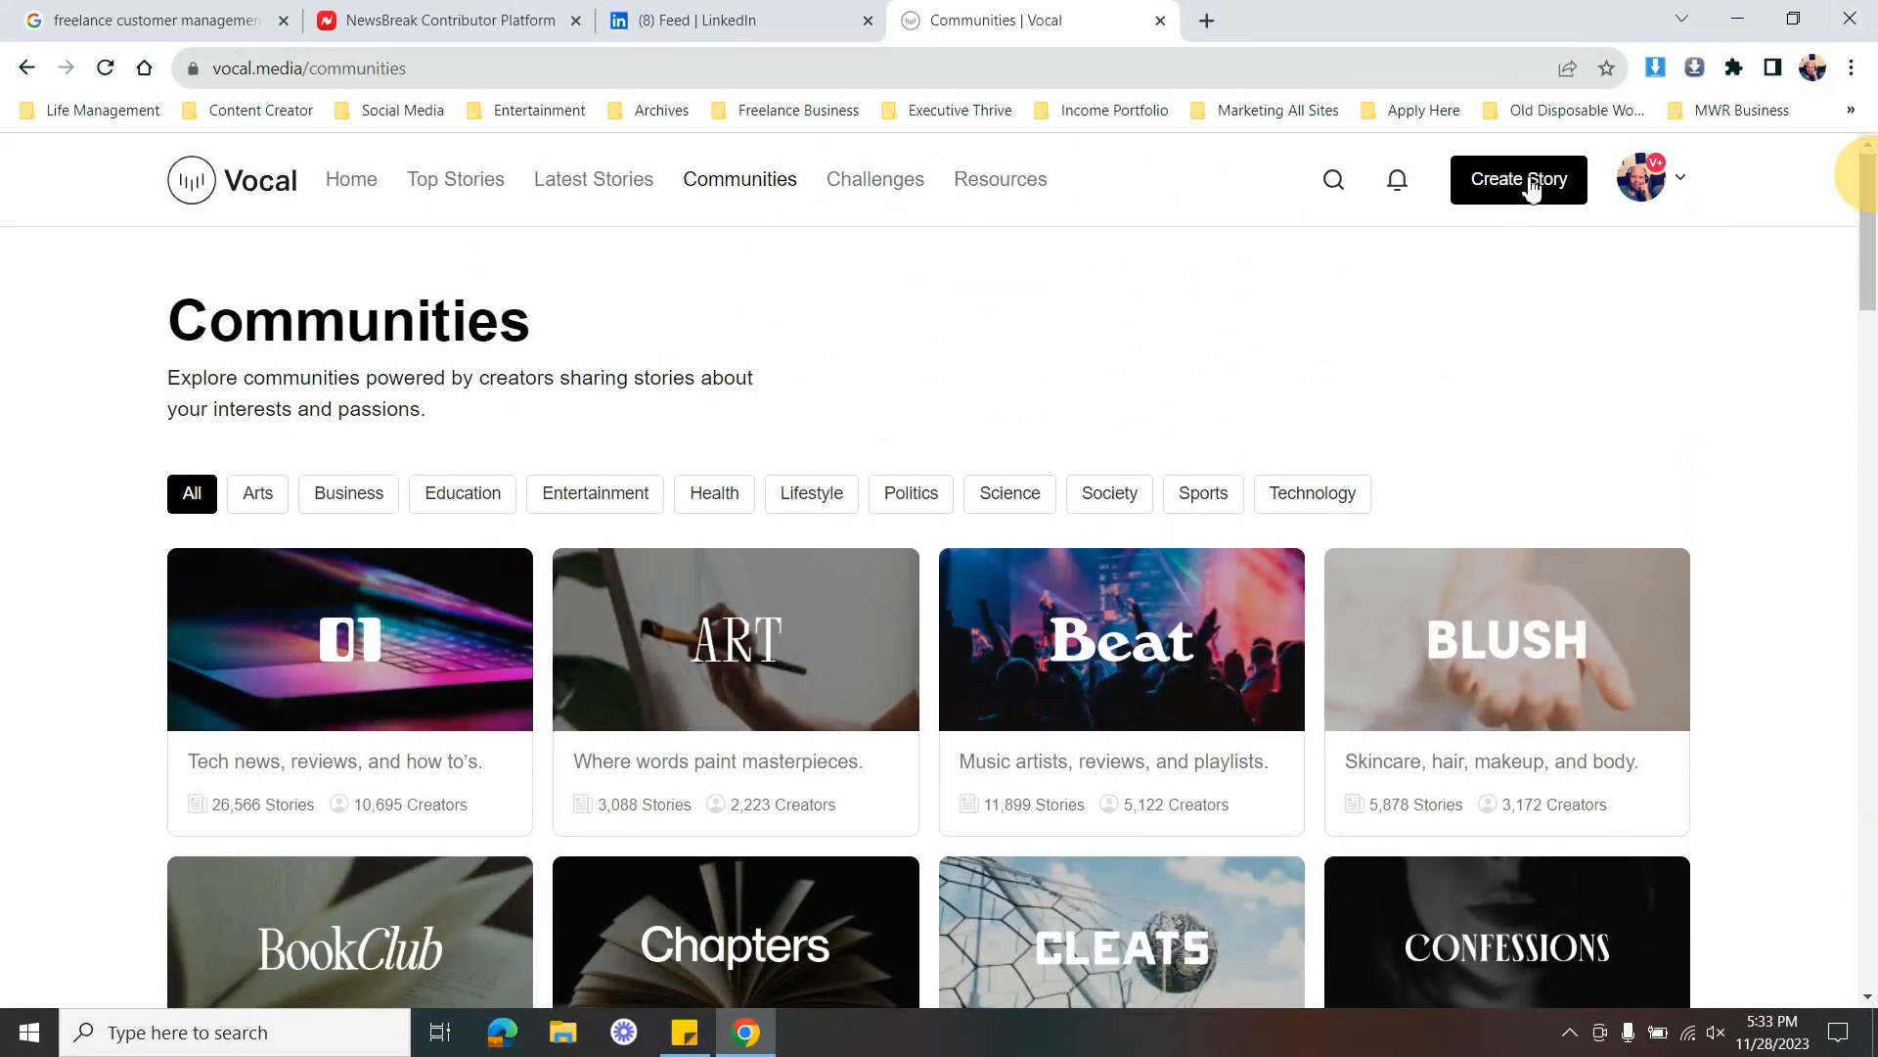
pyautogui.click(1517, 178)
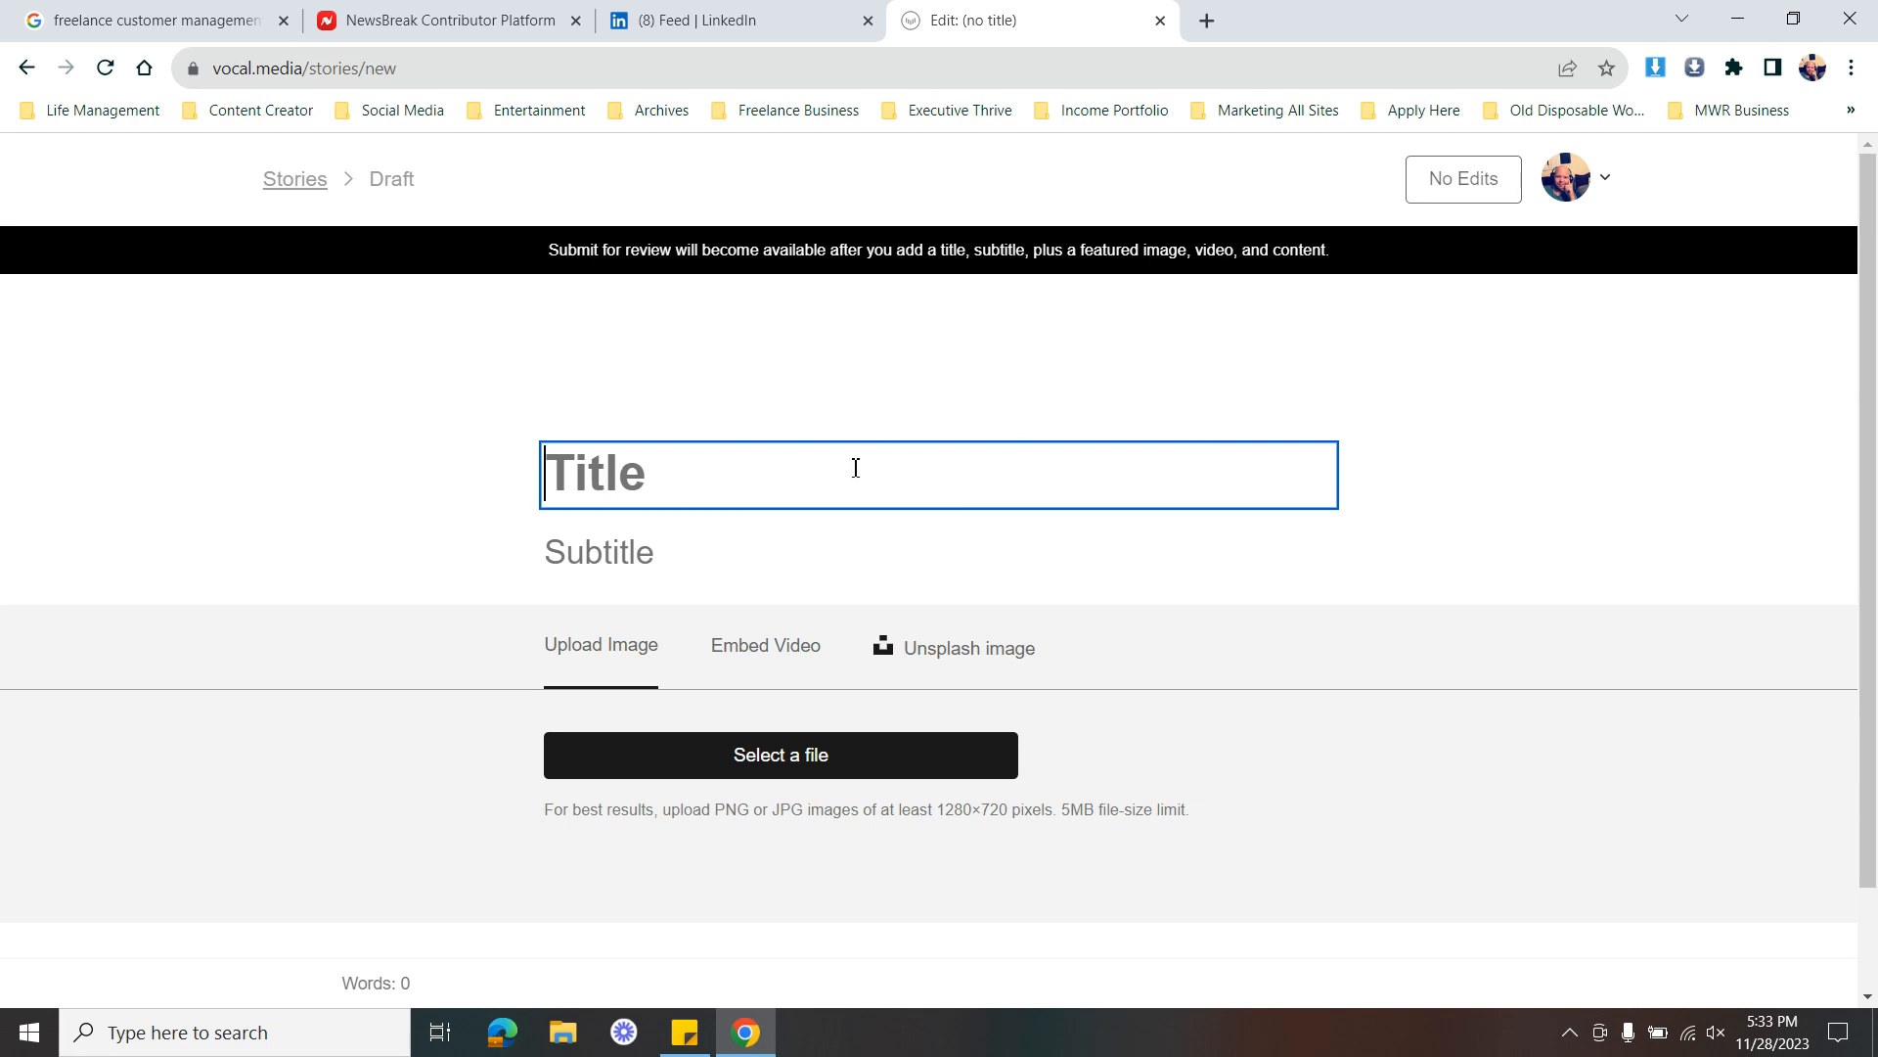
pyautogui.moveTo(951, 665)
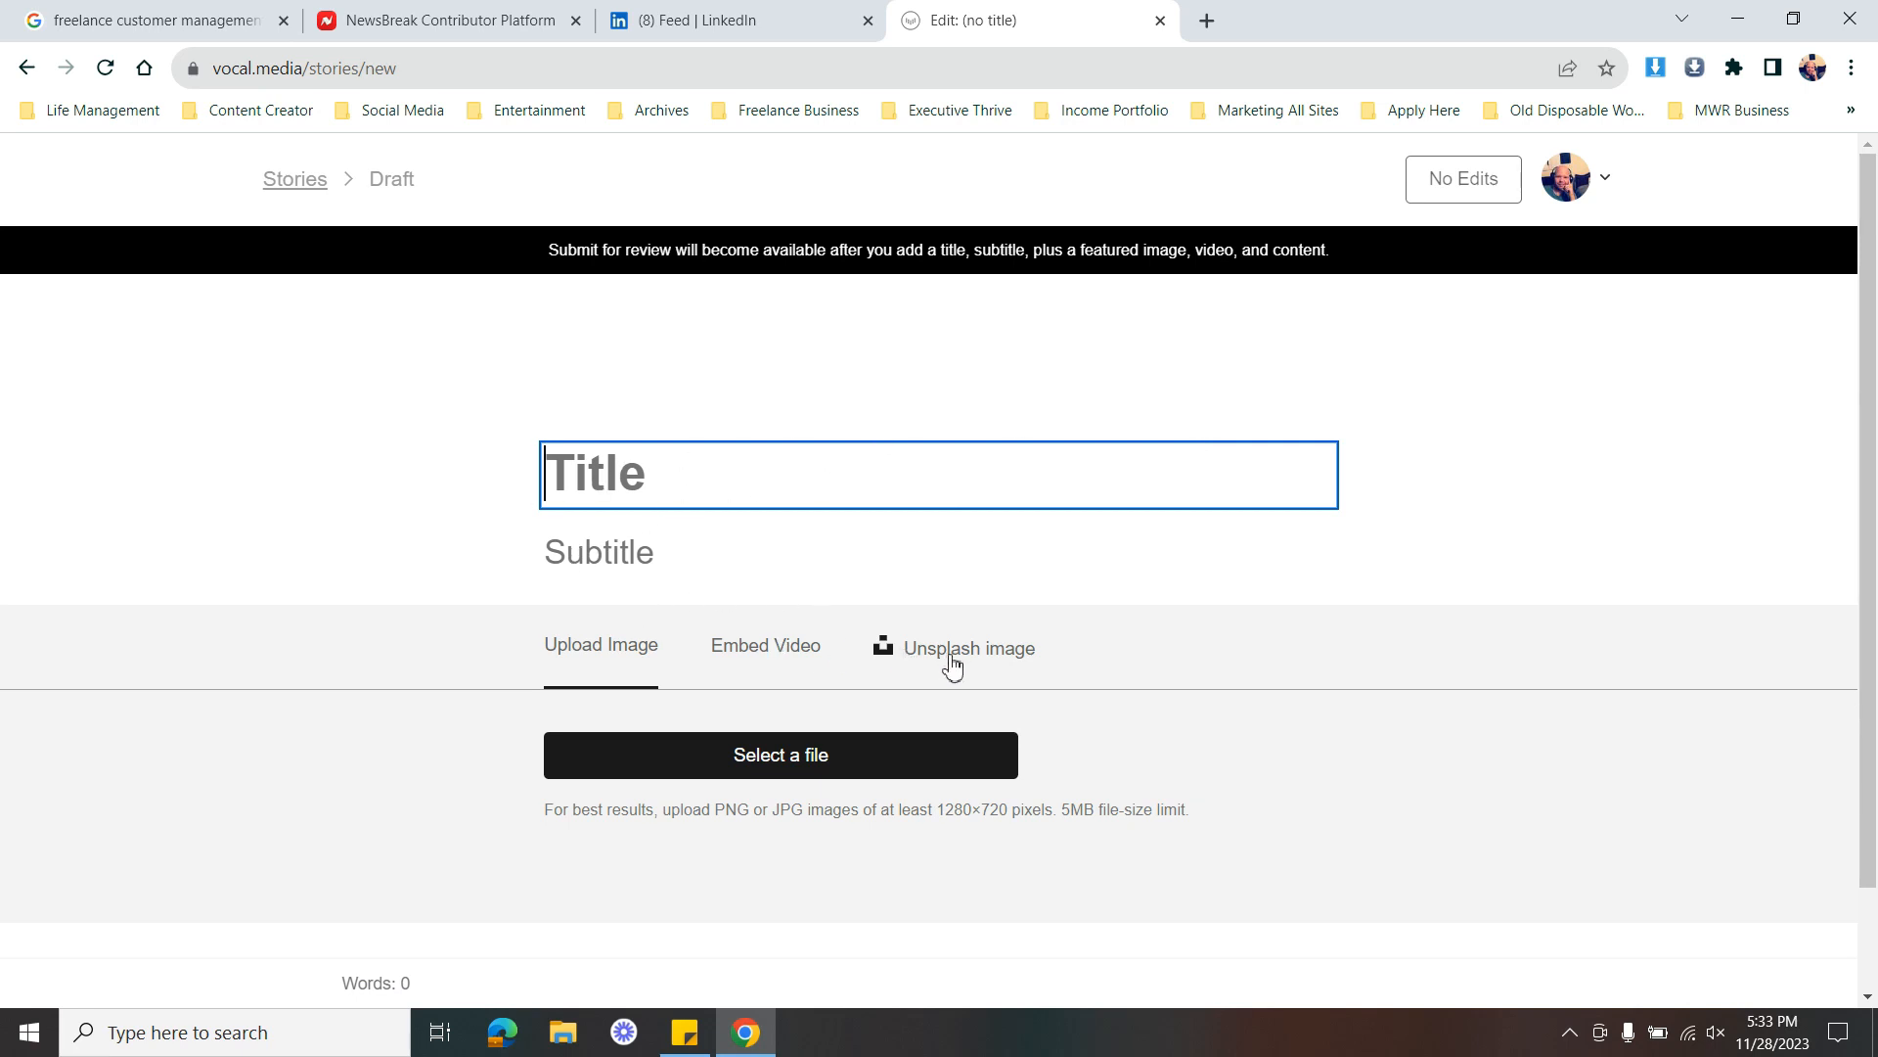
pyautogui.moveTo(970, 659)
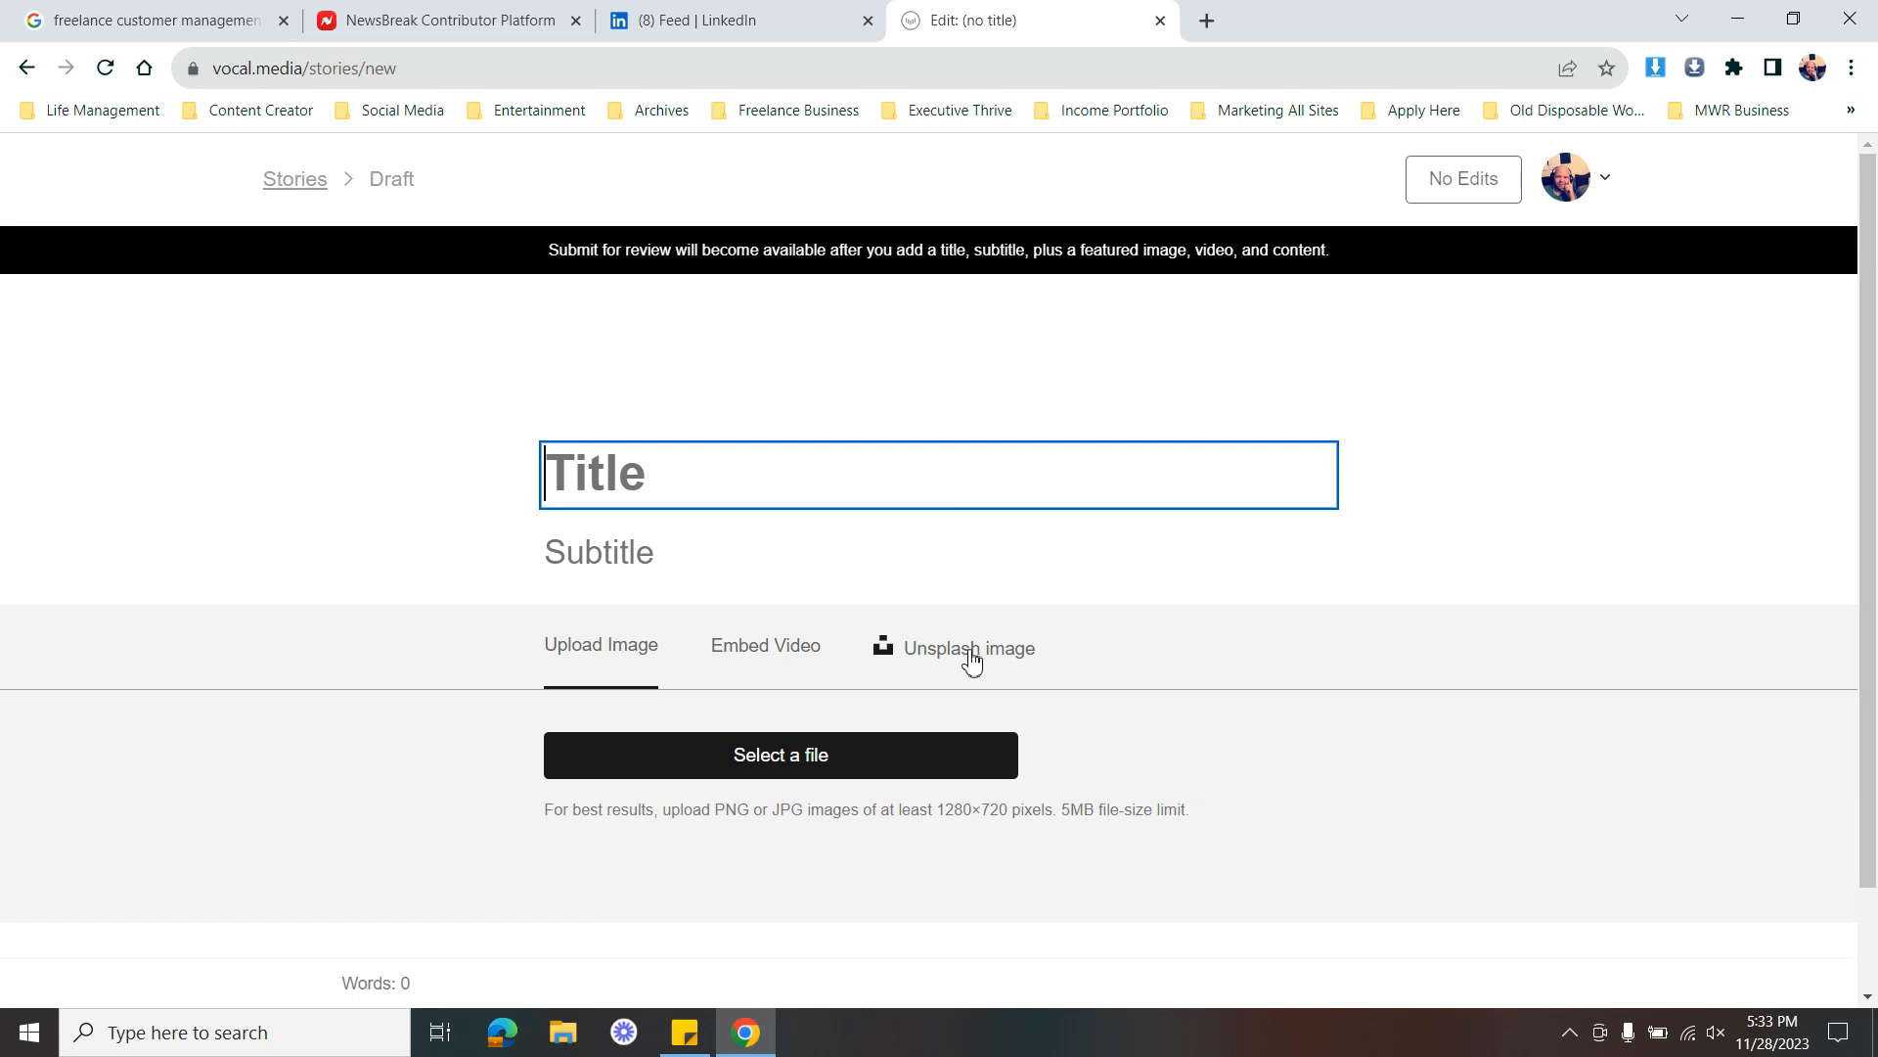
pyautogui.moveTo(705, 839)
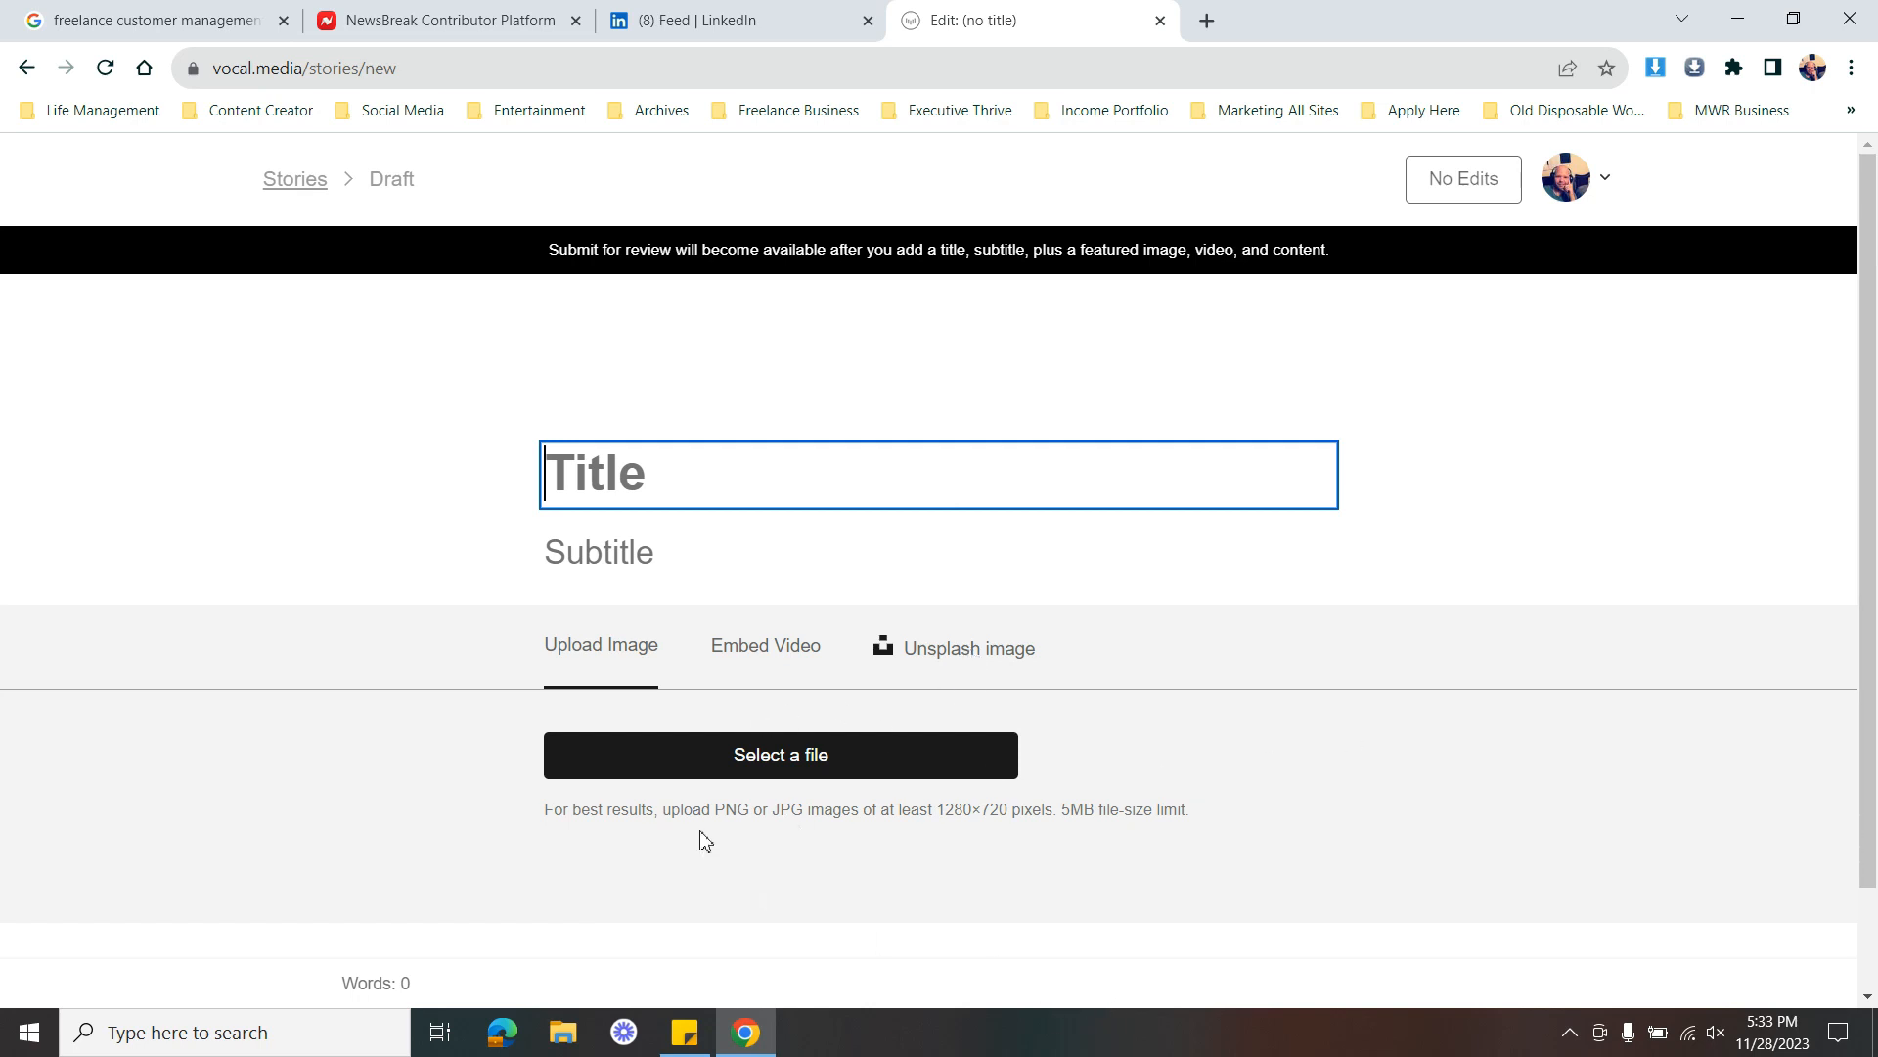
pyautogui.moveTo(780, 754)
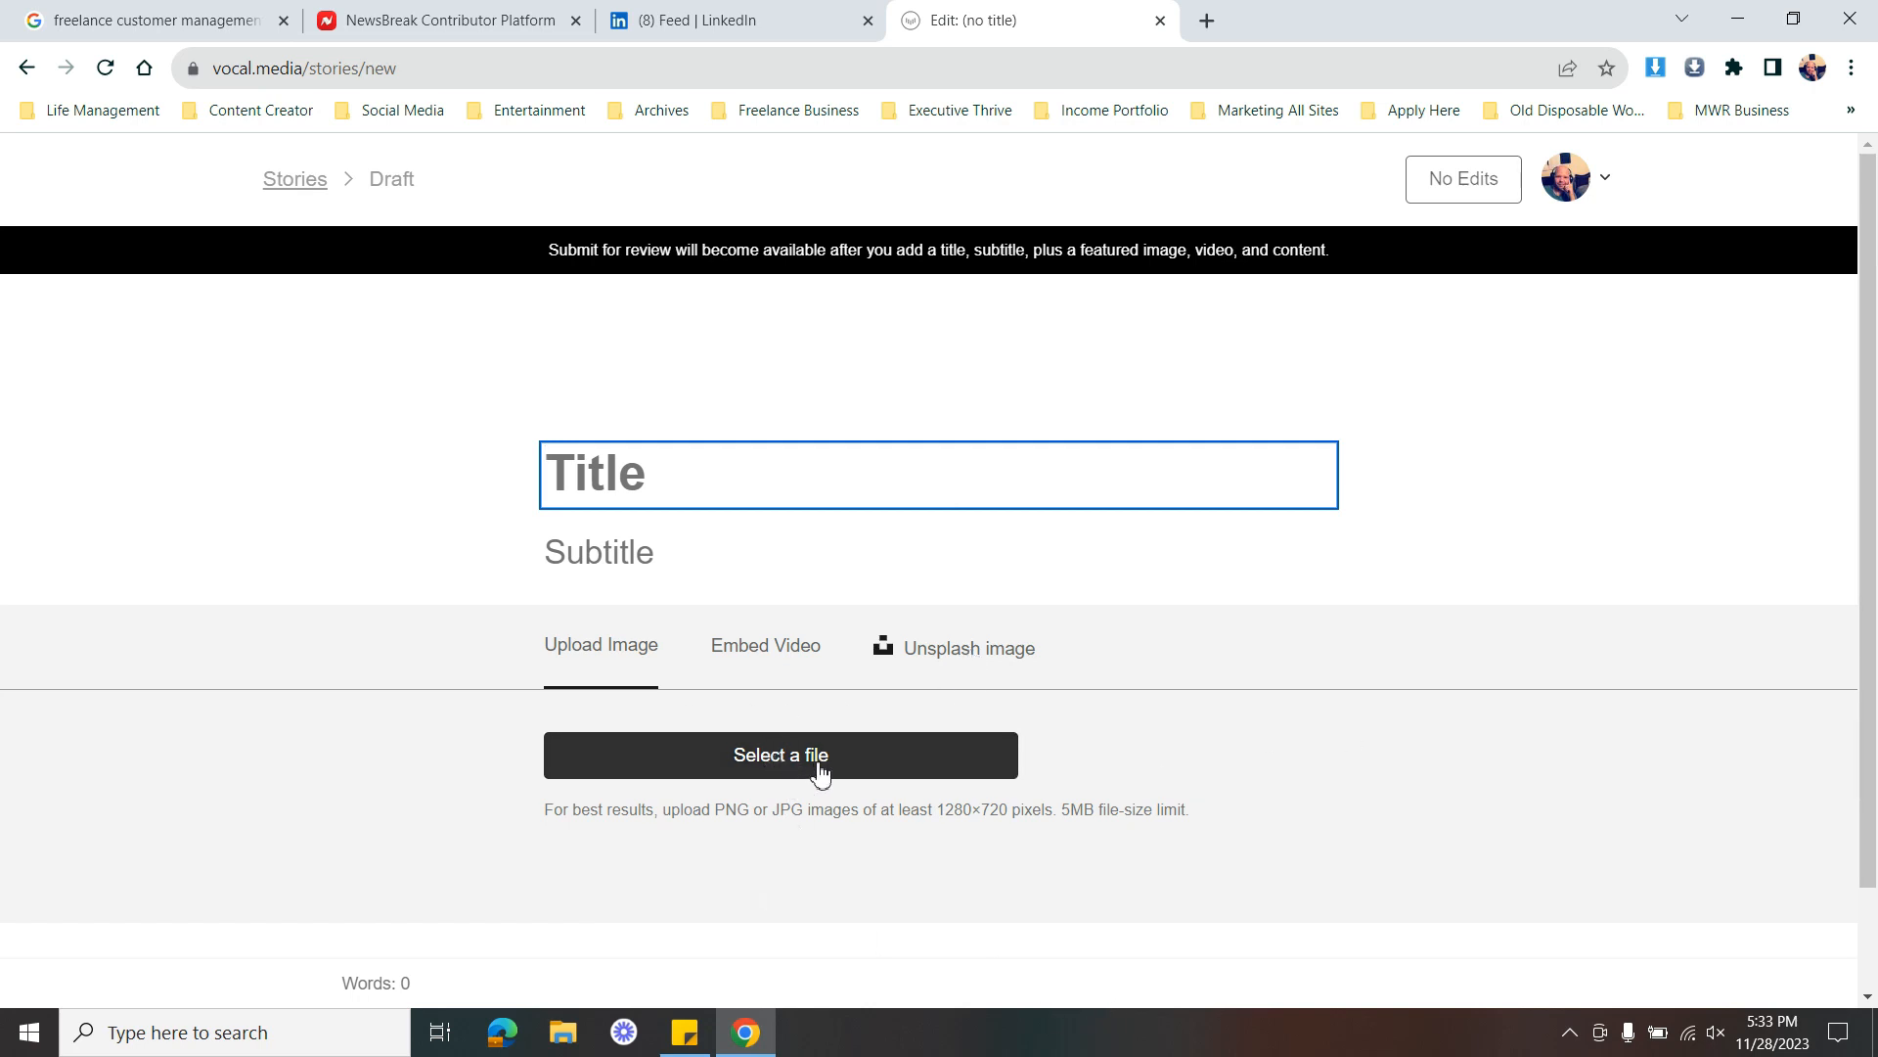
pyautogui.moveTo(701, 683)
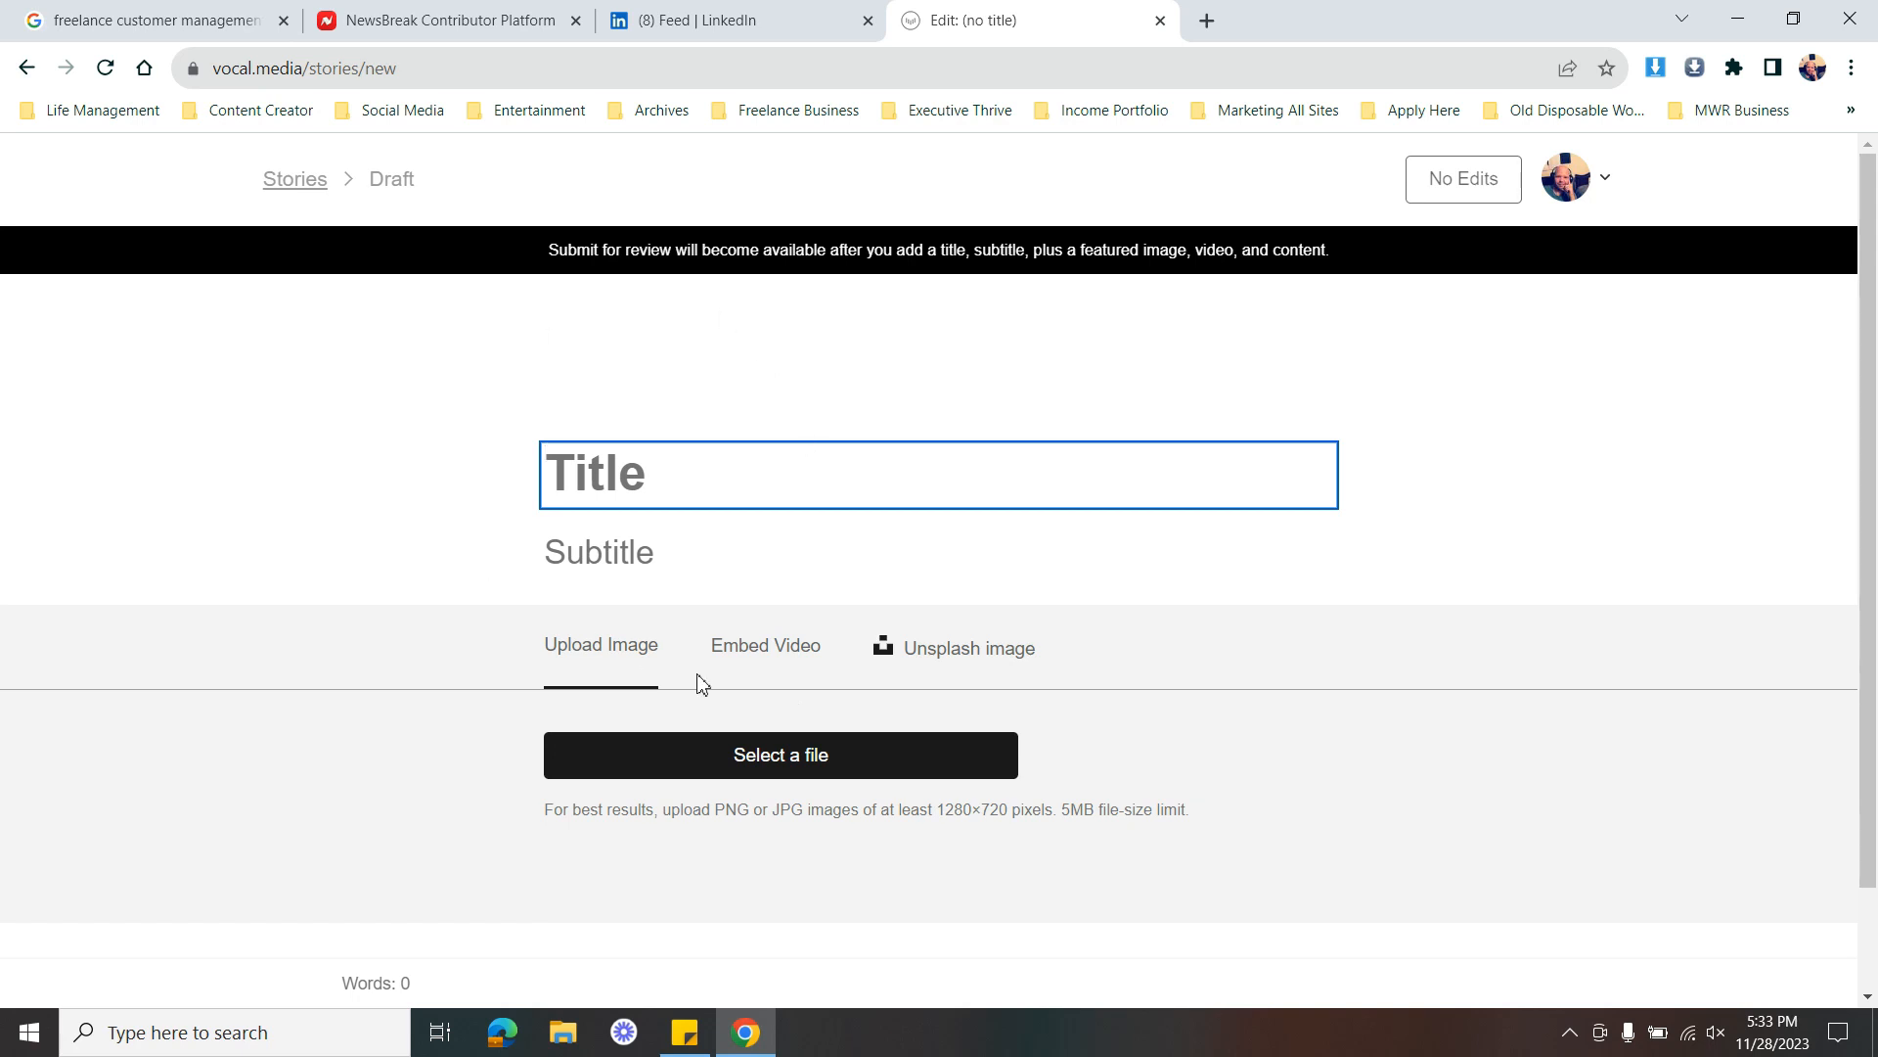
pyautogui.moveTo(1212, 742)
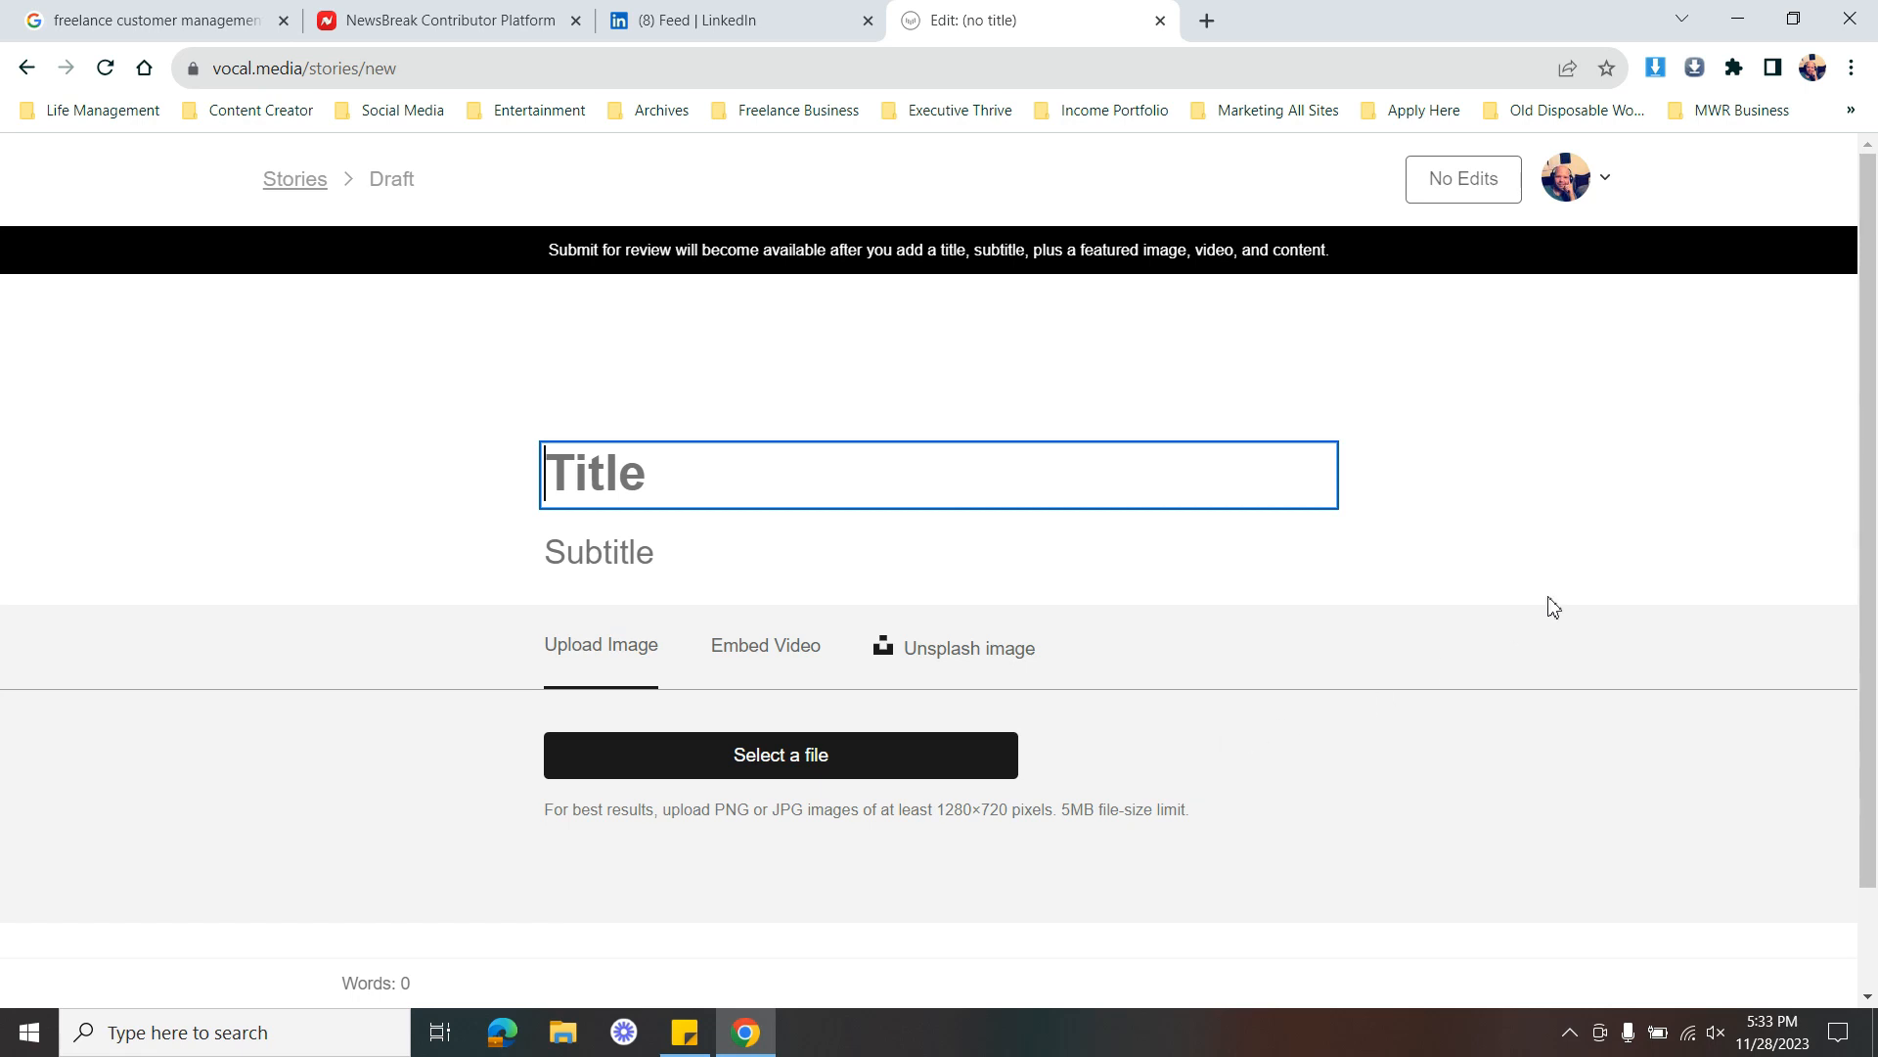
pyautogui.moveTo(1133, 785)
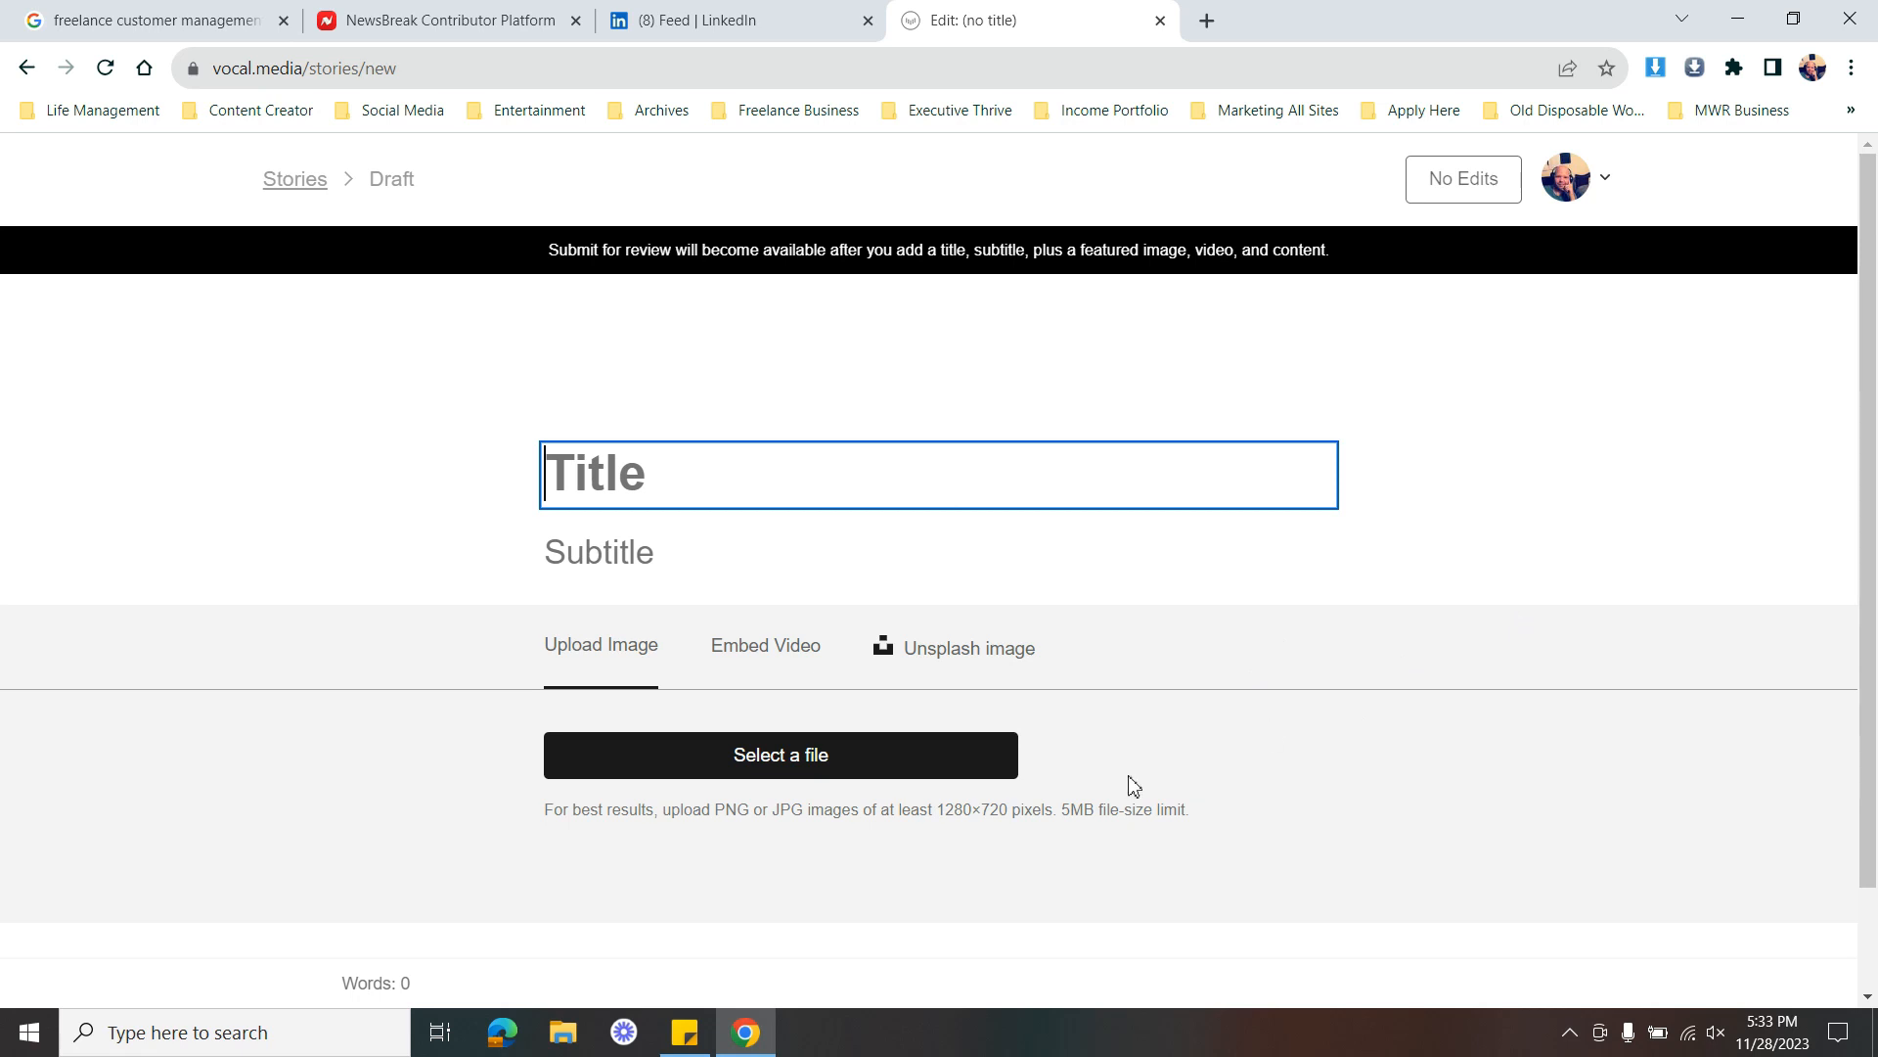
pyautogui.moveTo(374, 983)
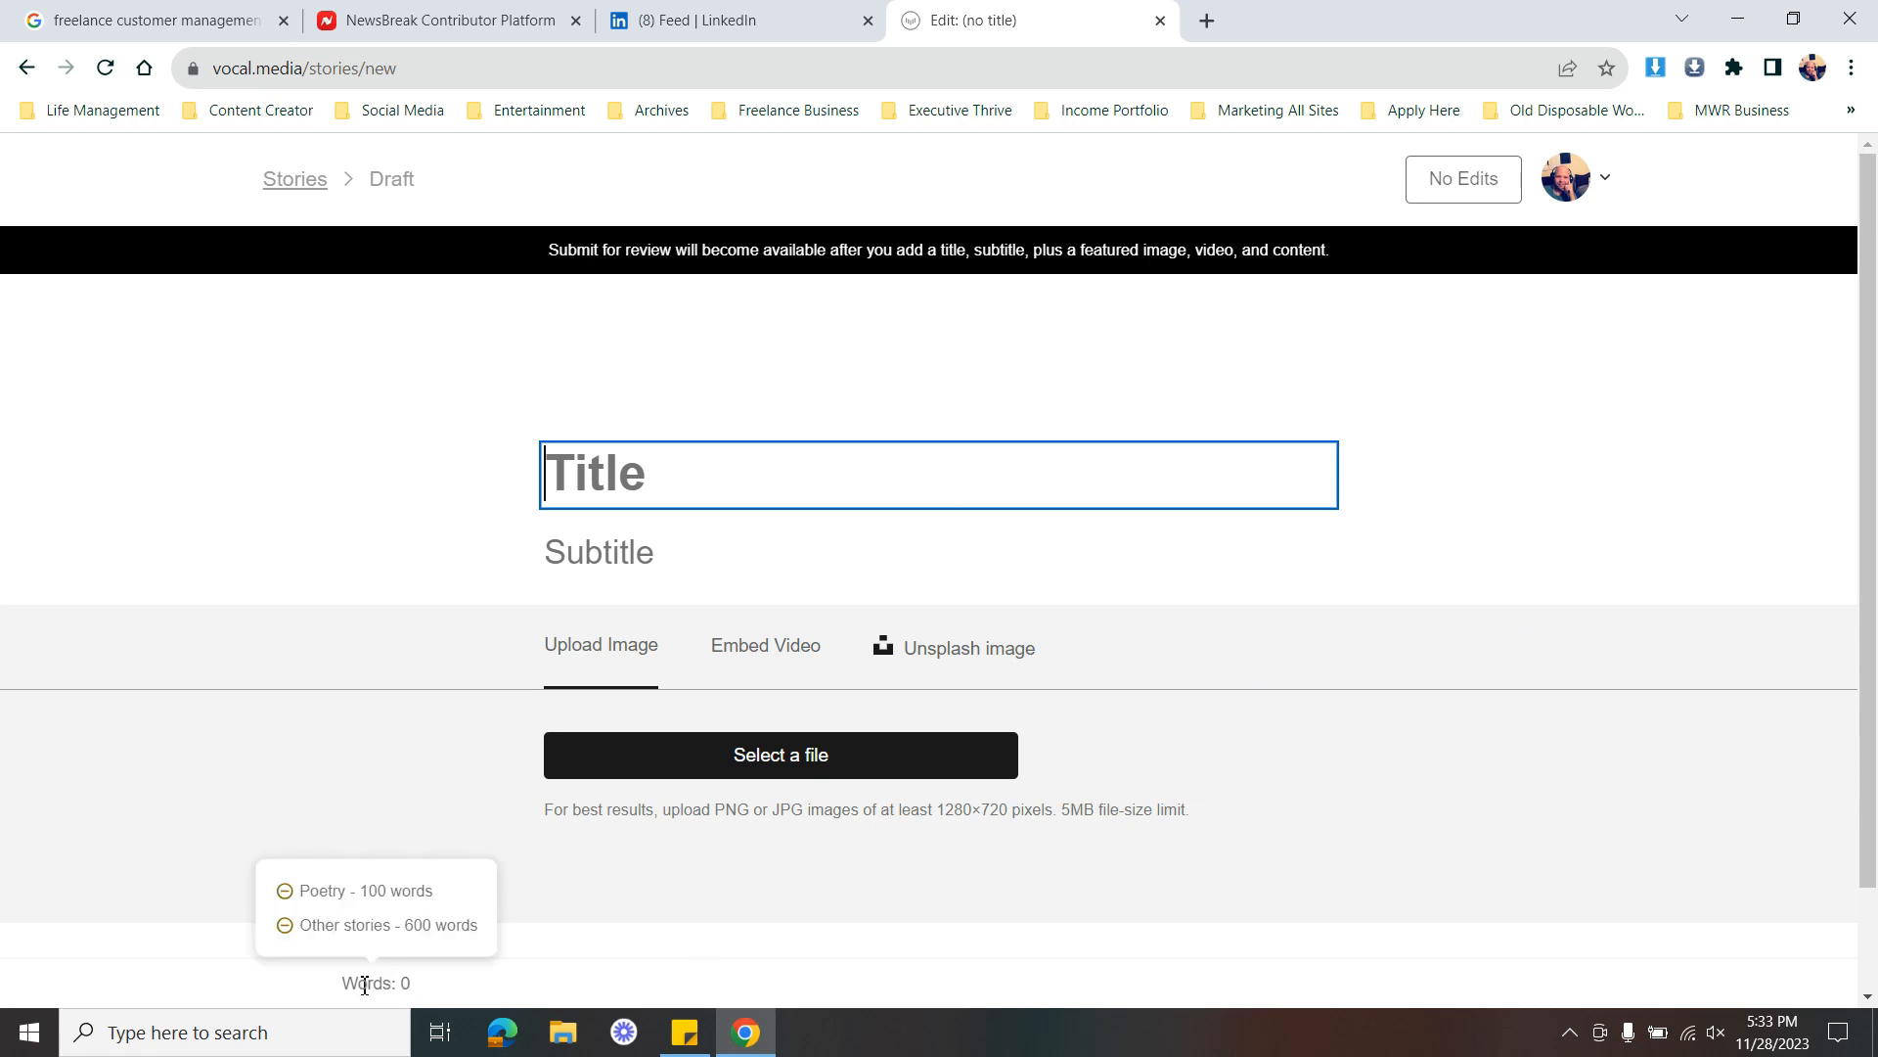
pyautogui.moveTo(372, 989)
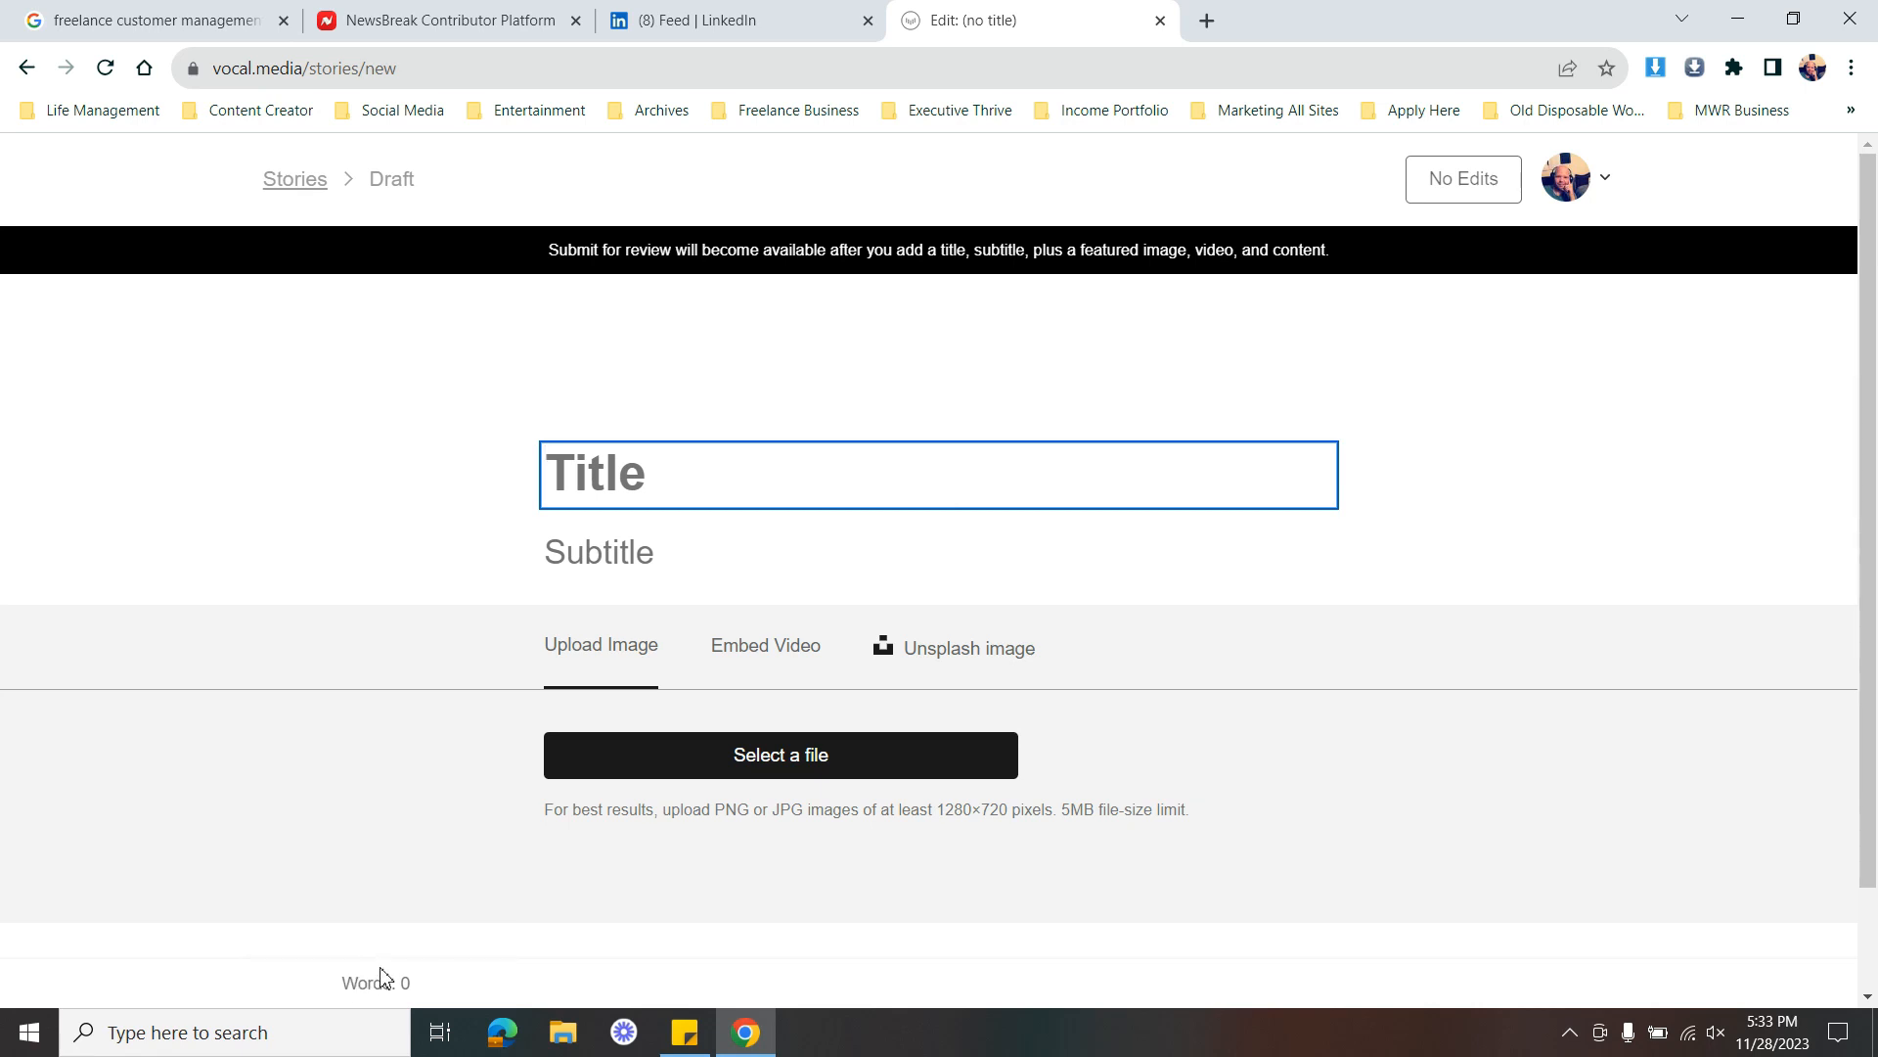
pyautogui.moveTo(1717, 418)
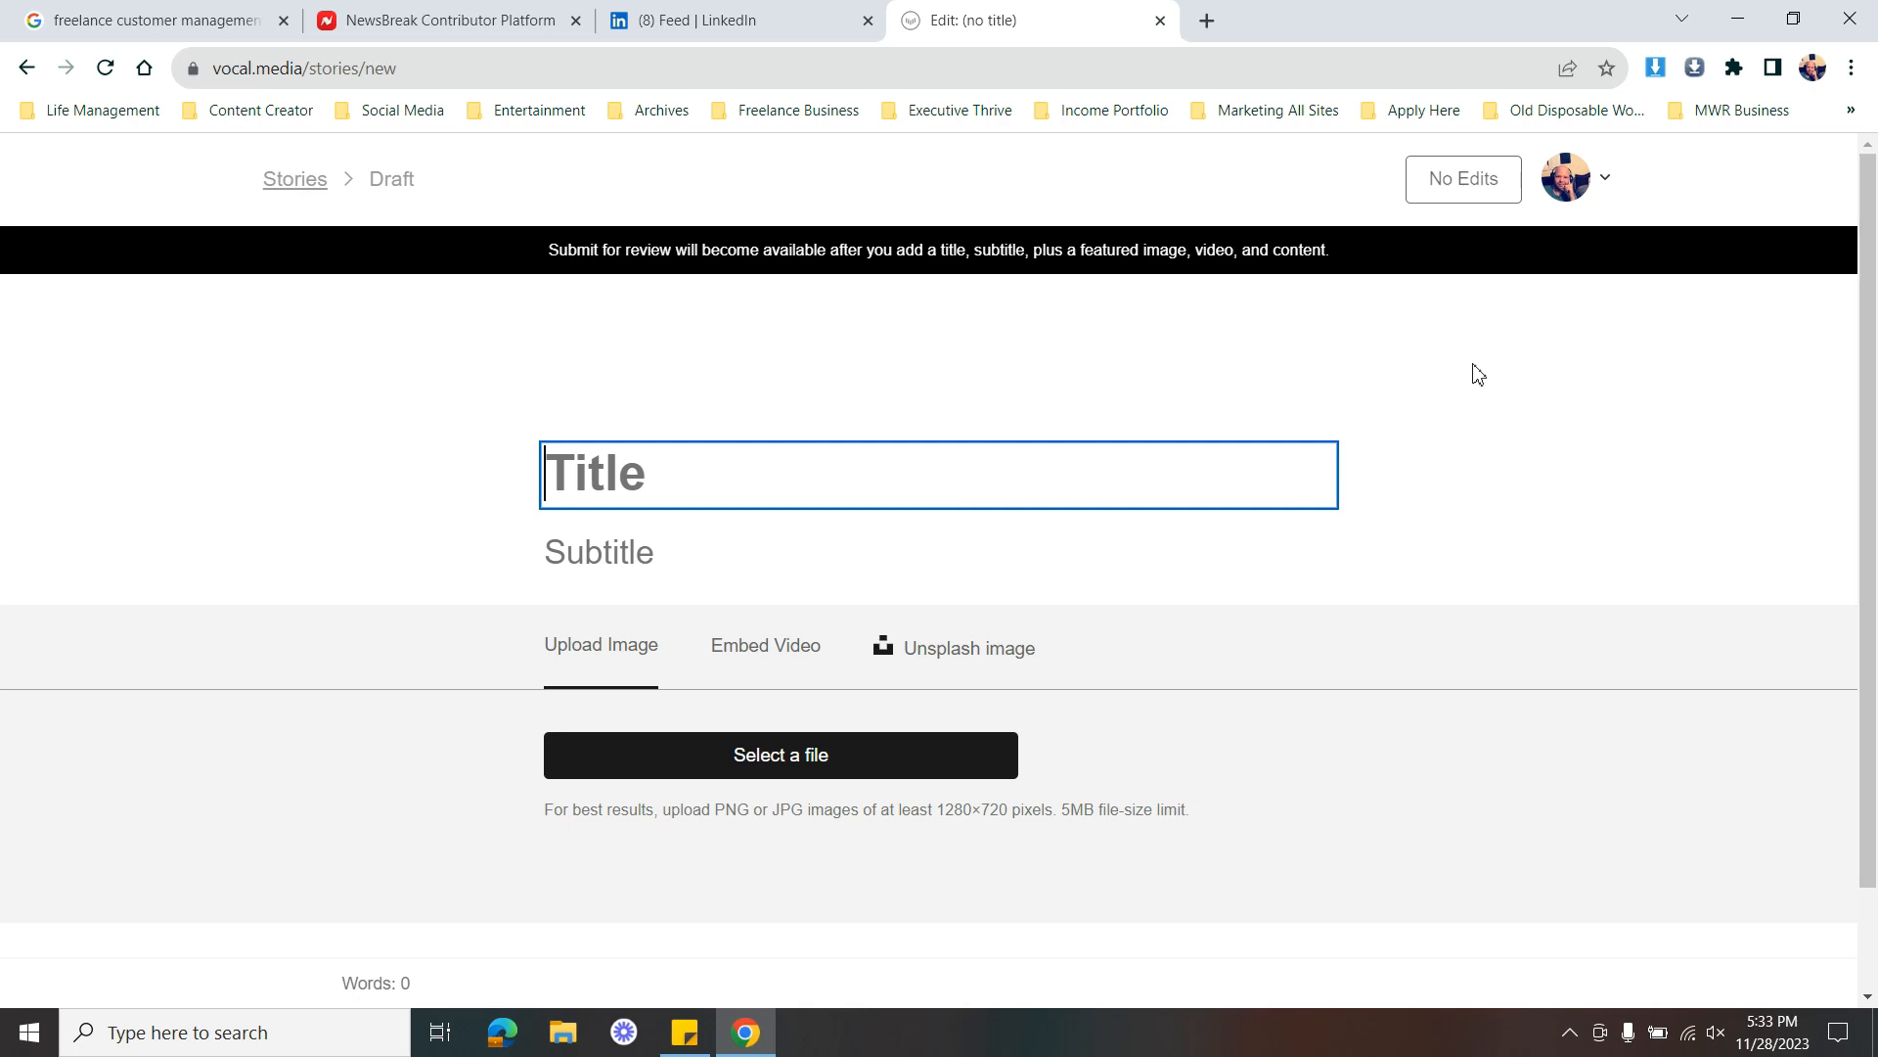
pyautogui.moveTo(1167, 365)
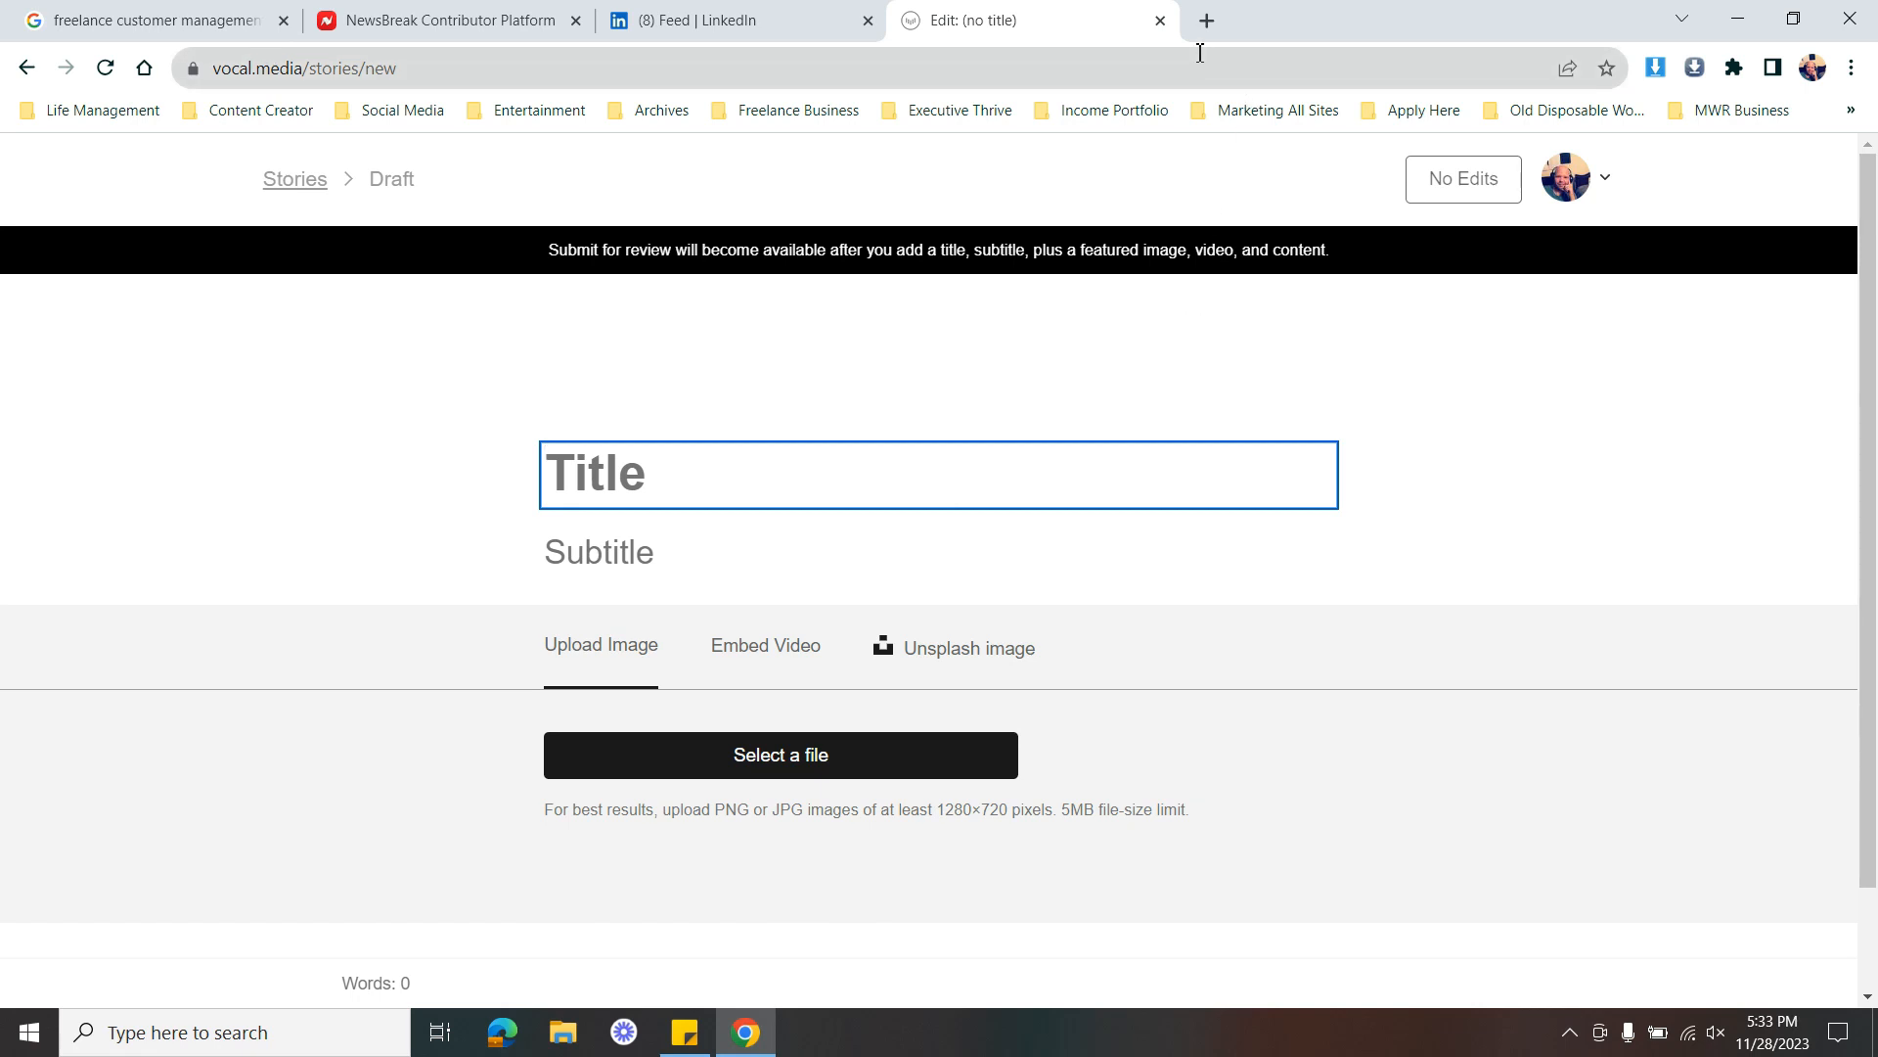
pyautogui.moveTo(1147, 33)
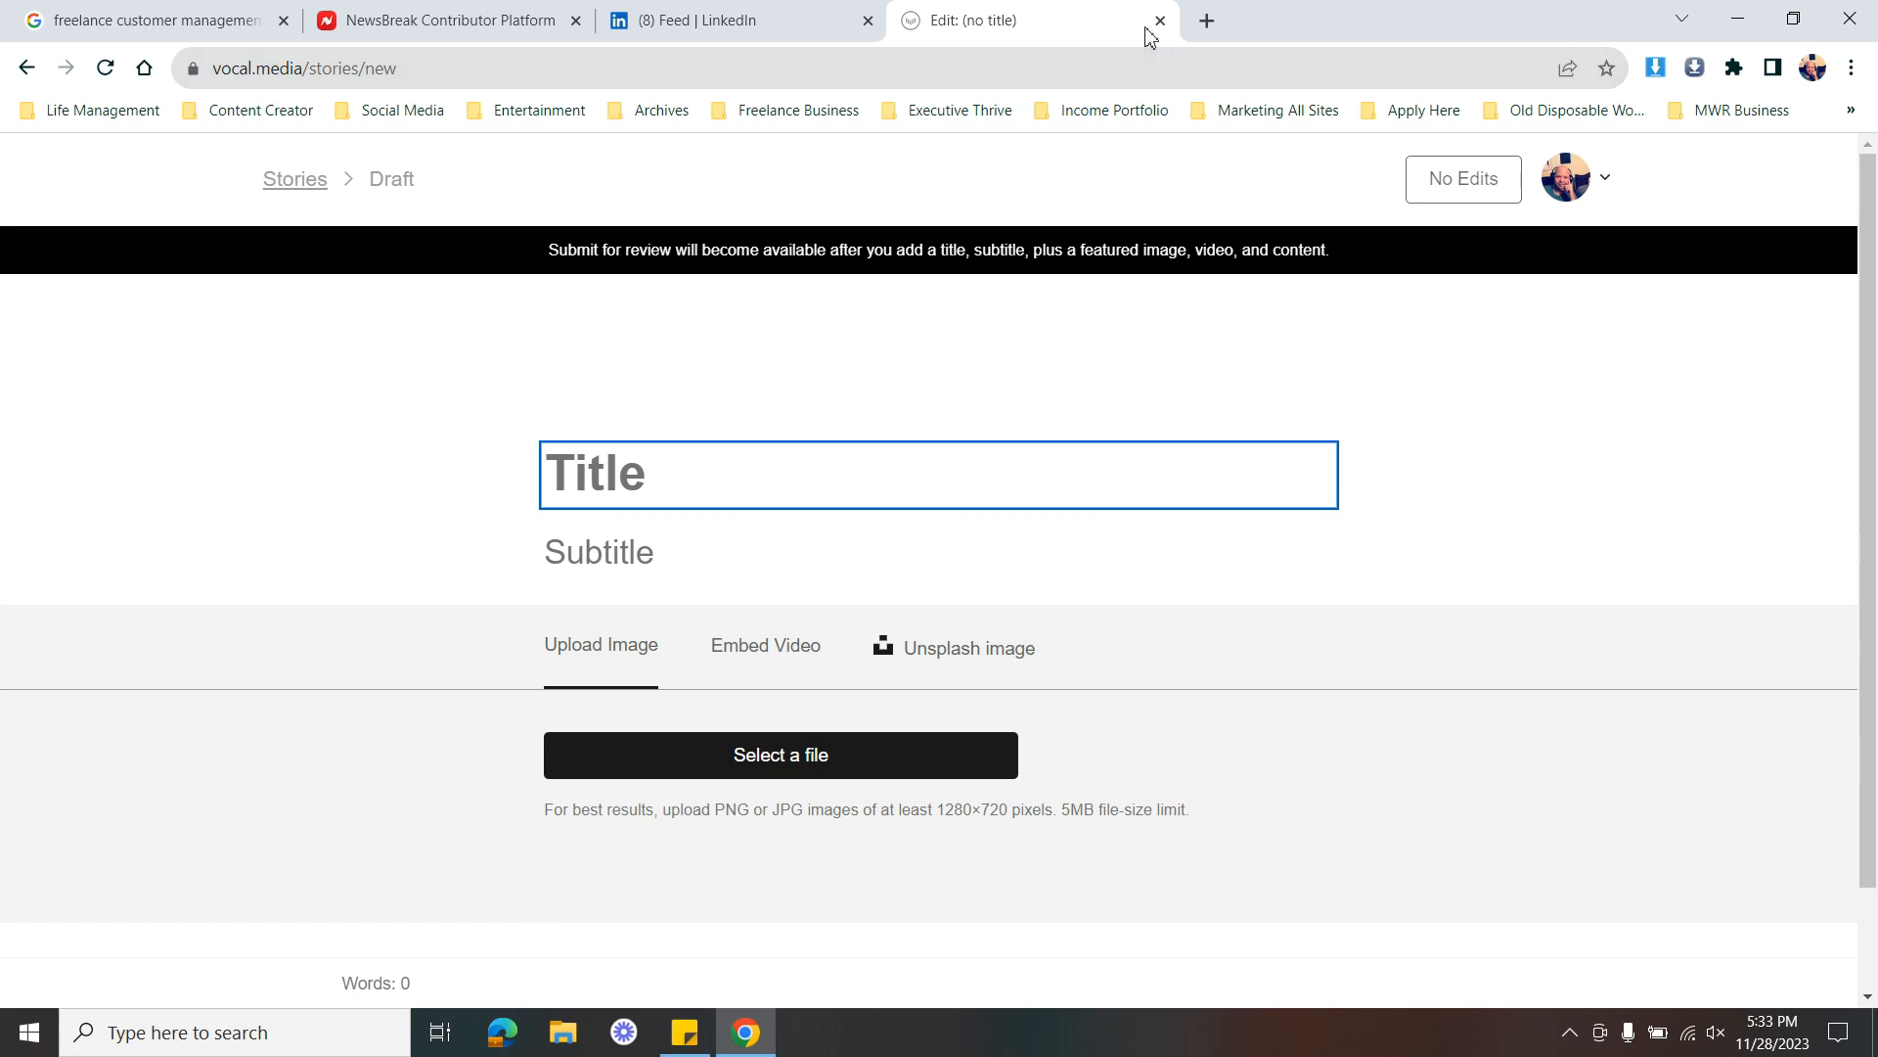
pyautogui.moveTo(1157, 20)
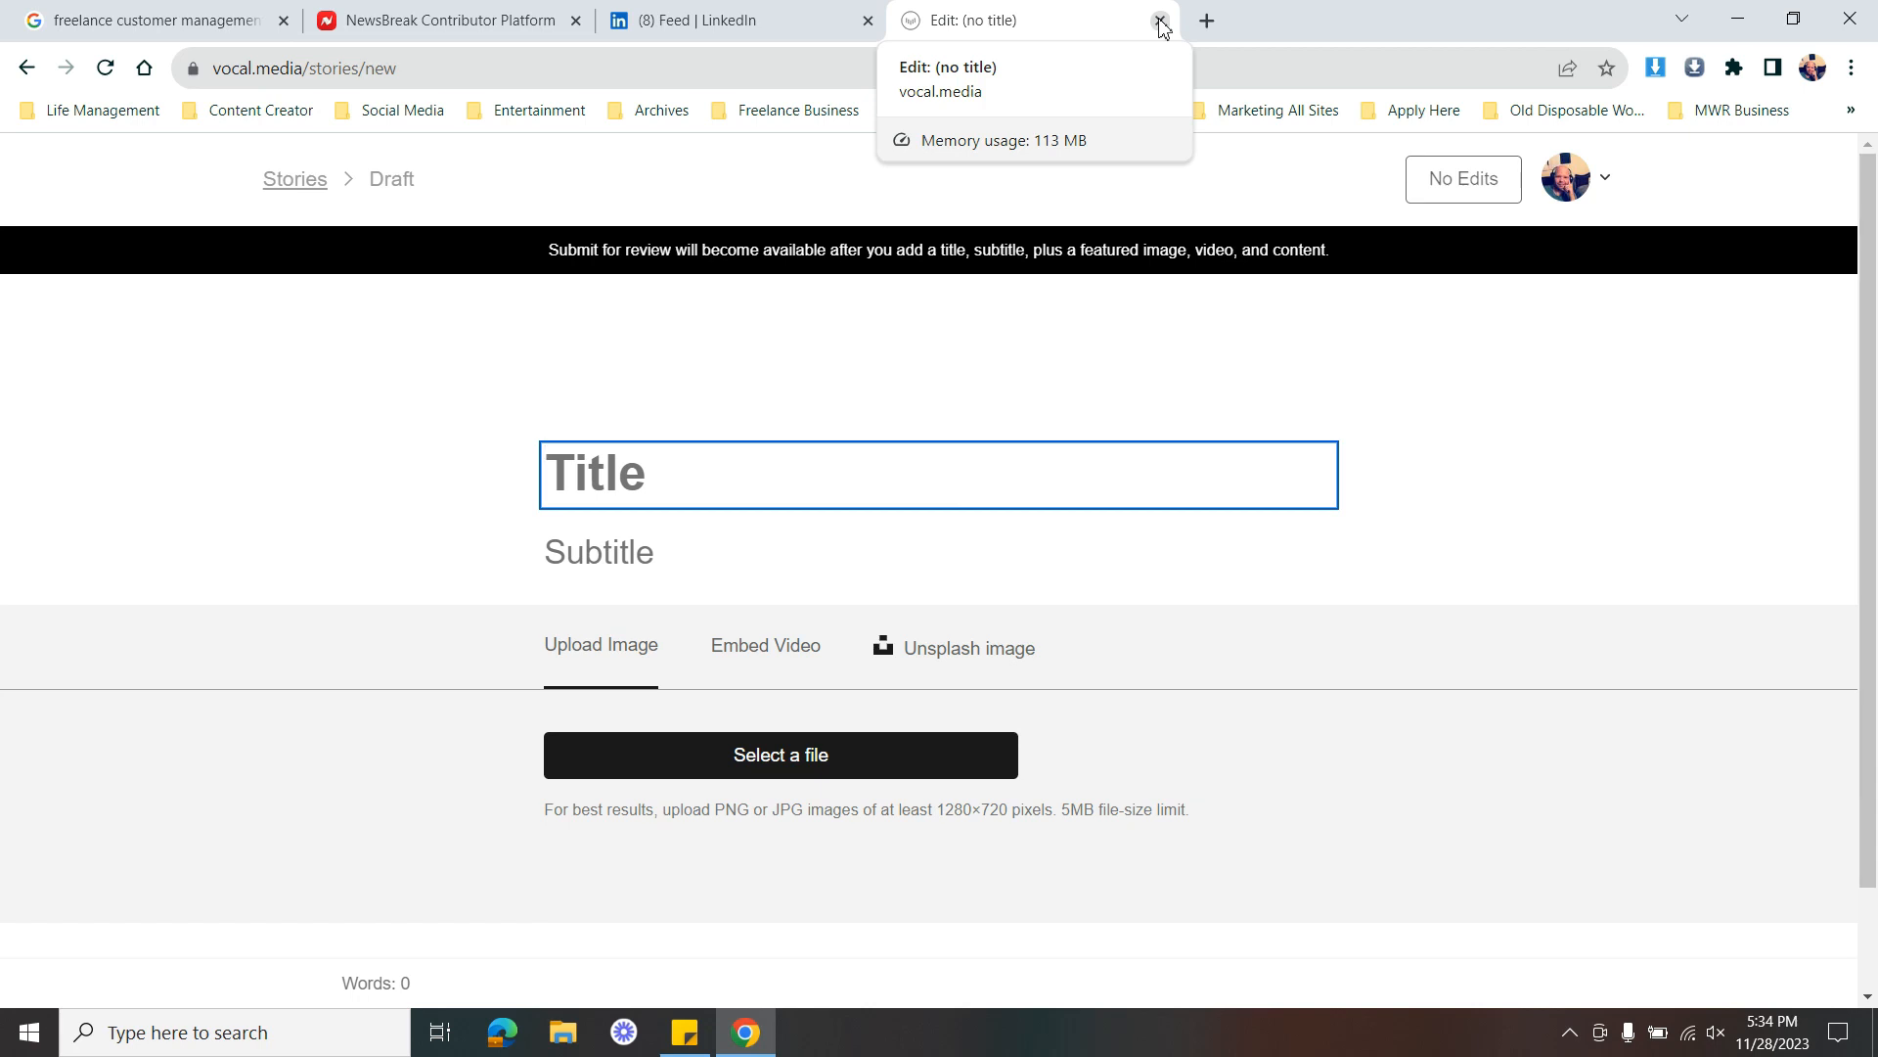
pyautogui.click(1160, 21)
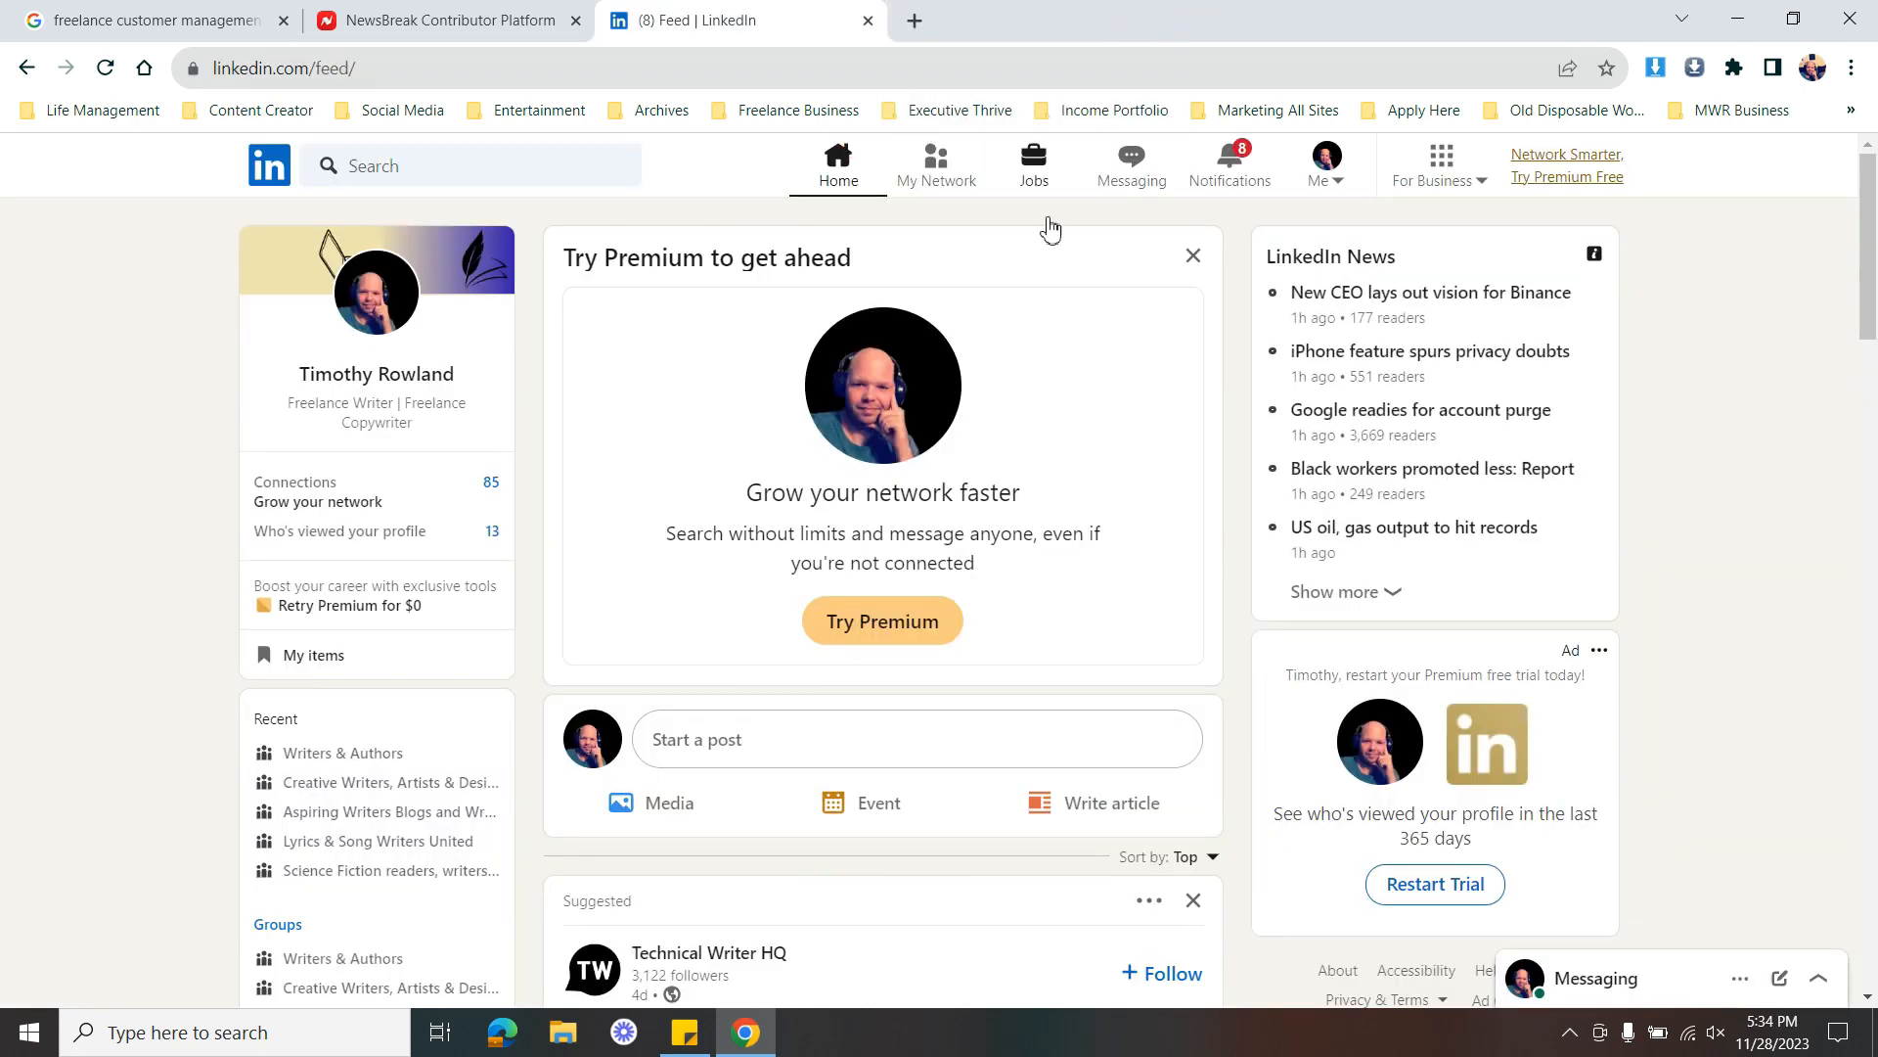
pyautogui.moveTo(1114, 491)
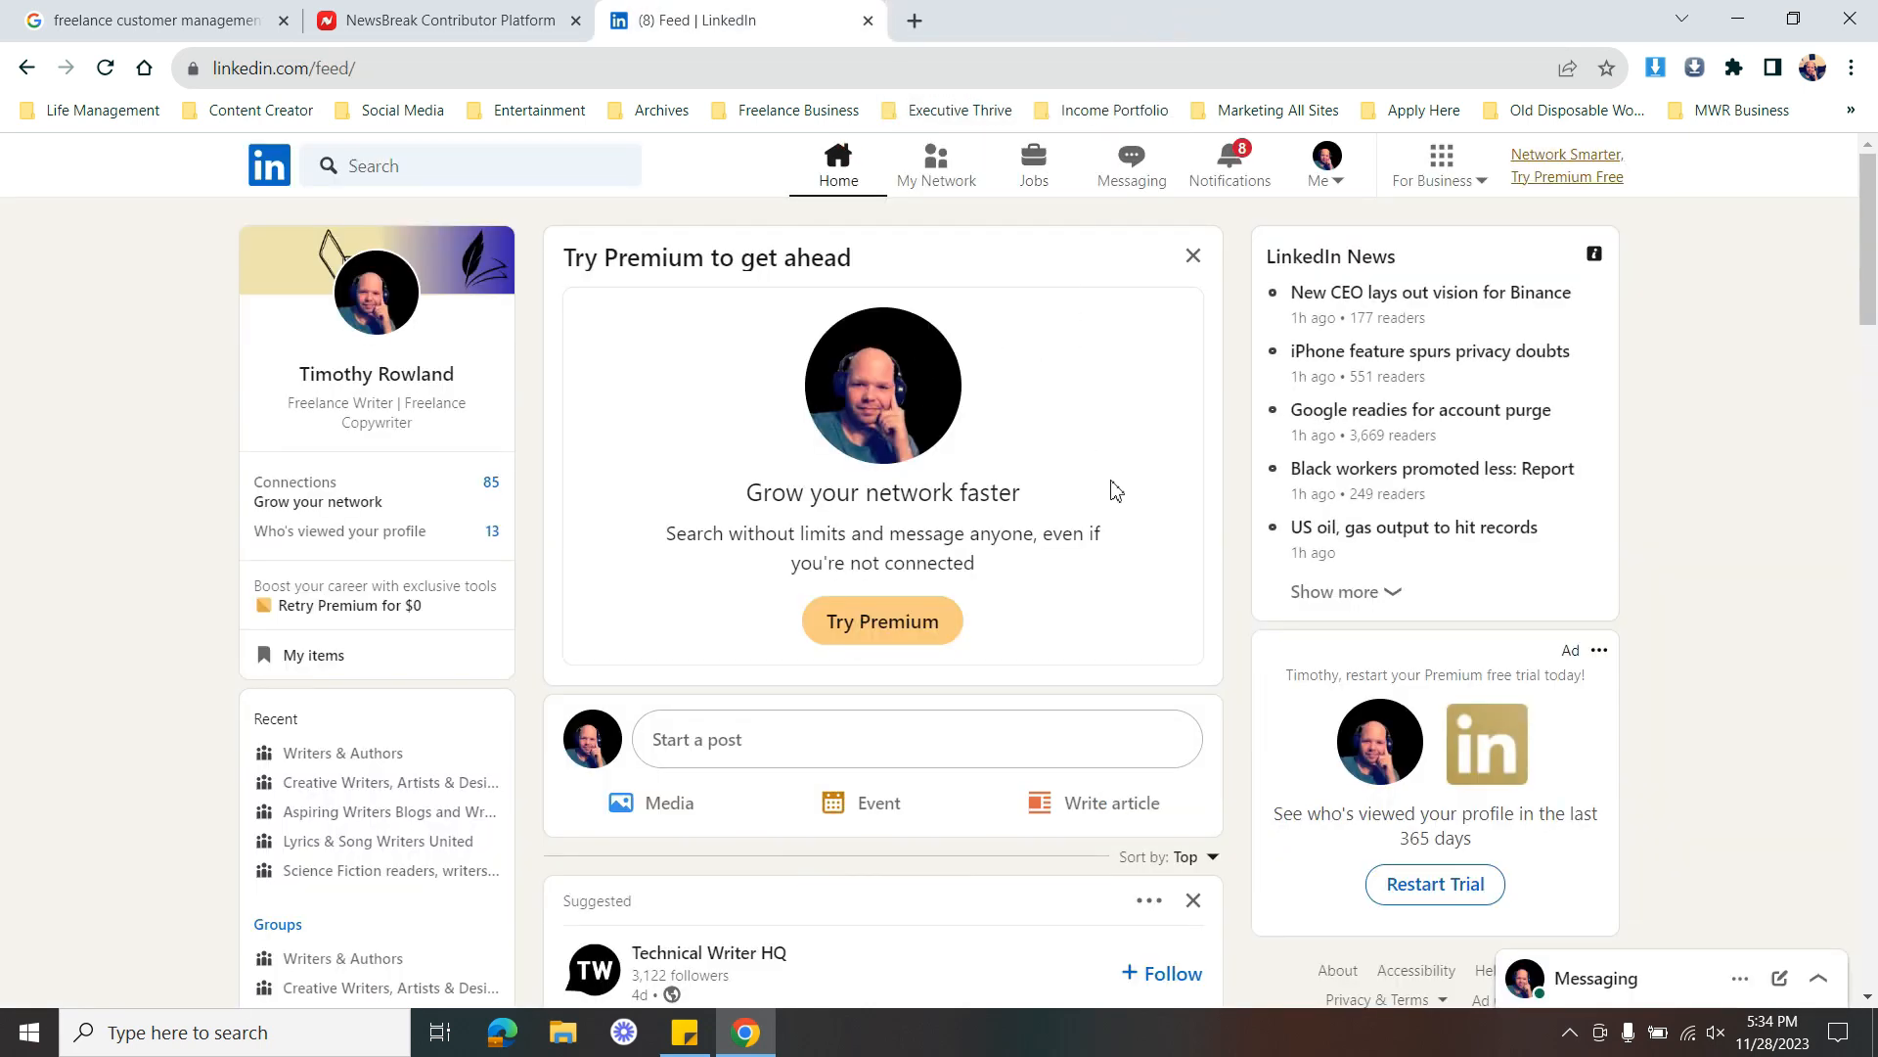
pyautogui.moveTo(1207, 486)
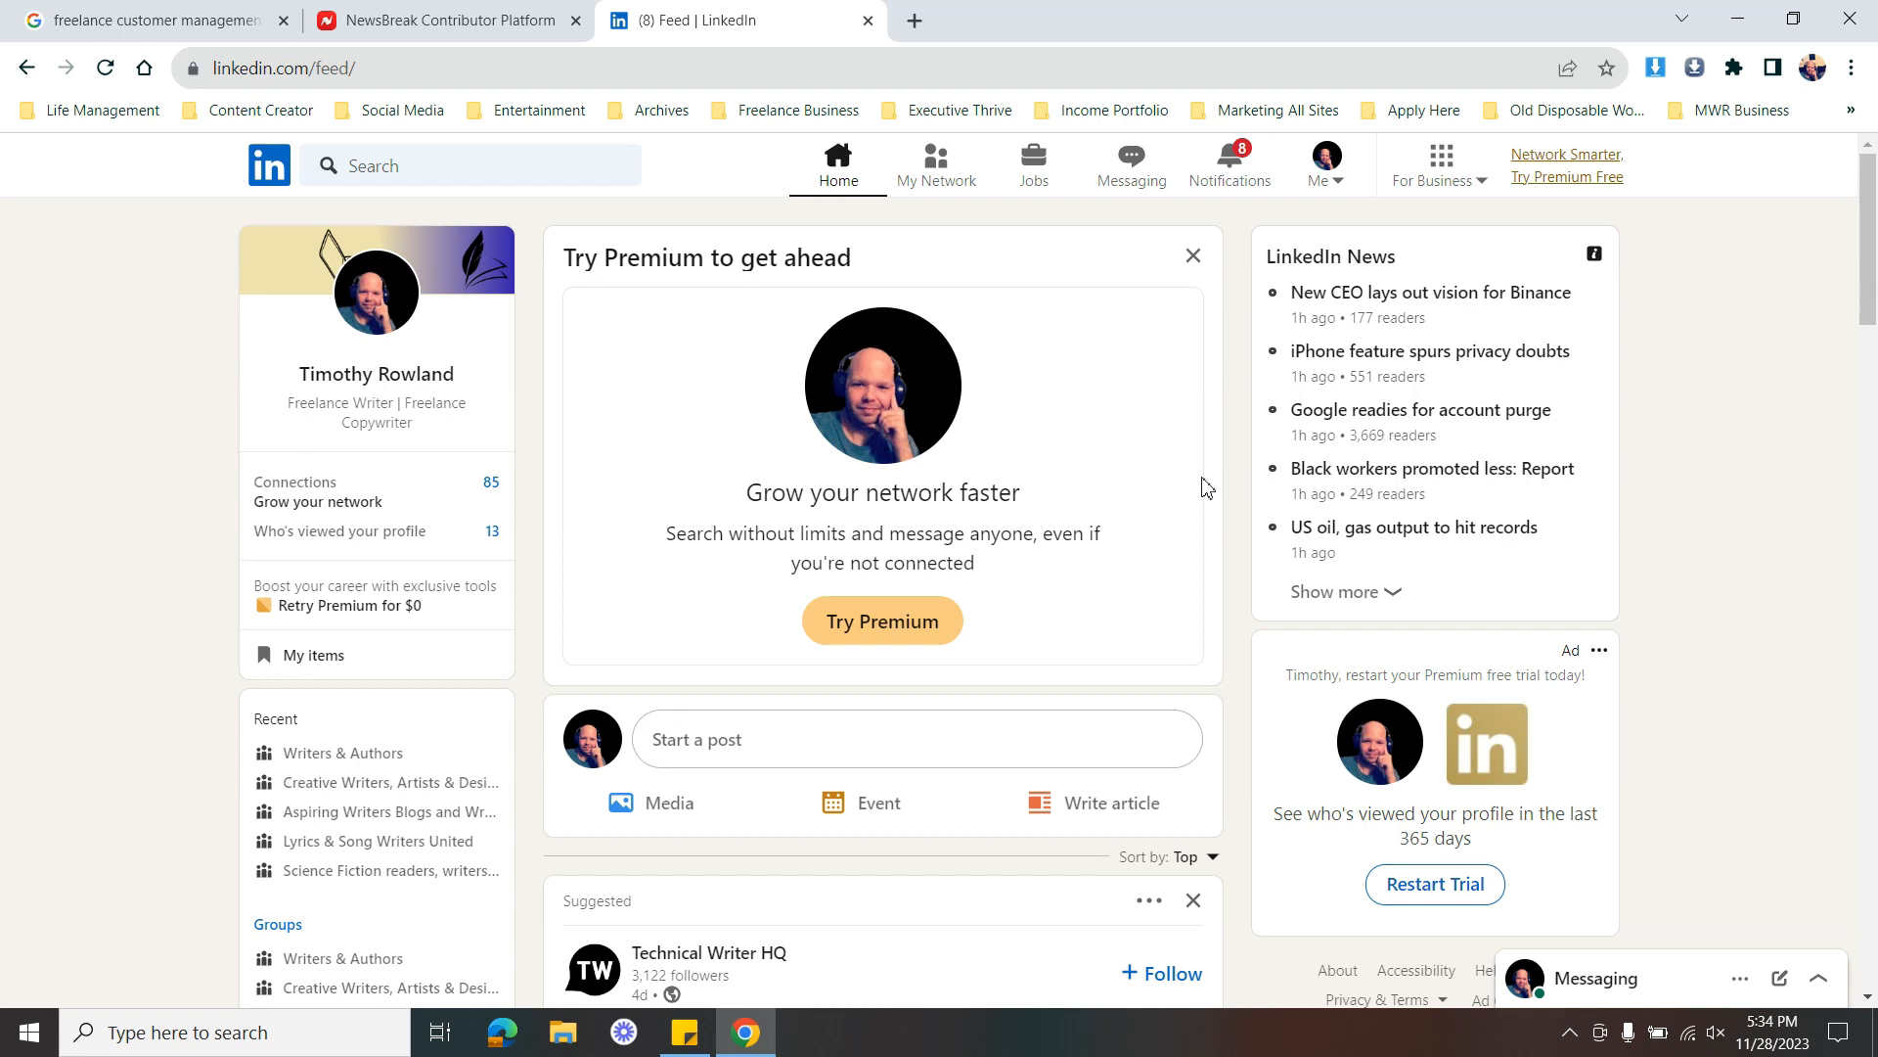
pyautogui.moveTo(1229, 483)
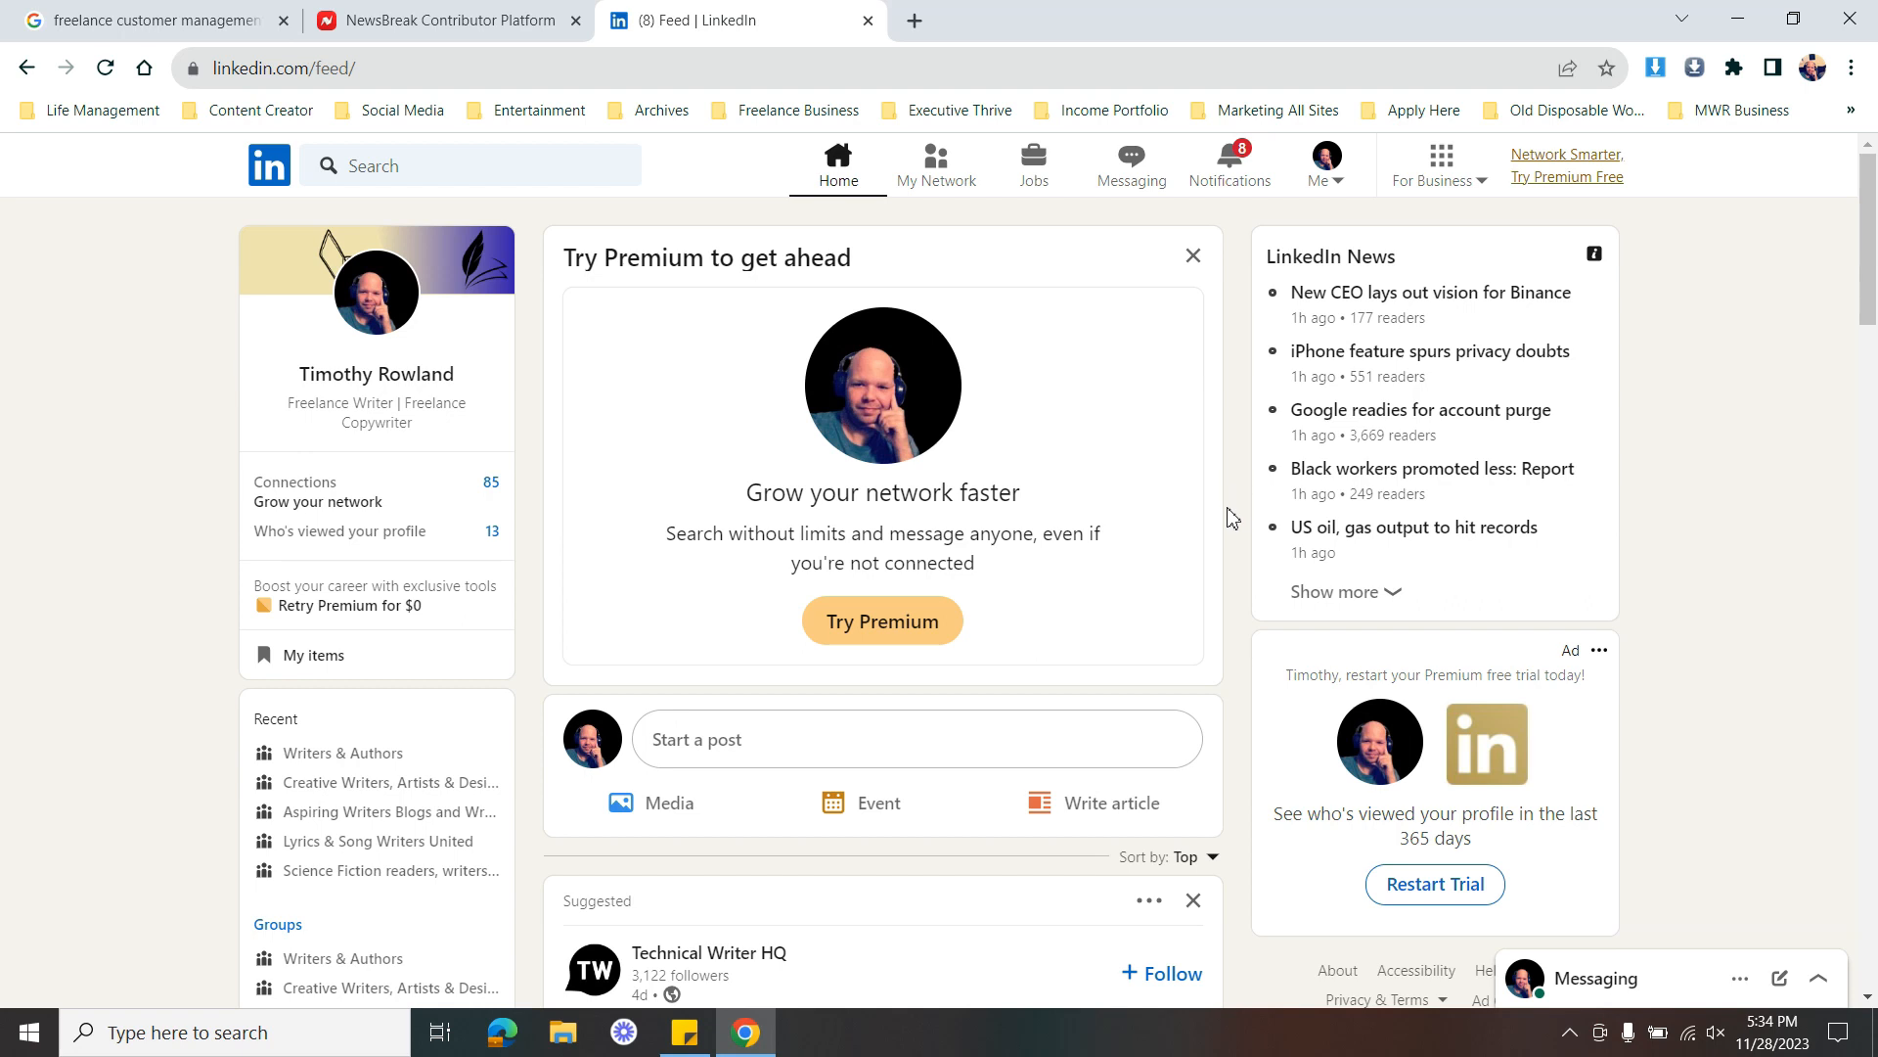
pyautogui.moveTo(1234, 574)
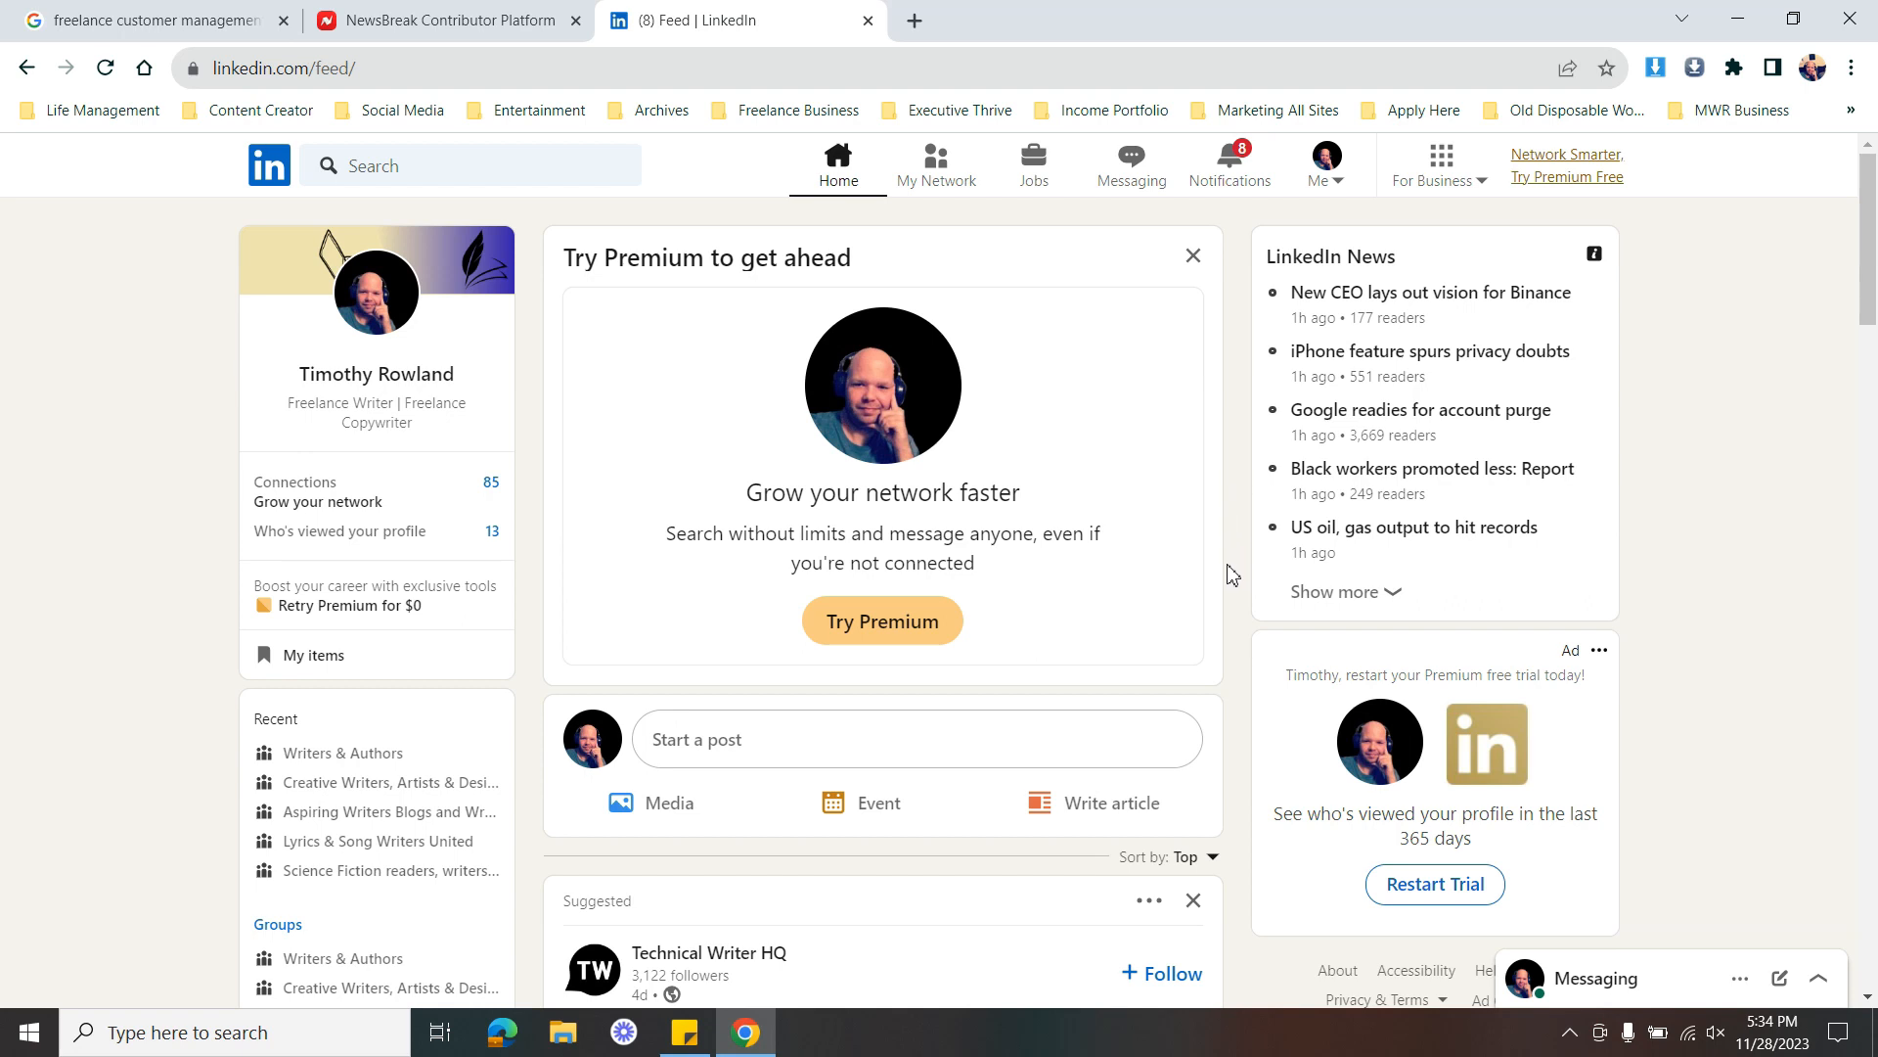
pyautogui.moveTo(1235, 624)
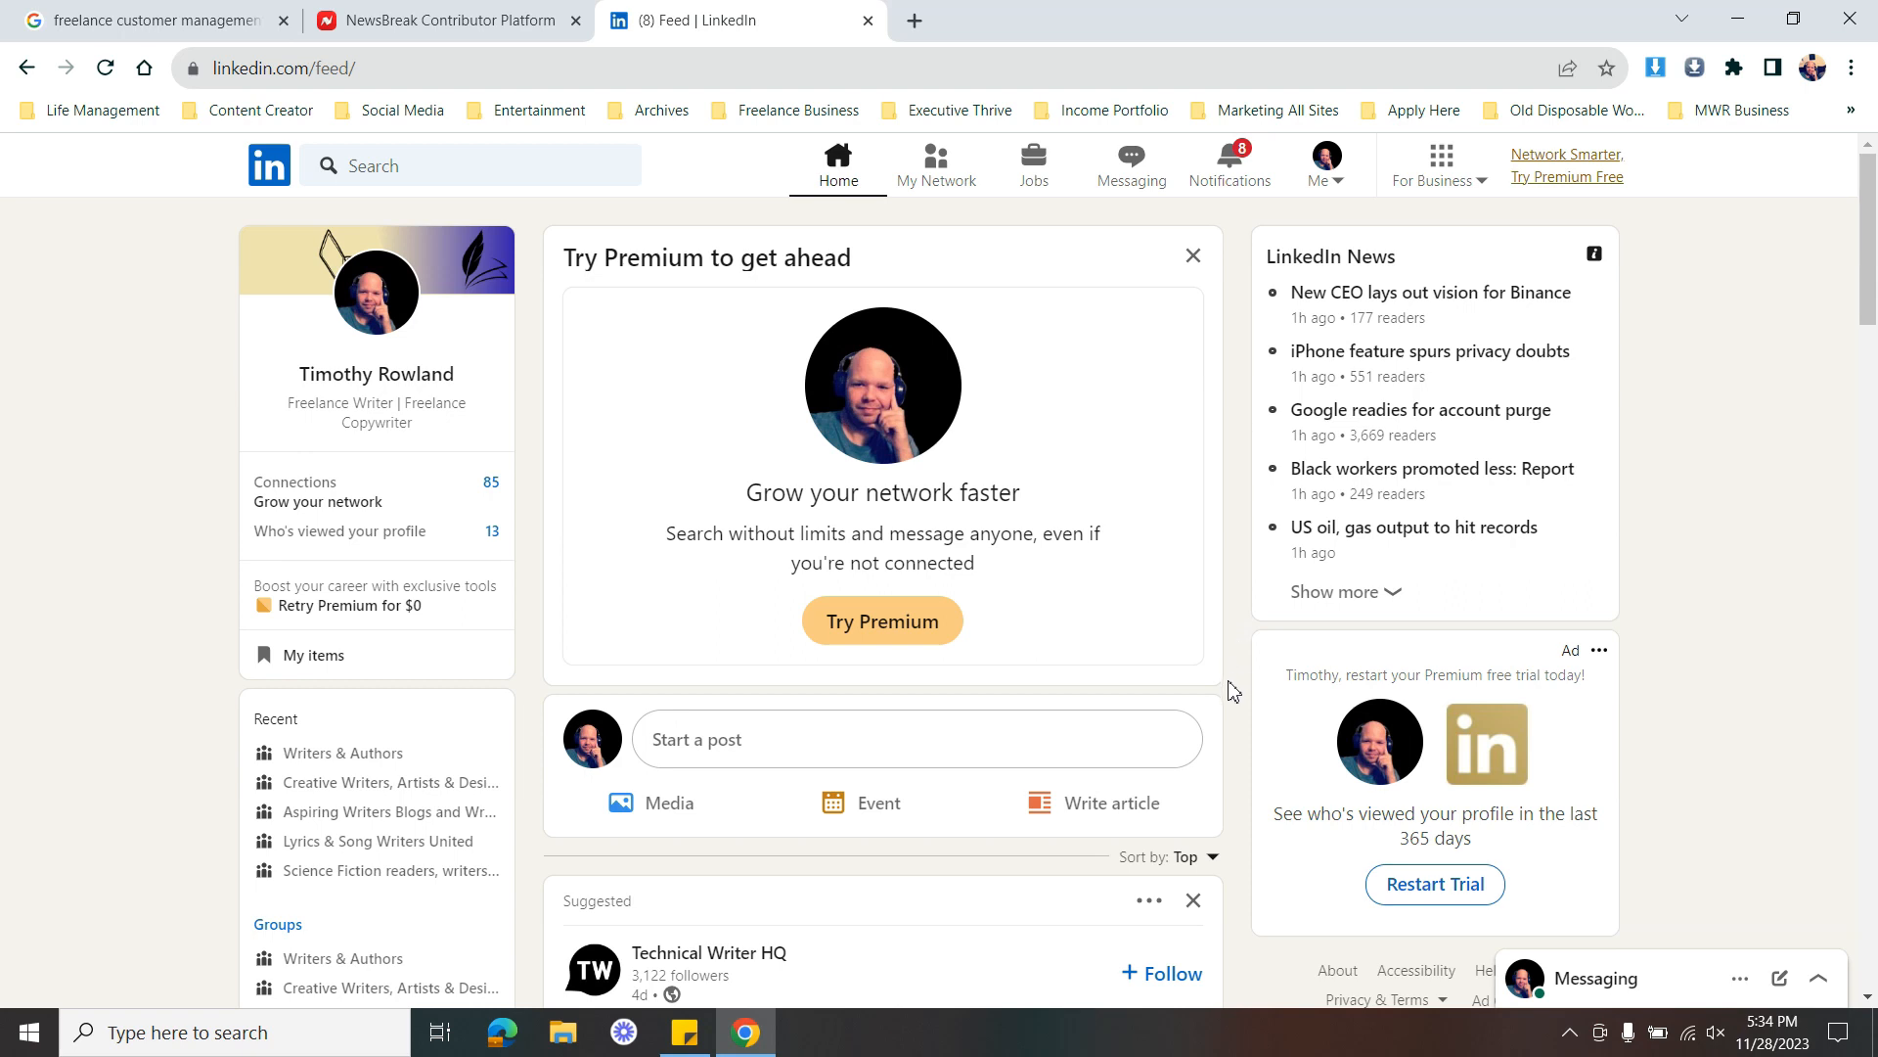
pyautogui.moveTo(1243, 785)
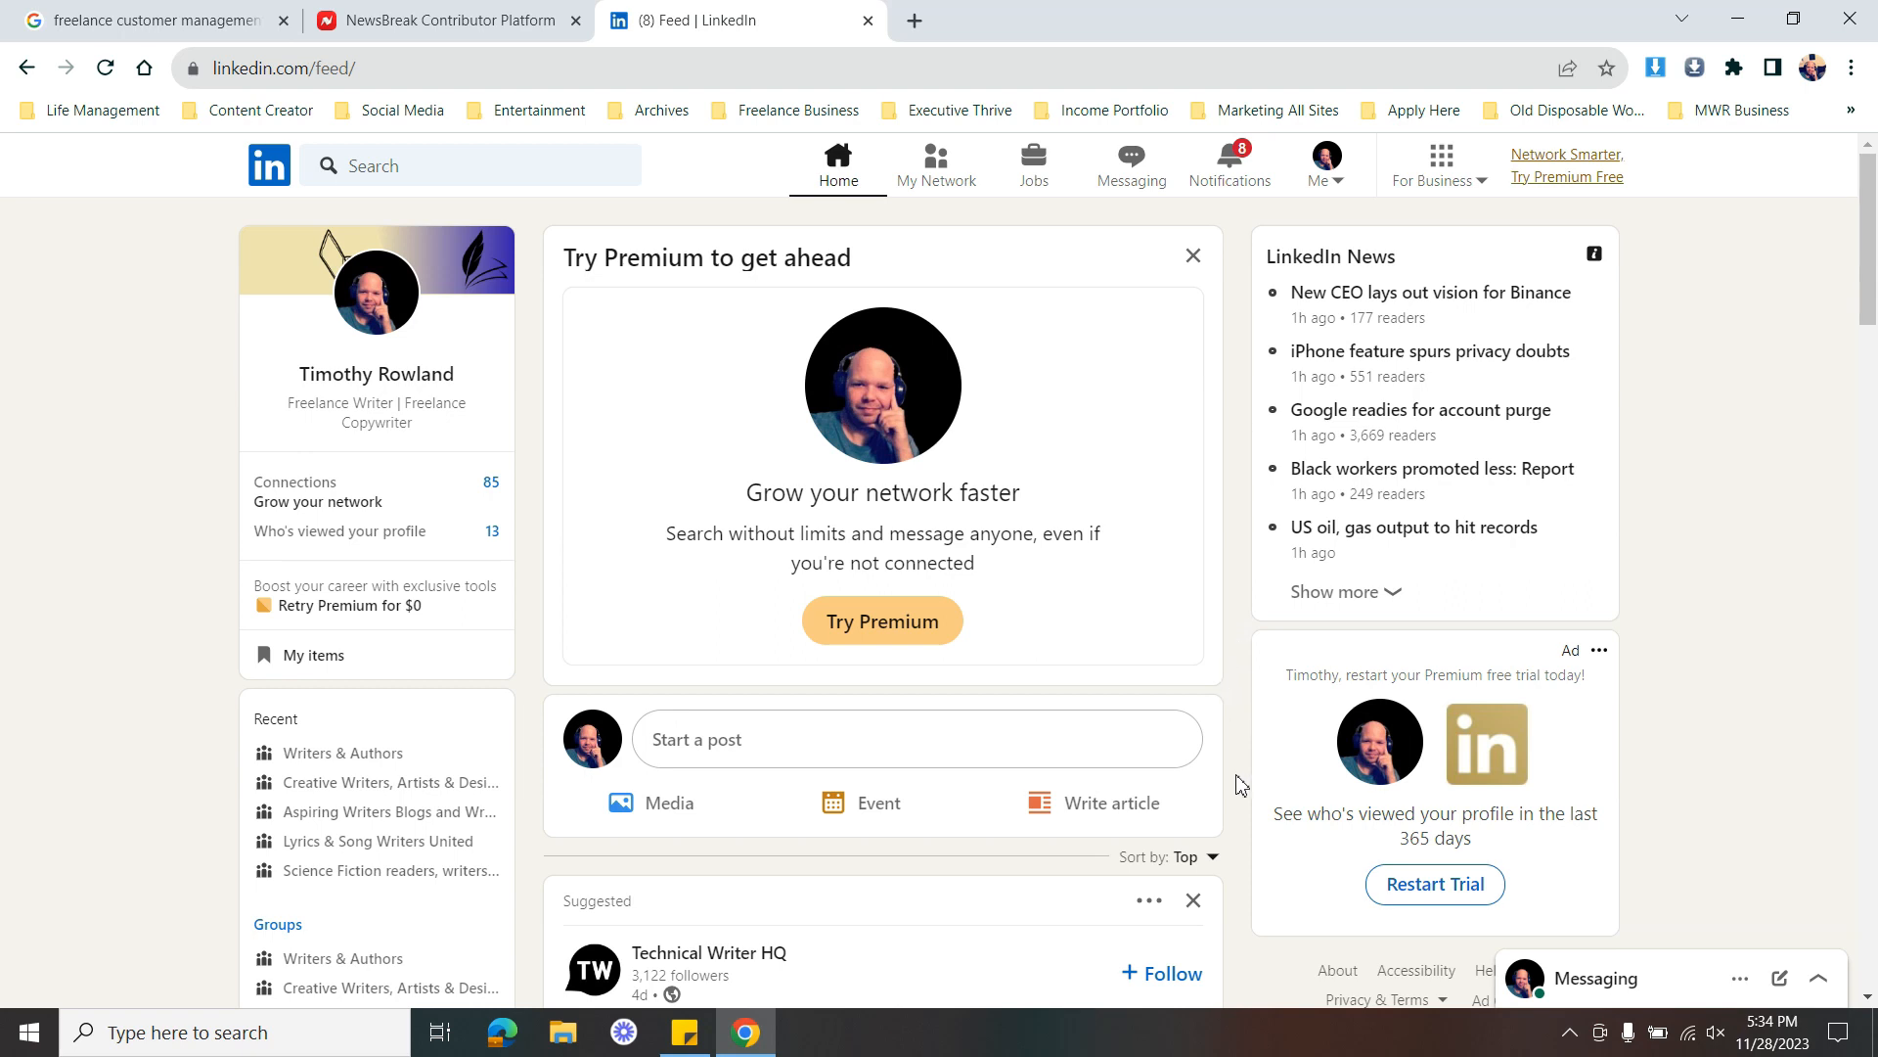
pyautogui.moveTo(1204, 833)
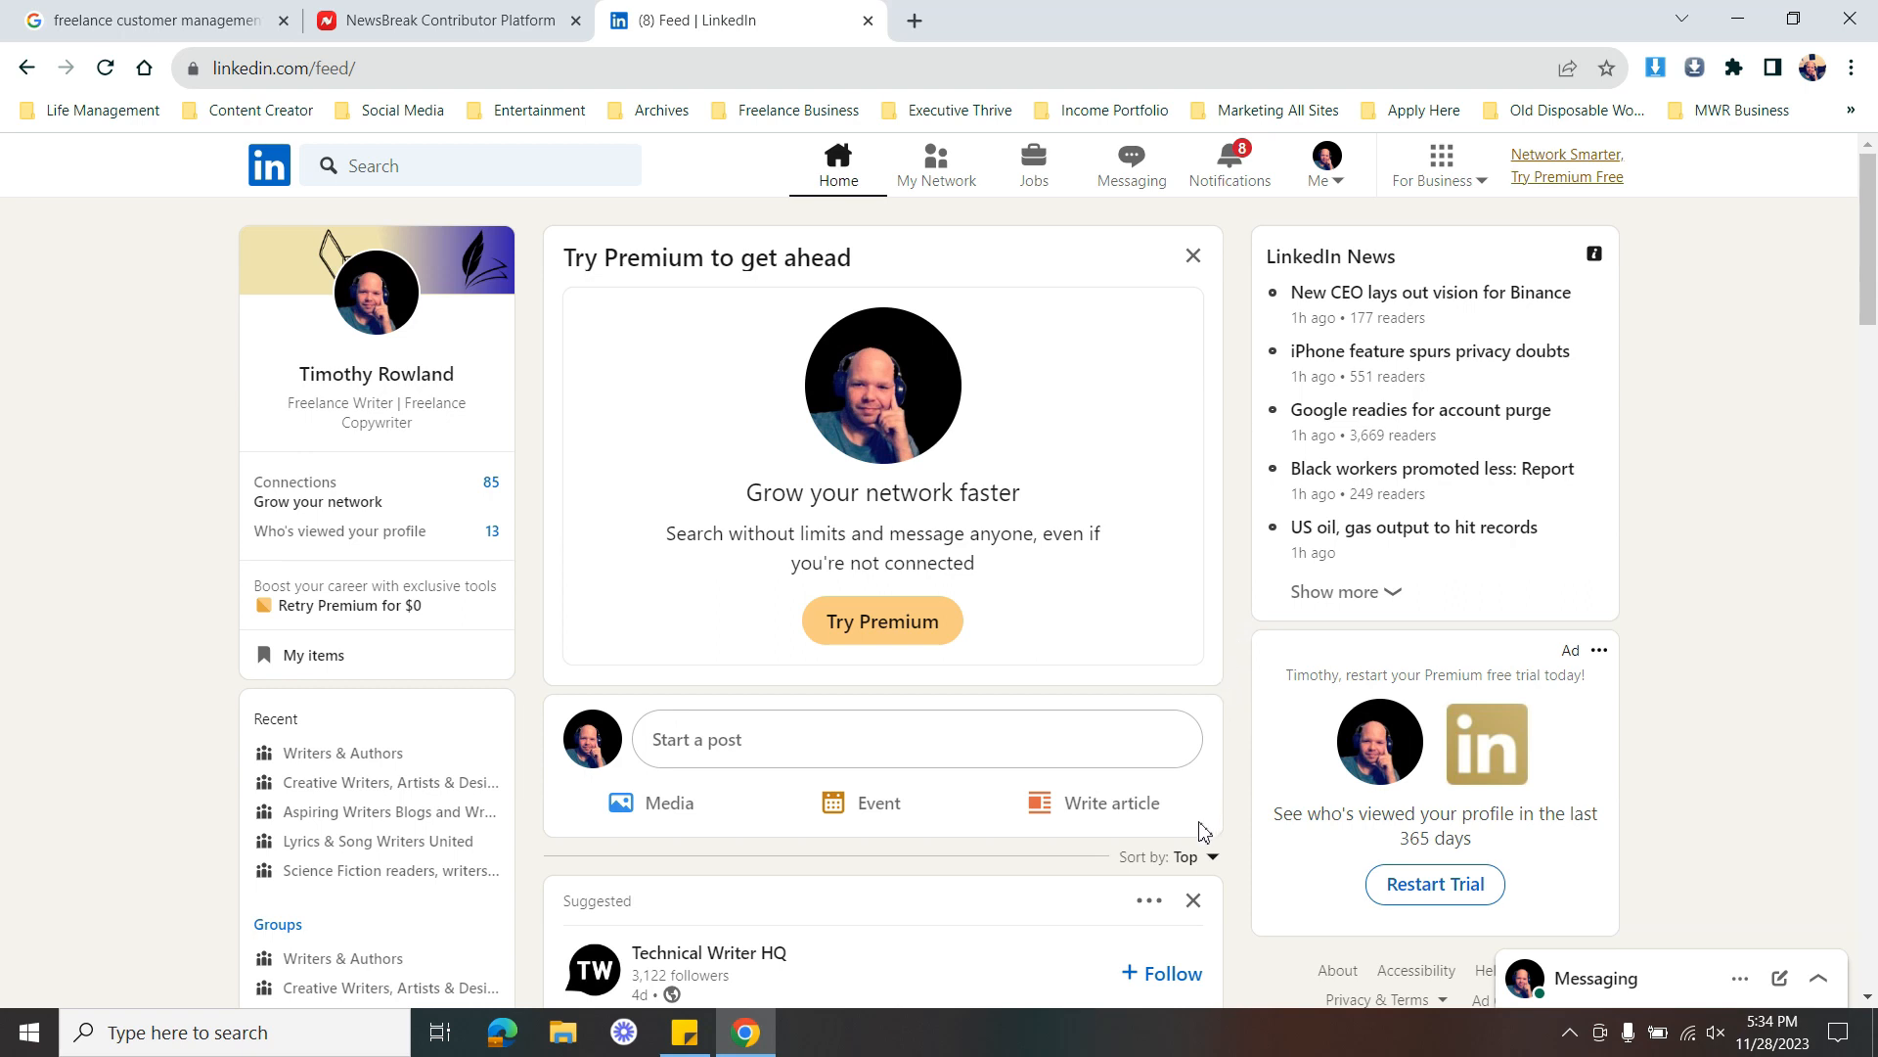
pyautogui.moveTo(1242, 800)
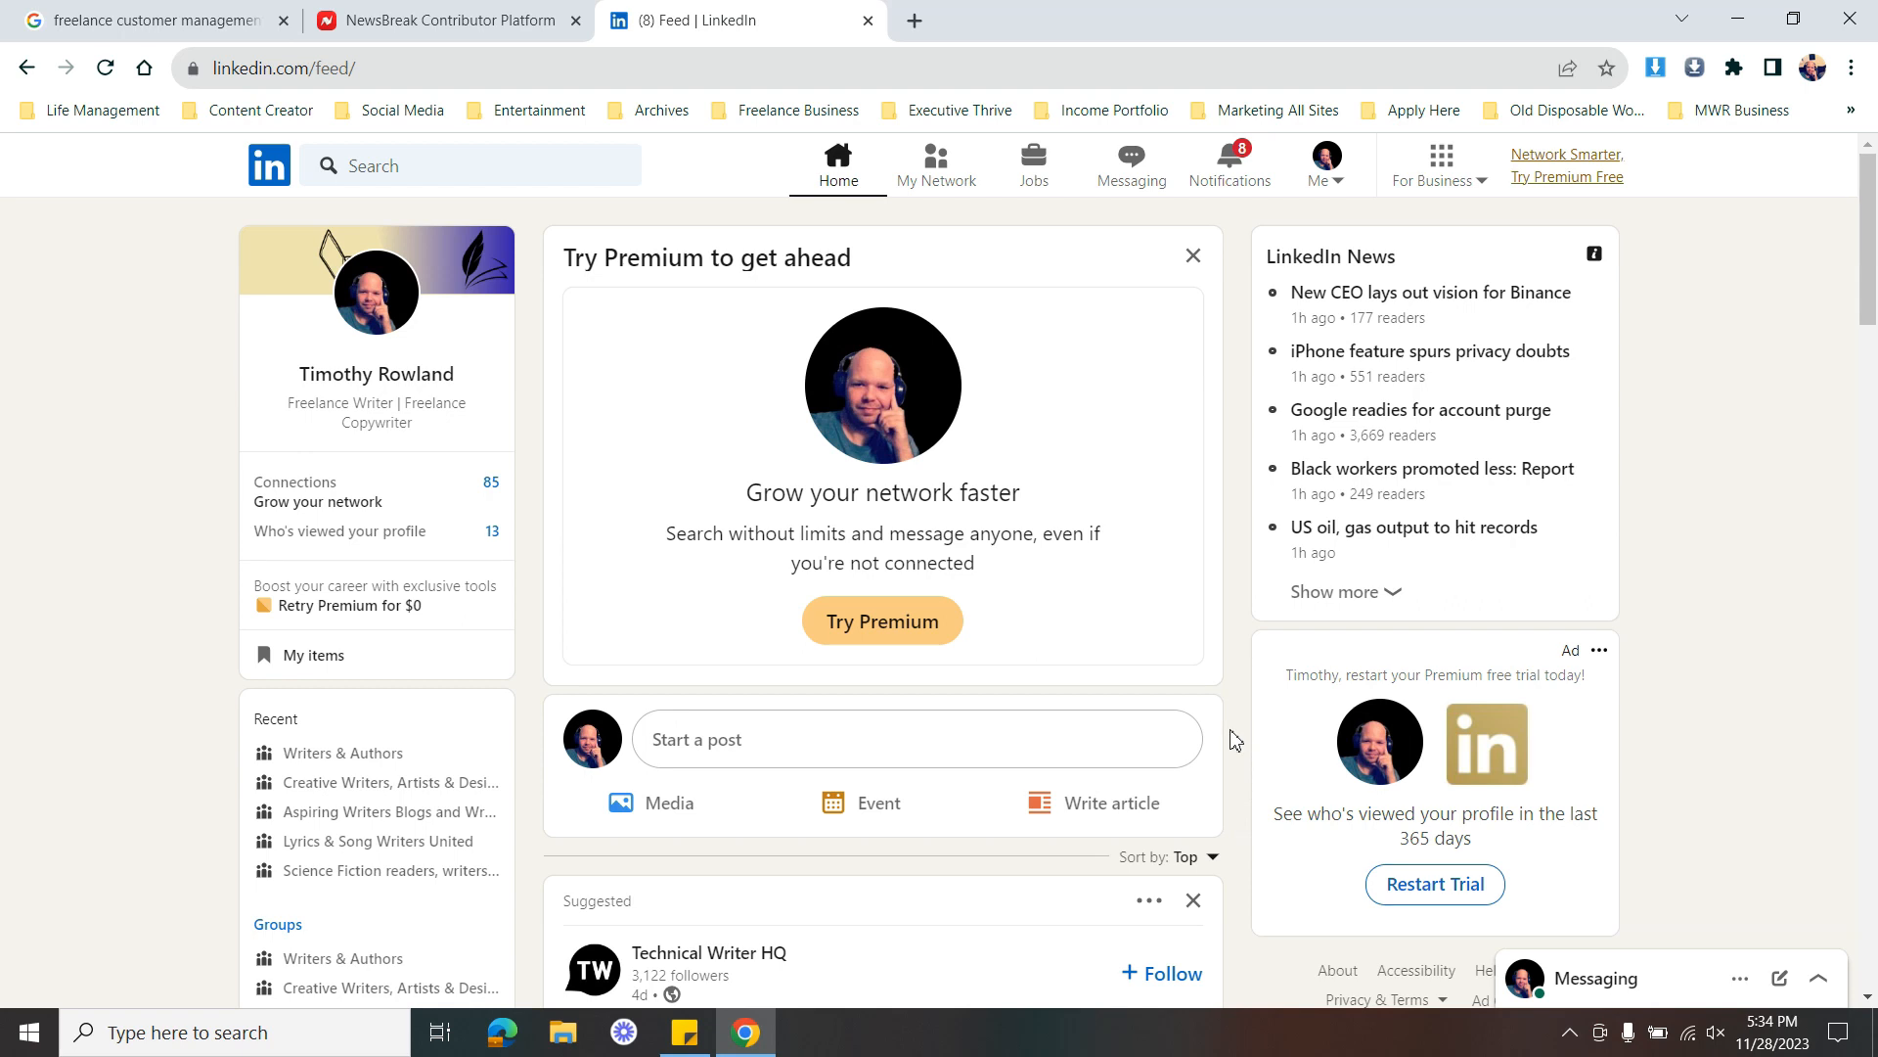
pyautogui.moveTo(1232, 605)
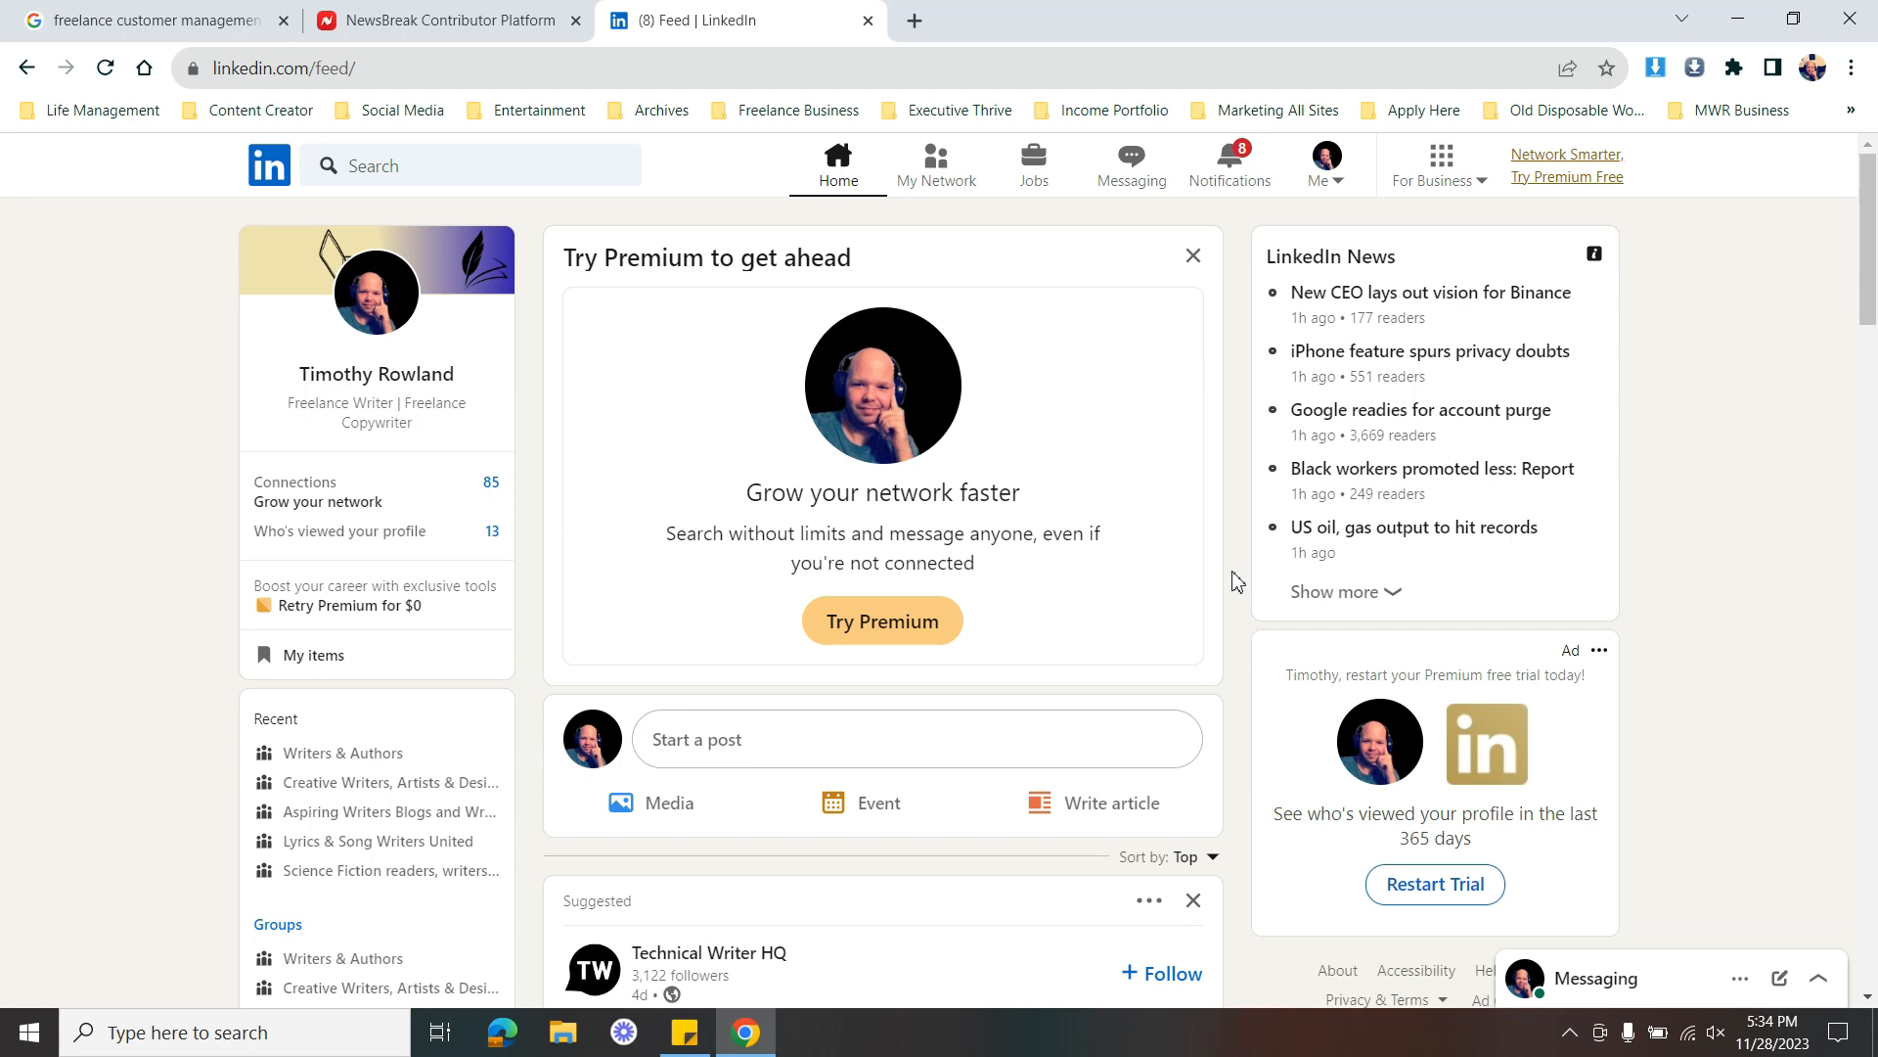
pyautogui.moveTo(1242, 681)
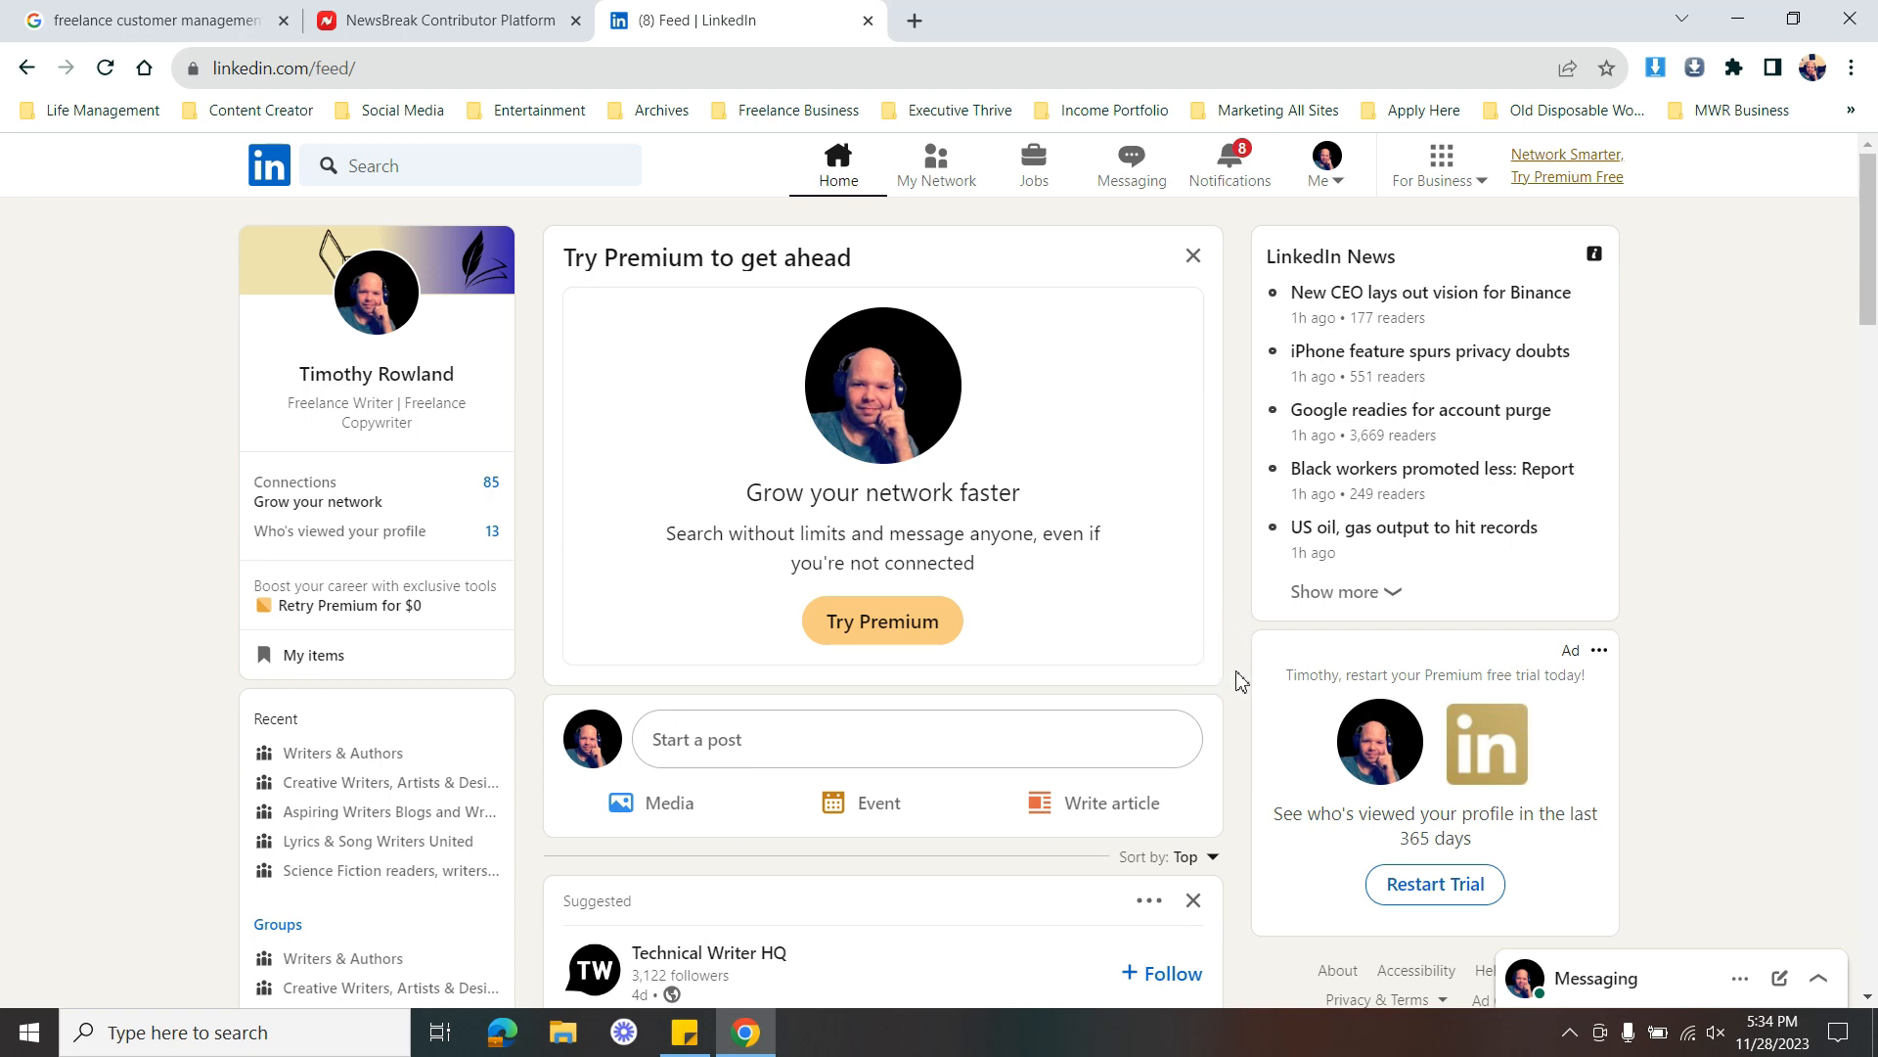
pyautogui.moveTo(933, 740)
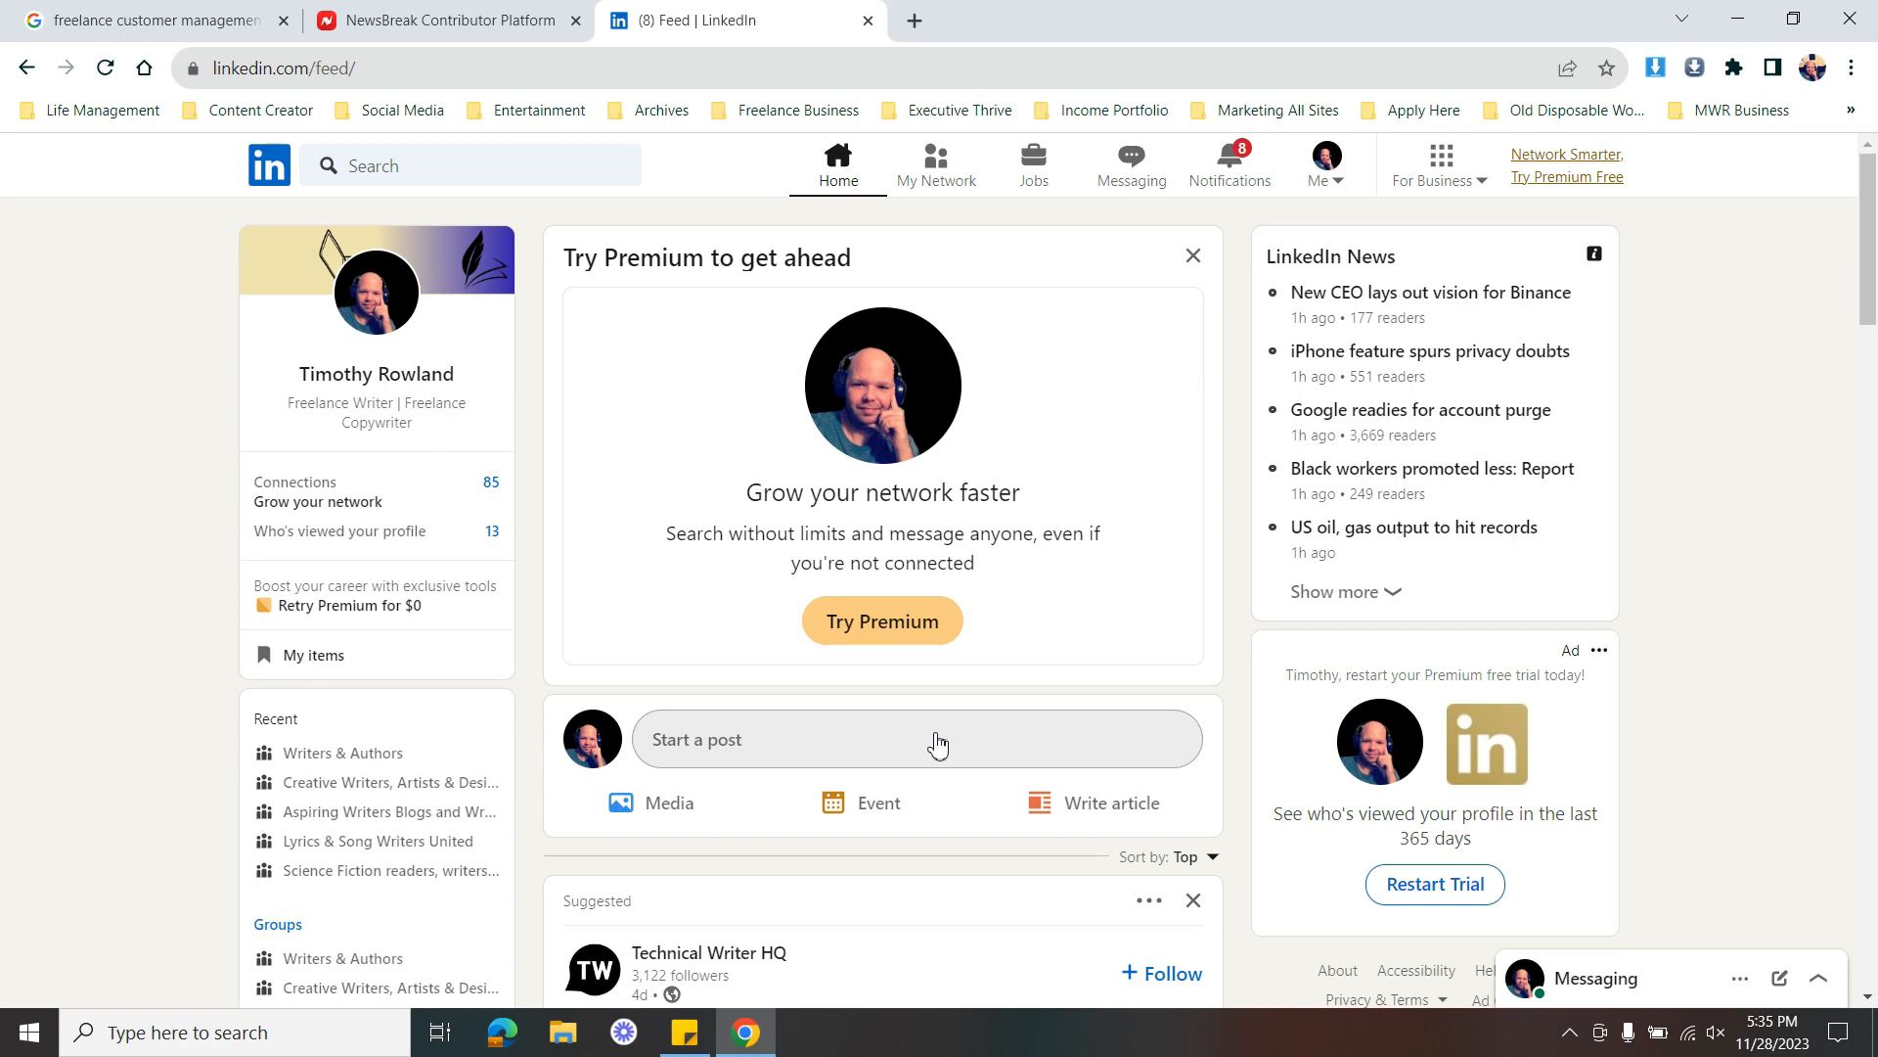
pyautogui.moveTo(1224, 776)
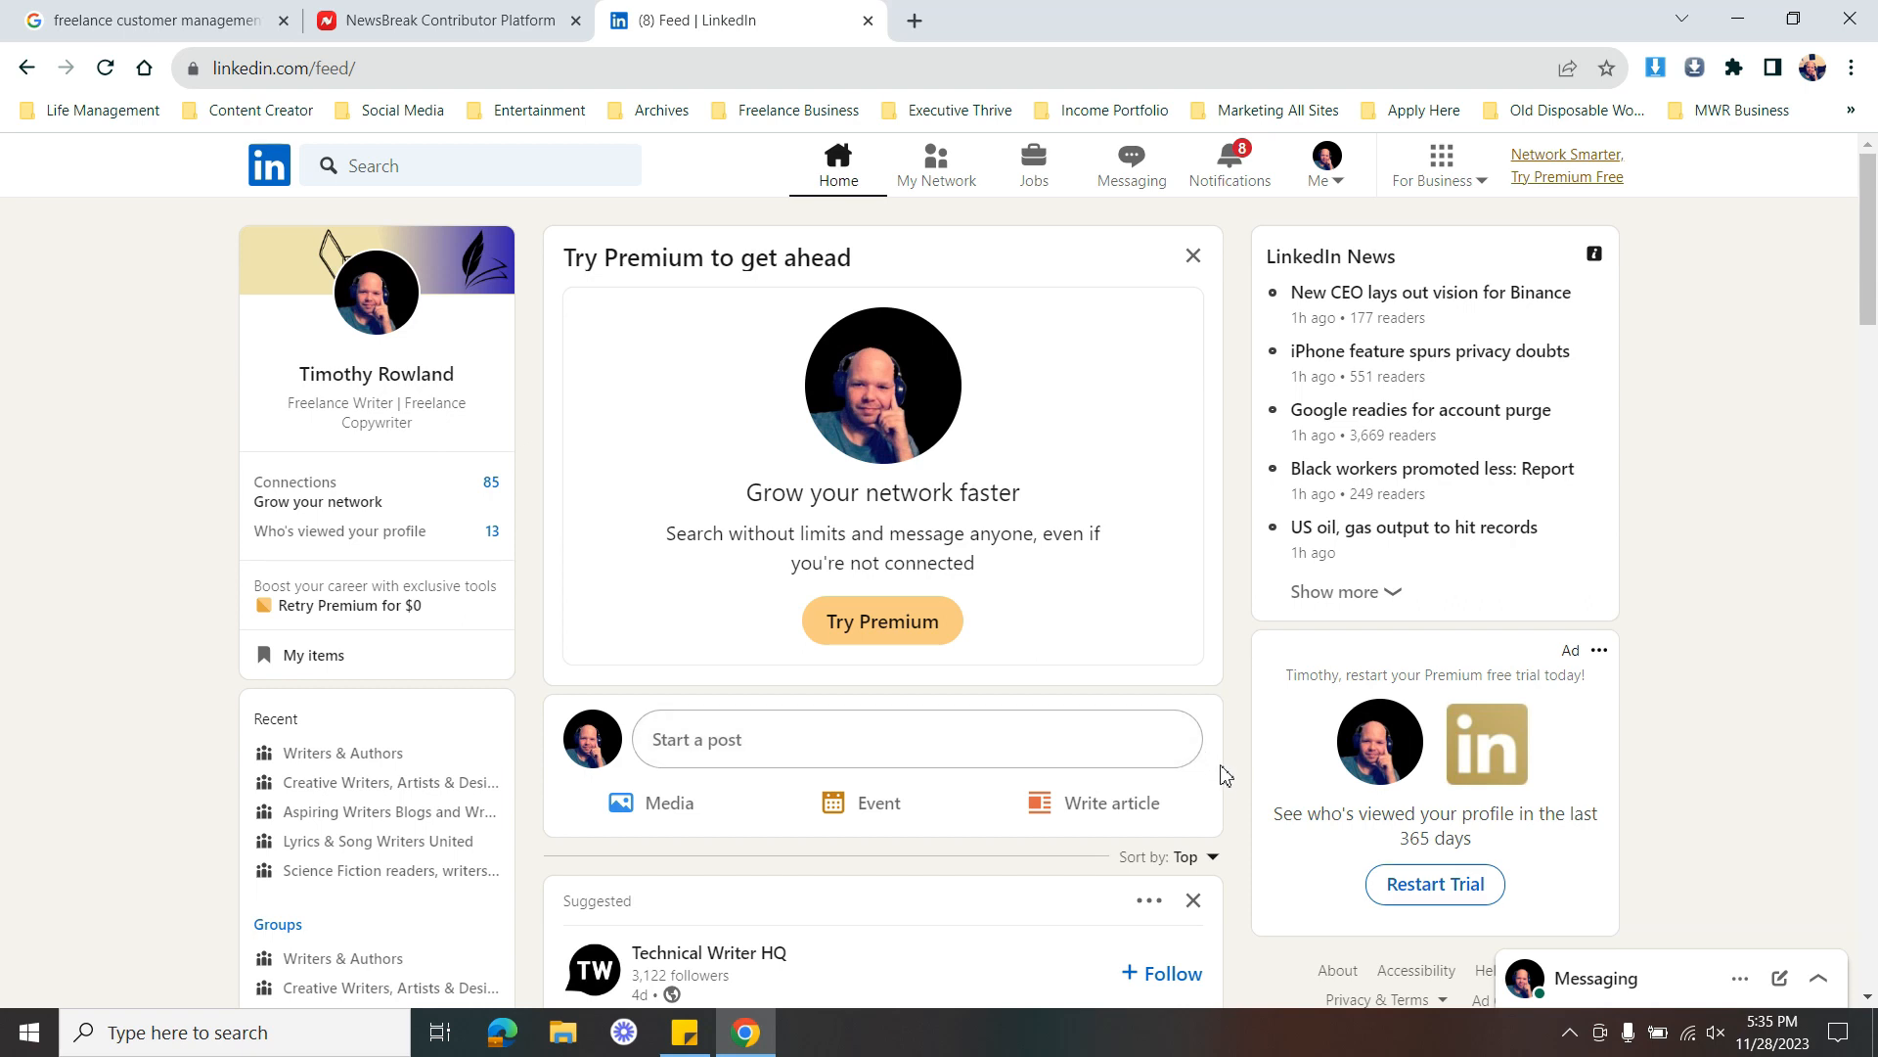
pyautogui.moveTo(1079, 810)
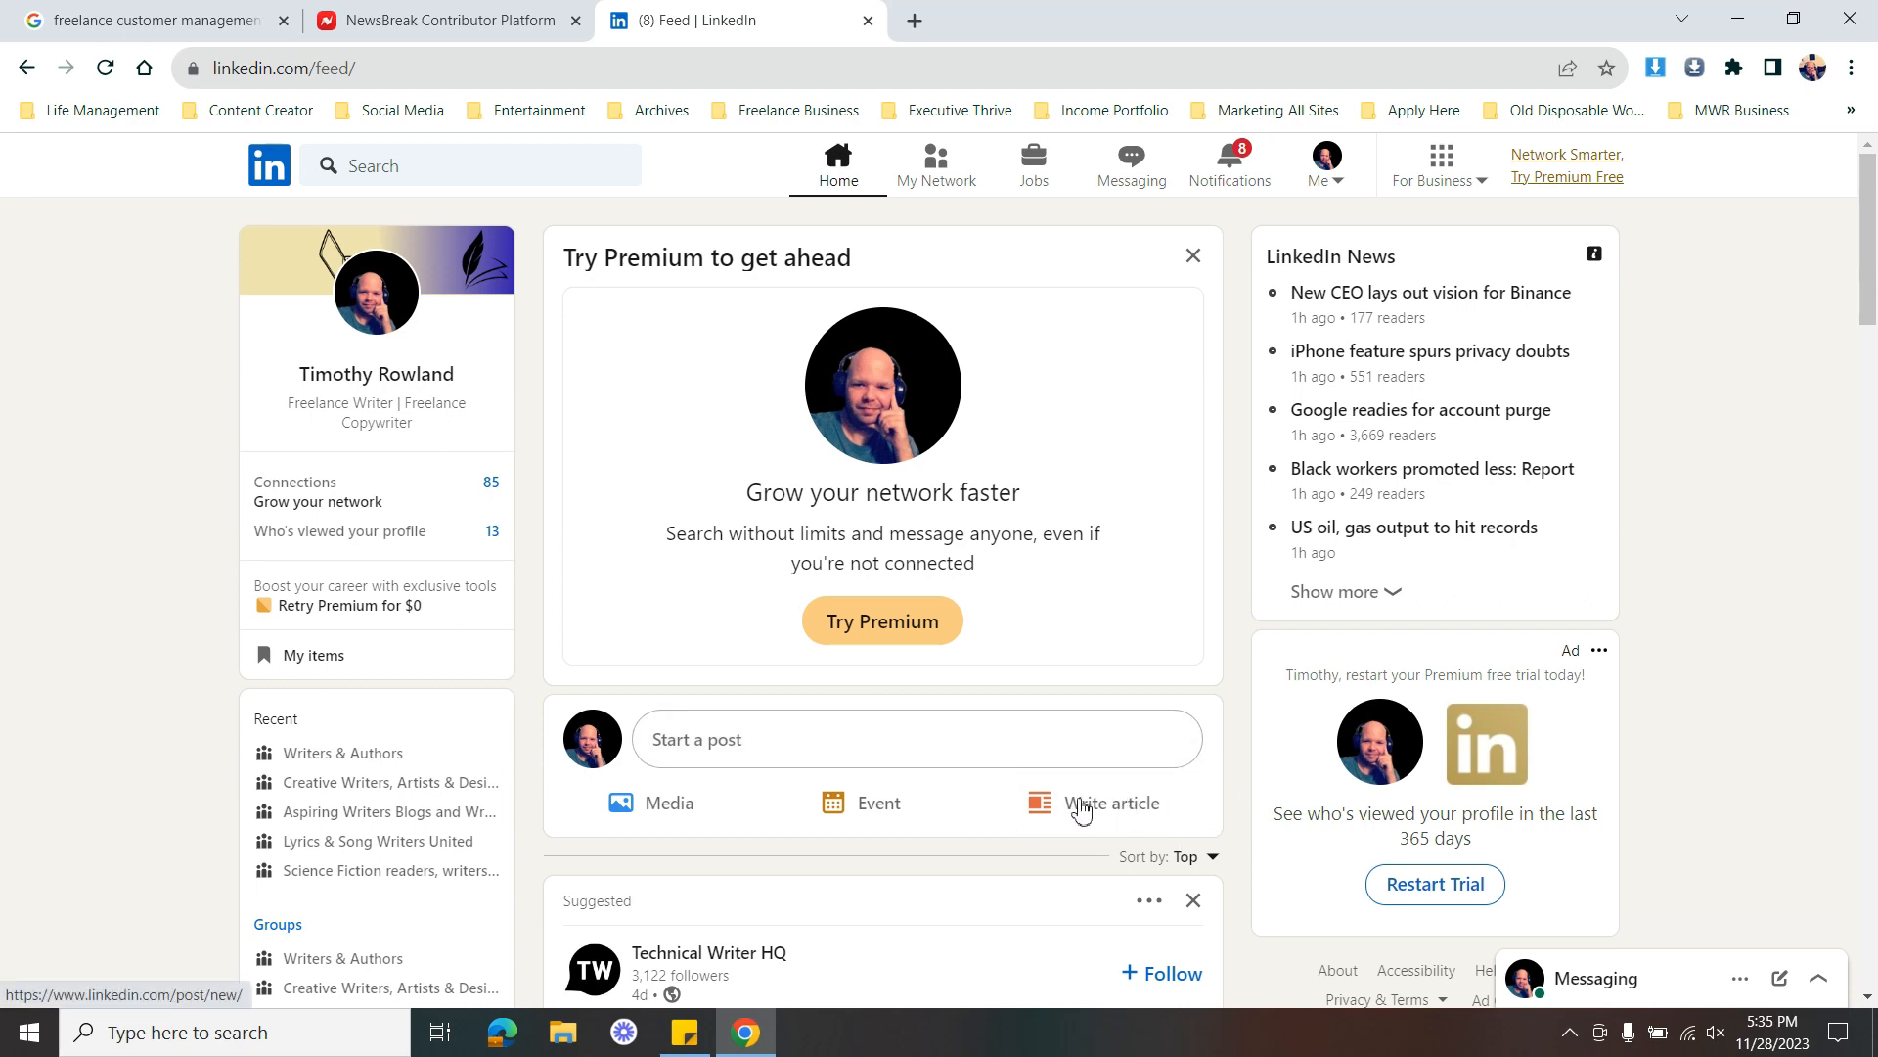
pyautogui.moveTo(1133, 805)
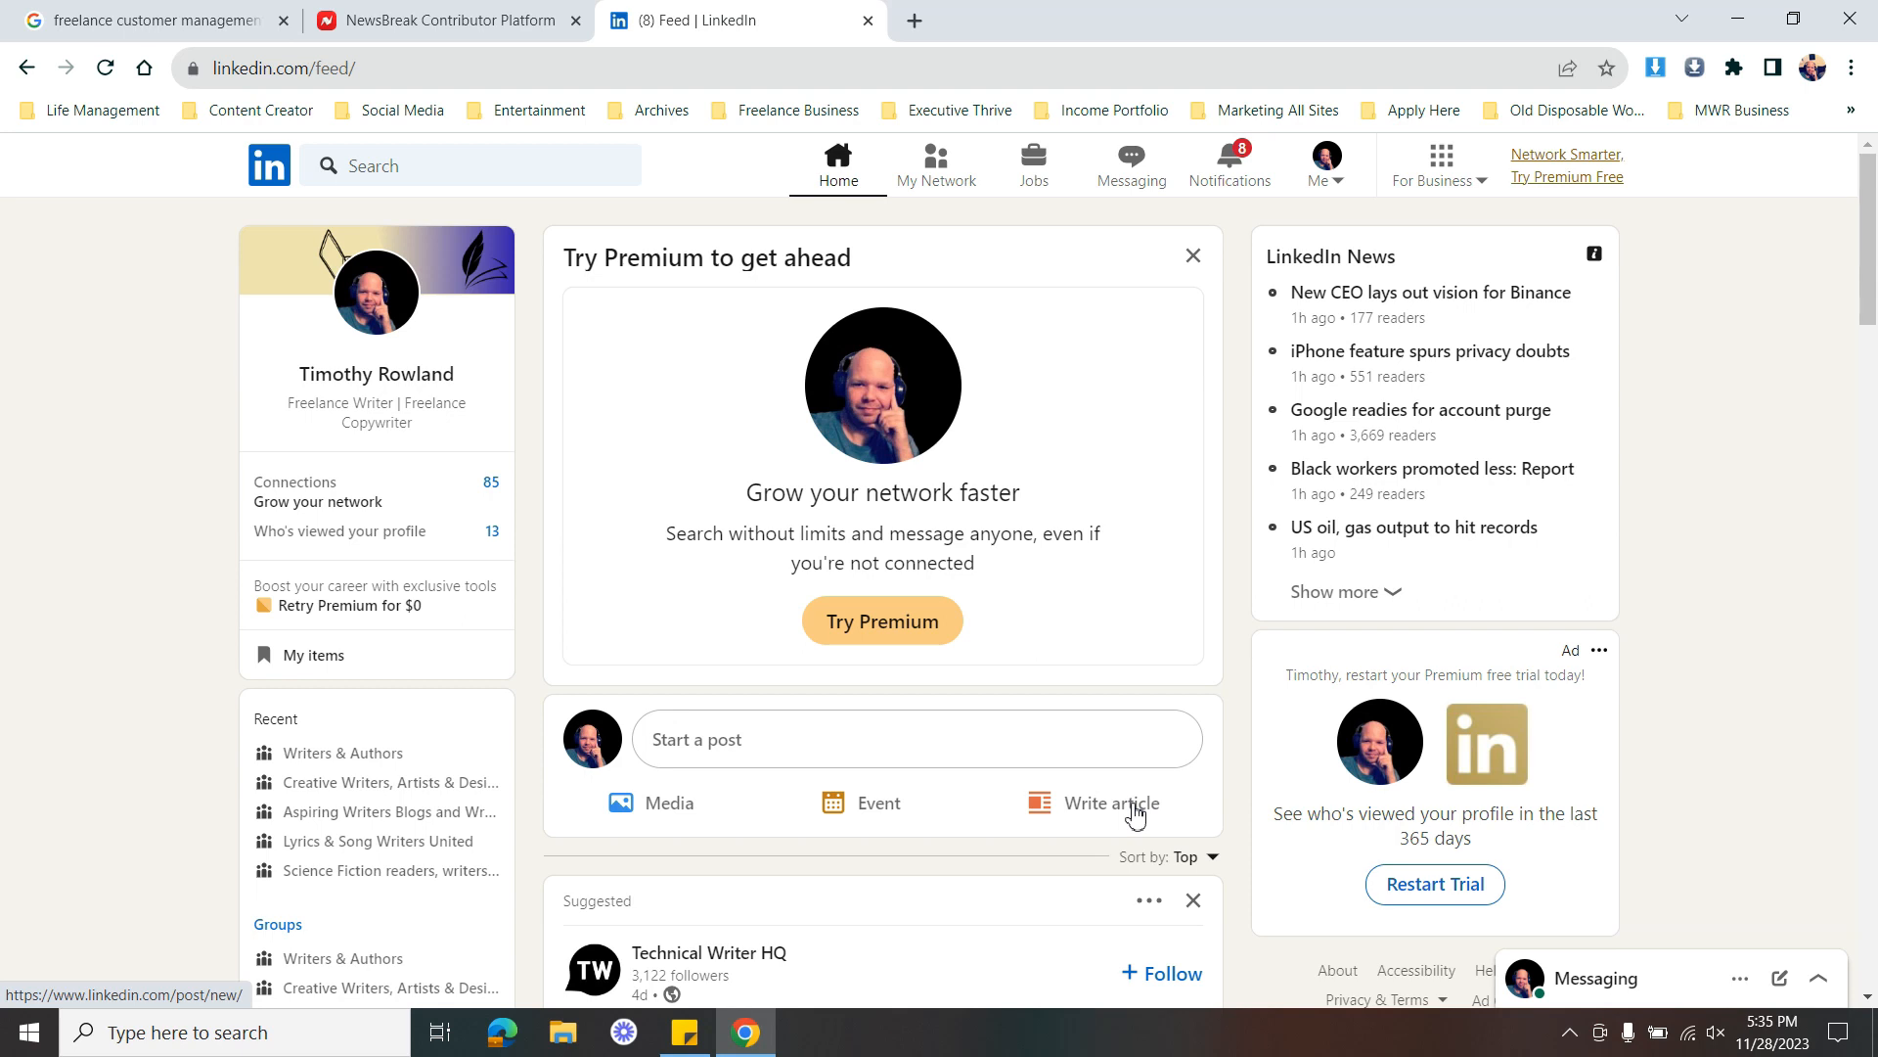
pyautogui.moveTo(1275, 357)
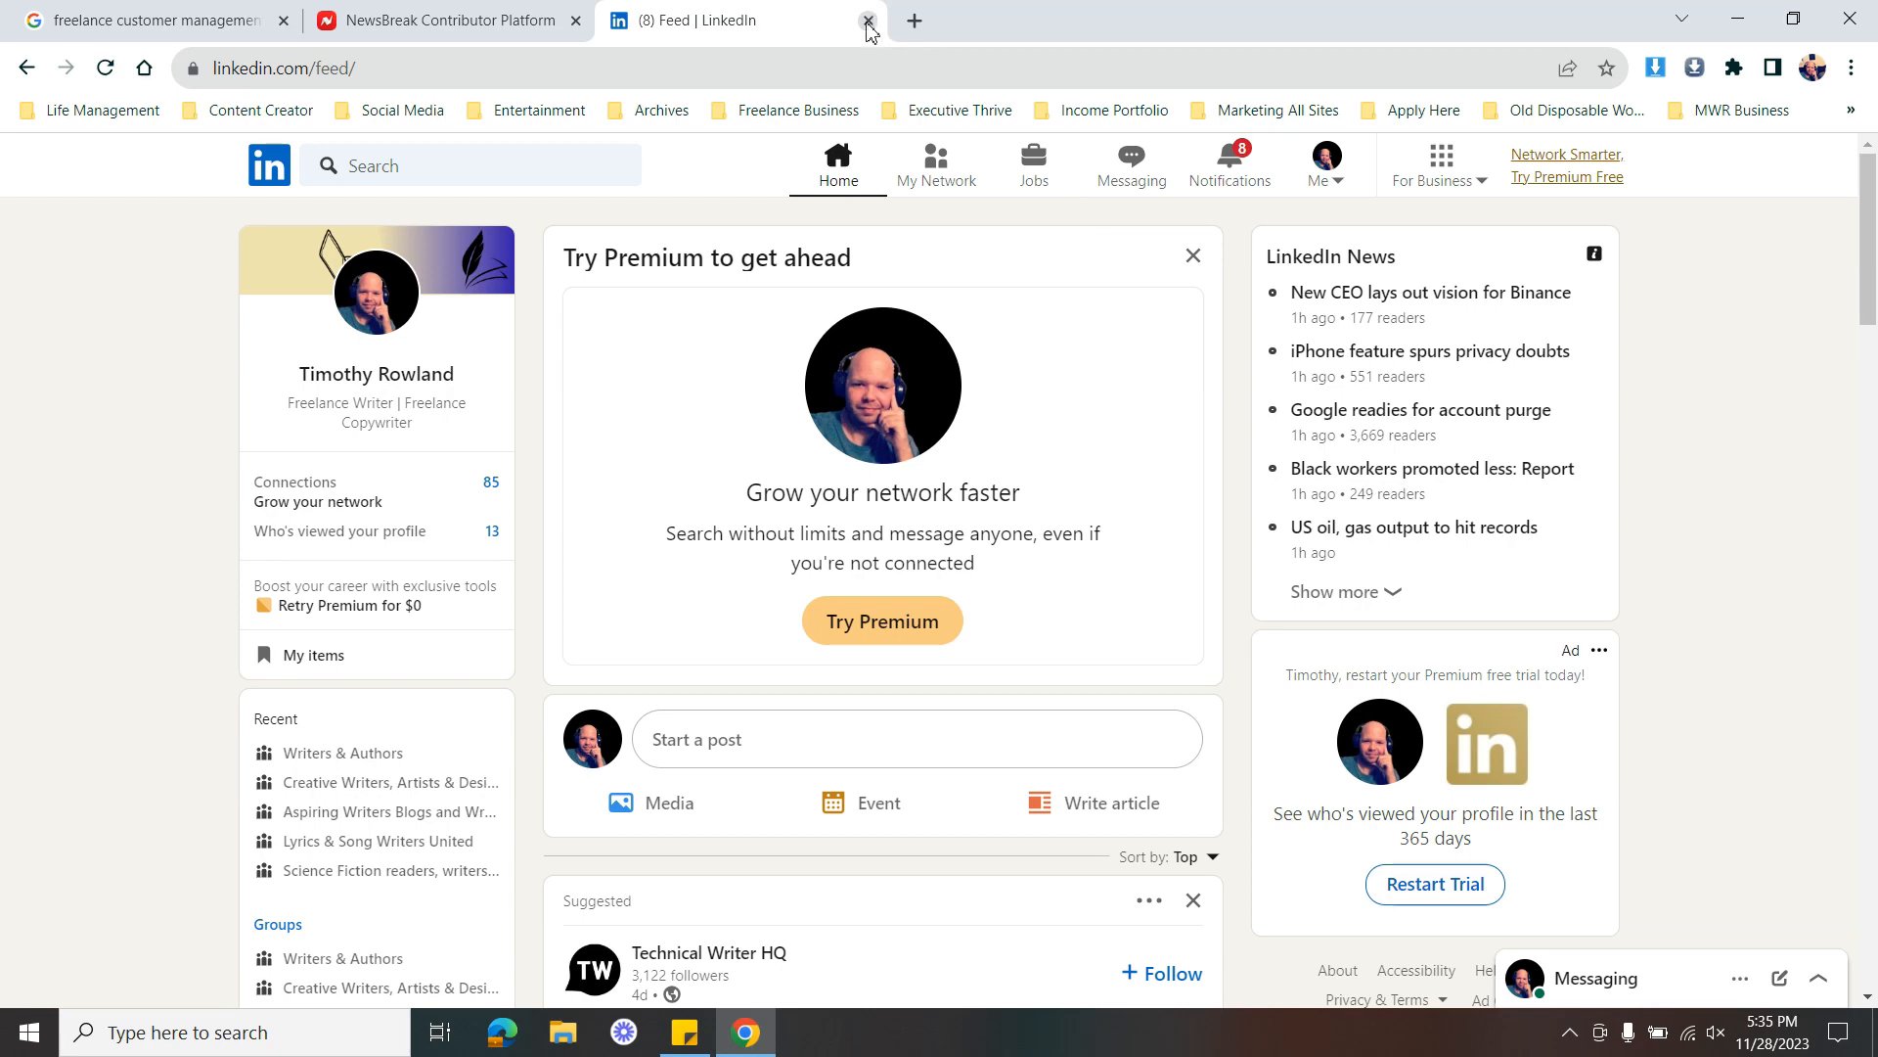
# Close the LinkedIn tab, leaving the NewsBreak Contributor Network home dashboard
pyautogui.click(865, 21)
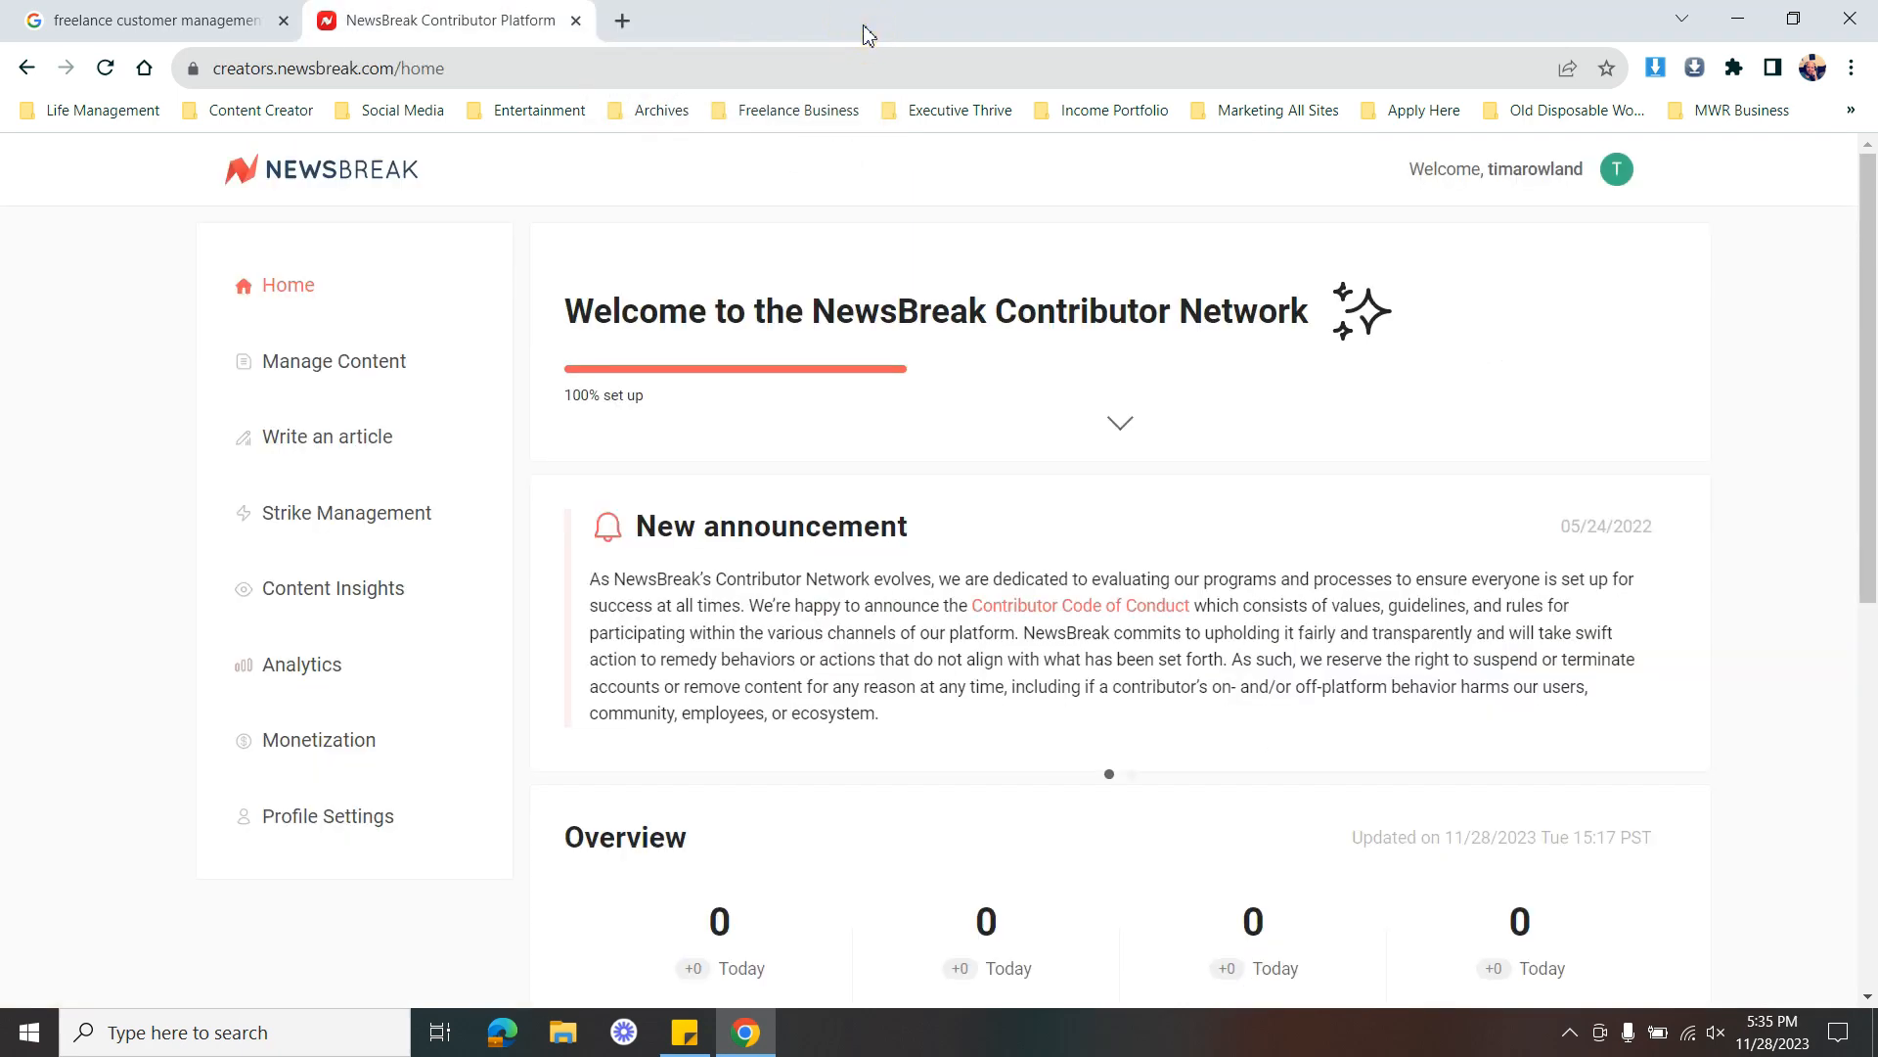
pyautogui.moveTo(522, 231)
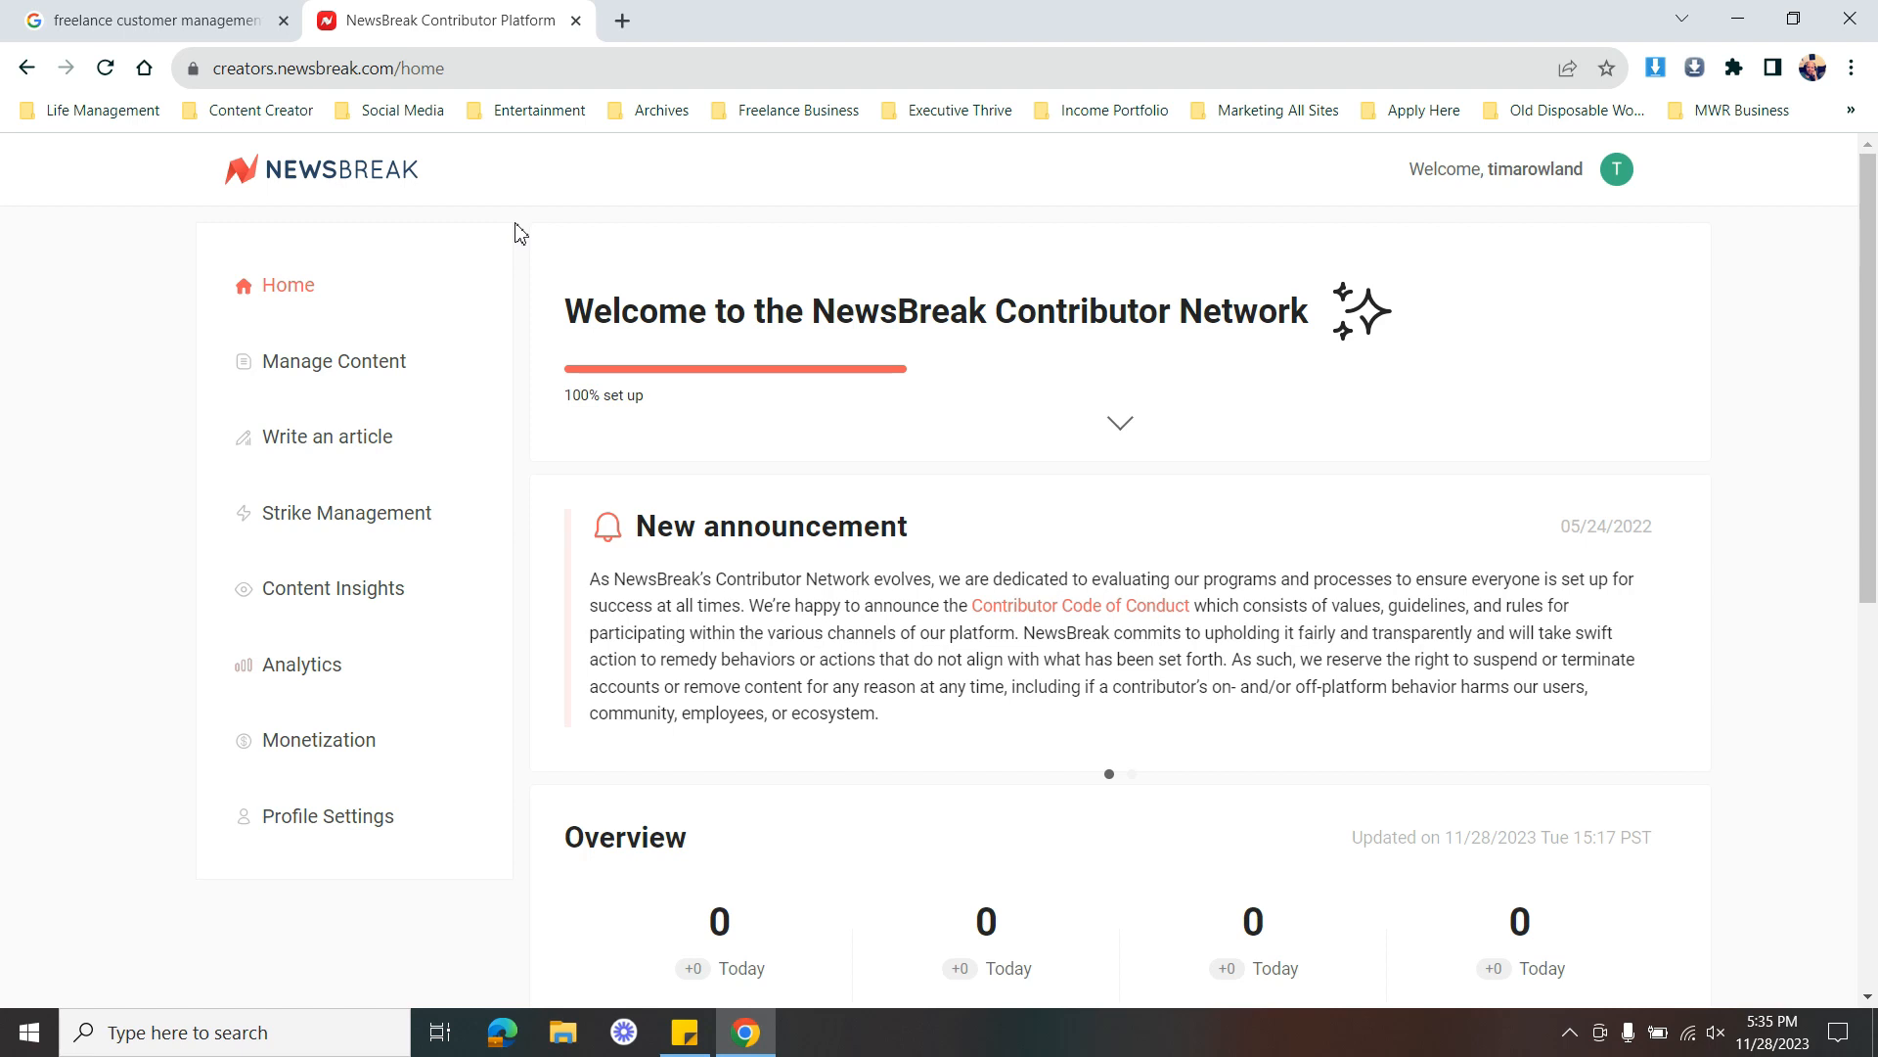
pyautogui.moveTo(1152, 167)
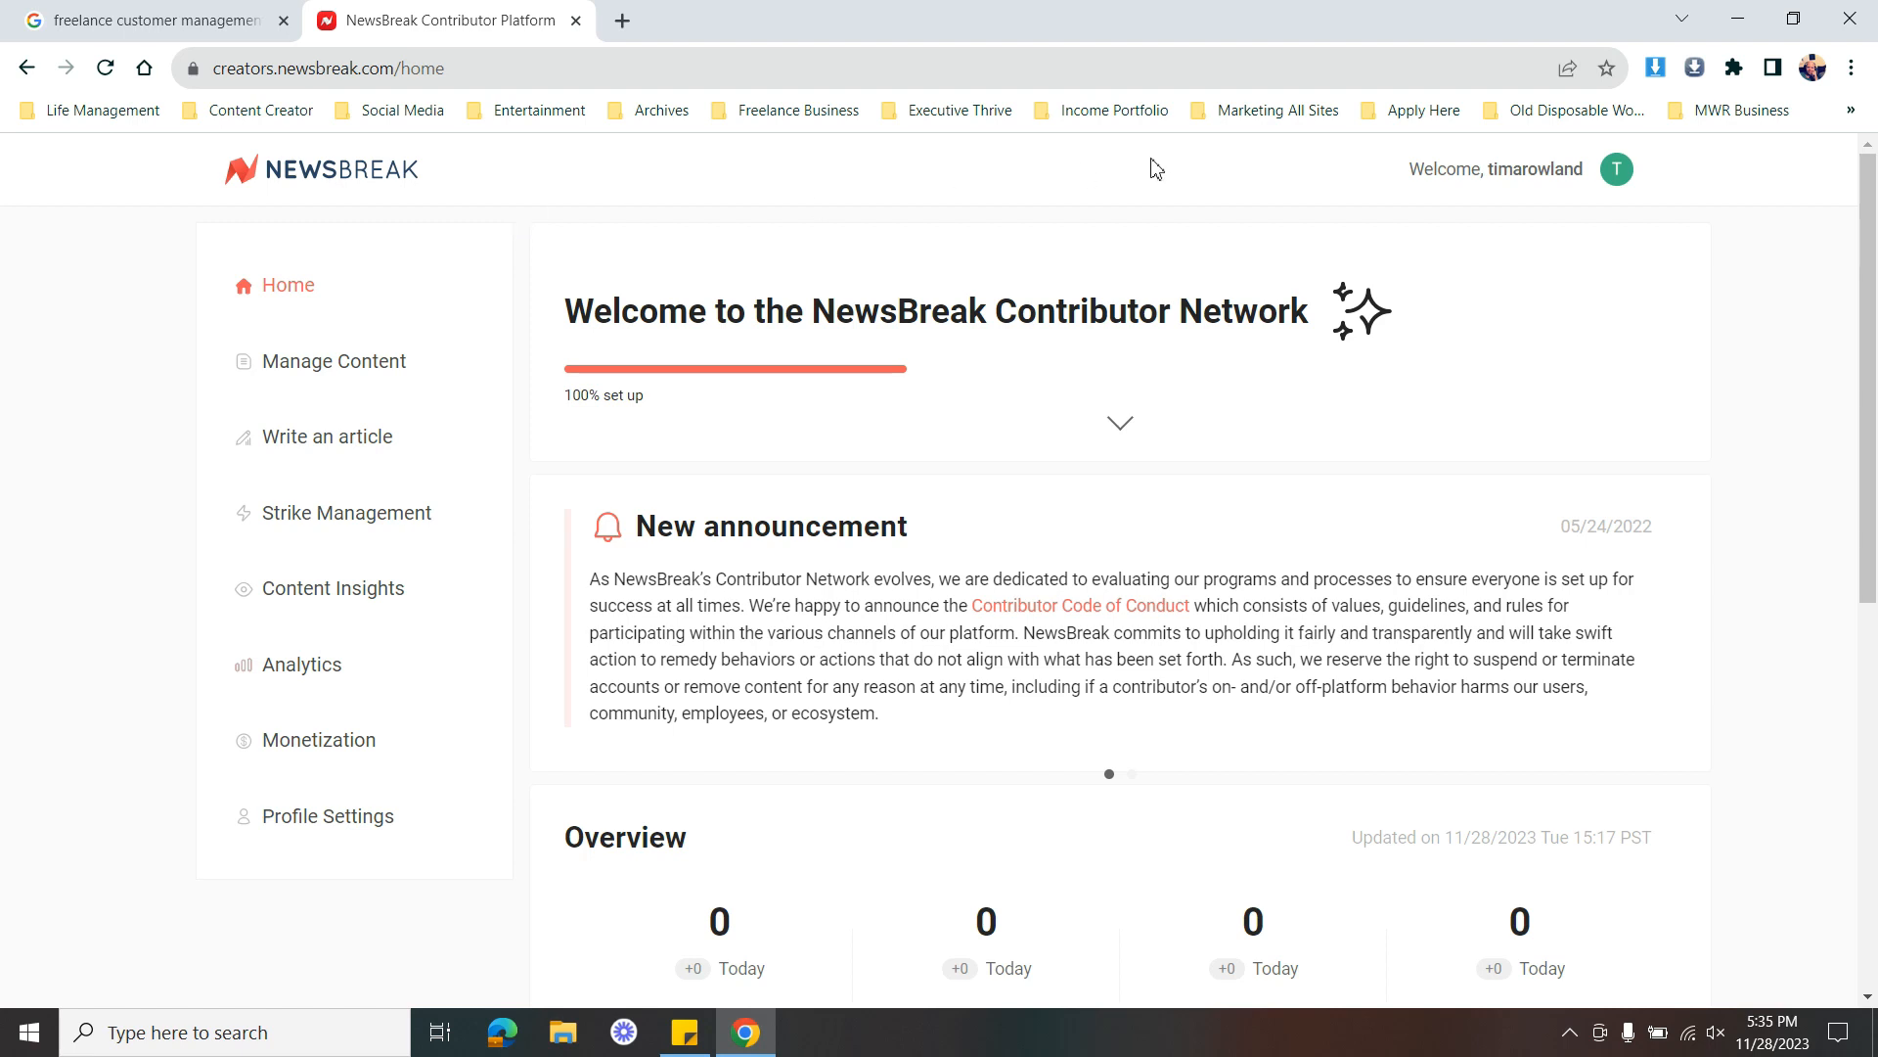
pyautogui.moveTo(411, 665)
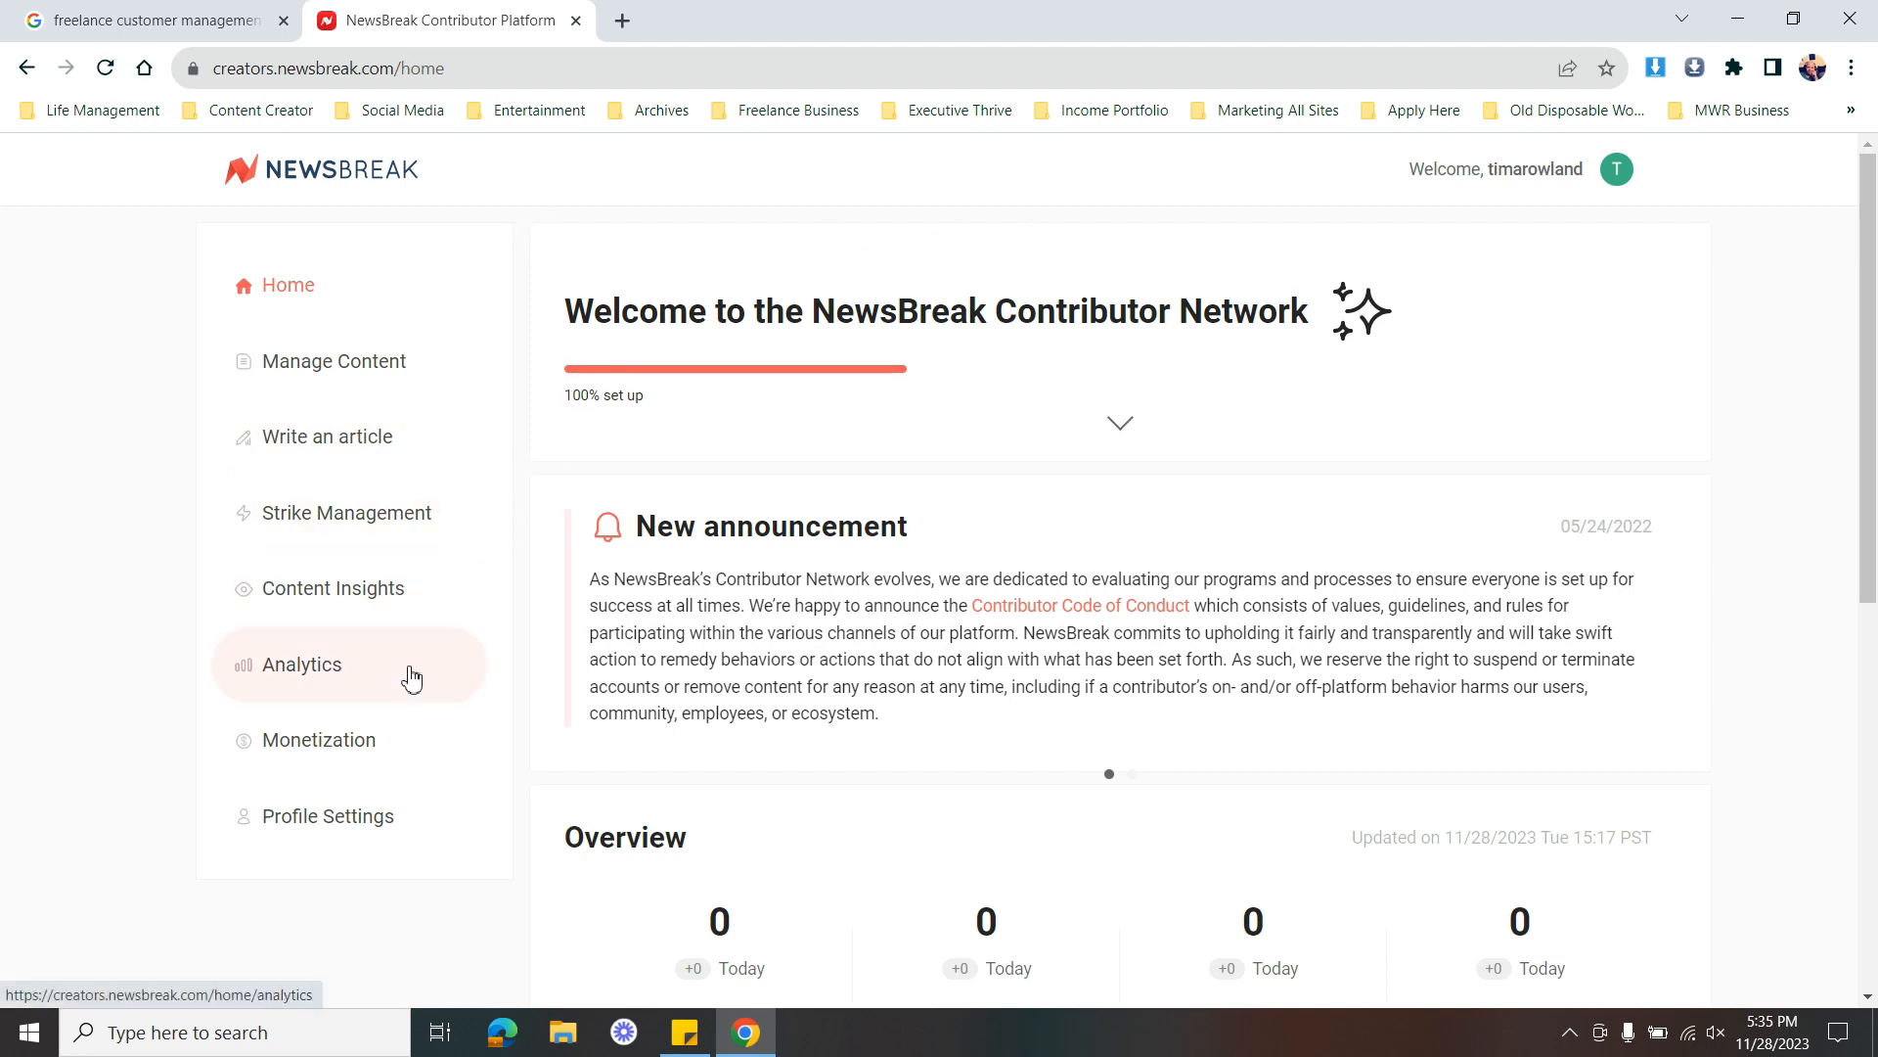
pyautogui.moveTo(587, 283)
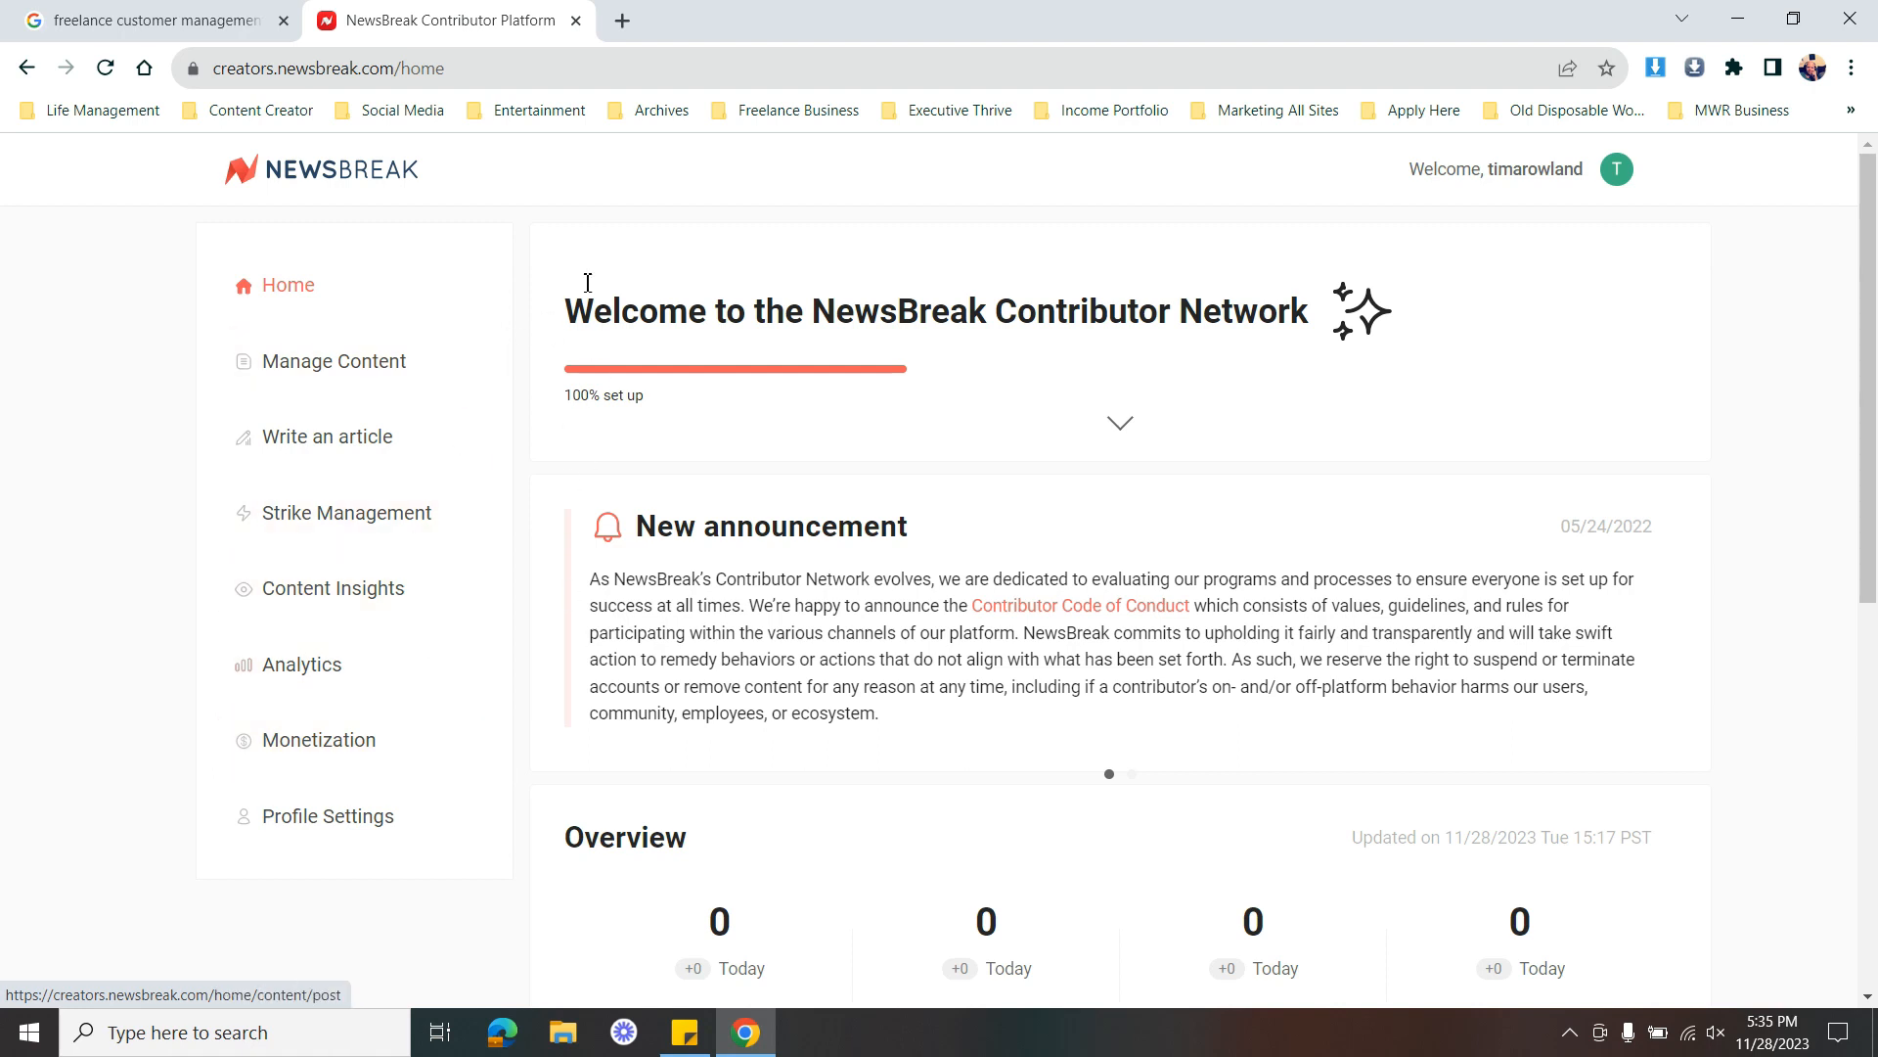
pyautogui.moveTo(546, 220)
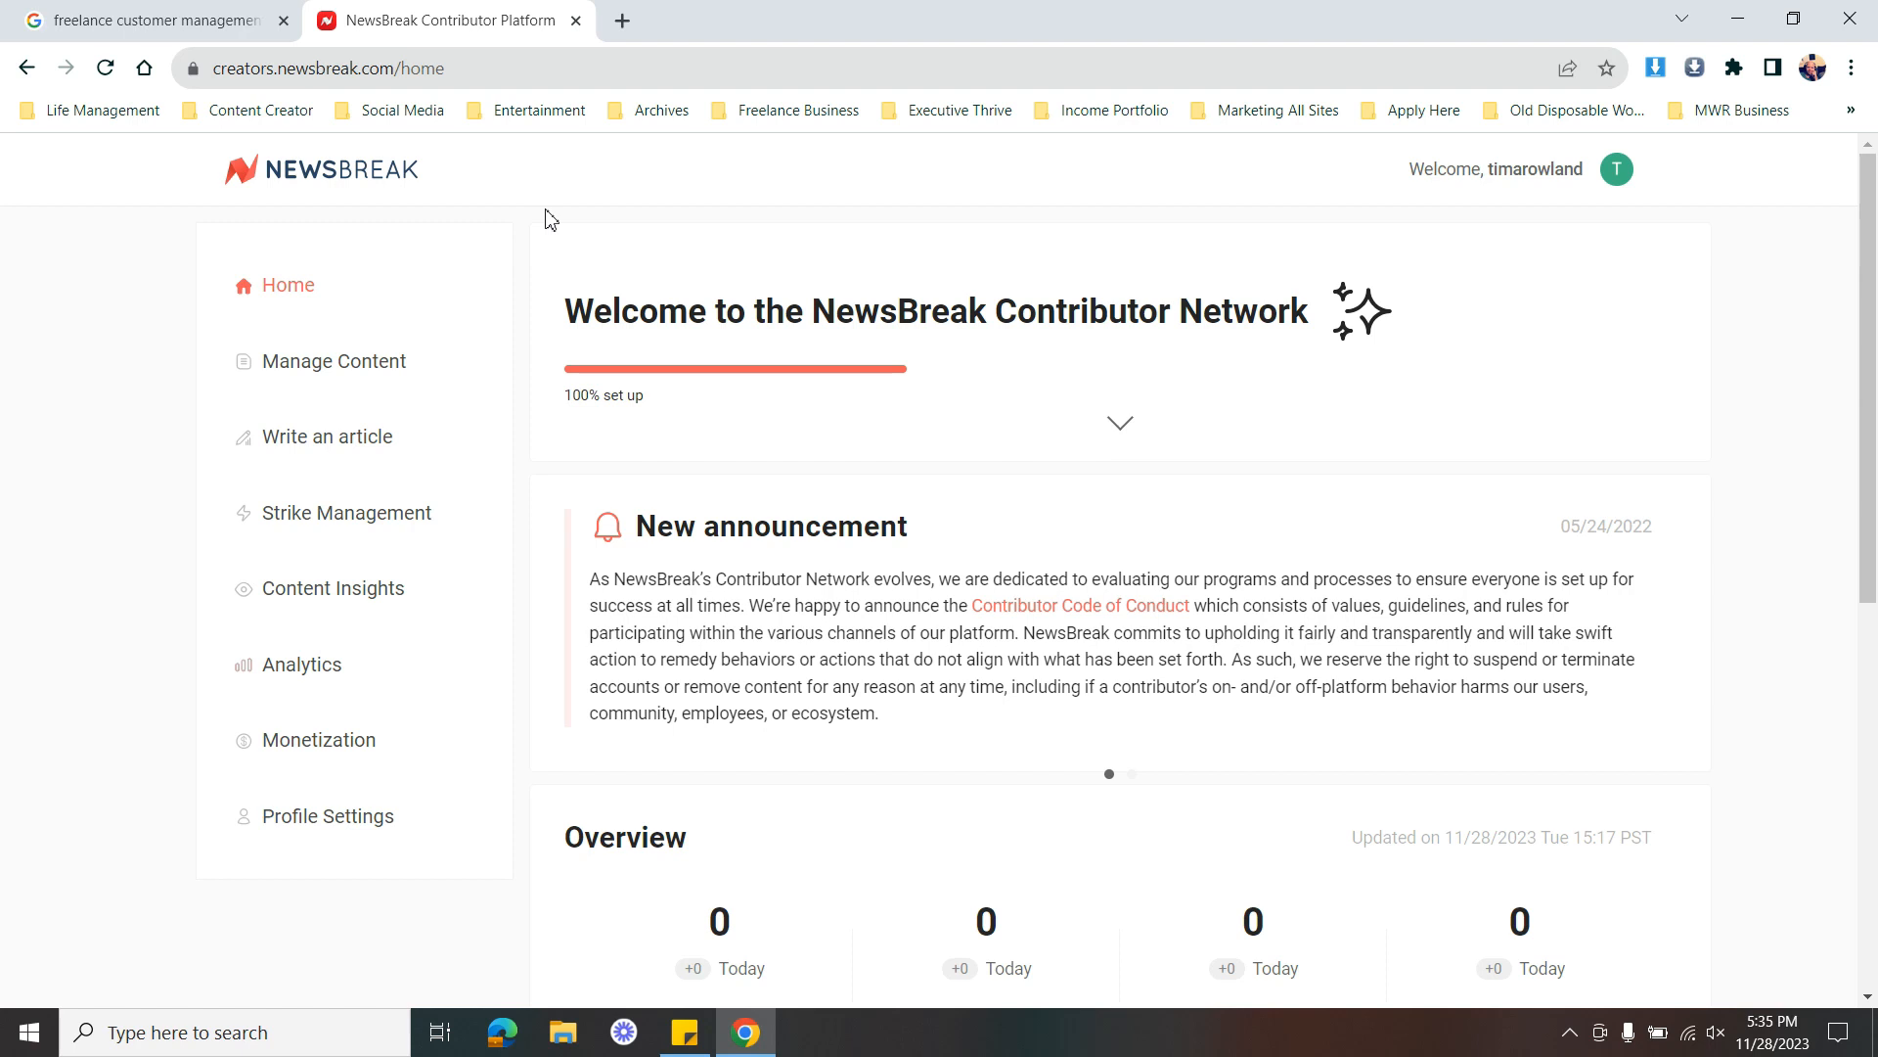
pyautogui.moveTo(378, 141)
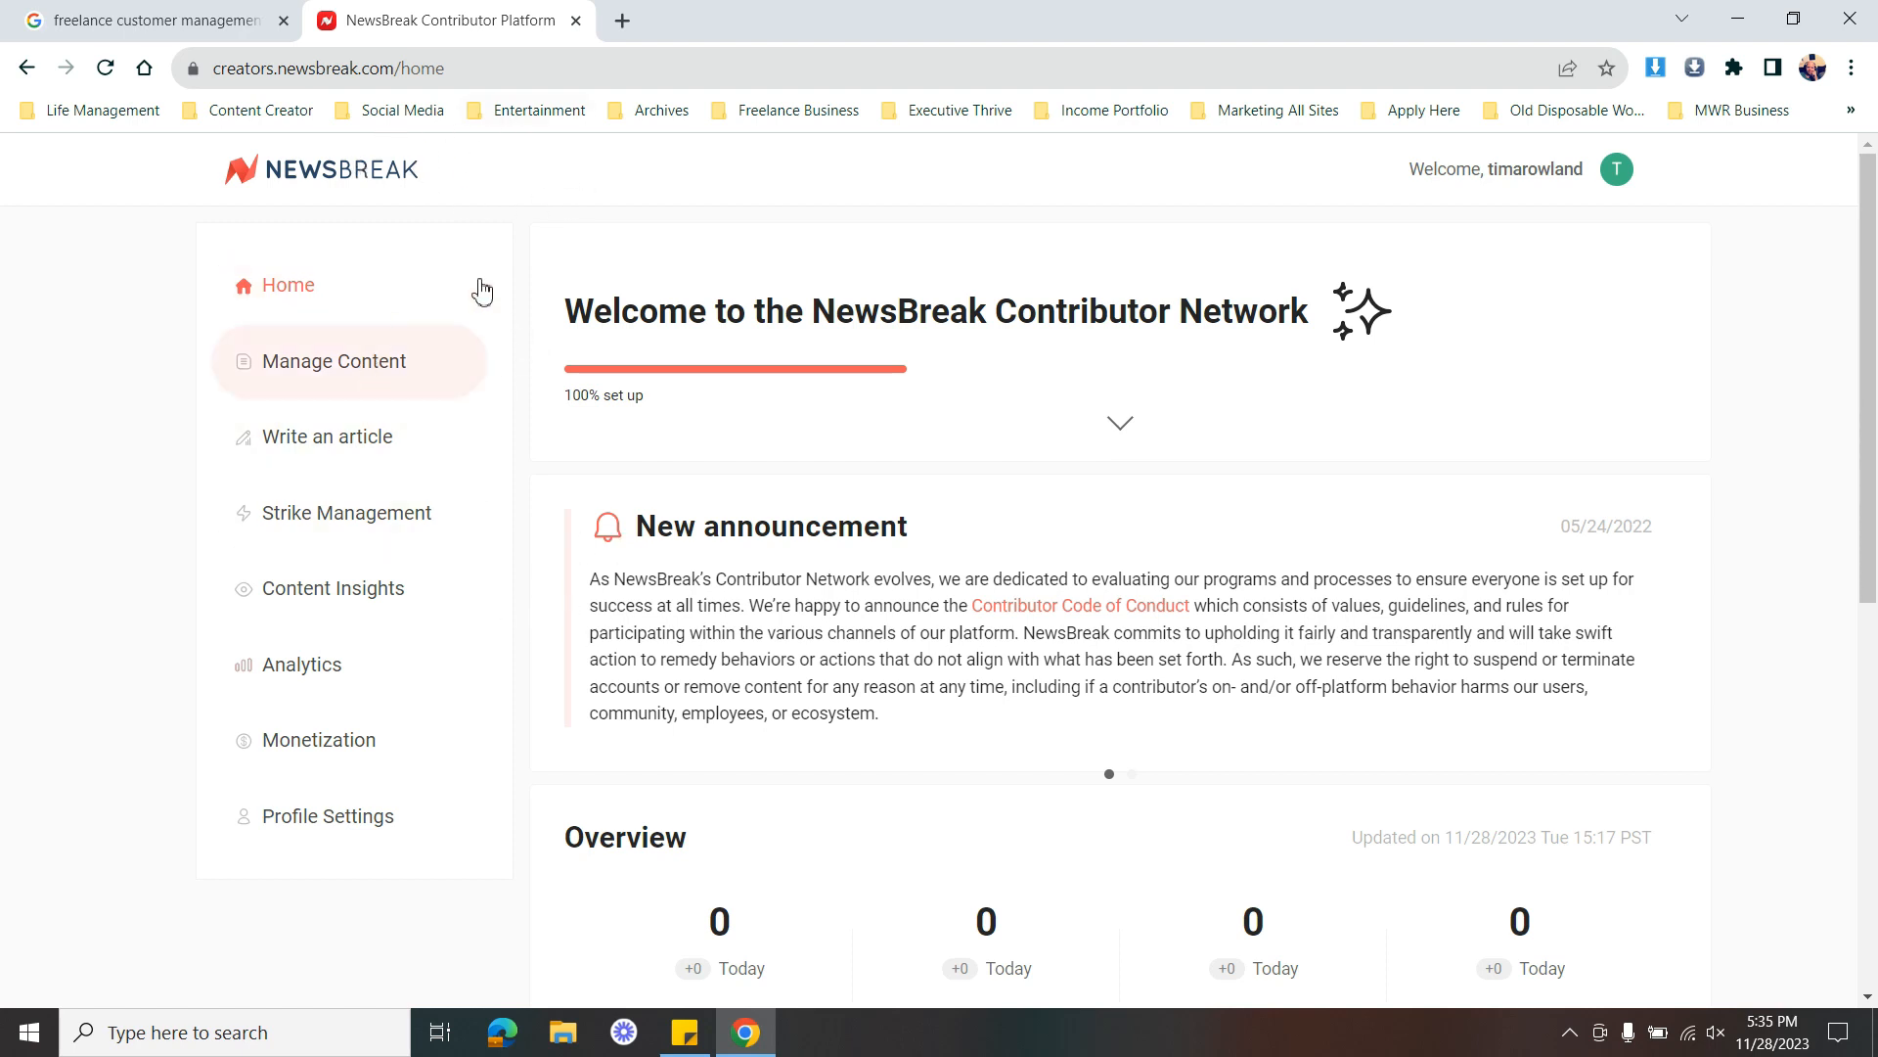
pyautogui.moveTo(556, 202)
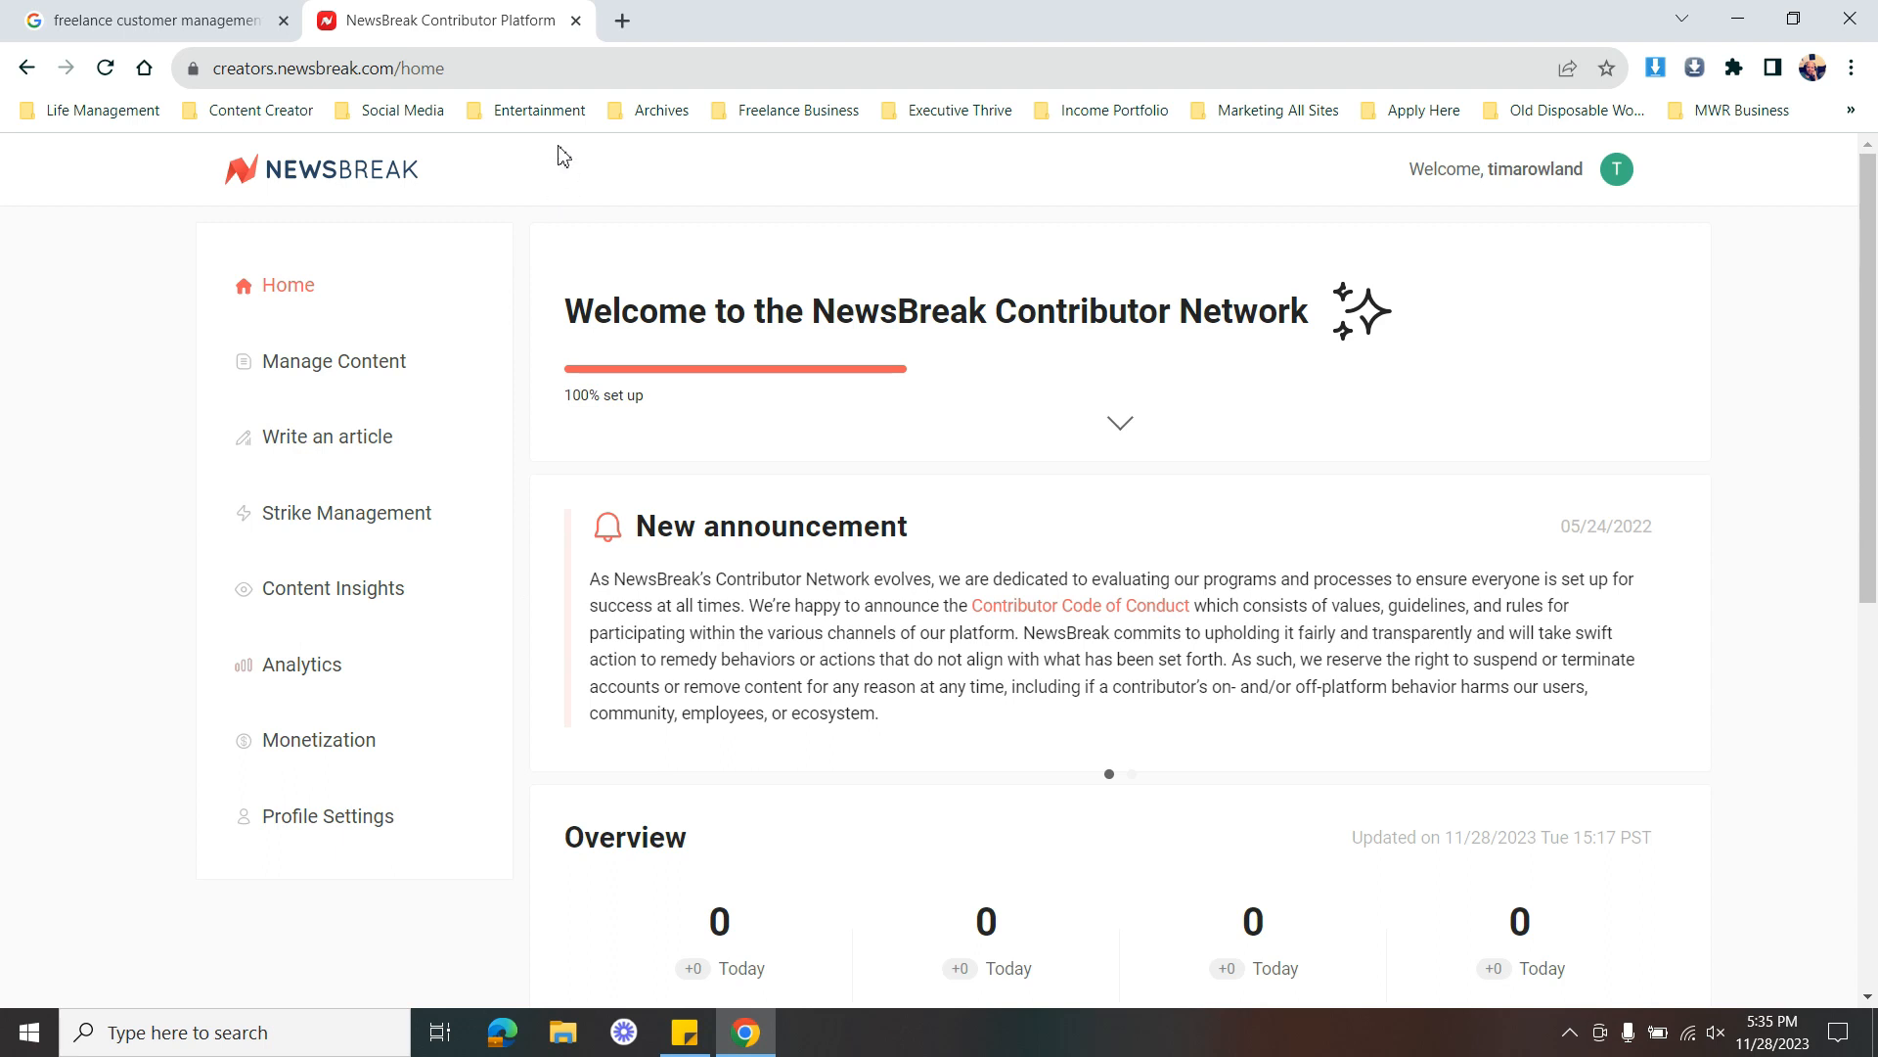
pyautogui.moveTo(688, 10)
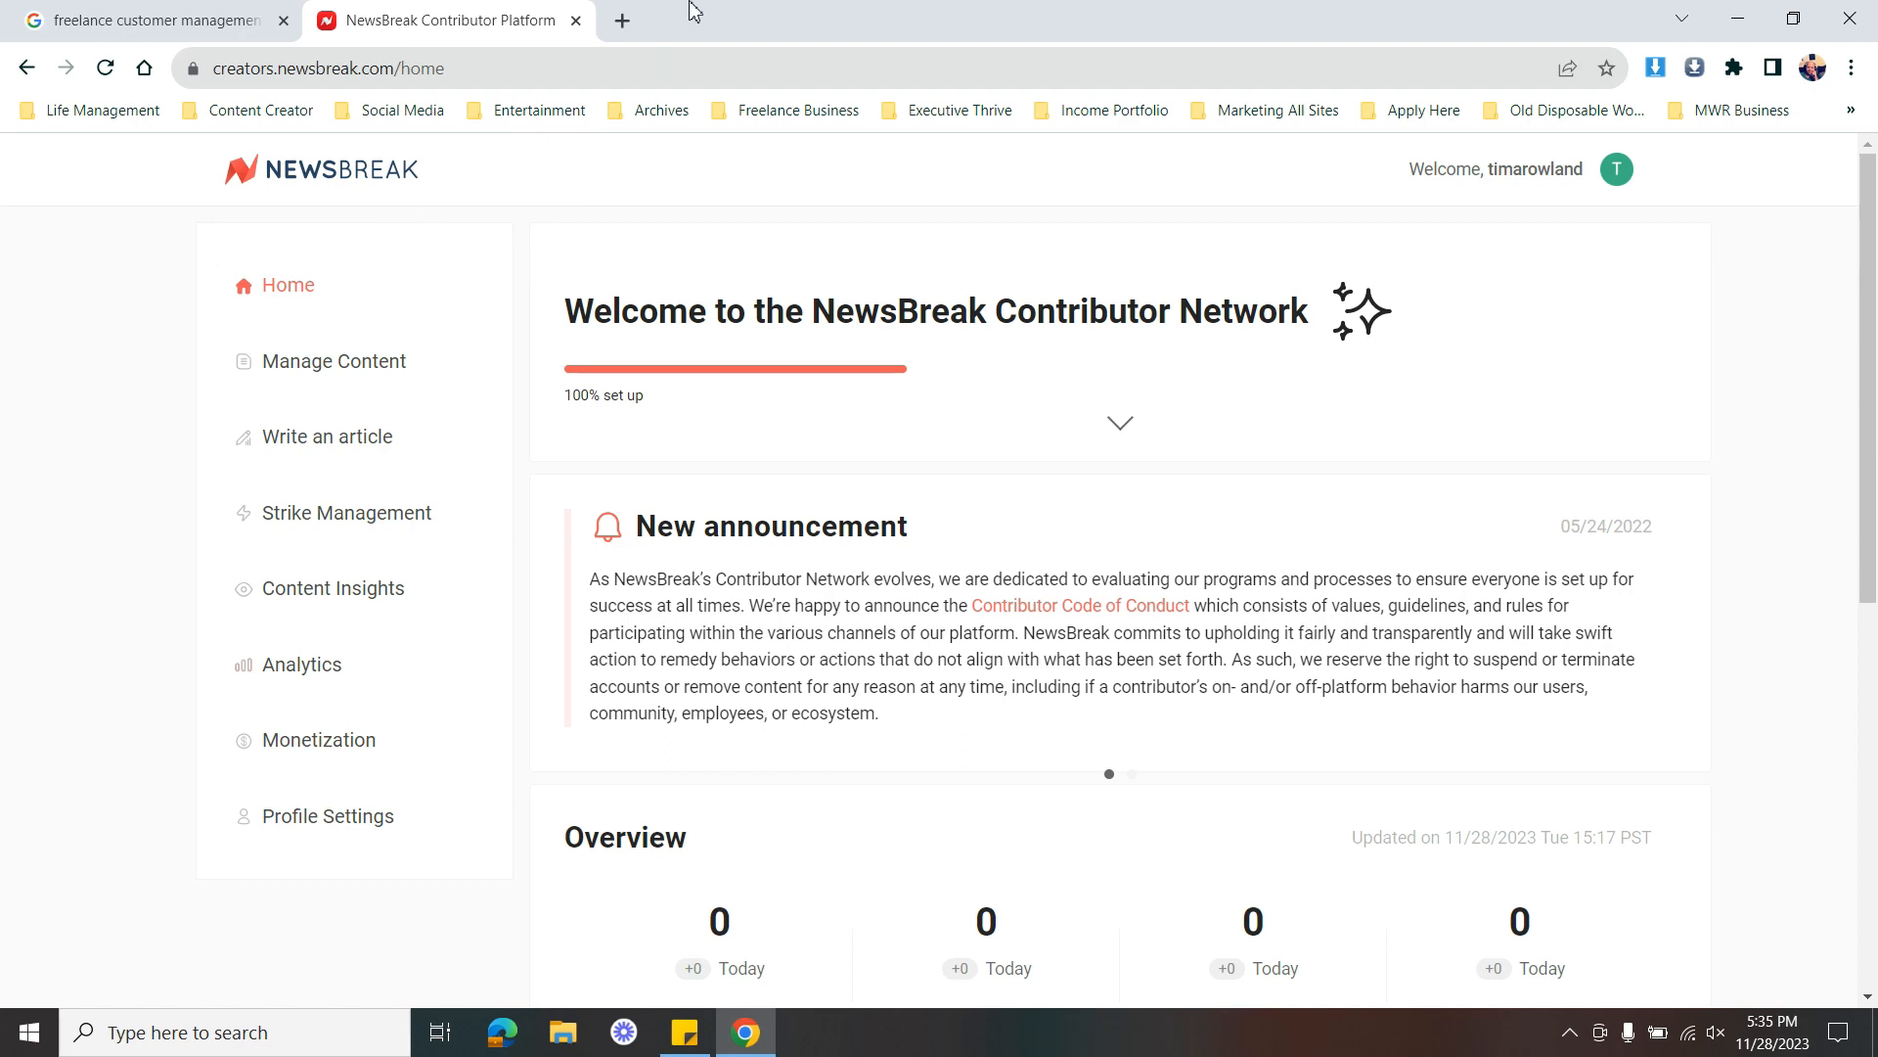
pyautogui.moveTo(368, 193)
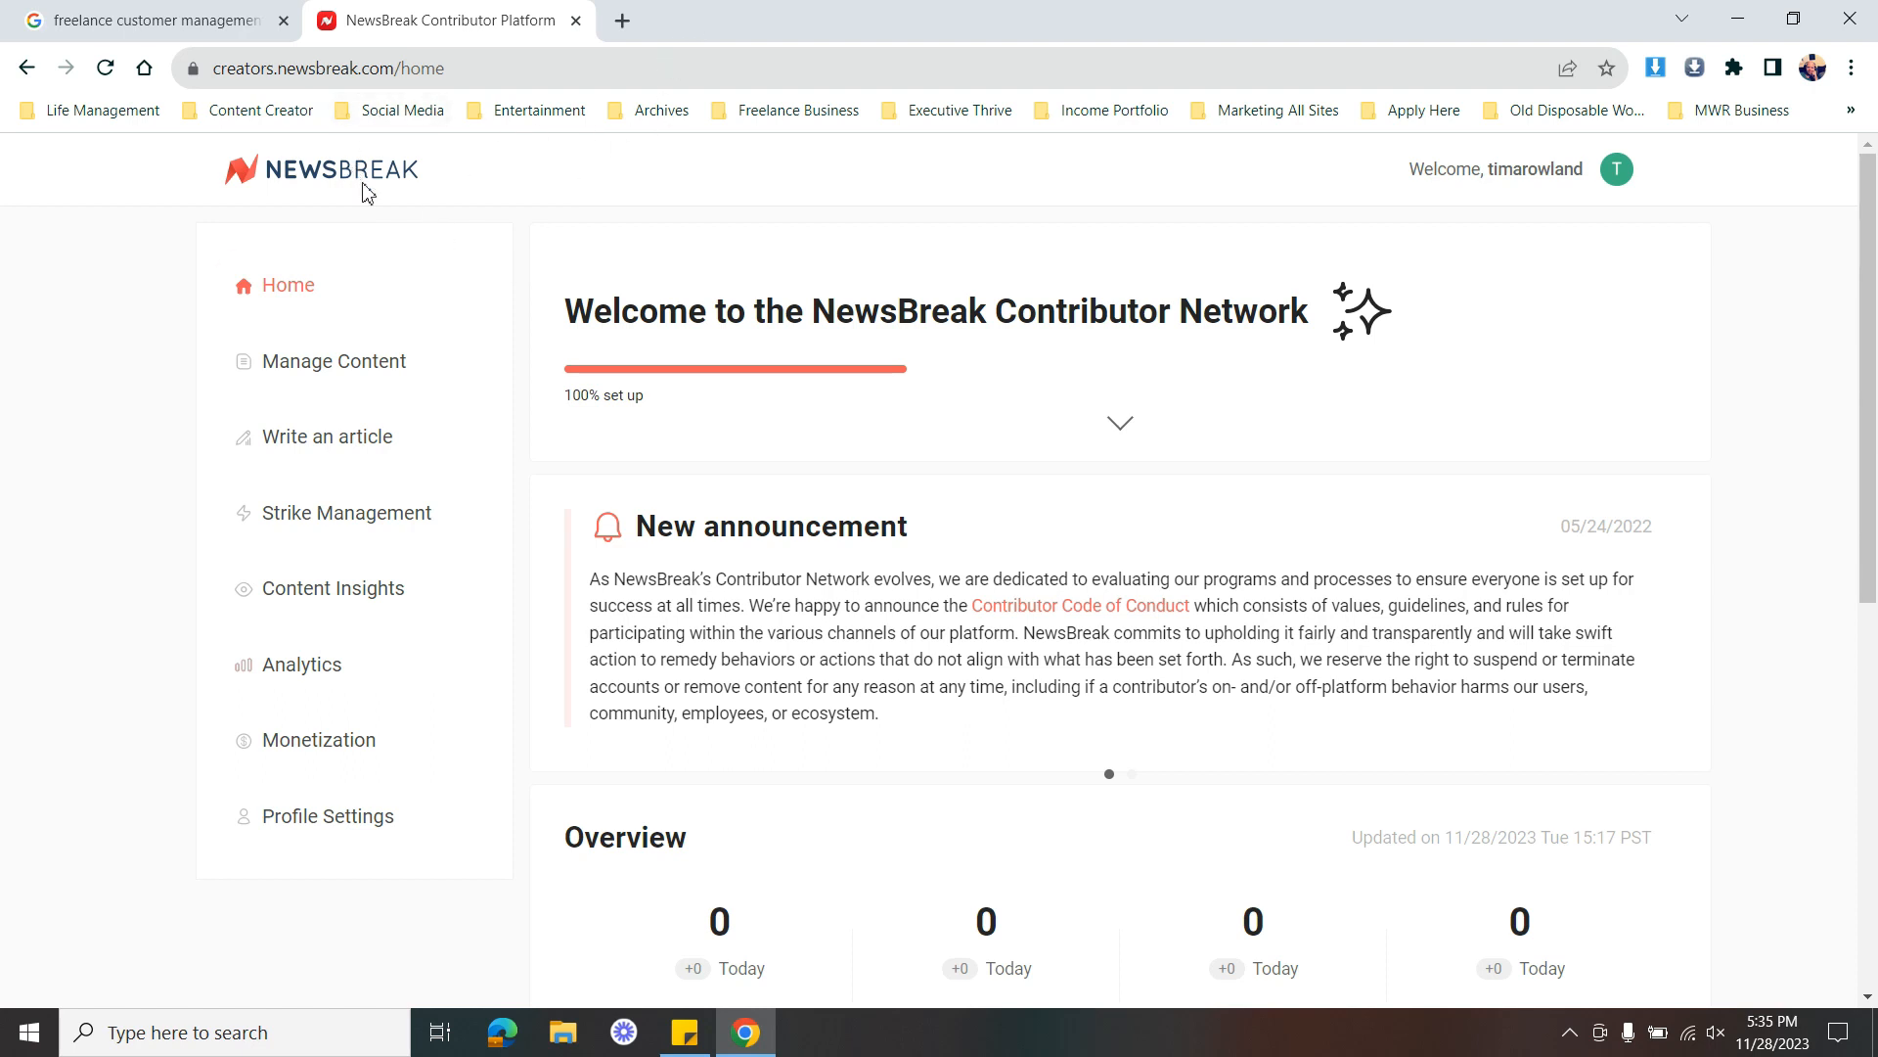
pyautogui.moveTo(443, 188)
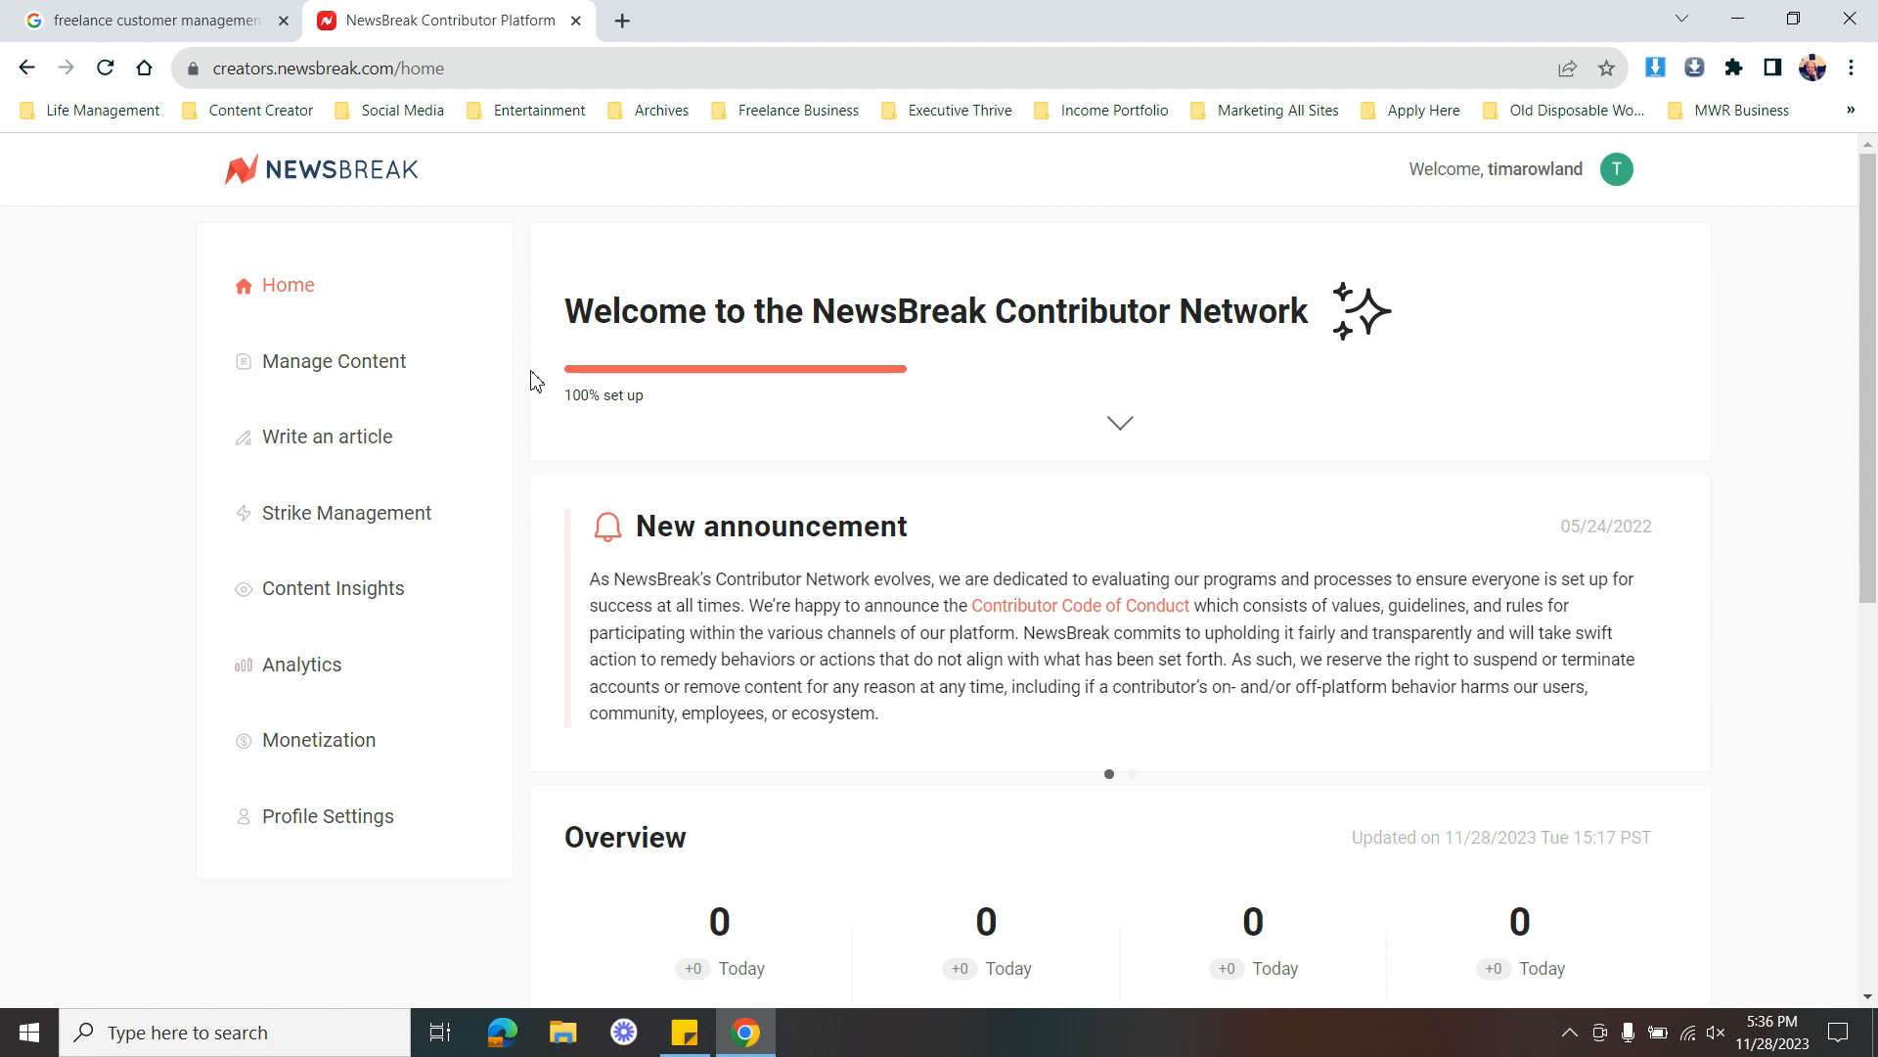
pyautogui.moveTo(517, 366)
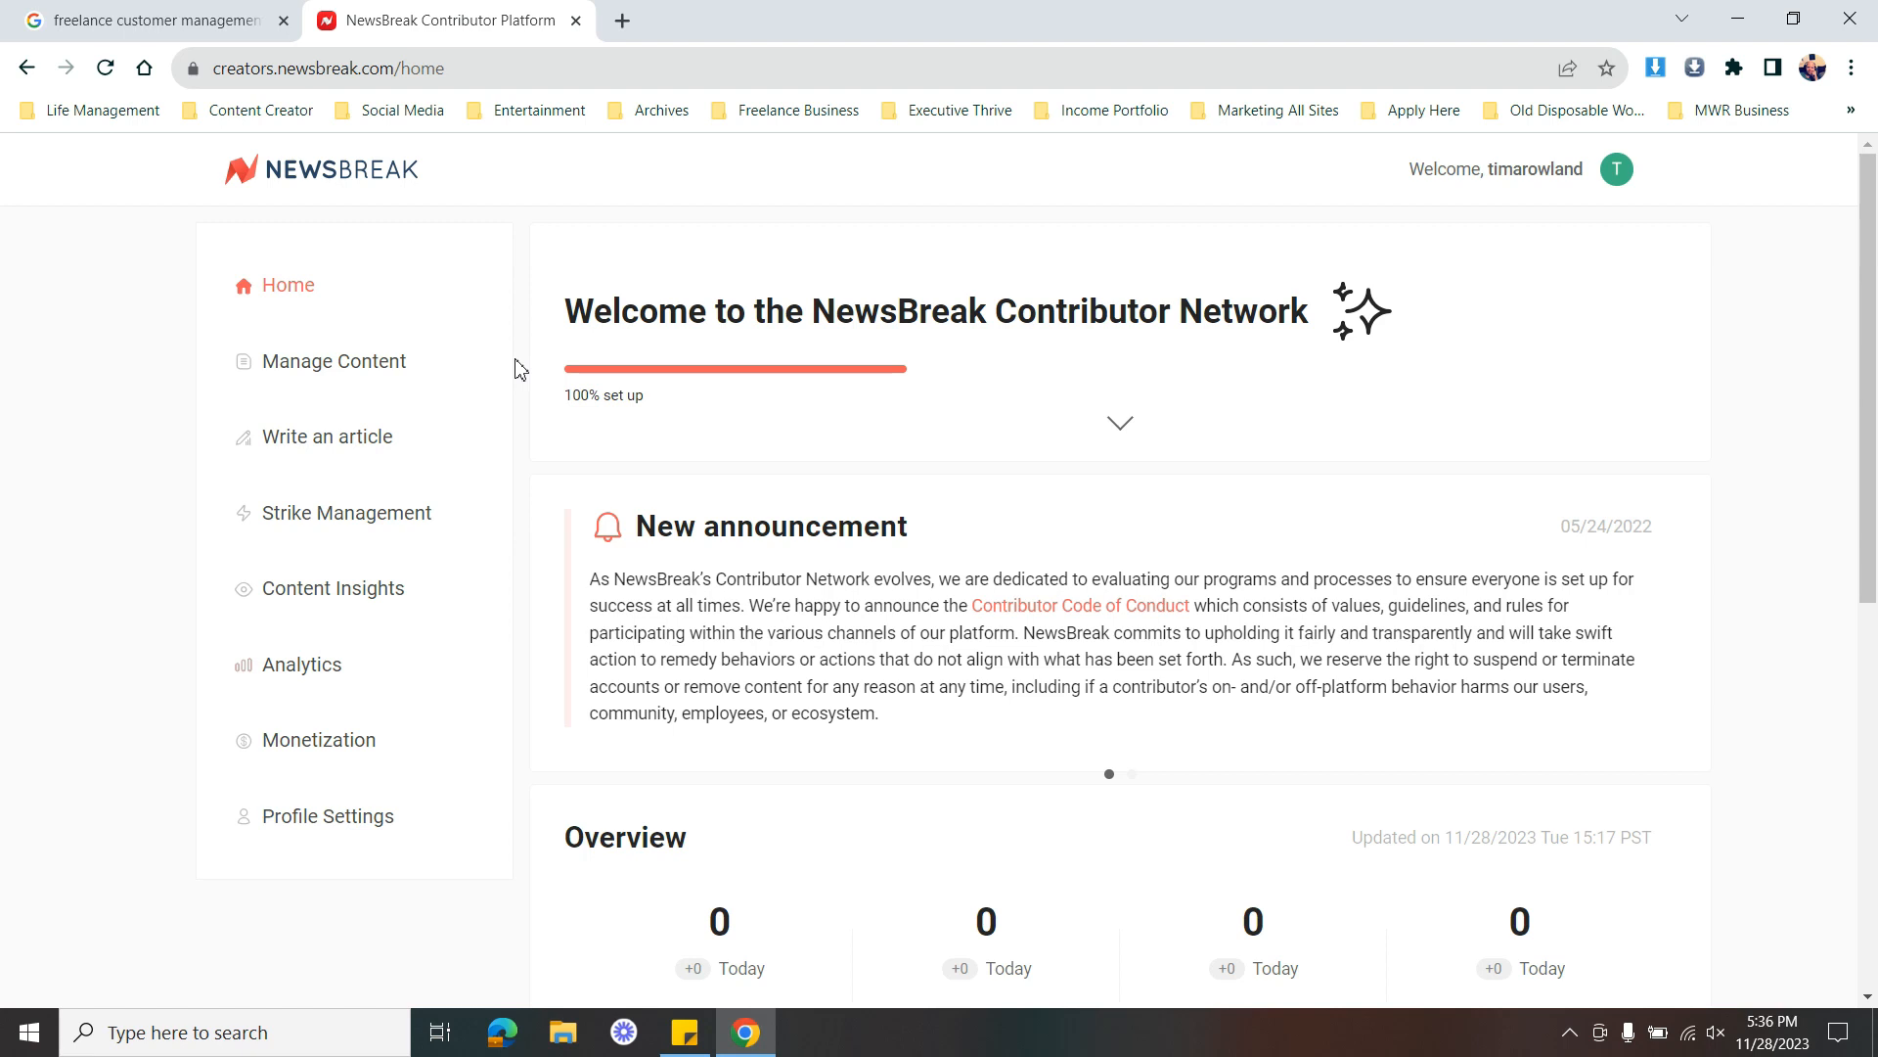
pyautogui.moveTo(663, 33)
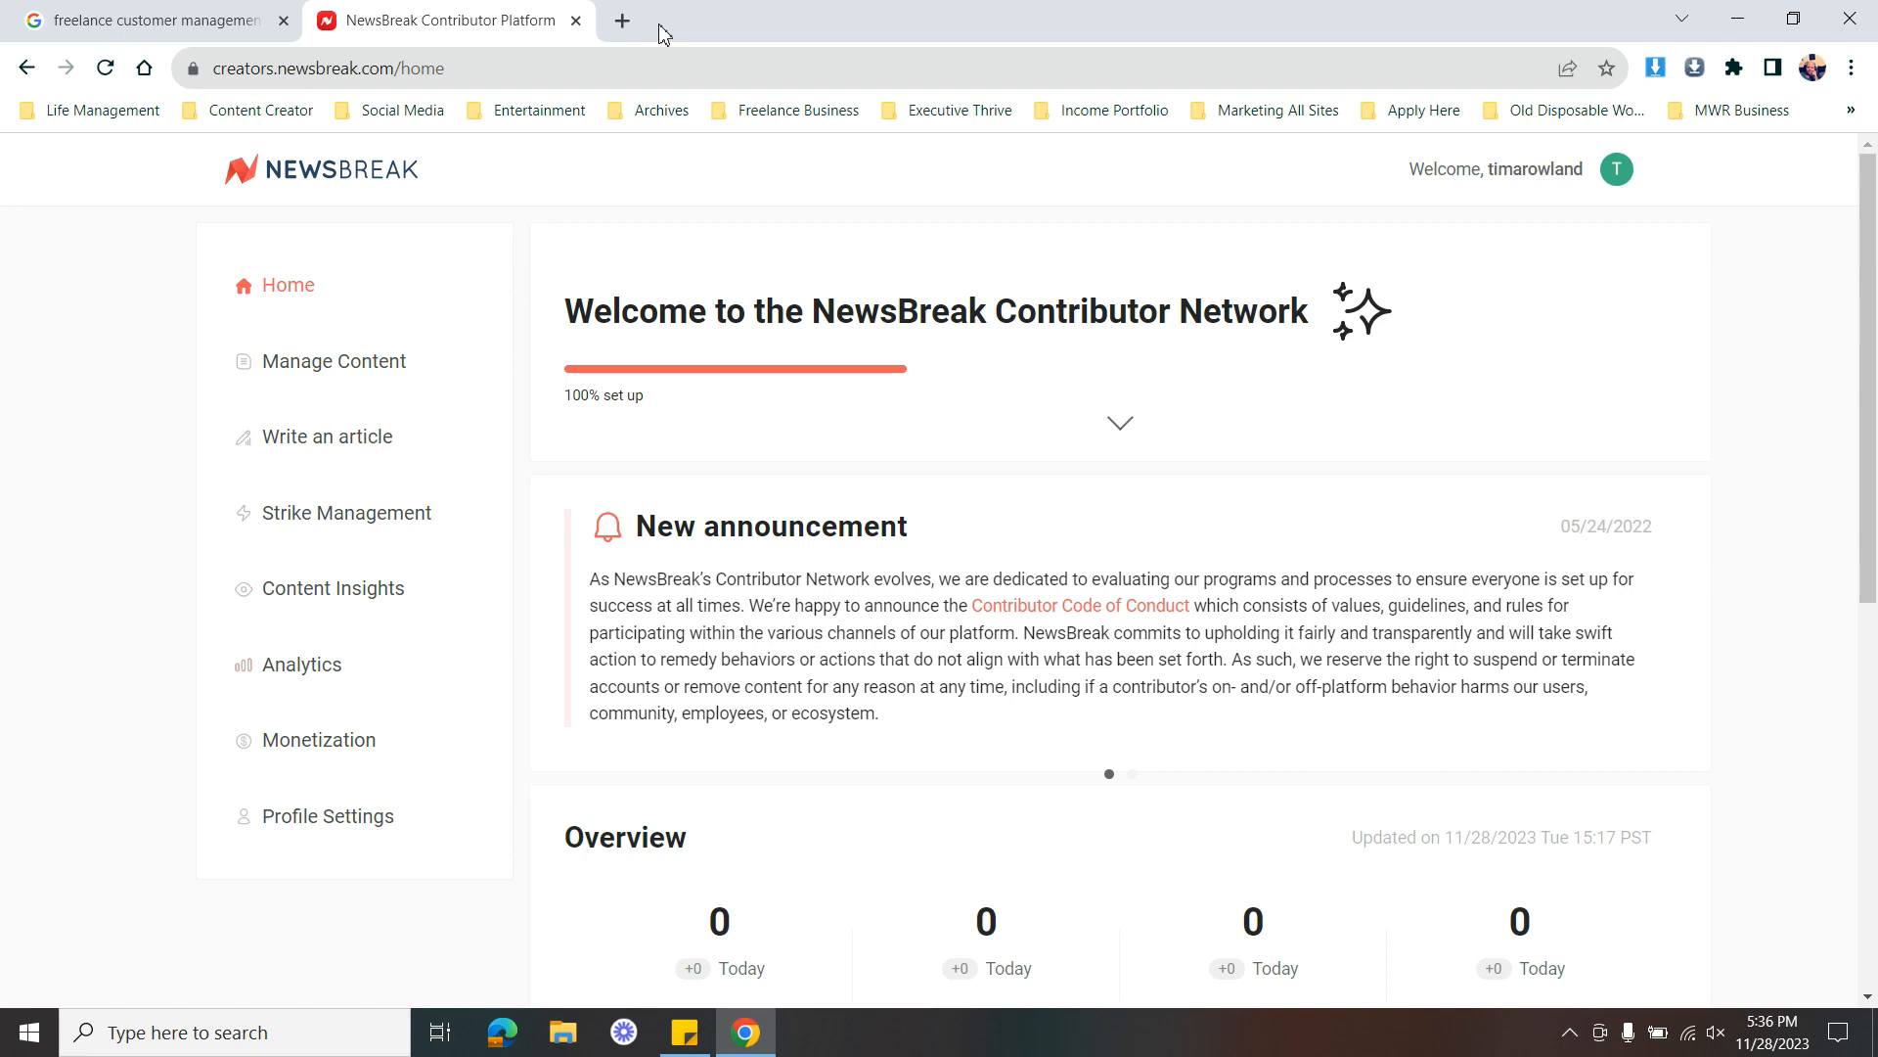
pyautogui.moveTo(734, 12)
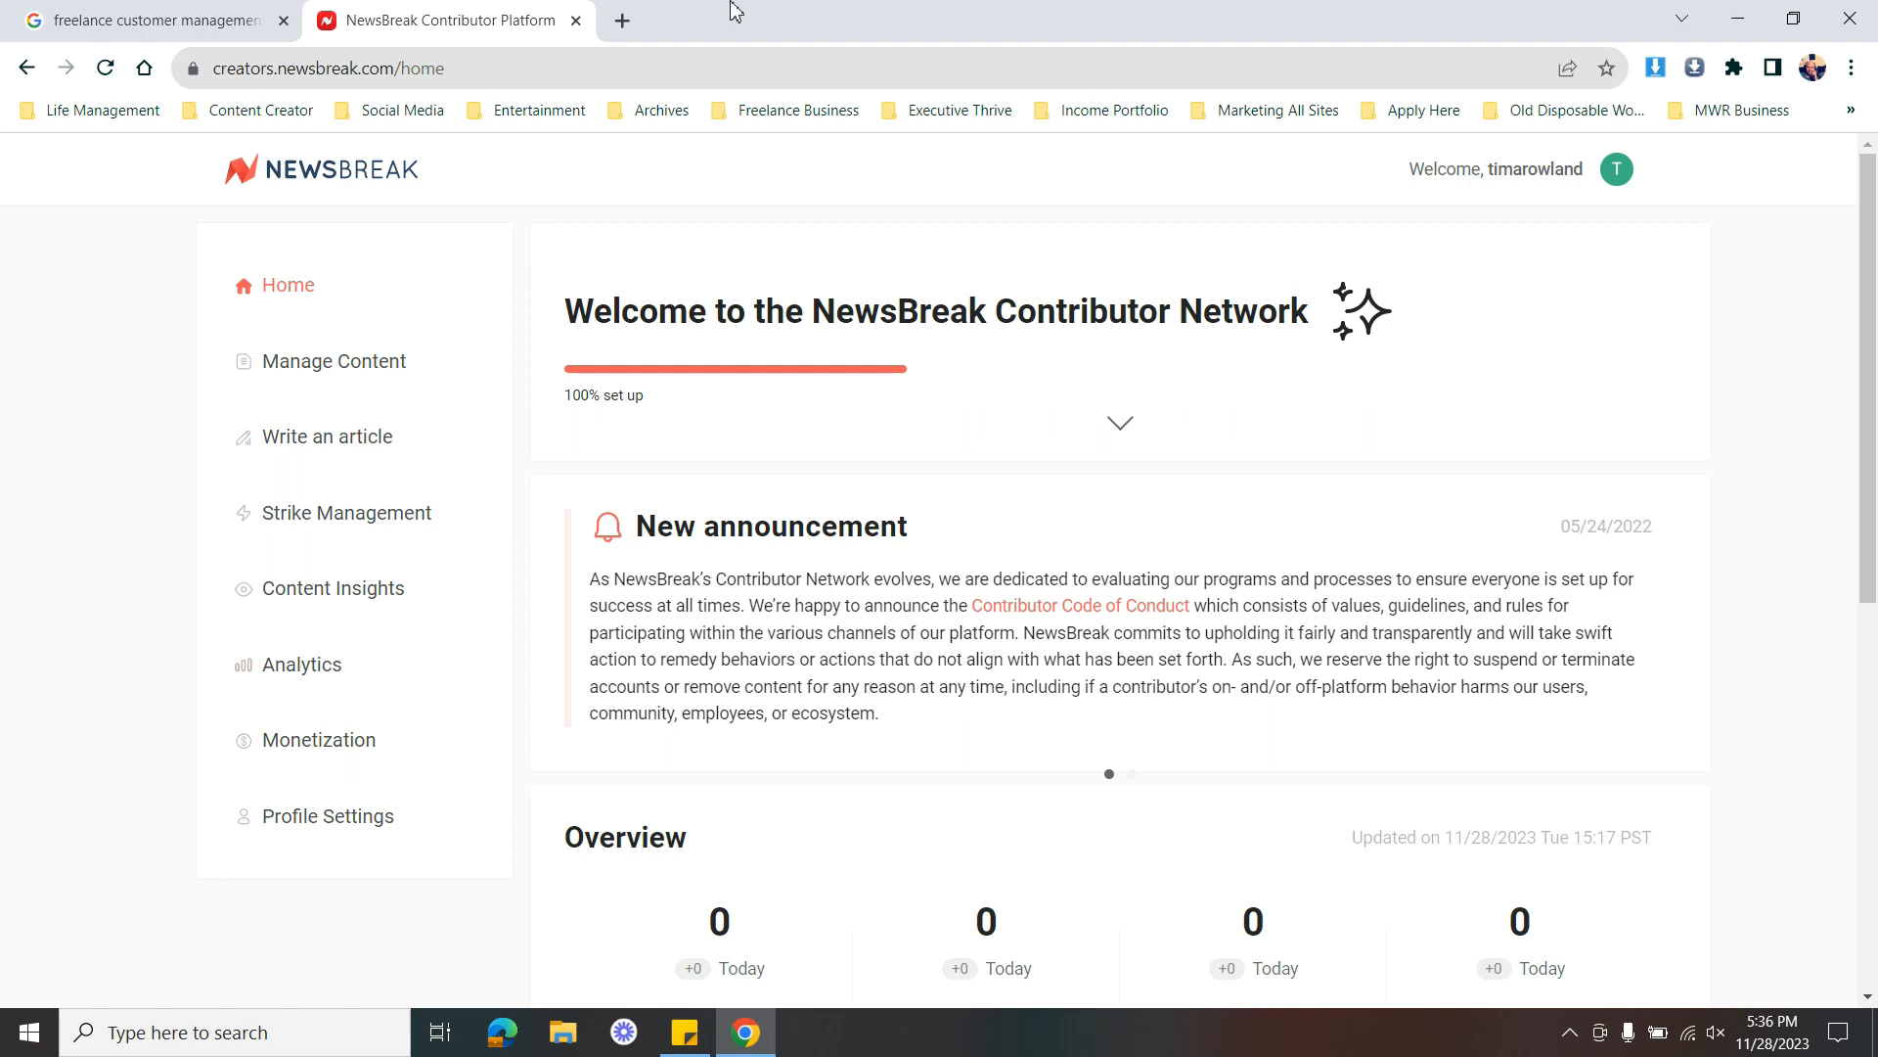
pyautogui.moveTo(709, 26)
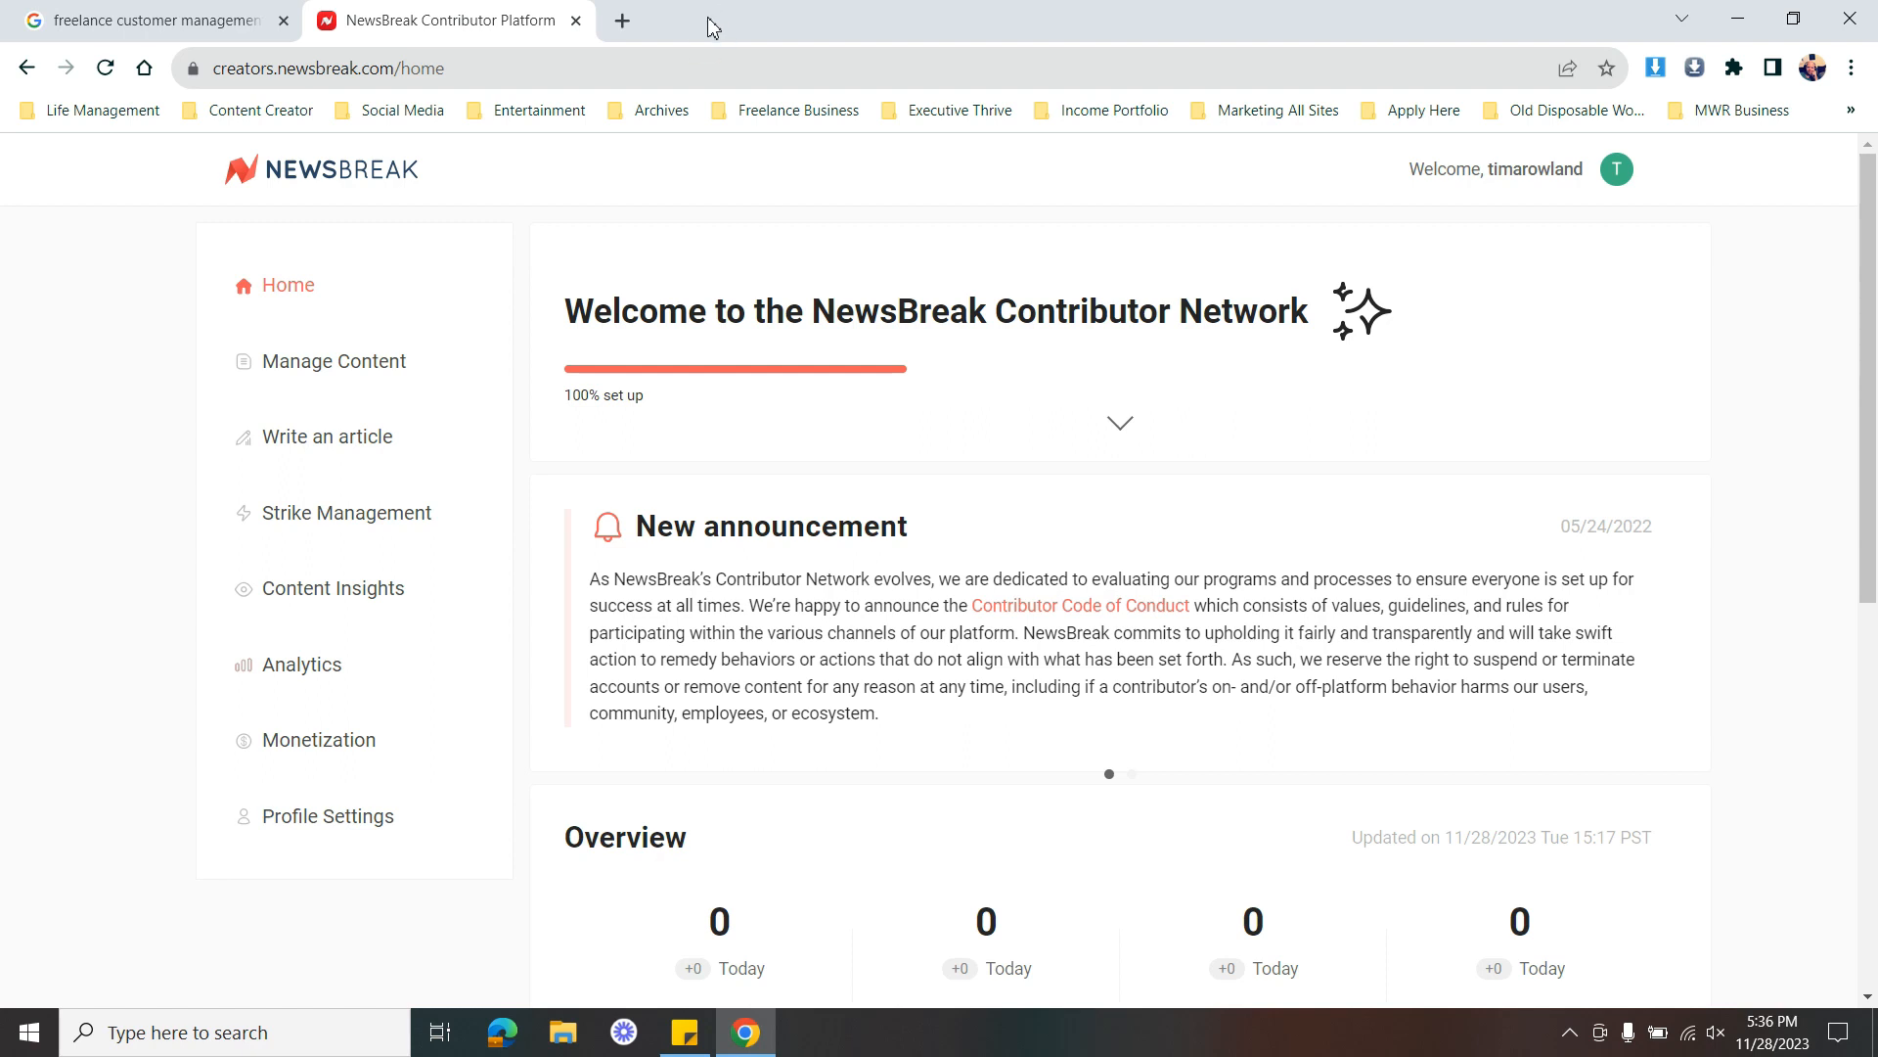
pyautogui.moveTo(720, 24)
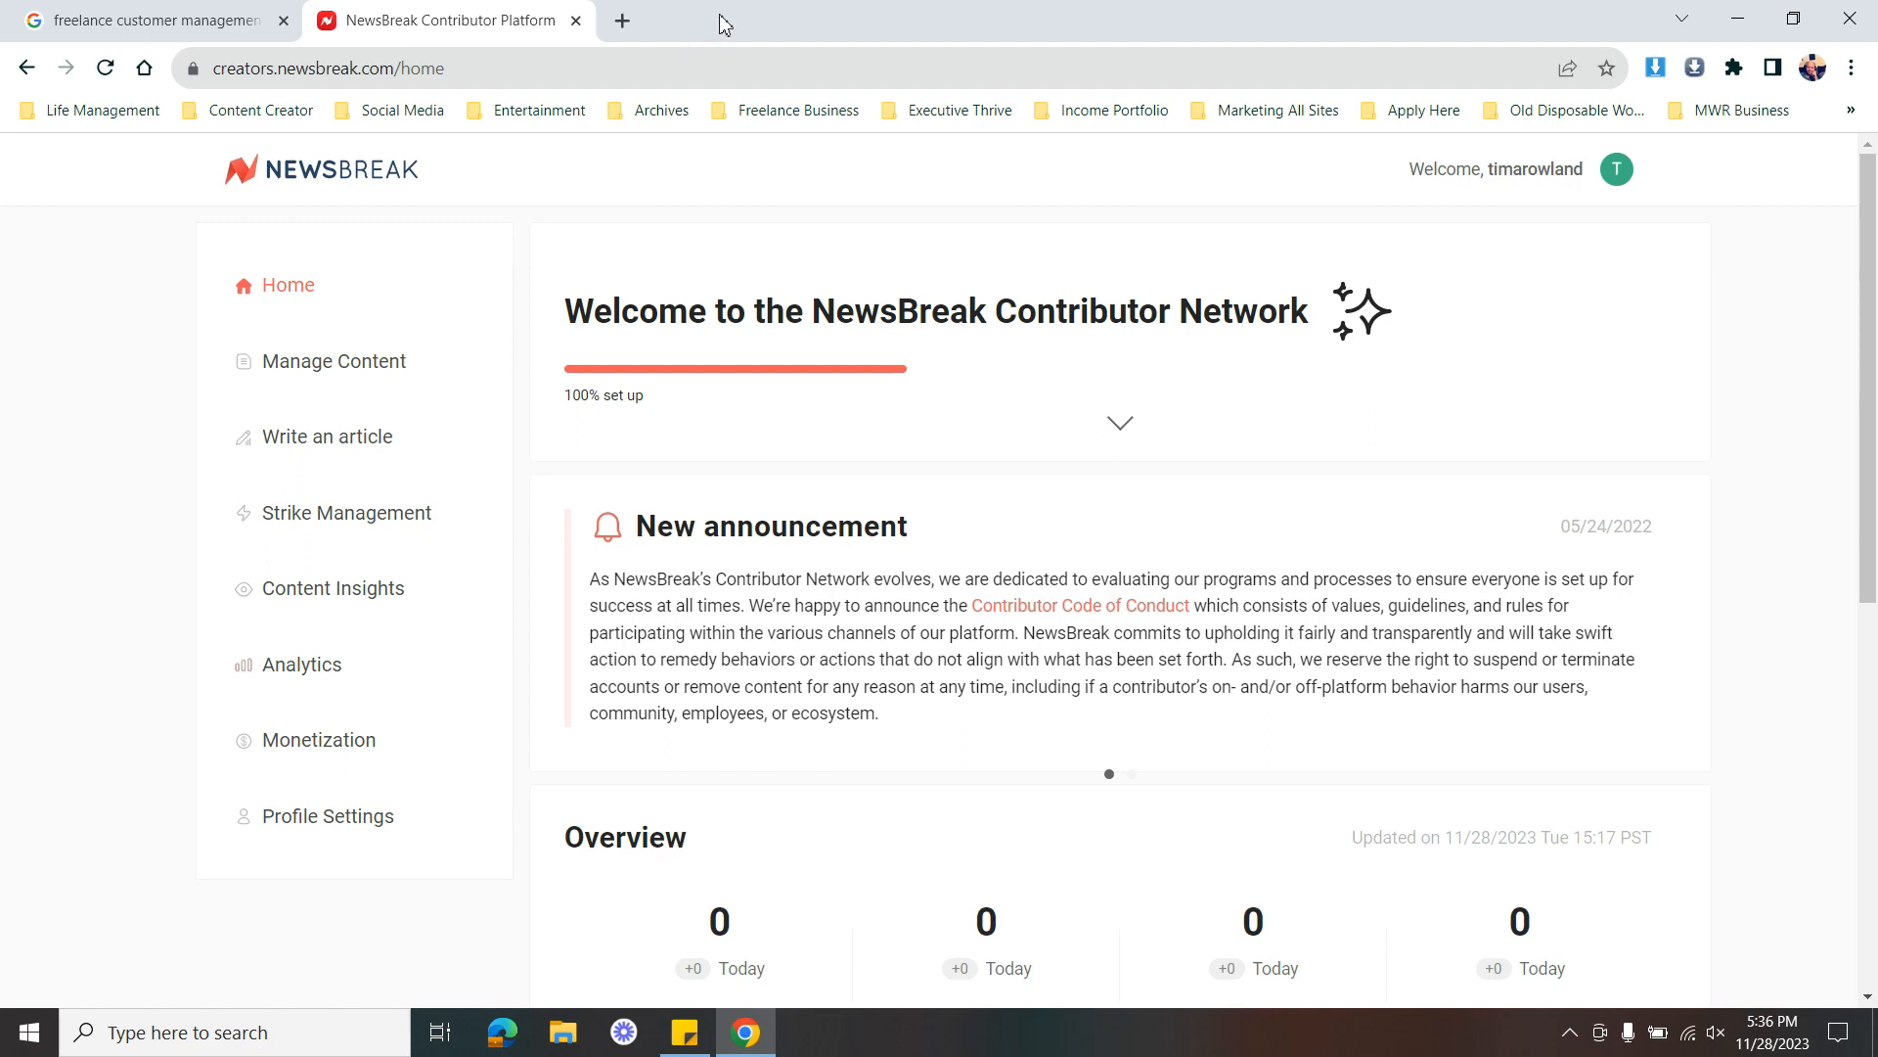
pyautogui.moveTo(284, 198)
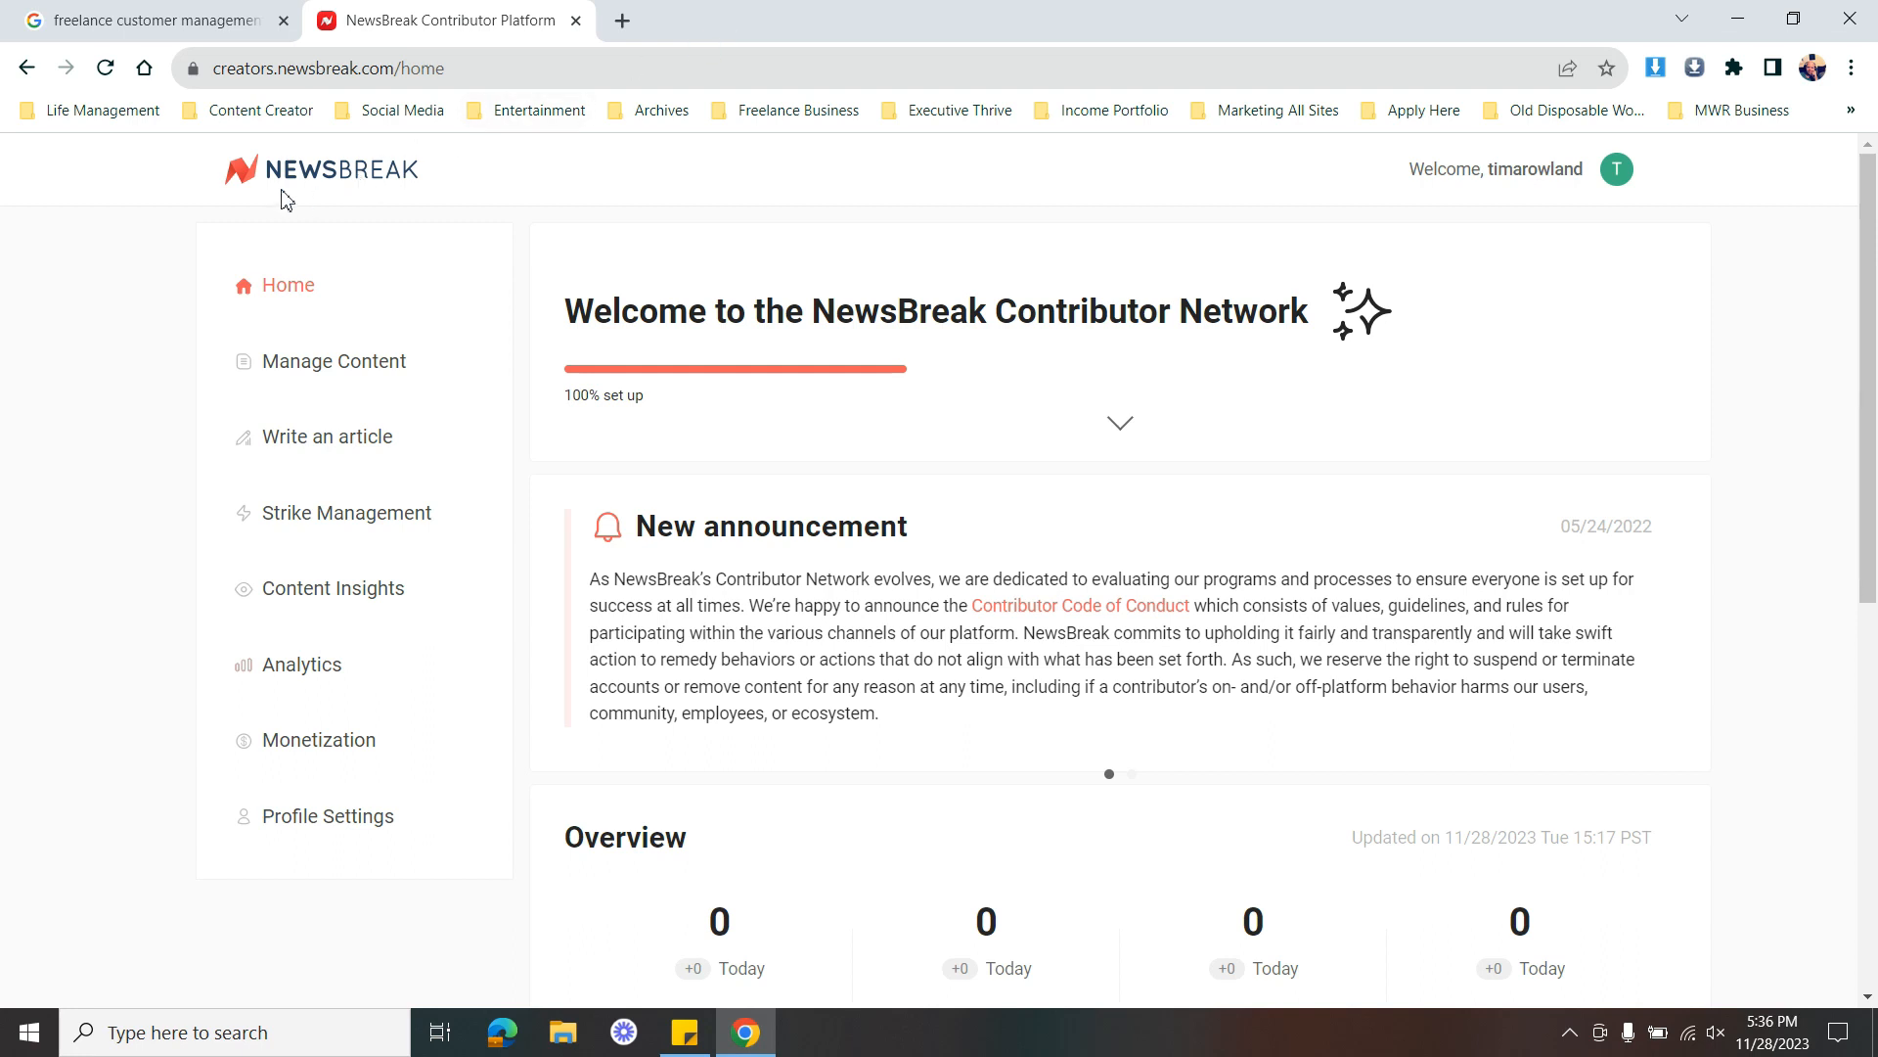
pyautogui.moveTo(471, 188)
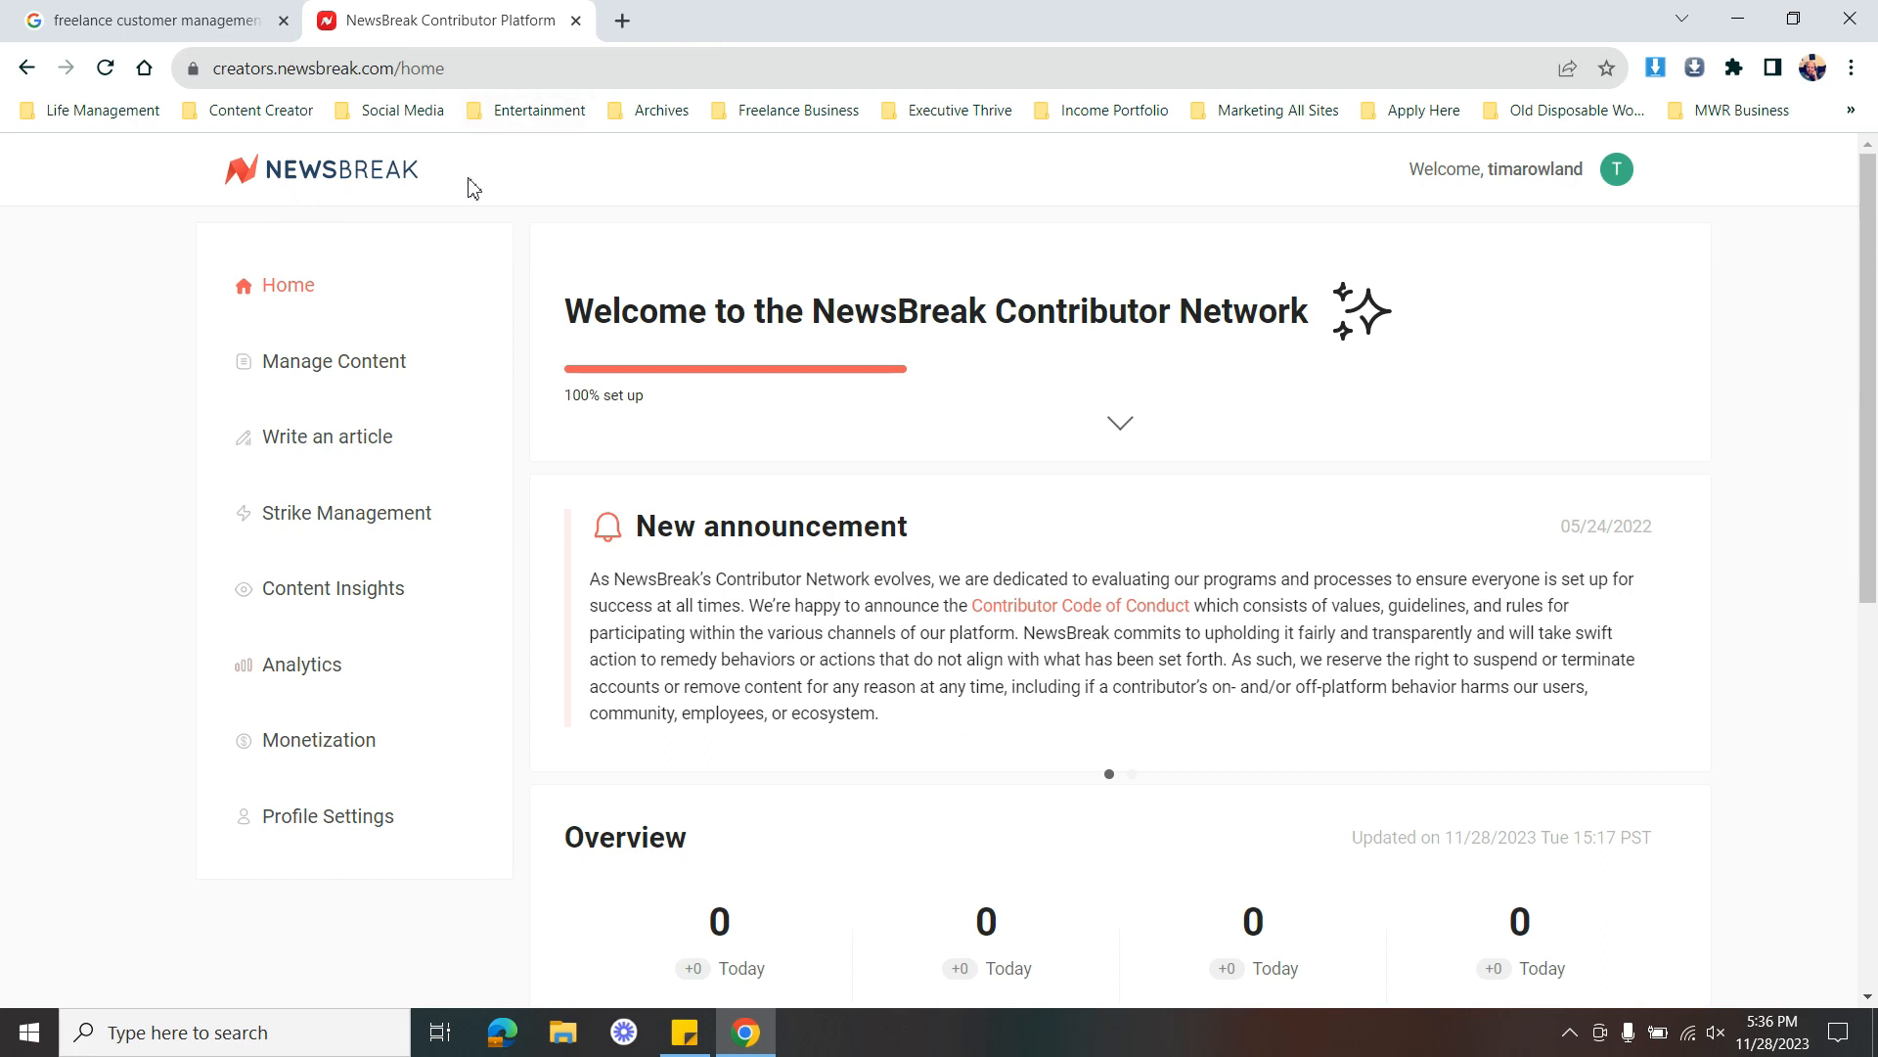
pyautogui.moveTo(952, 132)
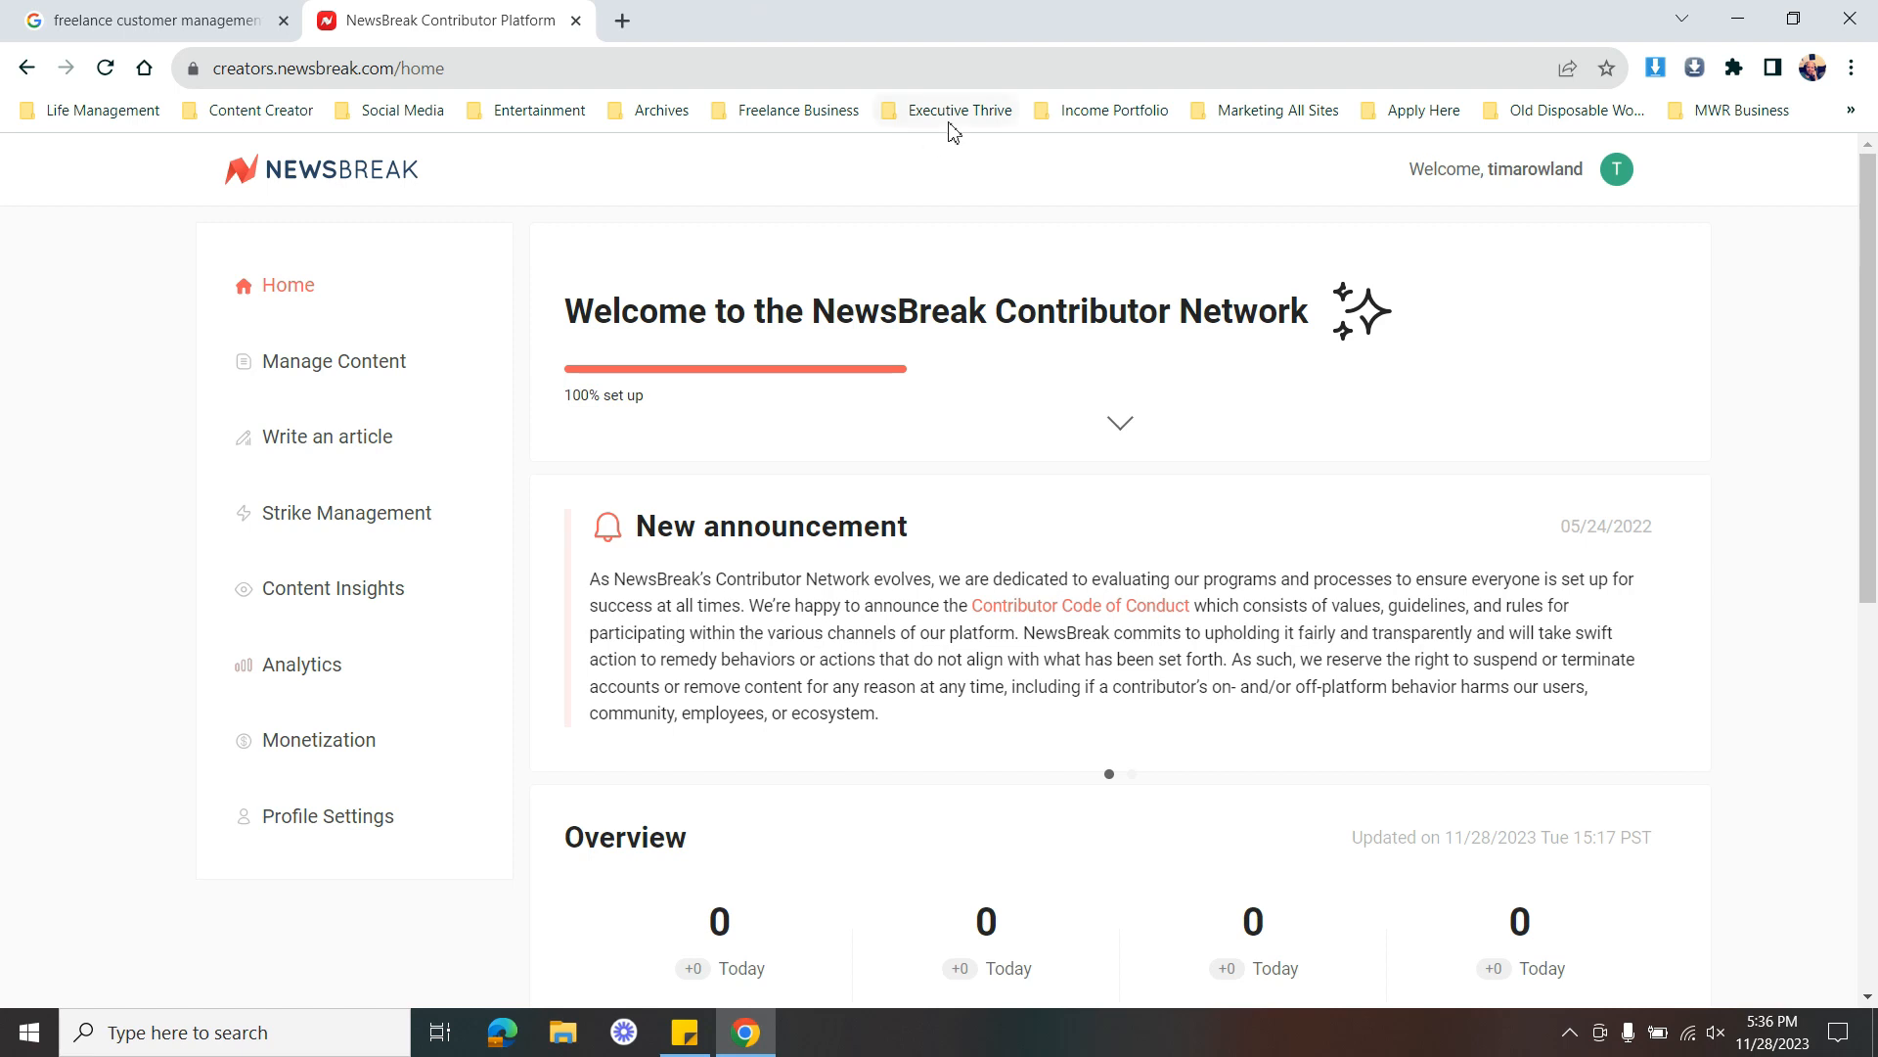
pyautogui.moveTo(575, 22)
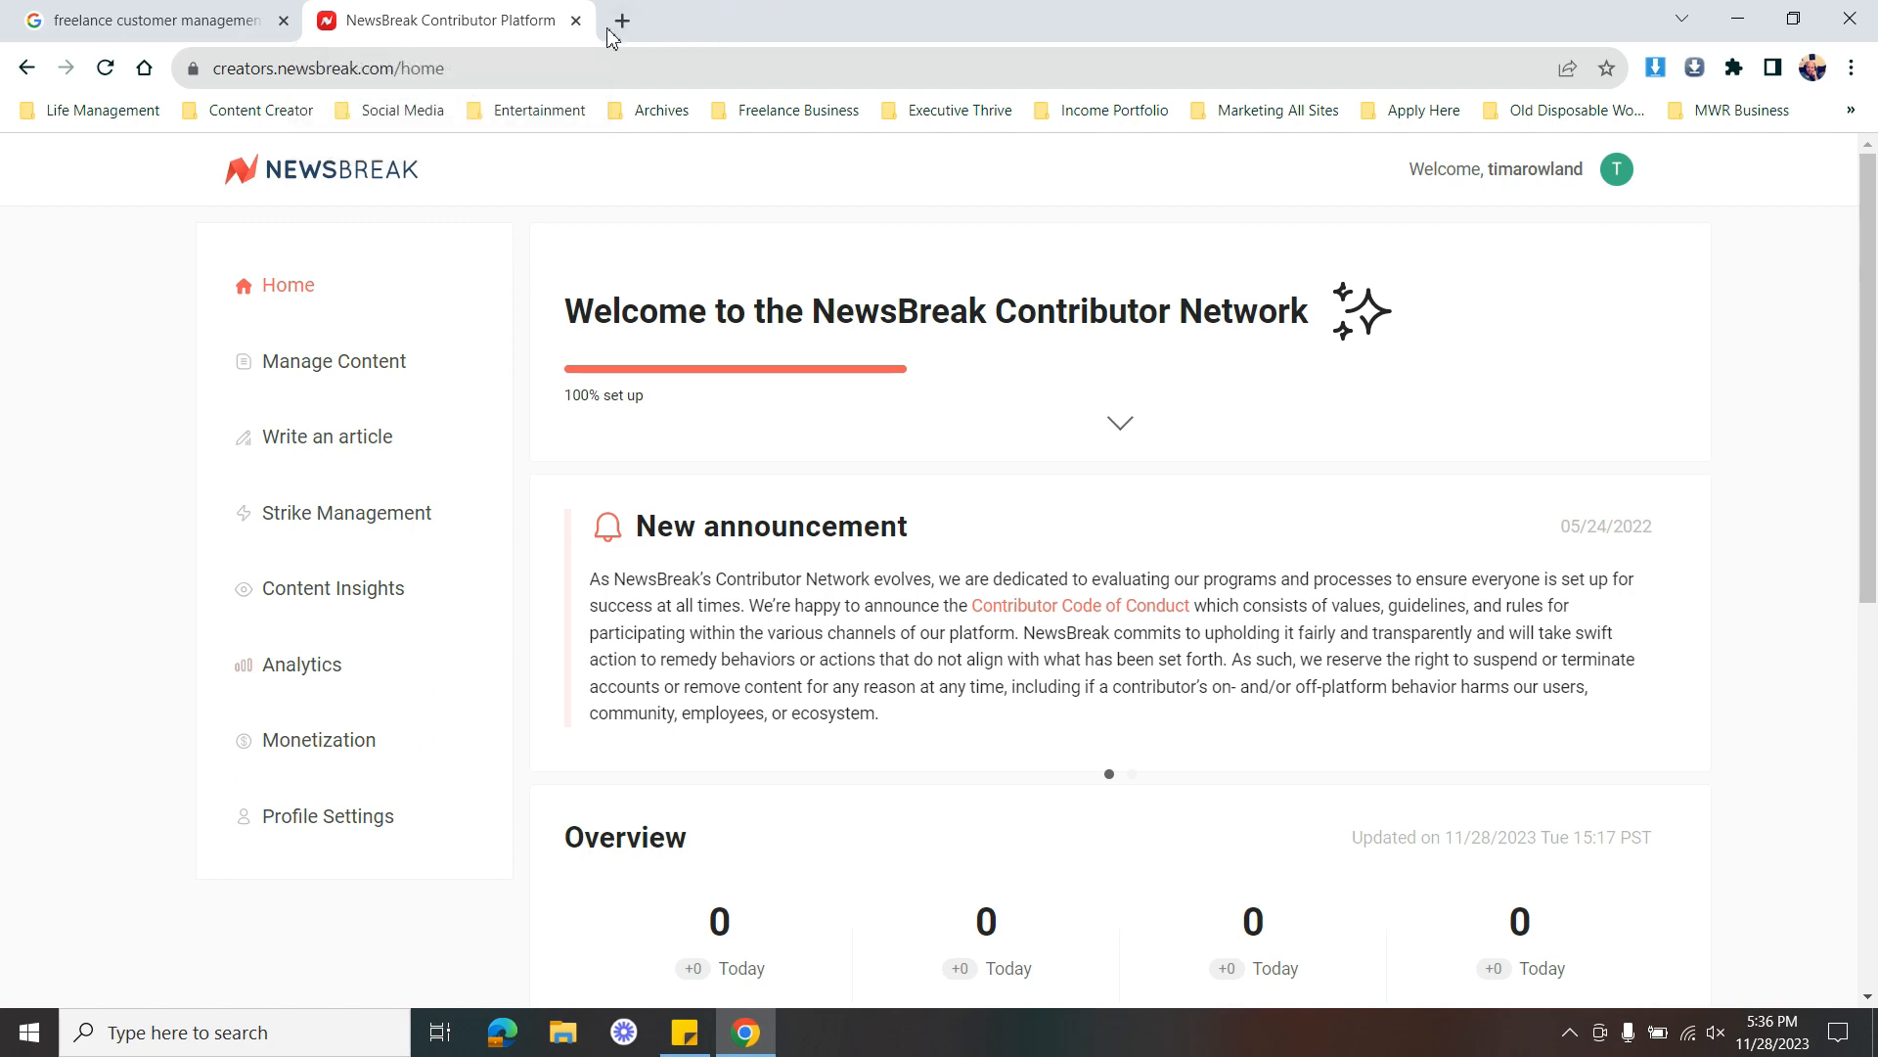
pyautogui.moveTo(577, 21)
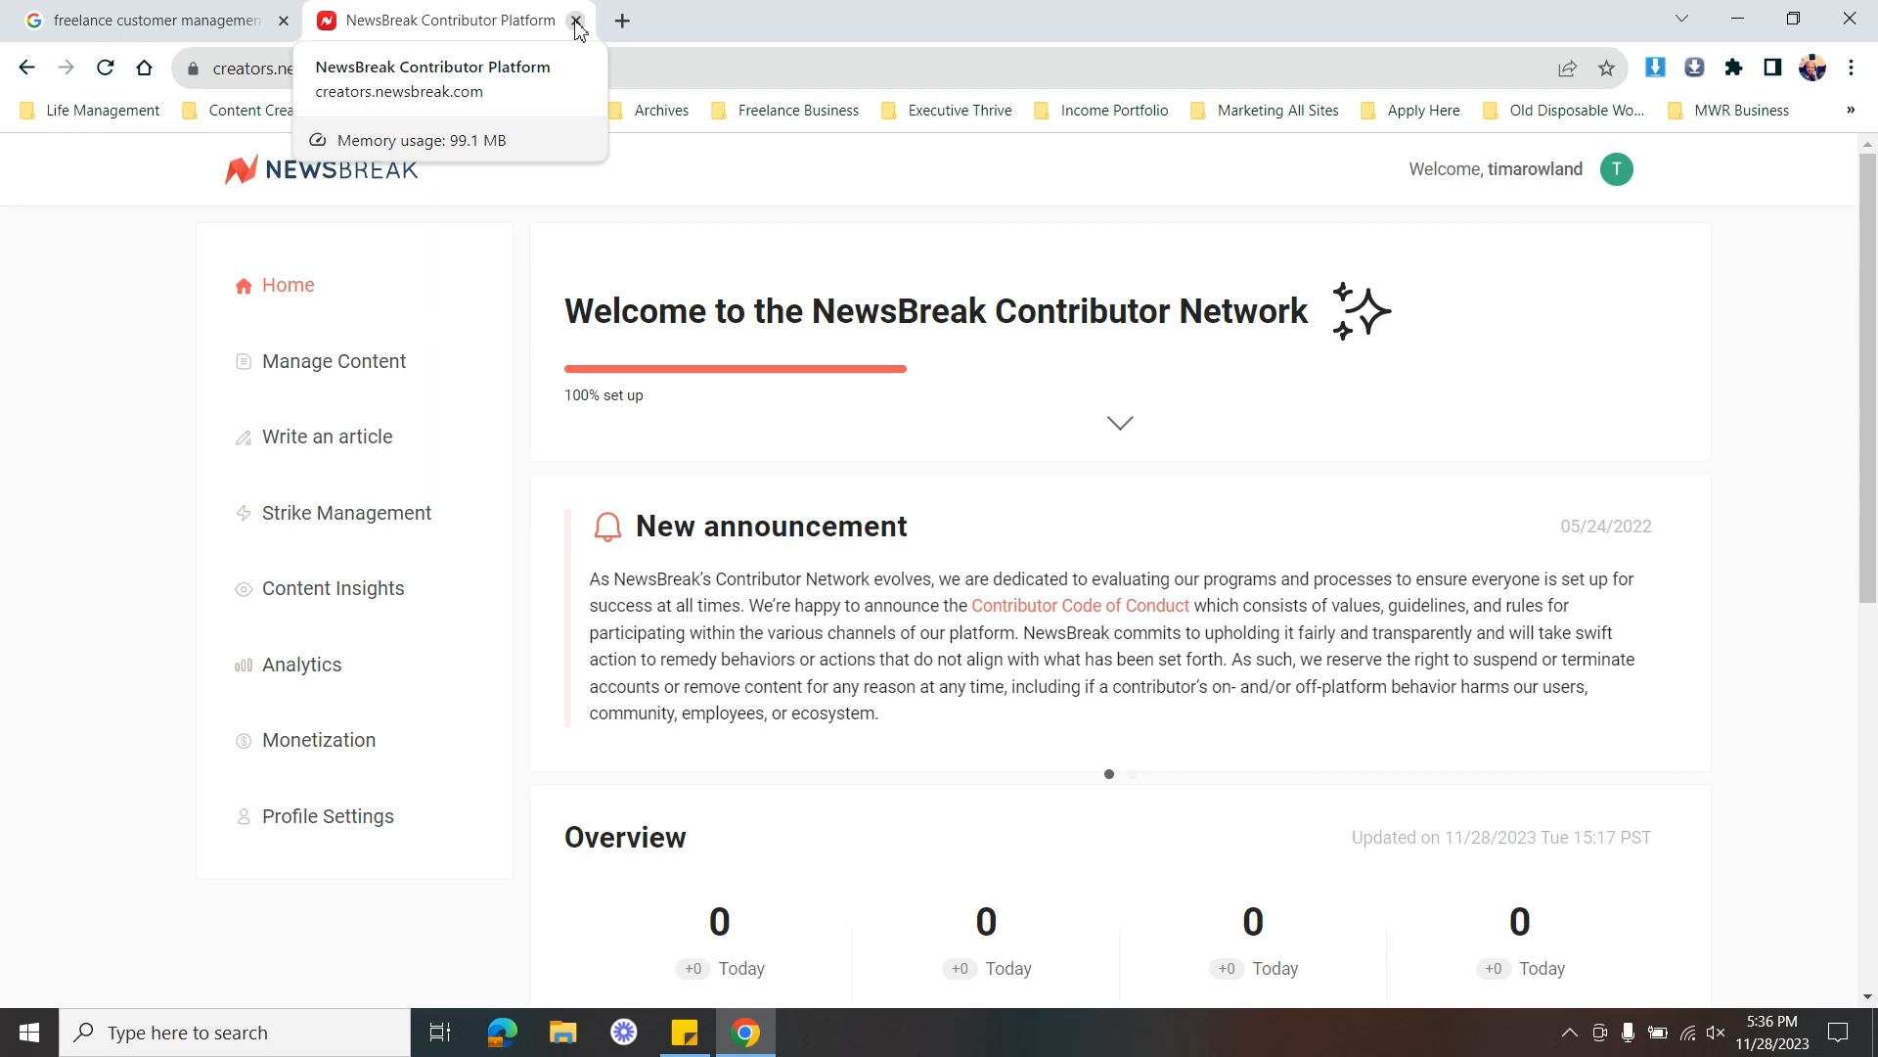
pyautogui.moveTo(911, 12)
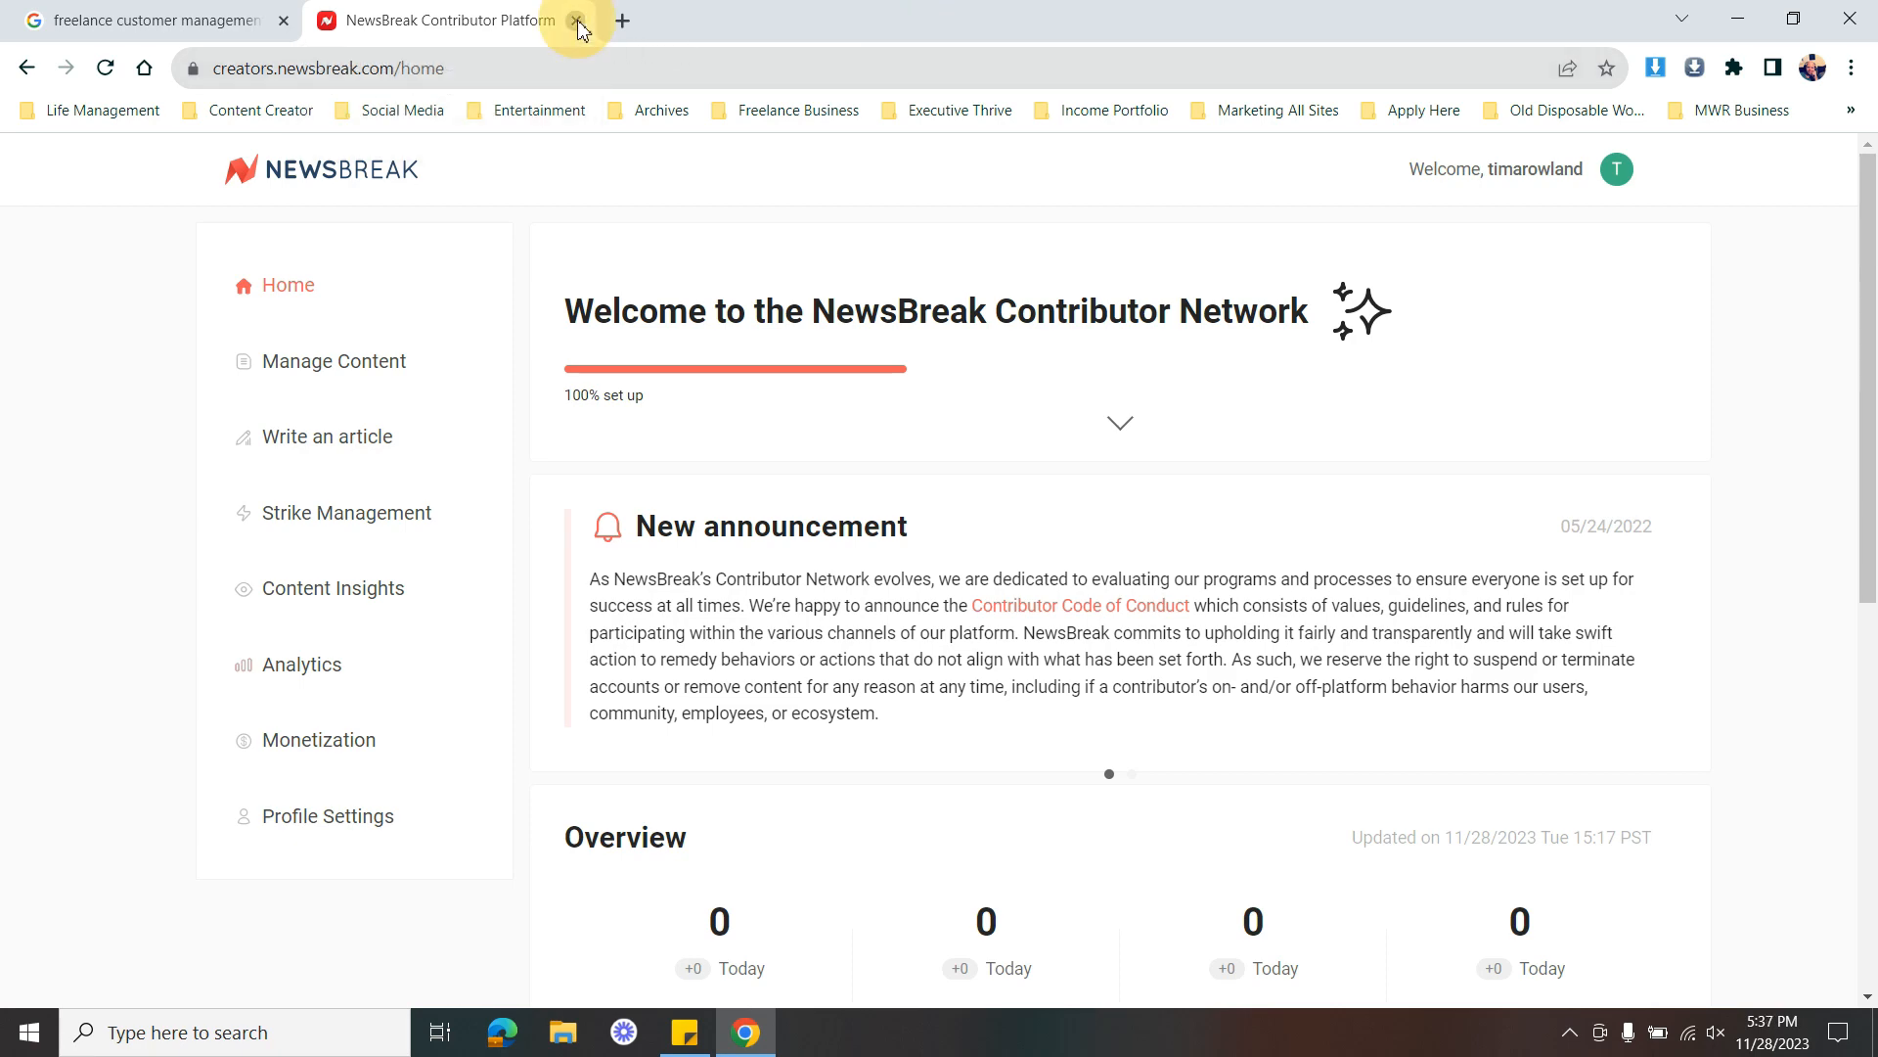
# Close the NewsBreak tab and view Google results for 'freelance customer management system'
pyautogui.click(578, 21)
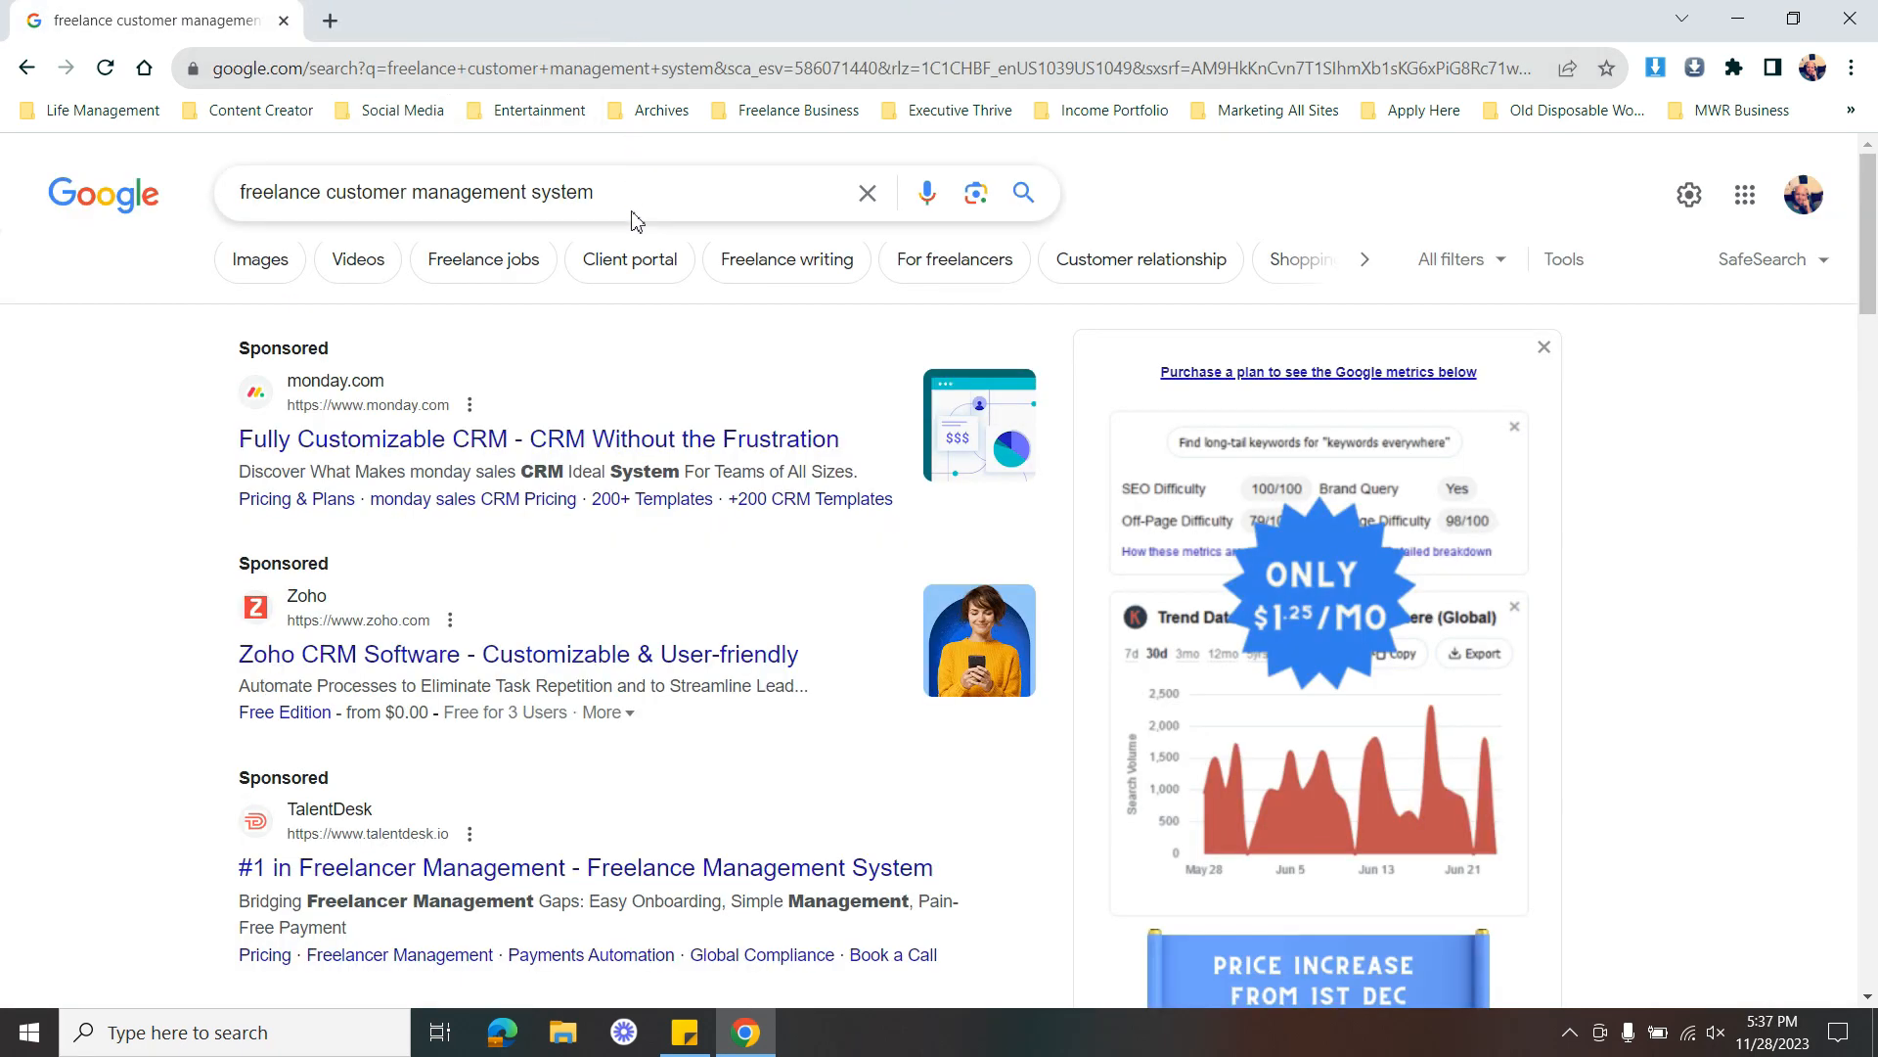
pyautogui.moveTo(703, 330)
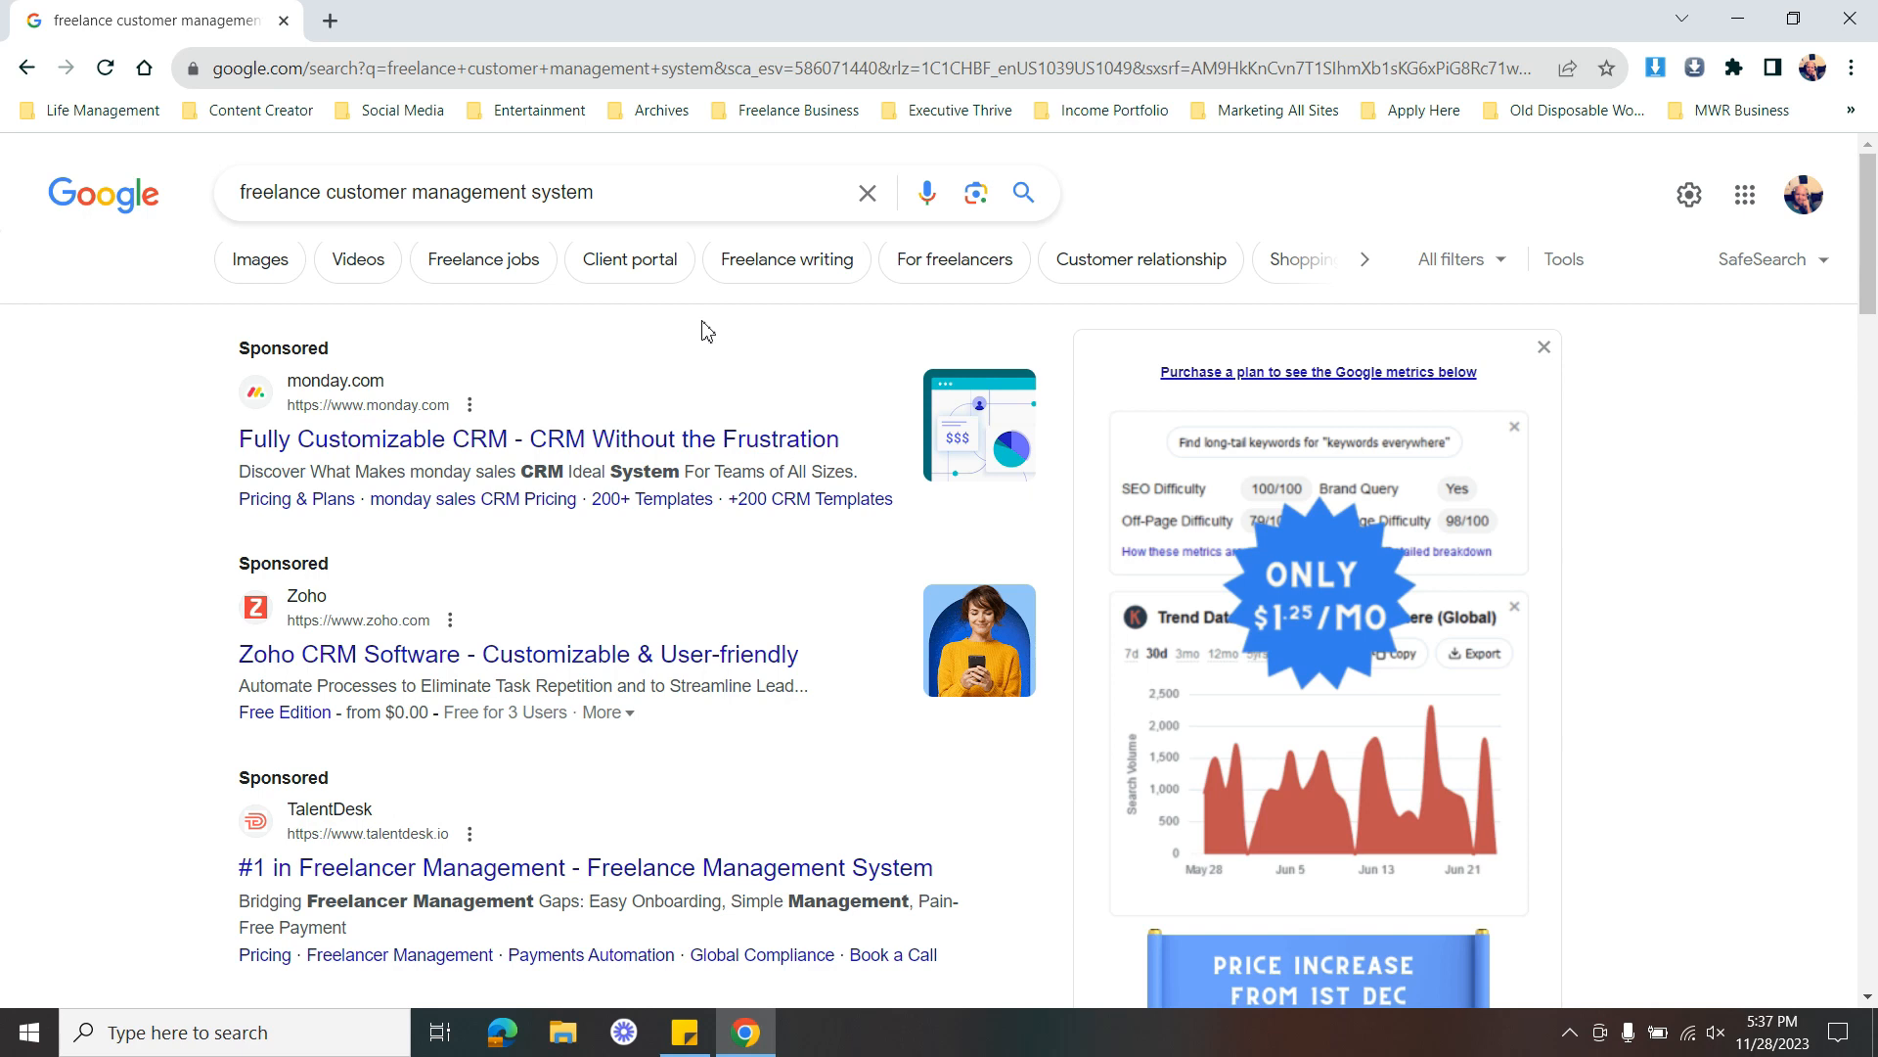
pyautogui.moveTo(393, 326)
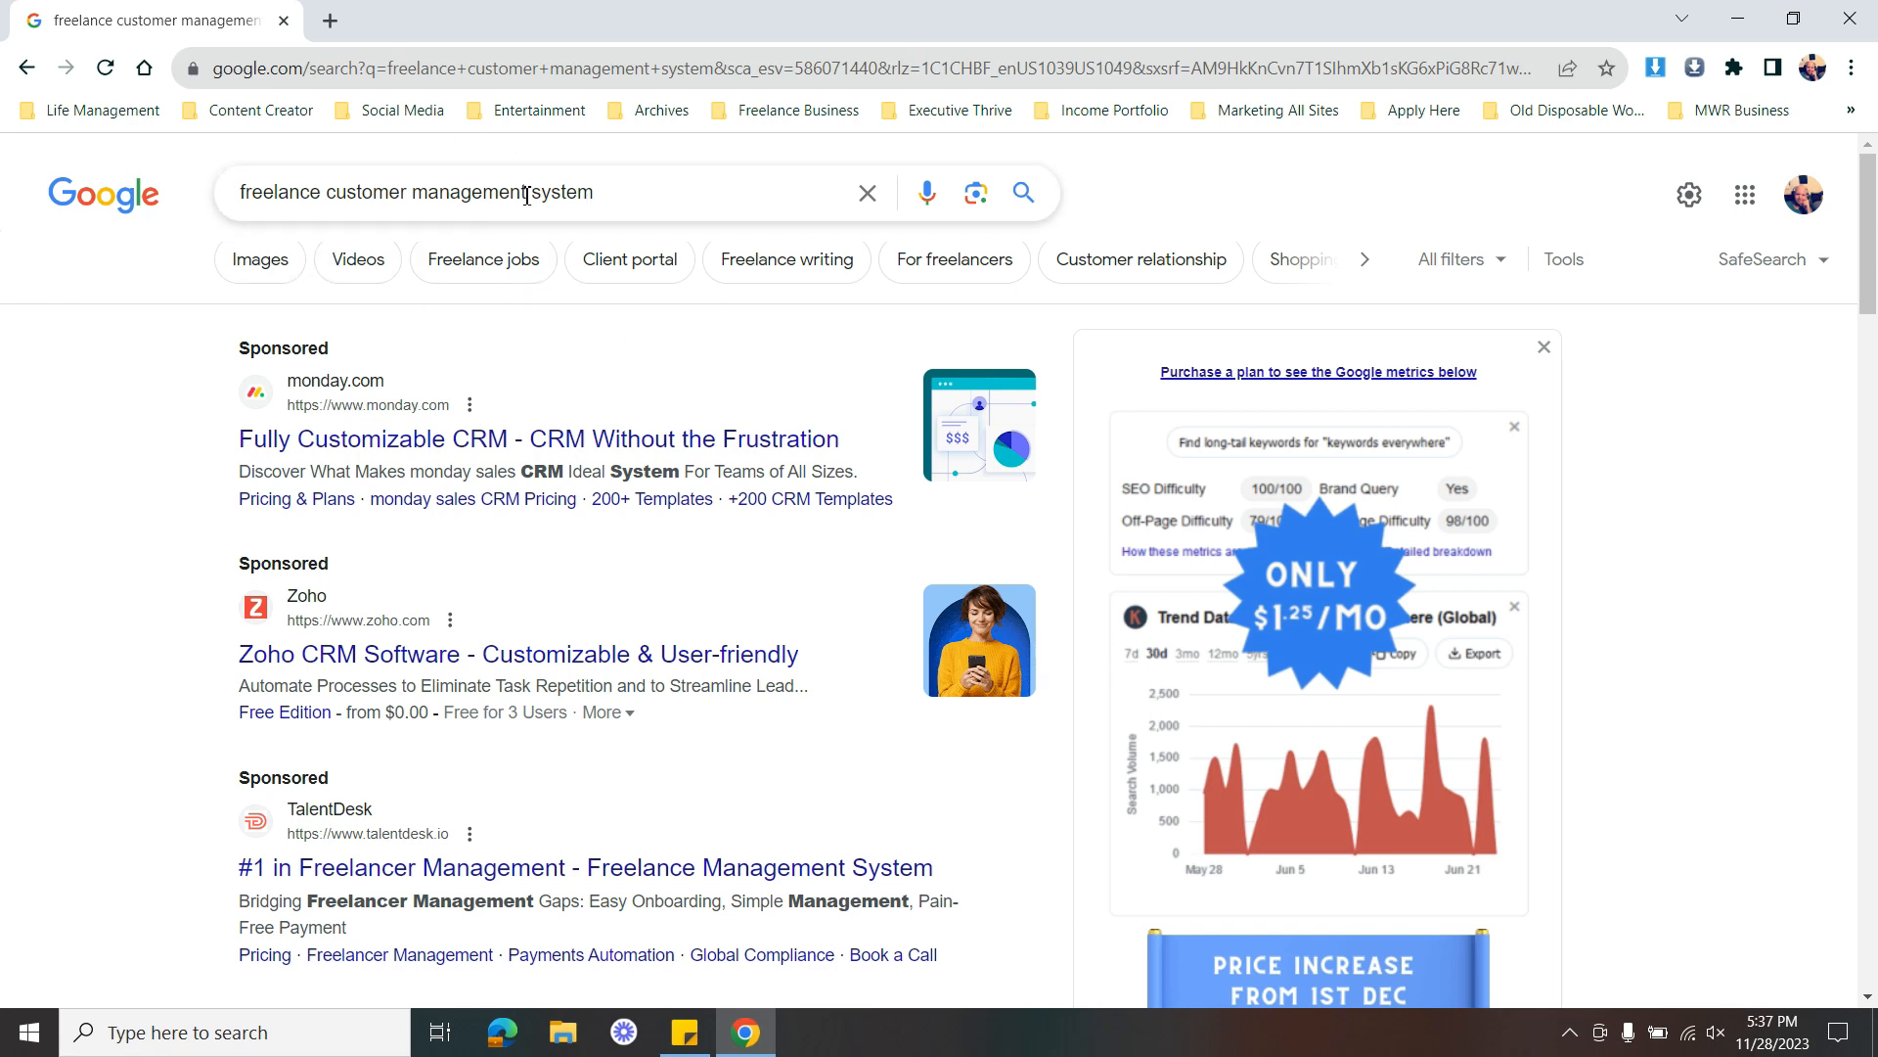
pyautogui.moveTo(752, 380)
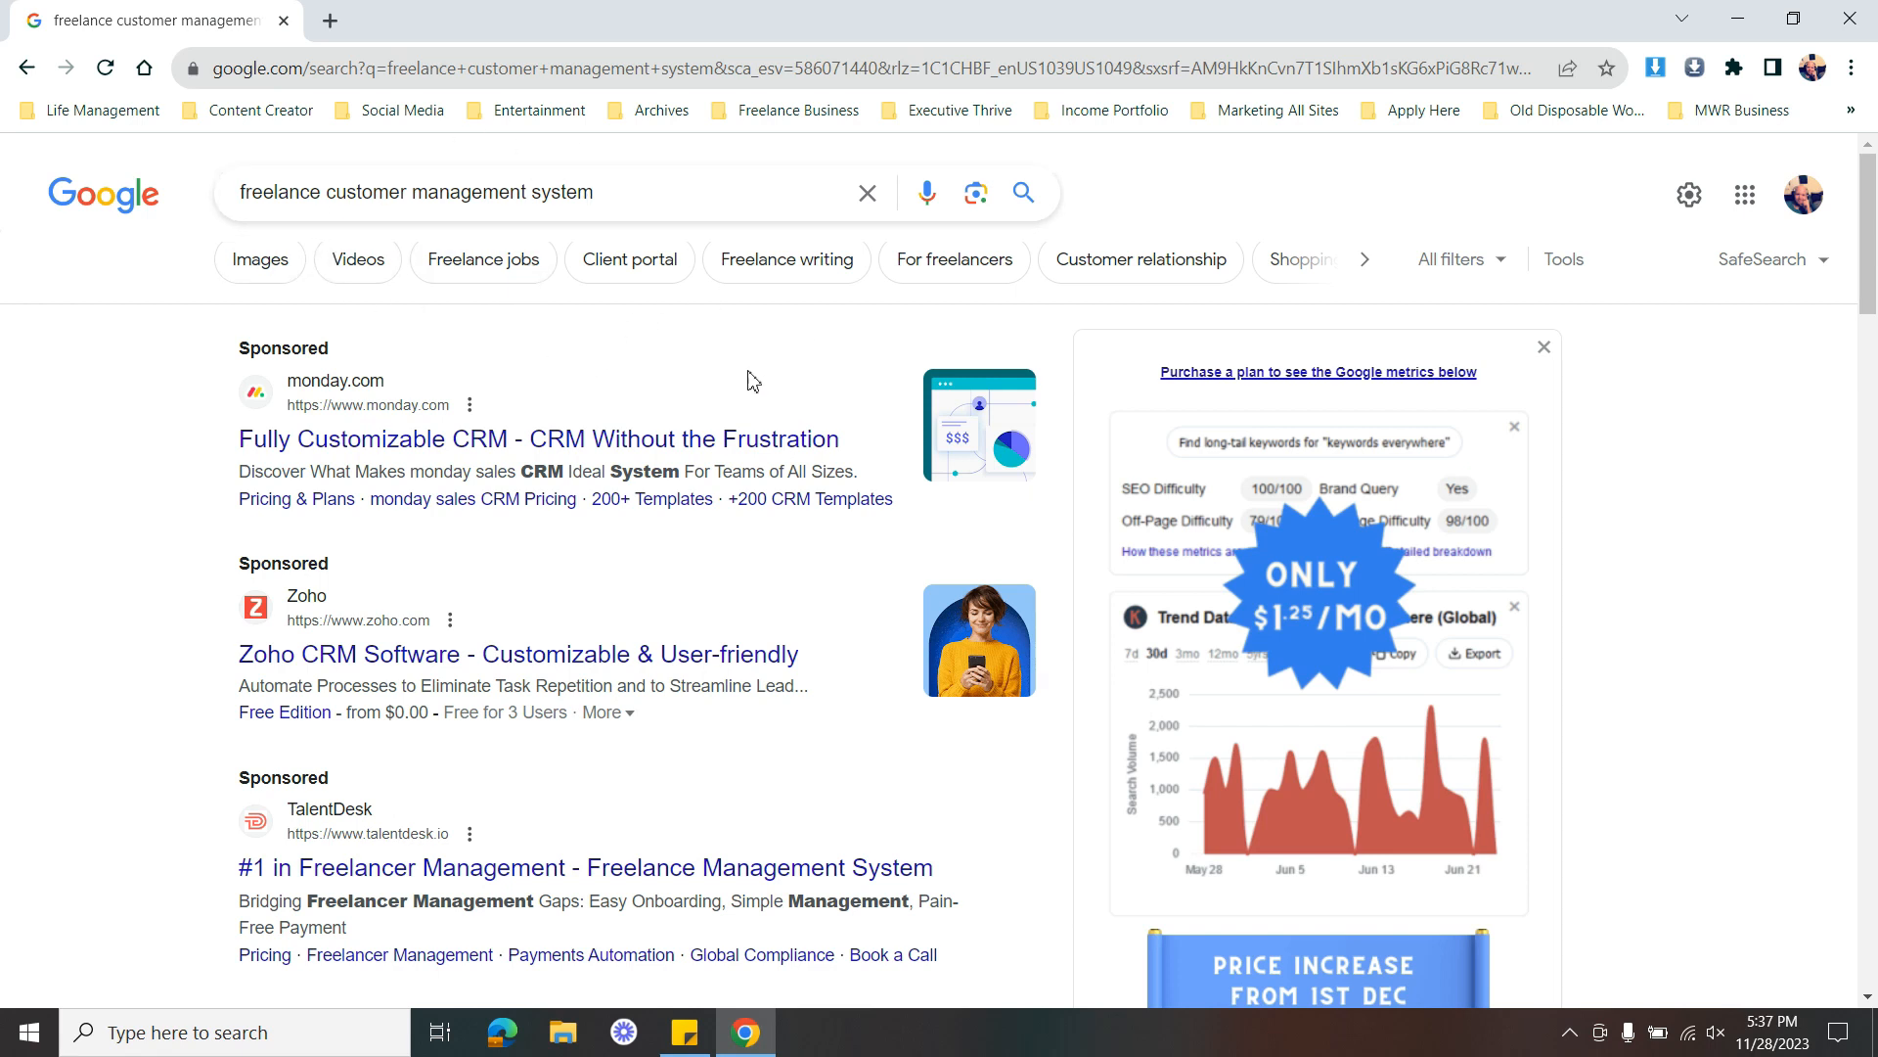
pyautogui.click(257, 192)
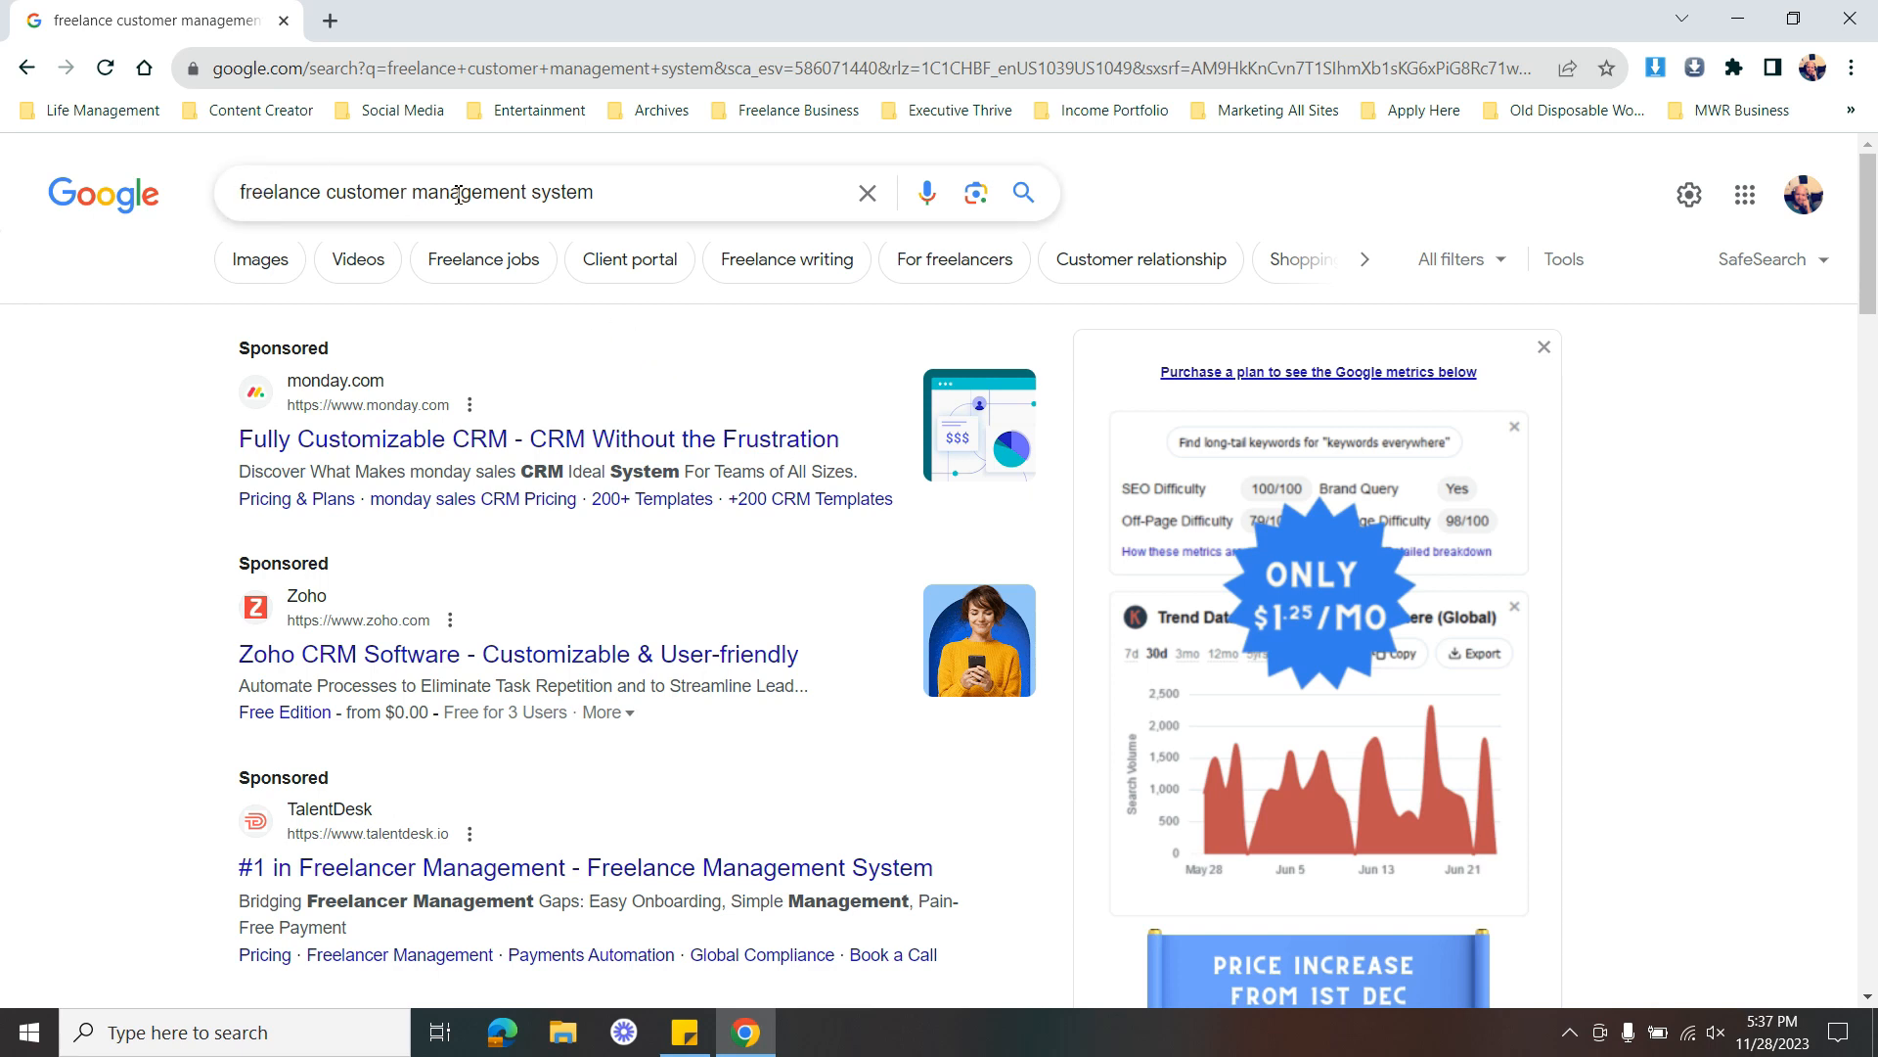
pyautogui.moveTo(752, 303)
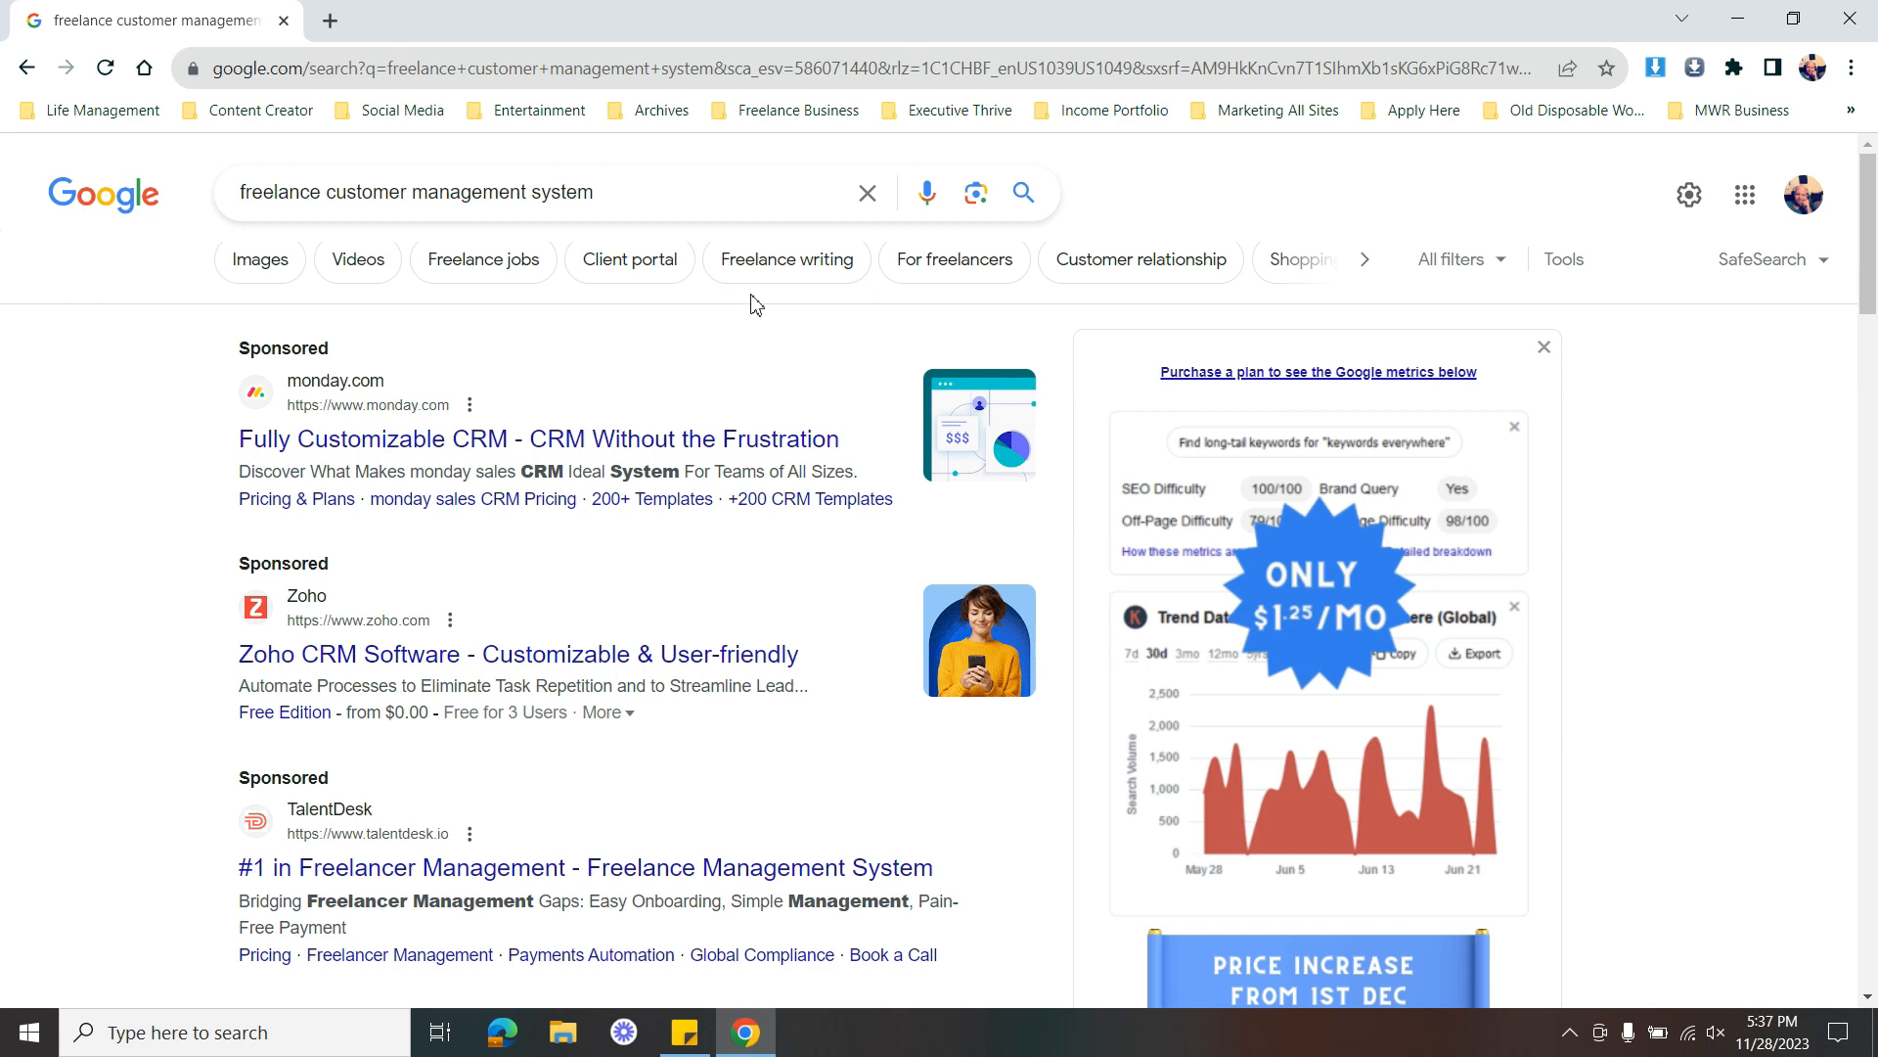
pyautogui.moveTo(786, 352)
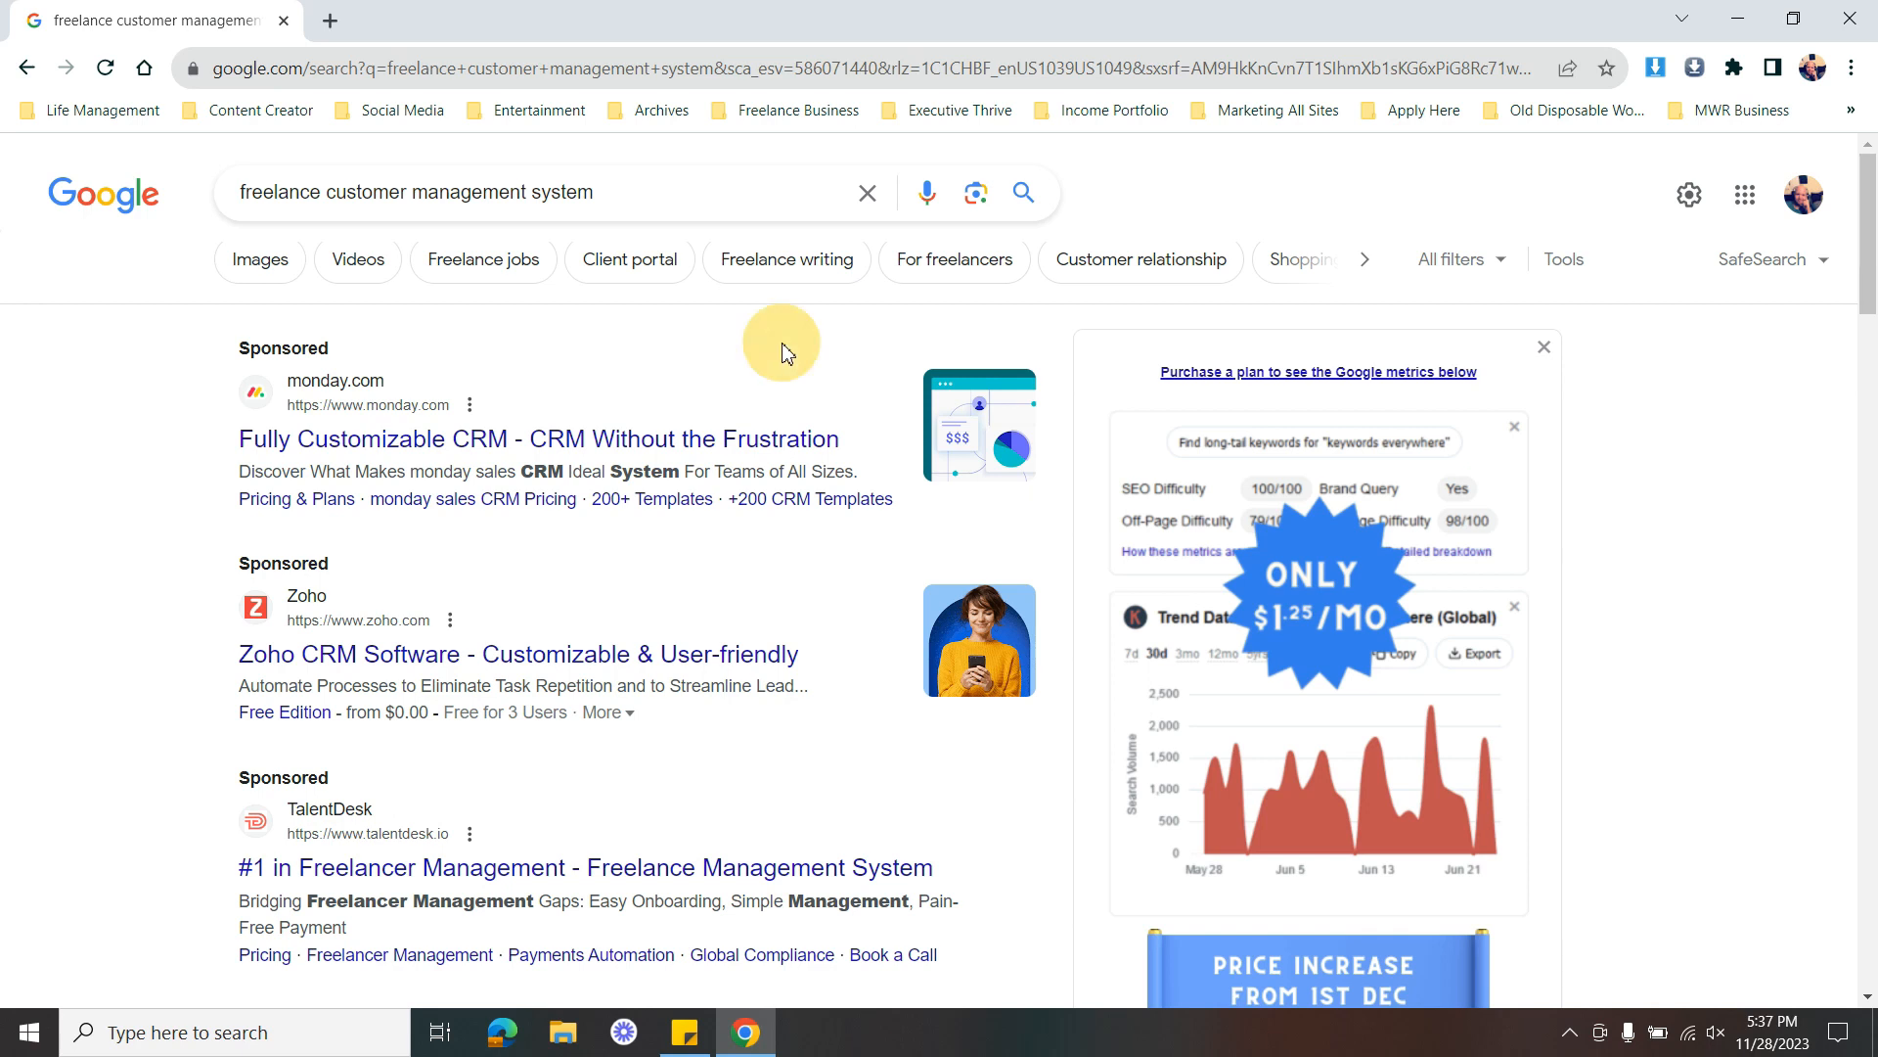
pyautogui.moveTo(787, 353)
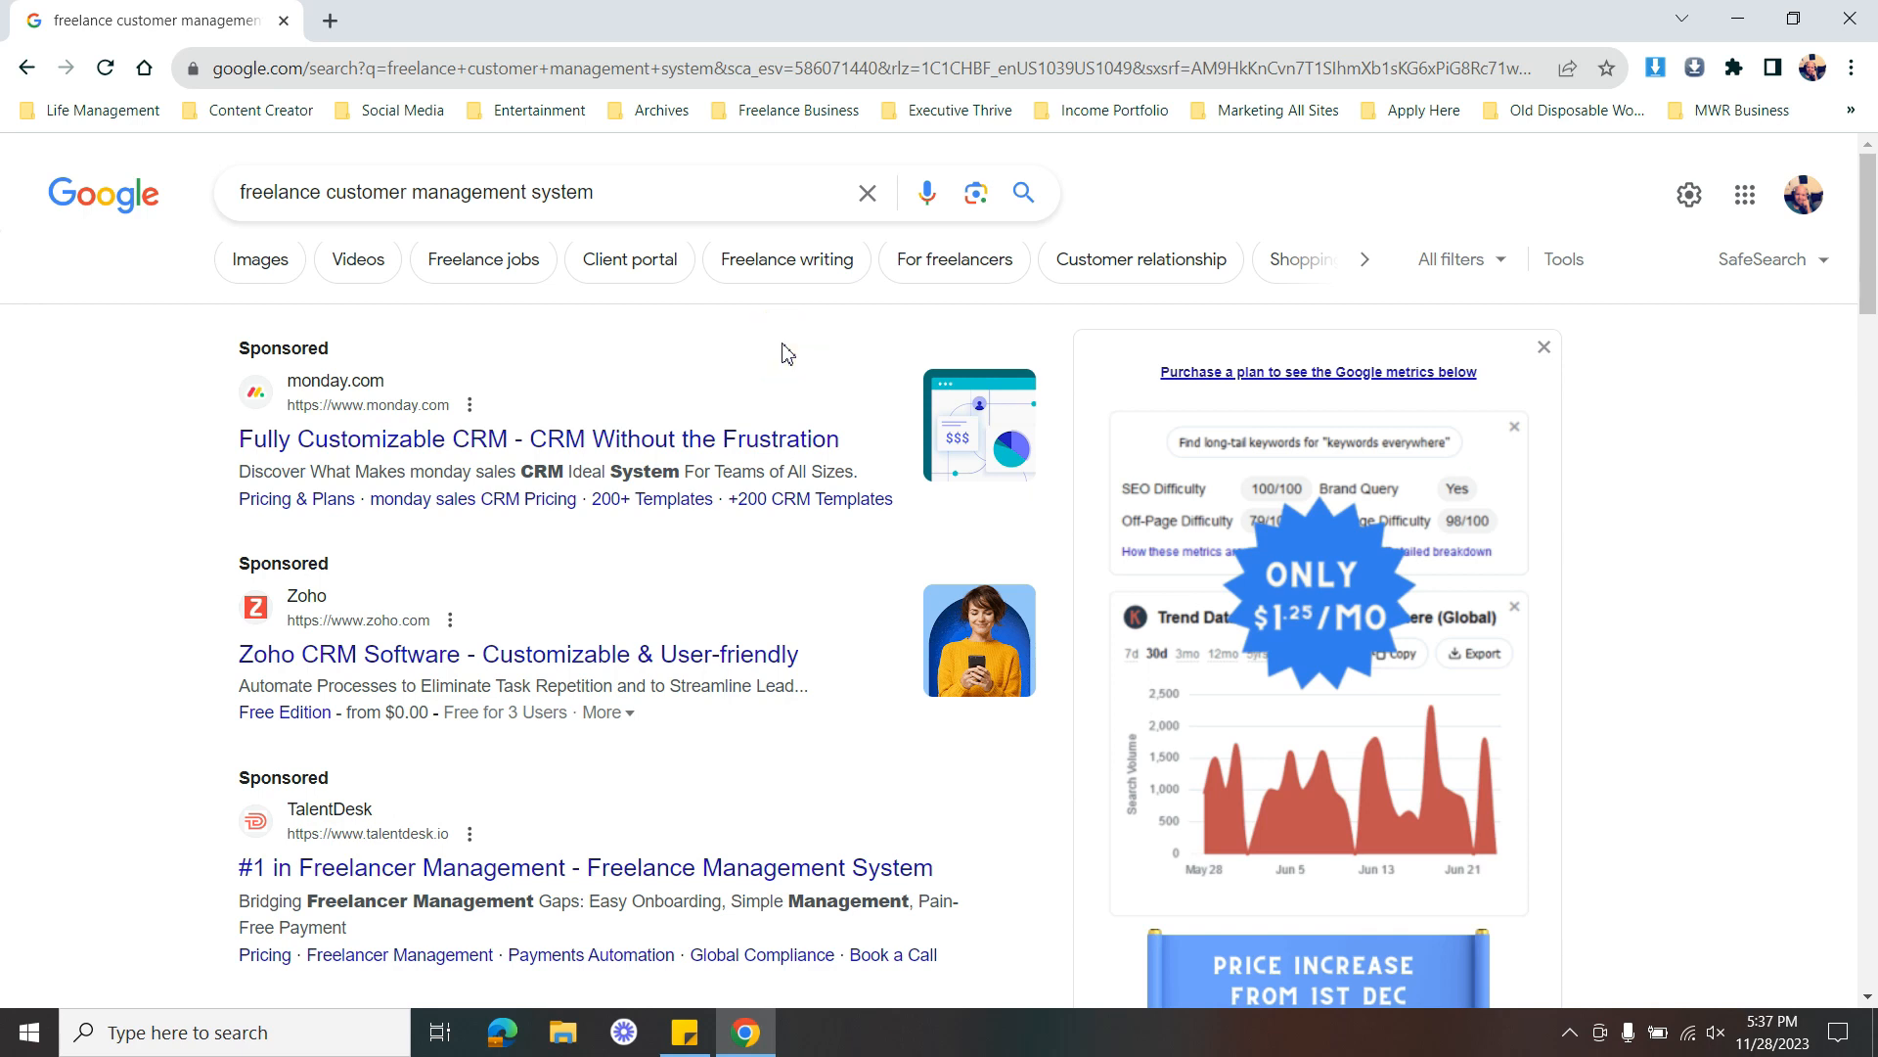
pyautogui.moveTo(1735, 485)
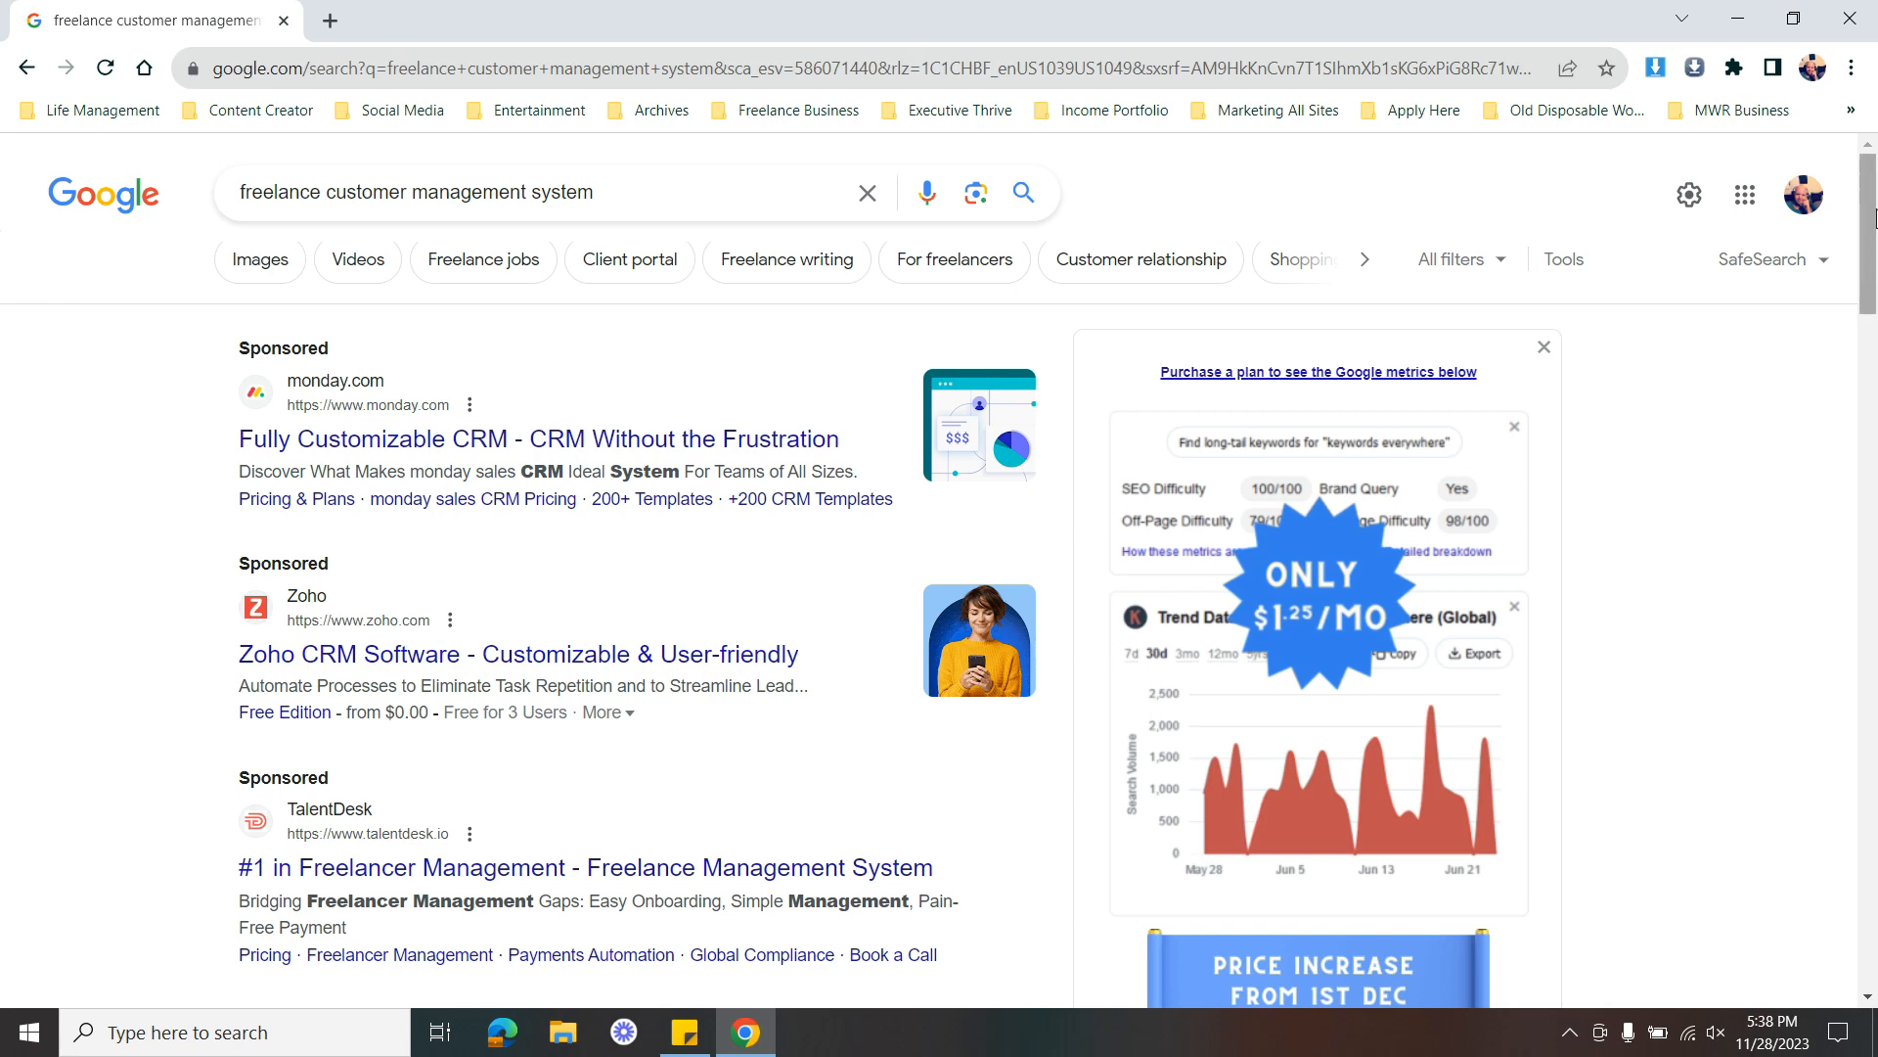
pyautogui.moveTo(1869, 230)
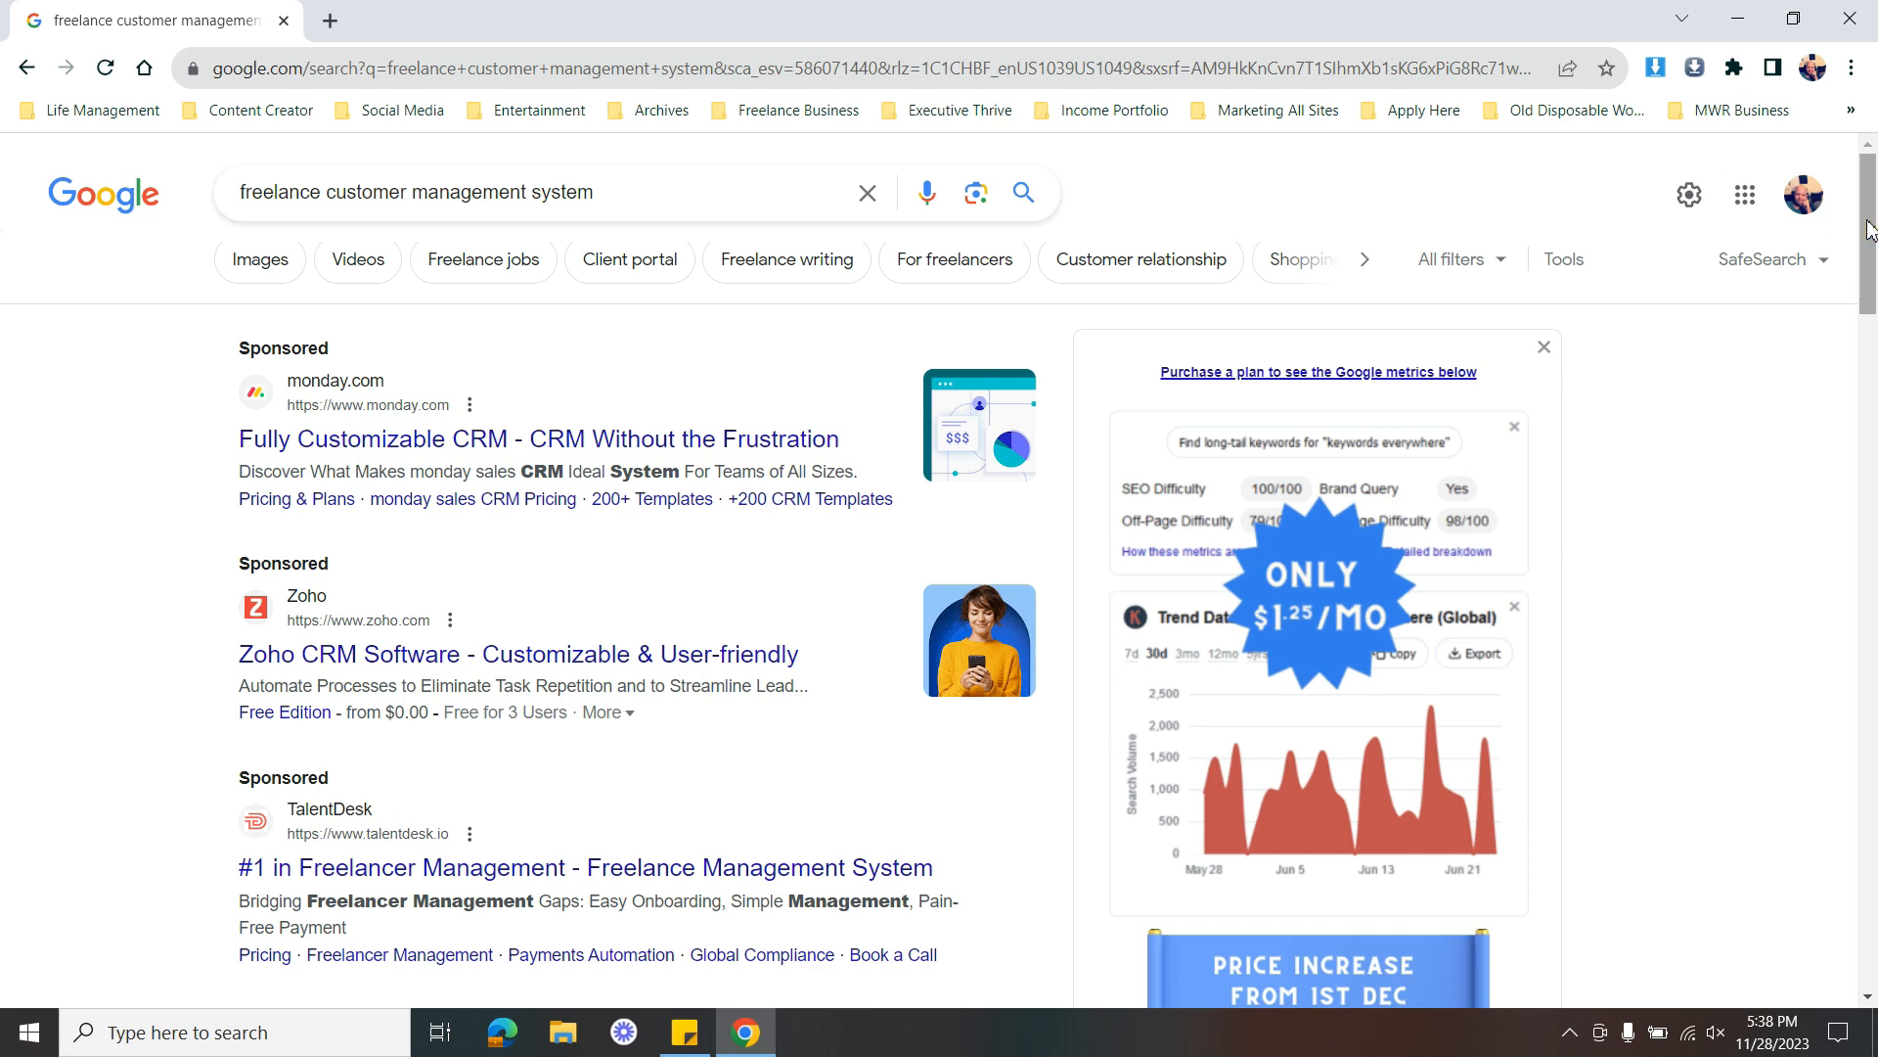
pyautogui.moveTo(1425, 311)
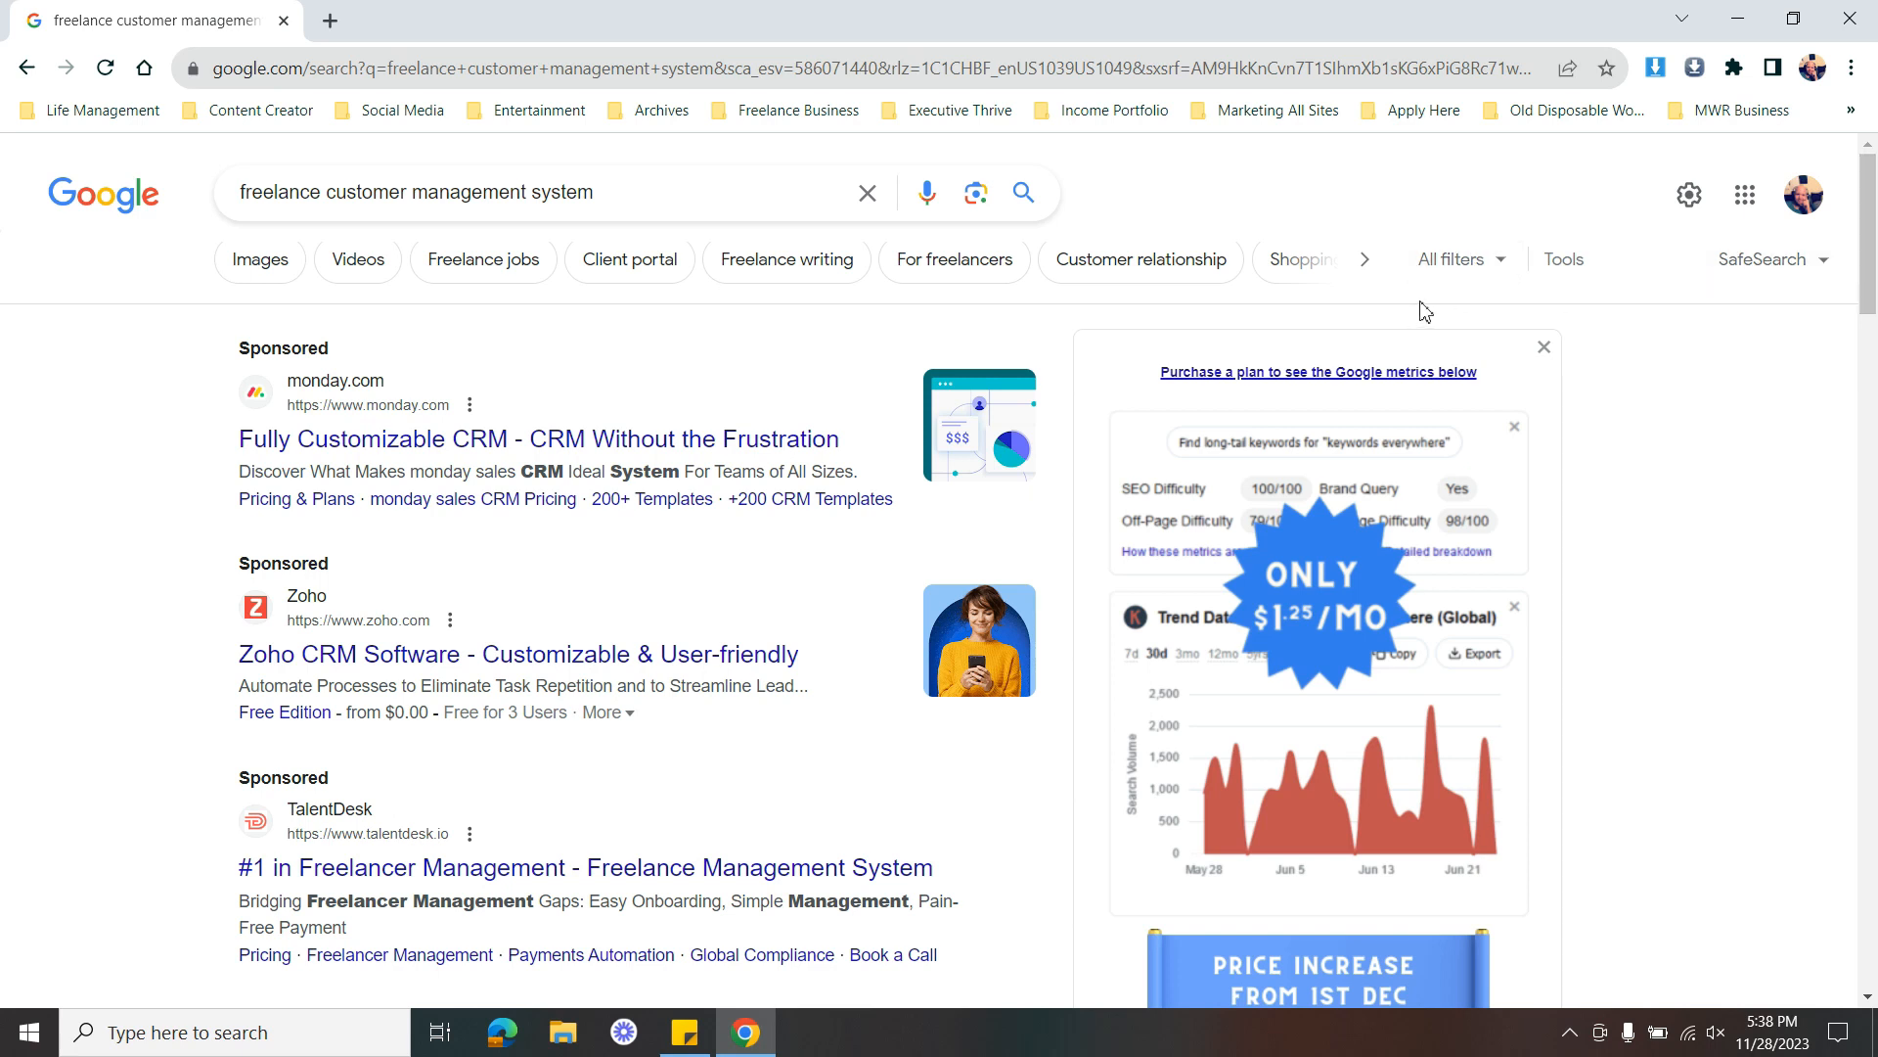
pyautogui.moveTo(1655, 349)
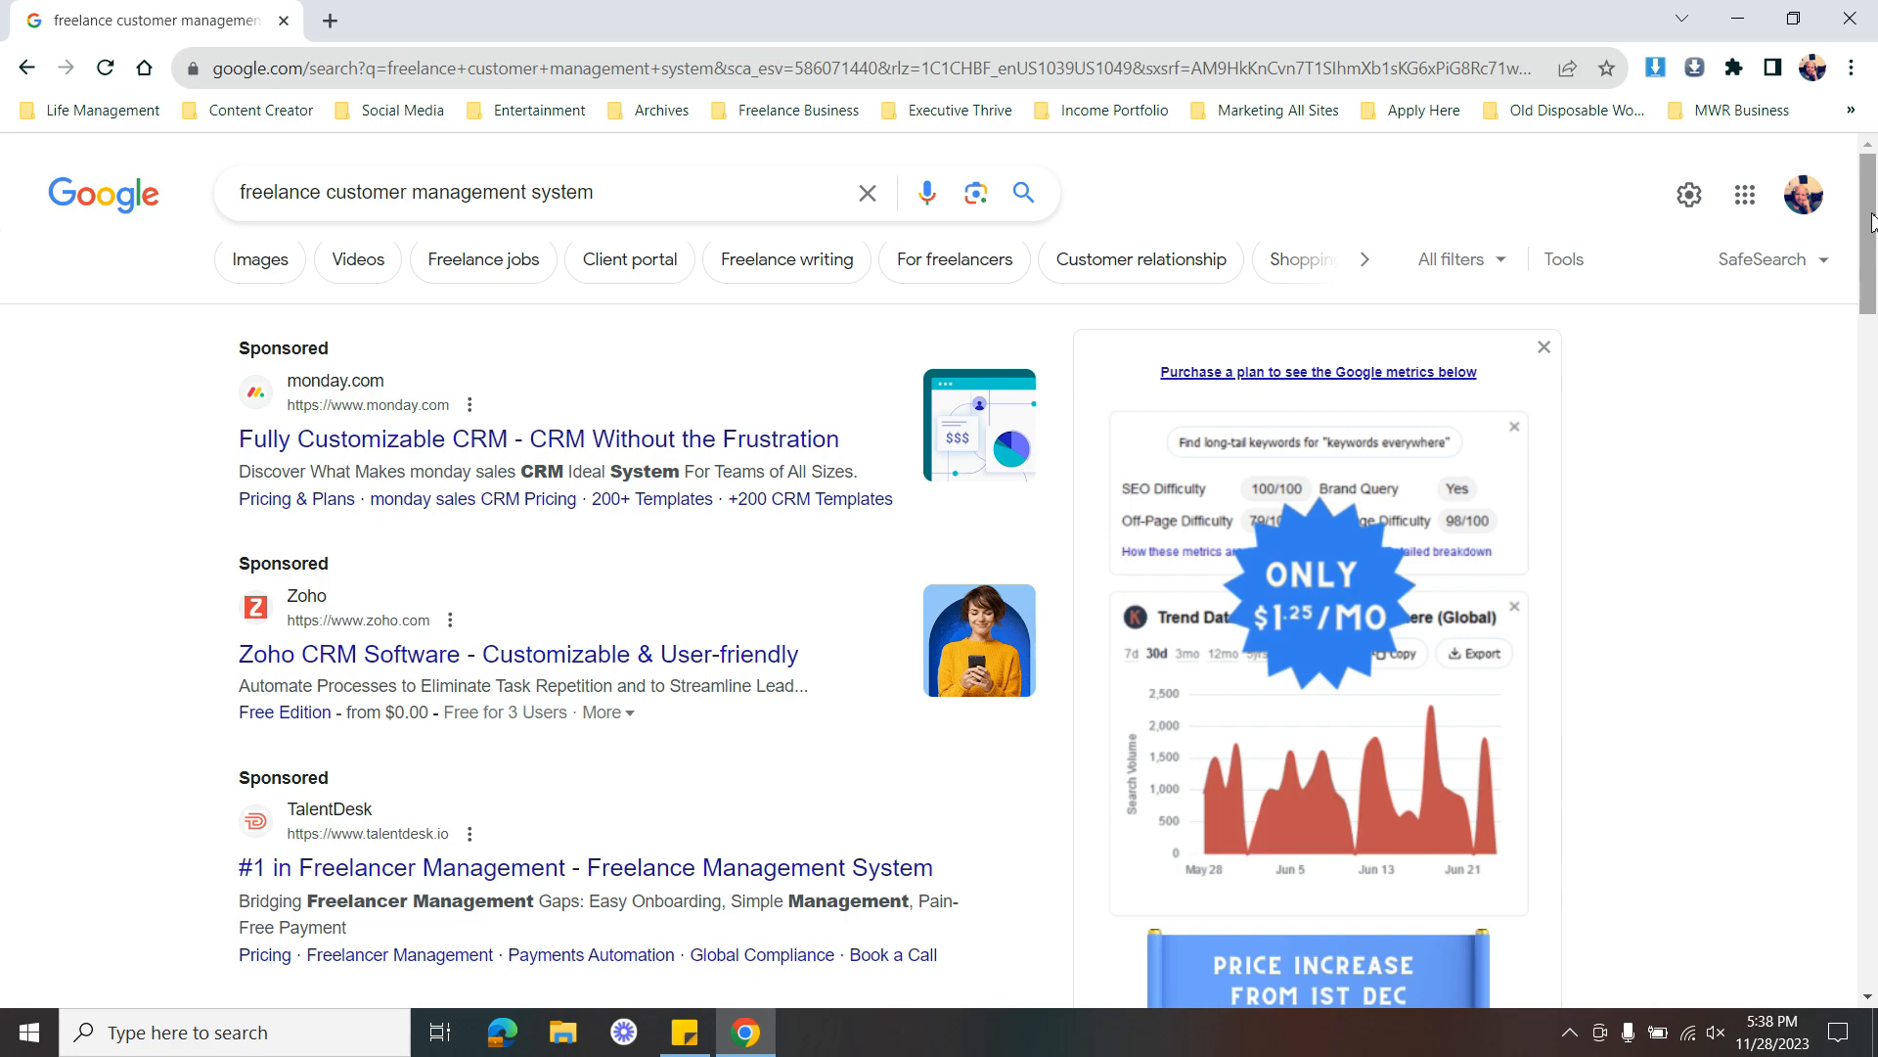
# Scroll past the sponsored listings to People also ask and the Millo and HoneyBook results
pyautogui.scroll(-3)
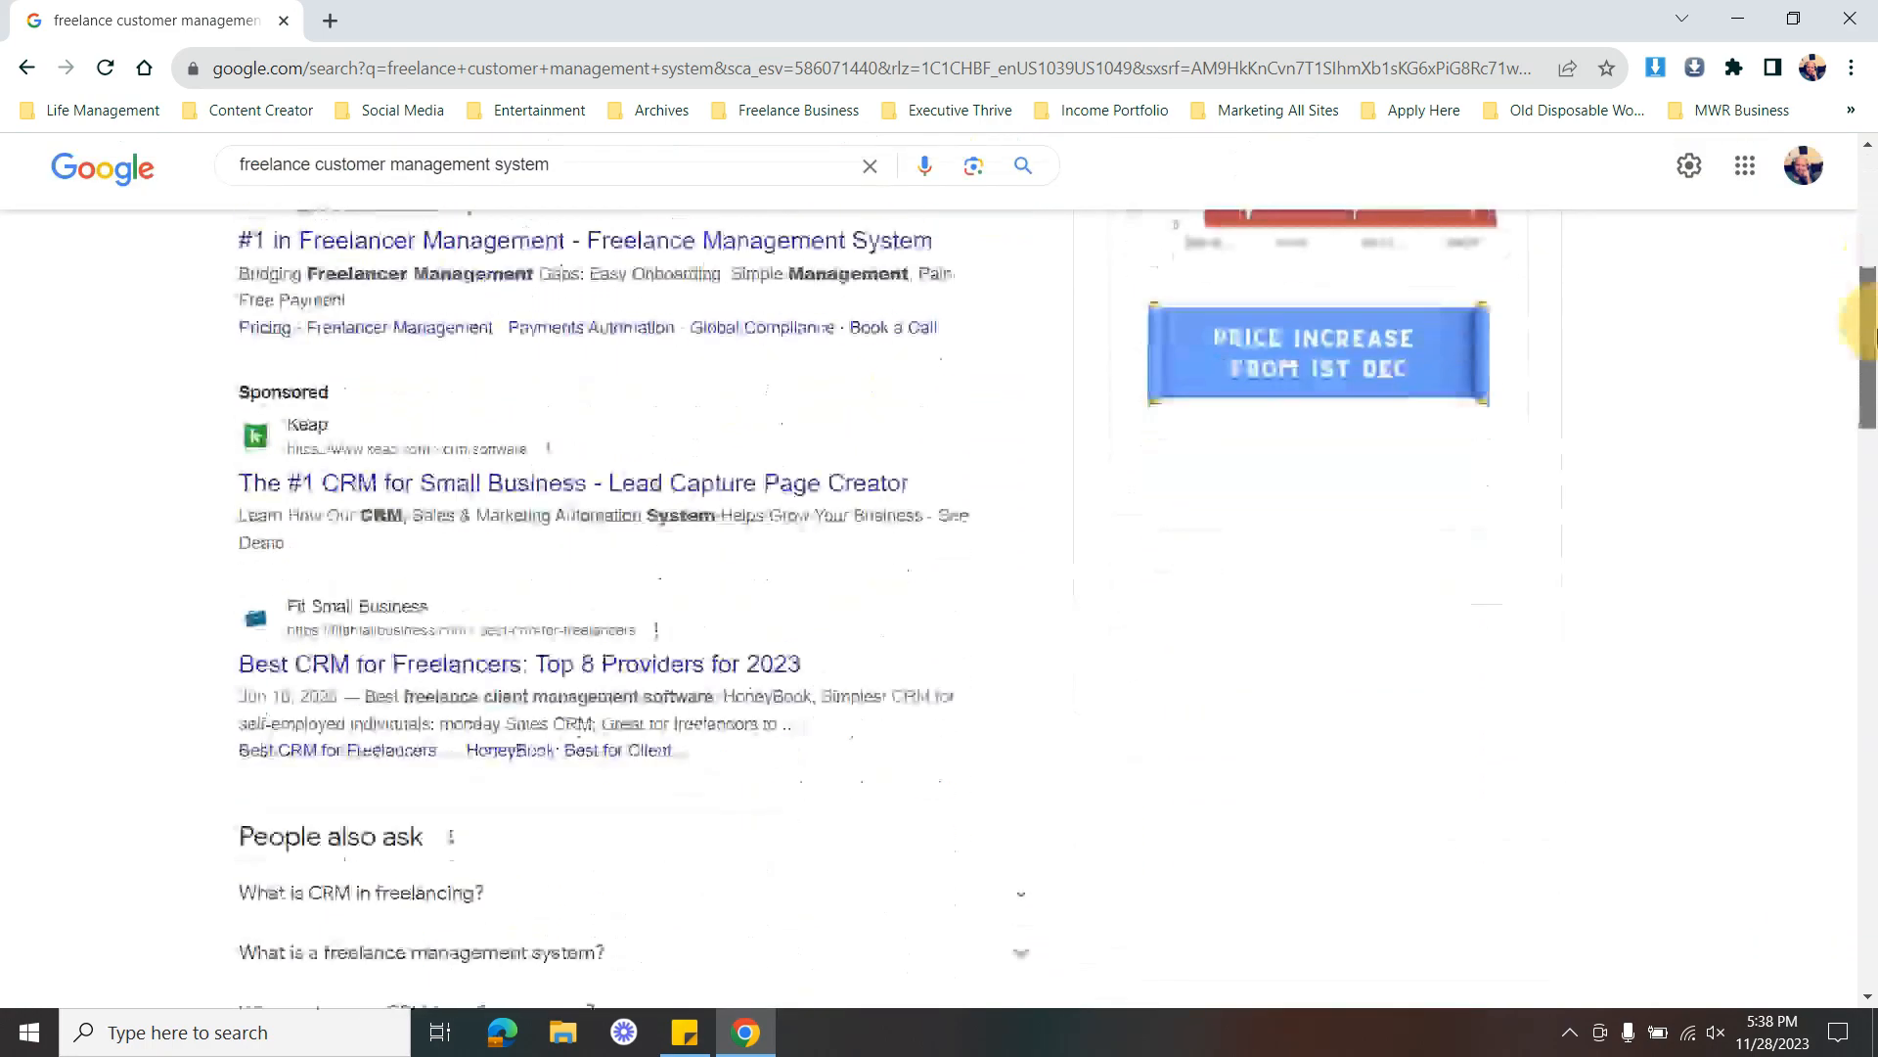
pyautogui.scroll(-3)
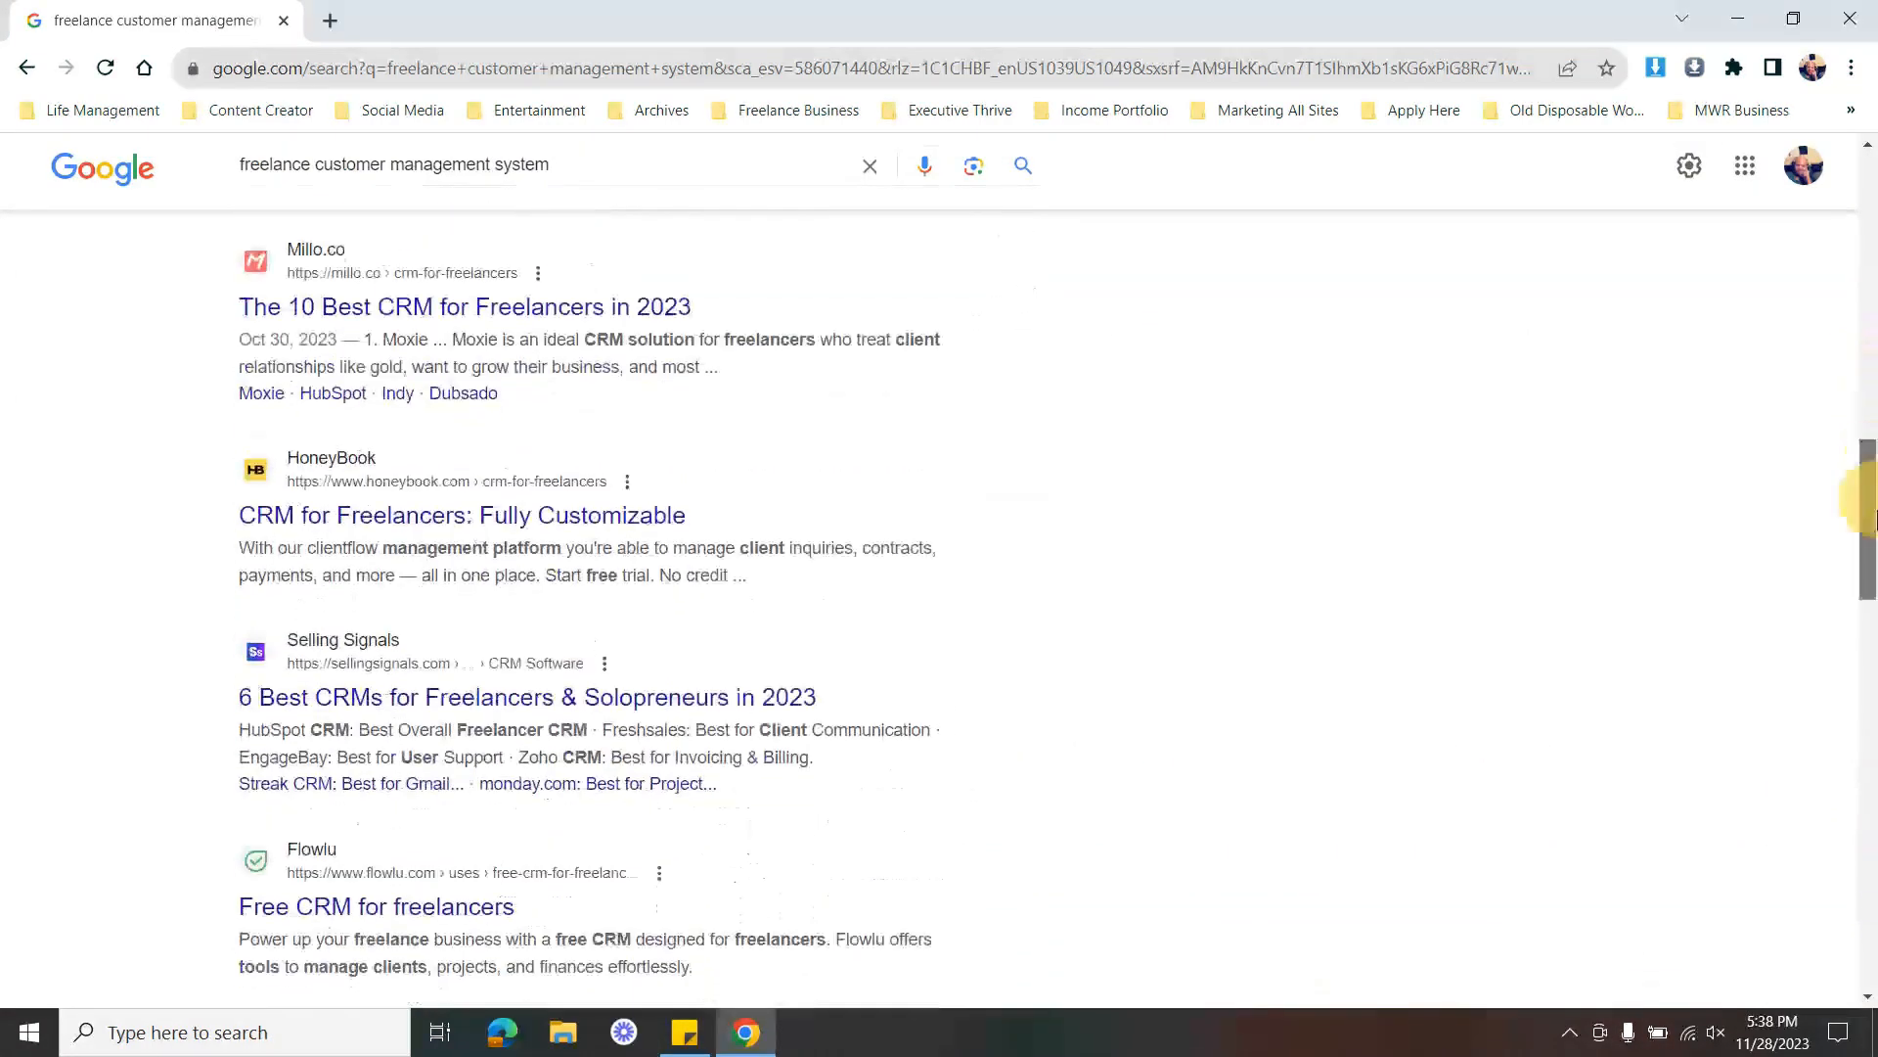
pyautogui.scroll(-3)
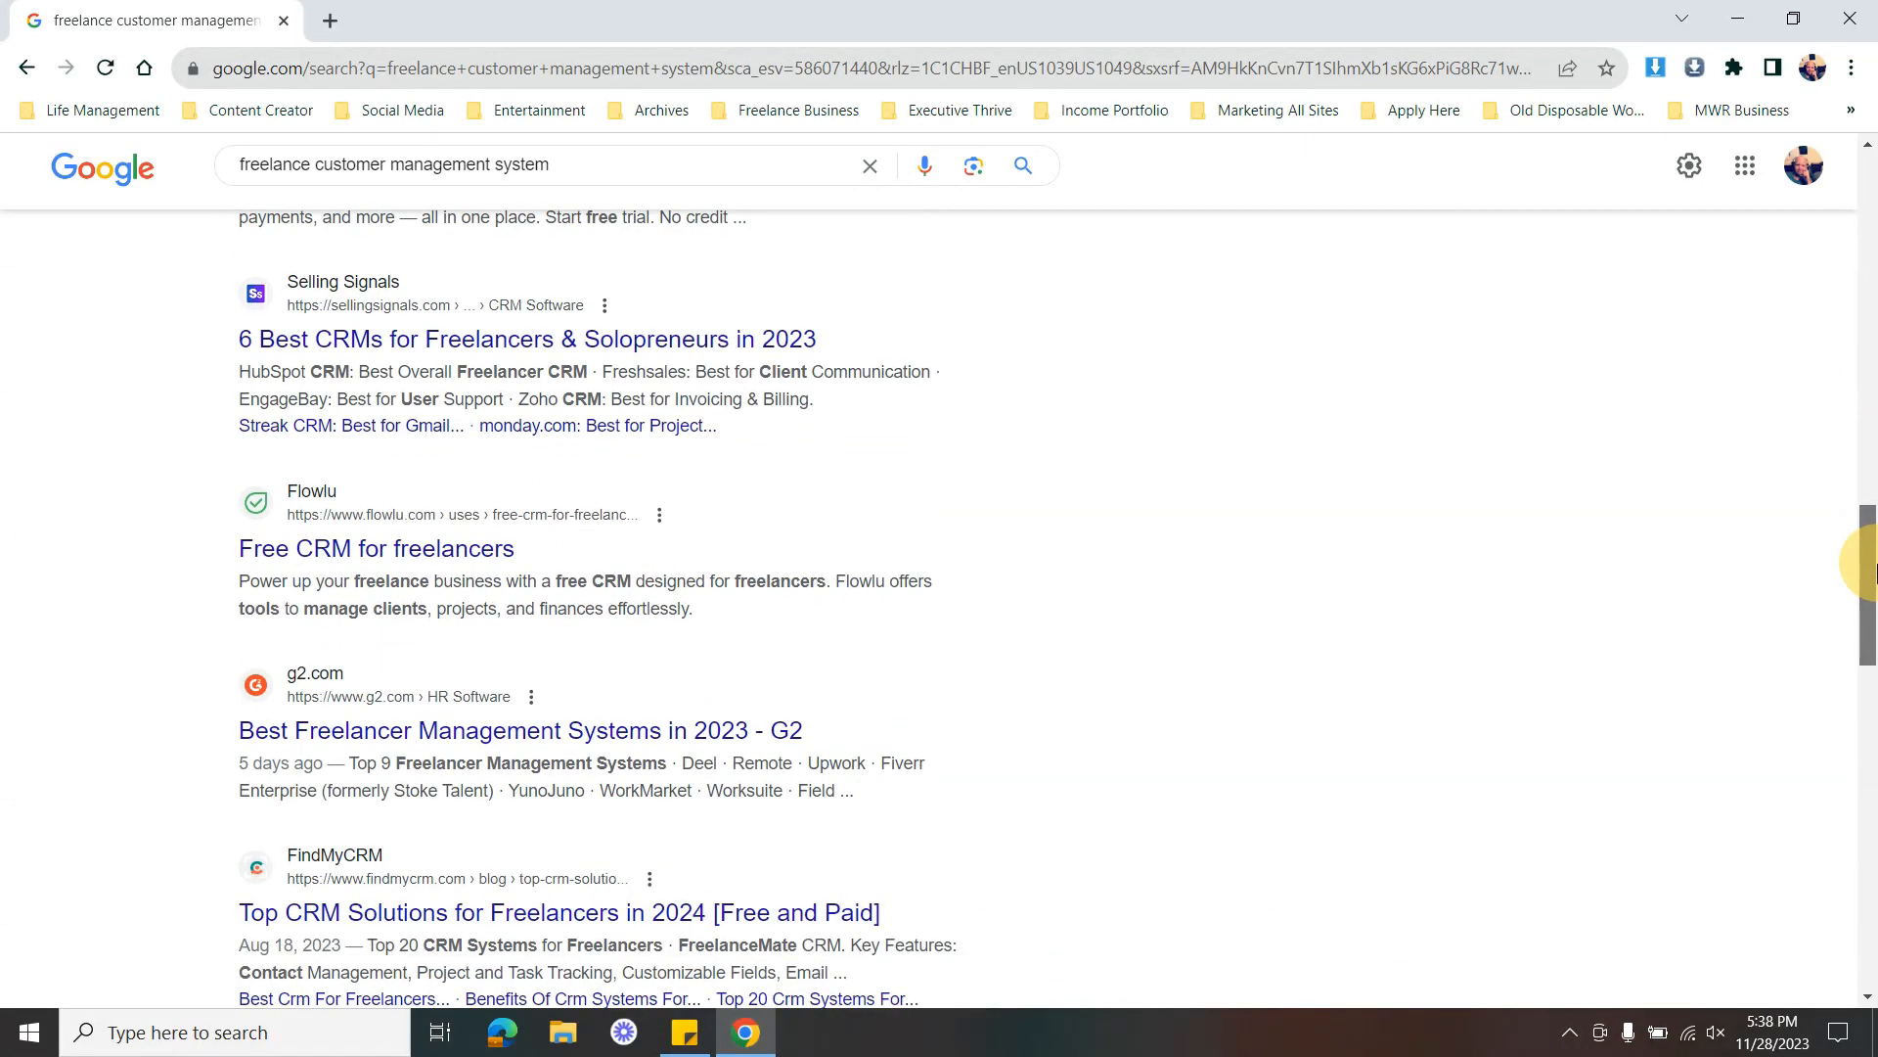
pyautogui.scroll(3)
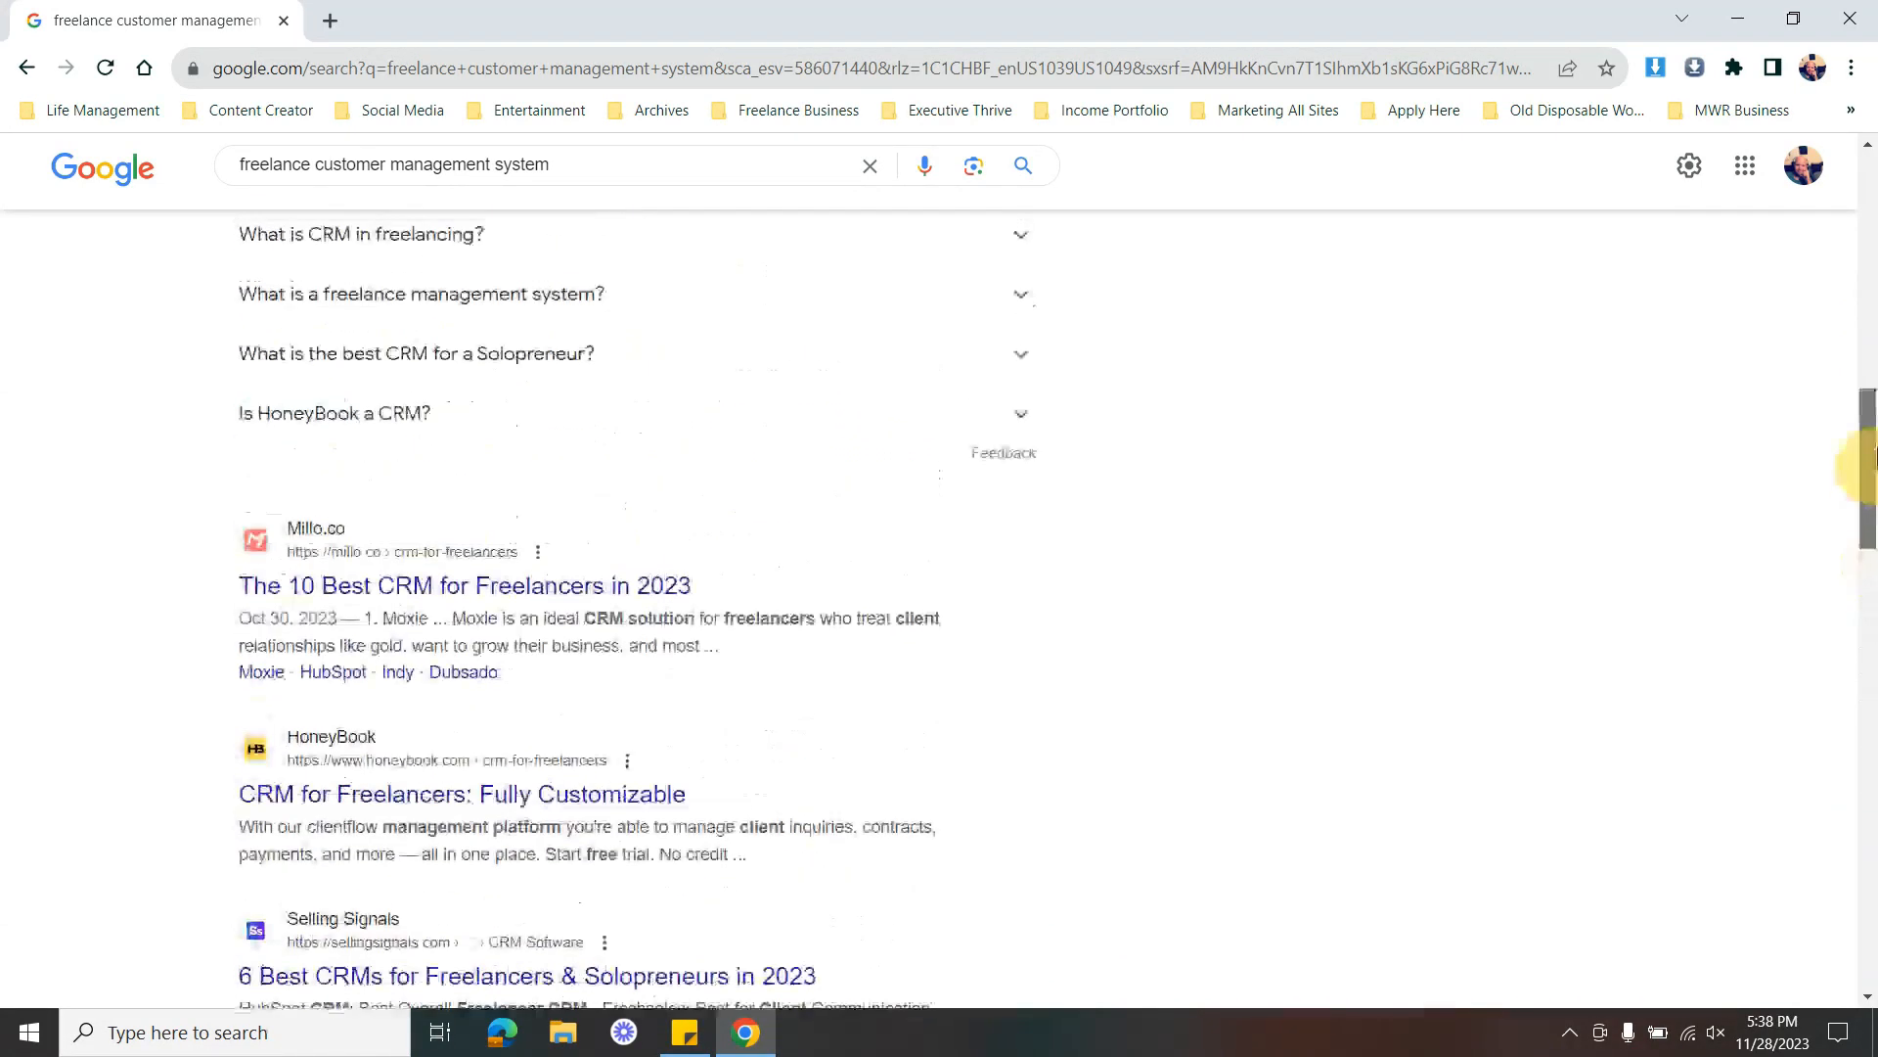
pyautogui.scroll(-3)
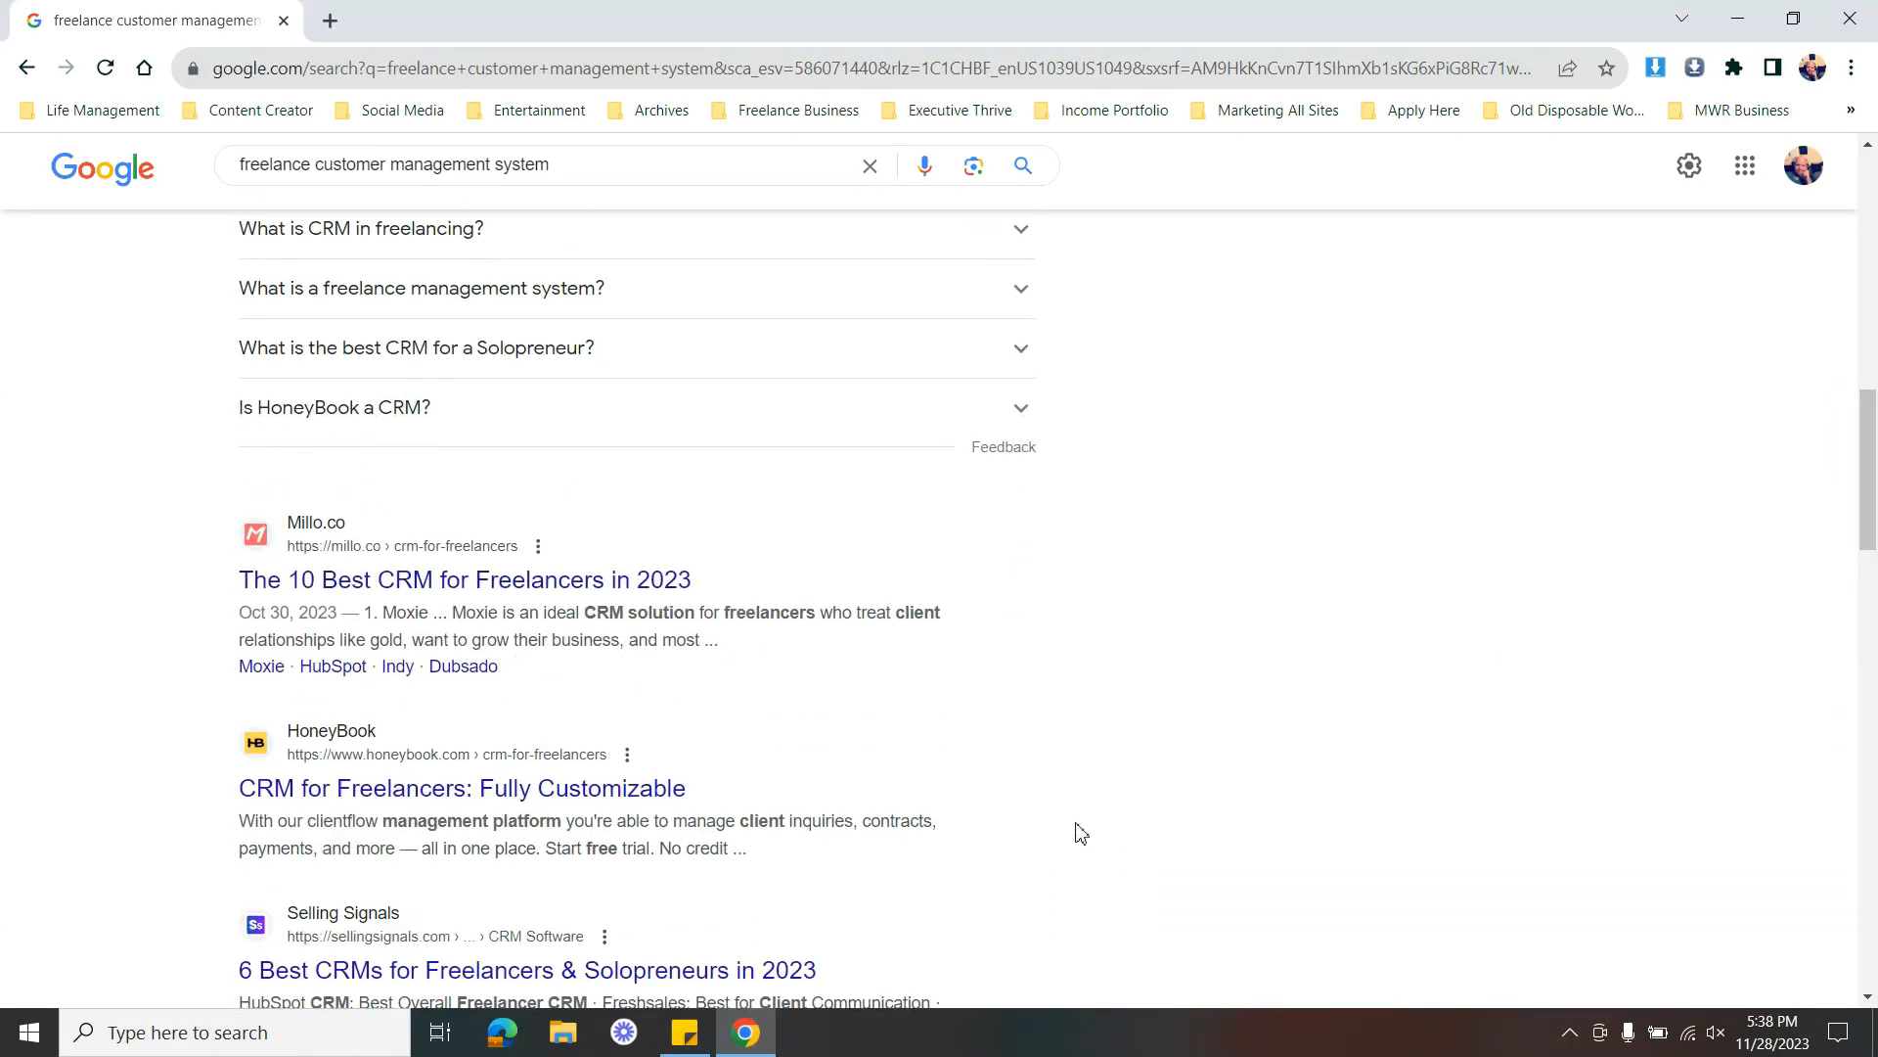
pyautogui.moveTo(585, 787)
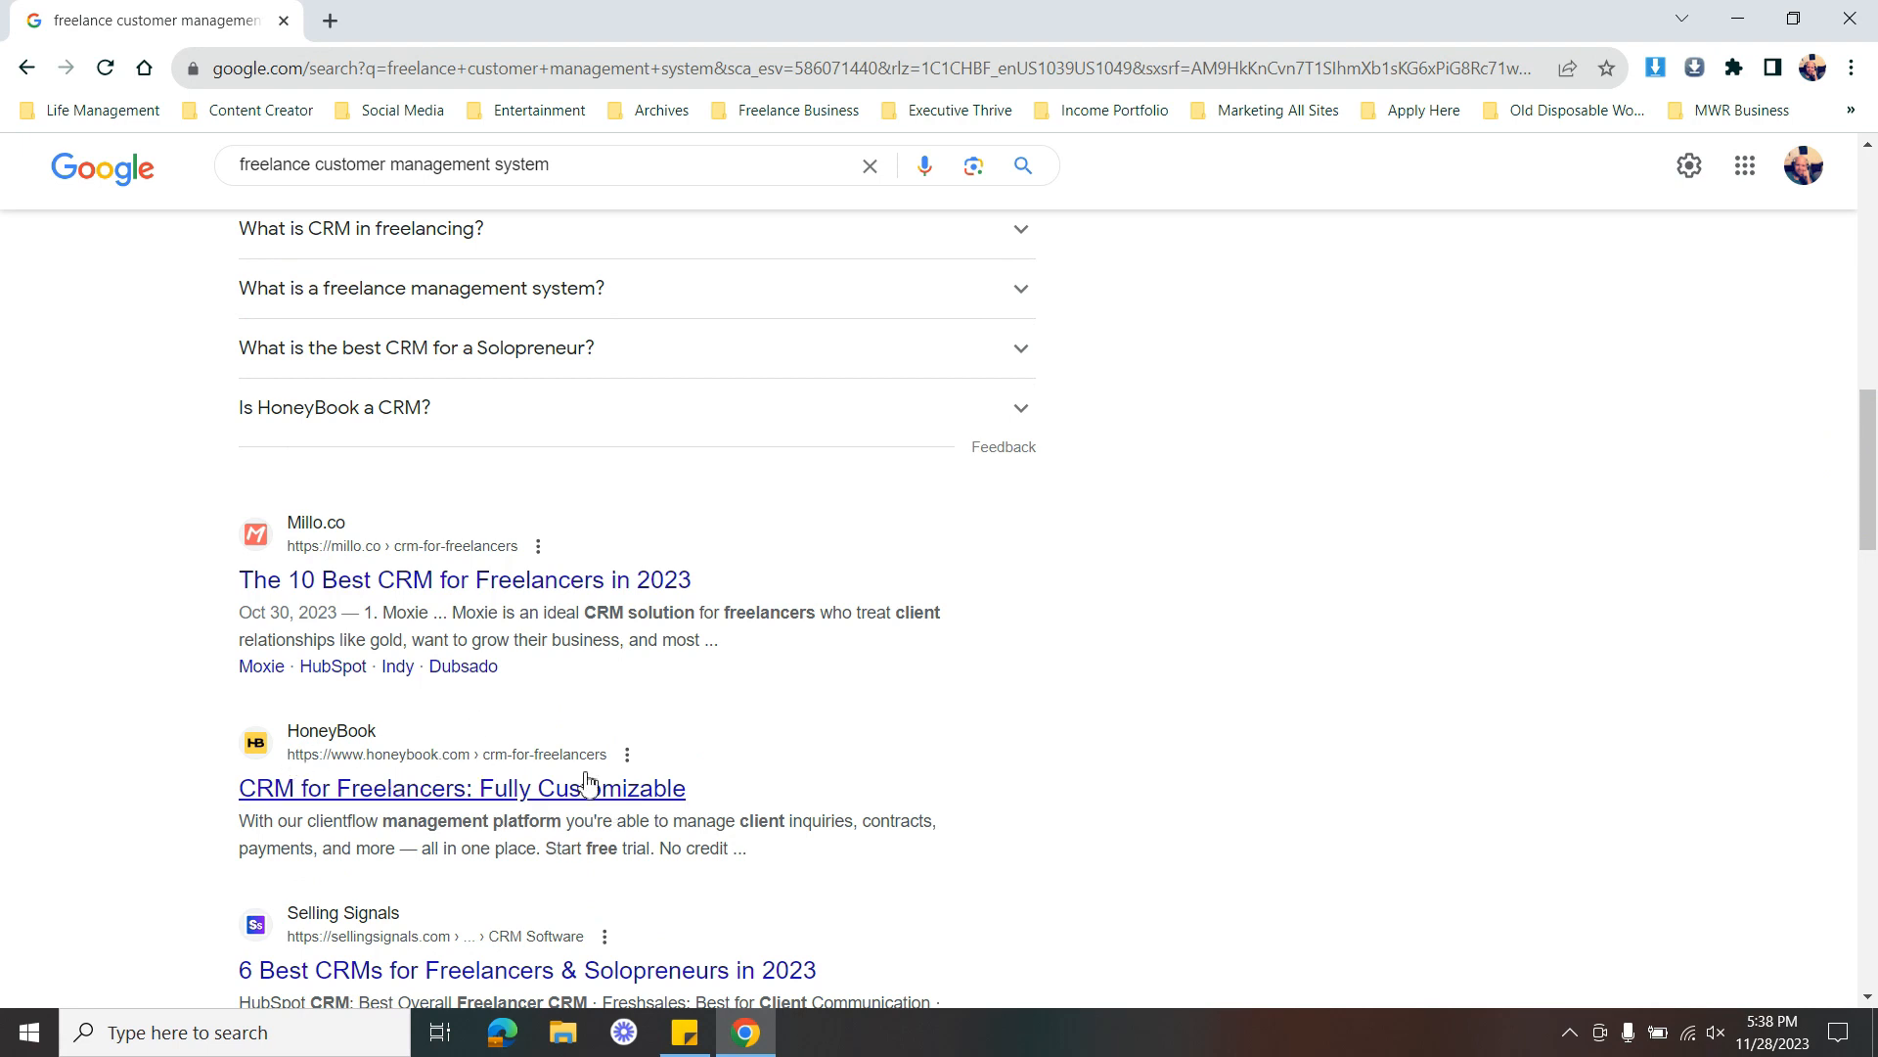
pyautogui.moveTo(439, 826)
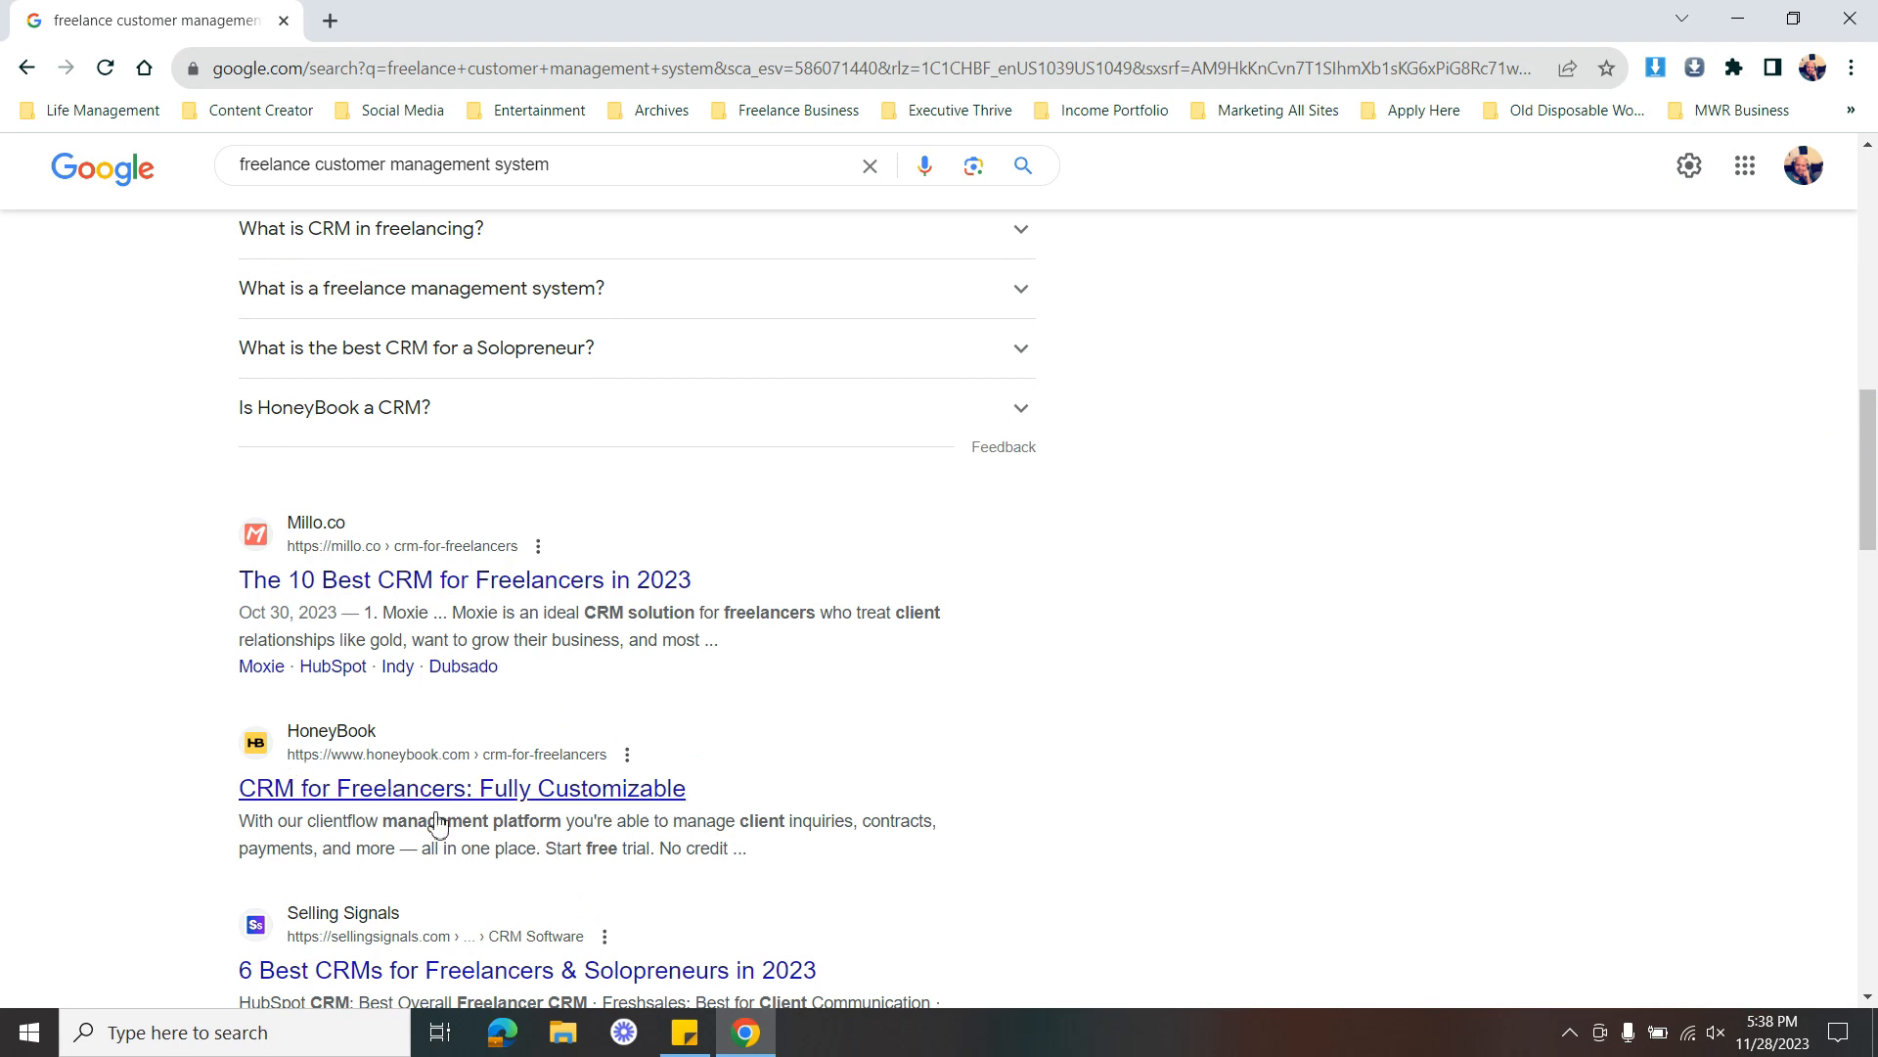
pyautogui.moveTo(908, 12)
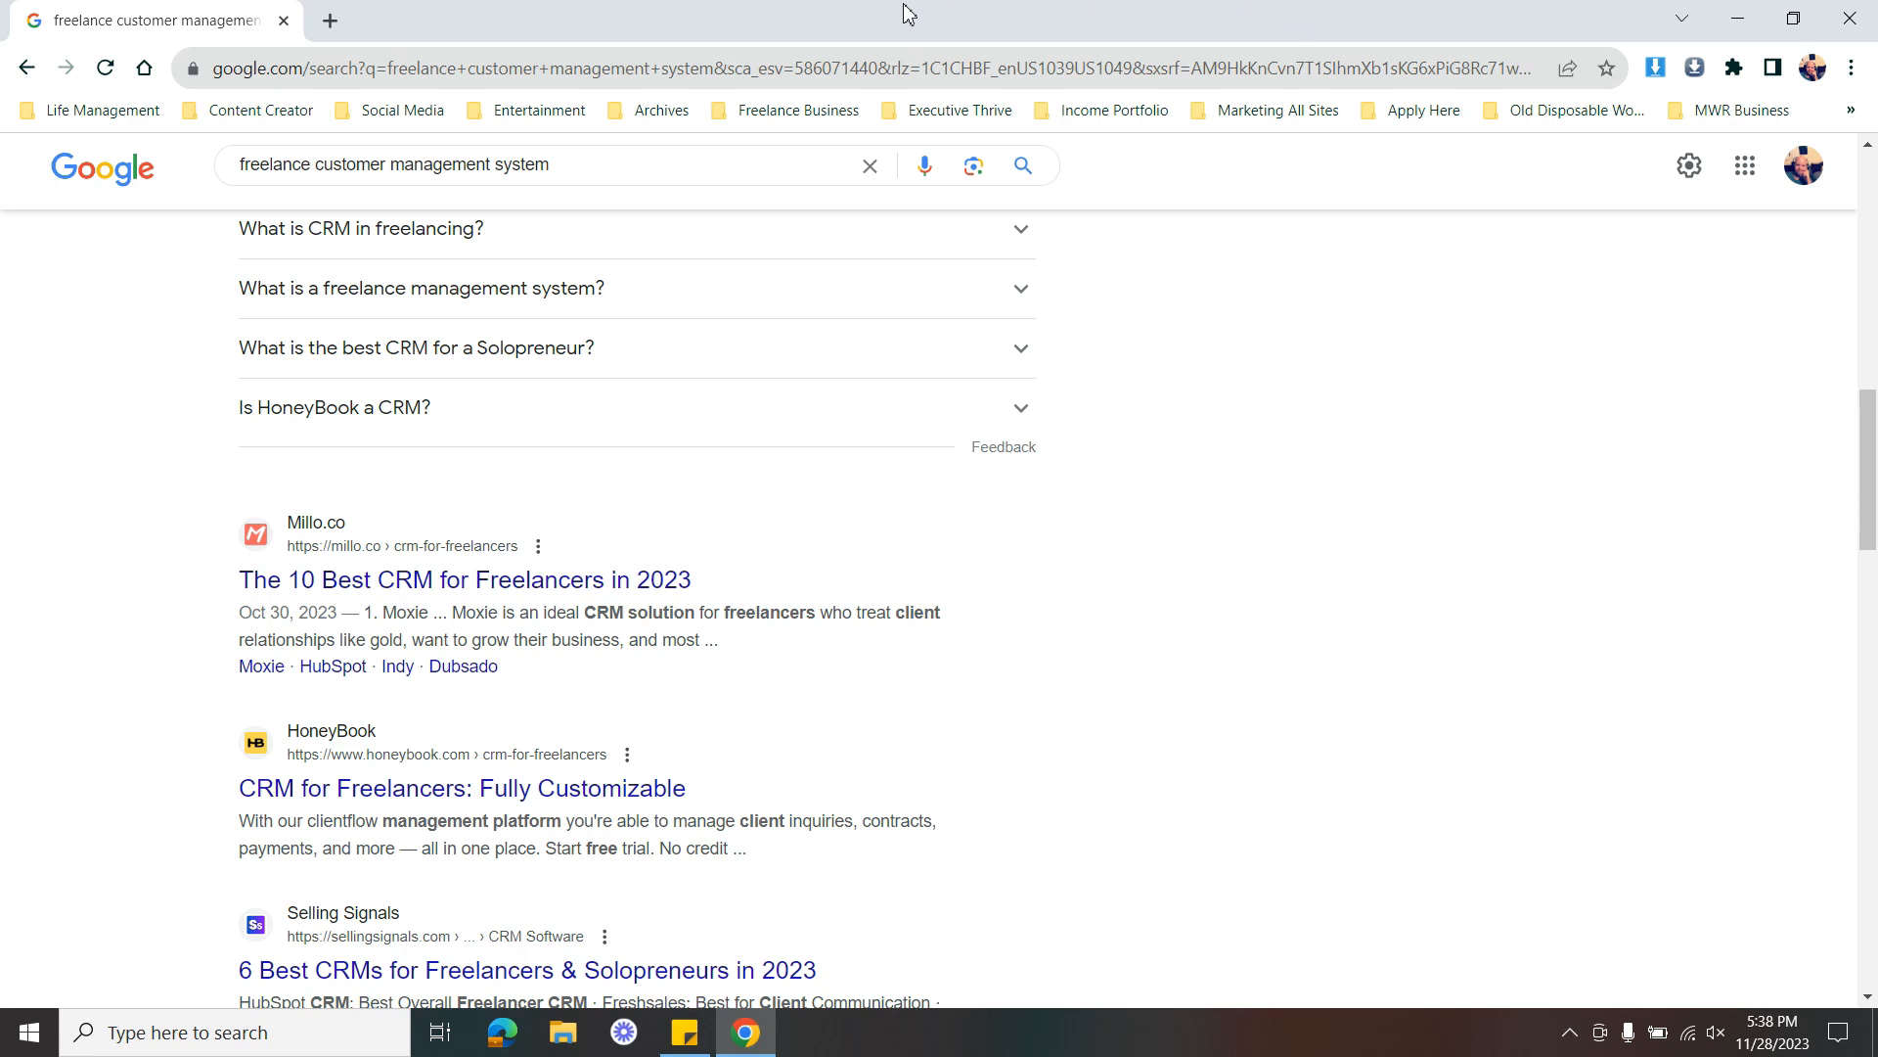
pyautogui.moveTo(659, 10)
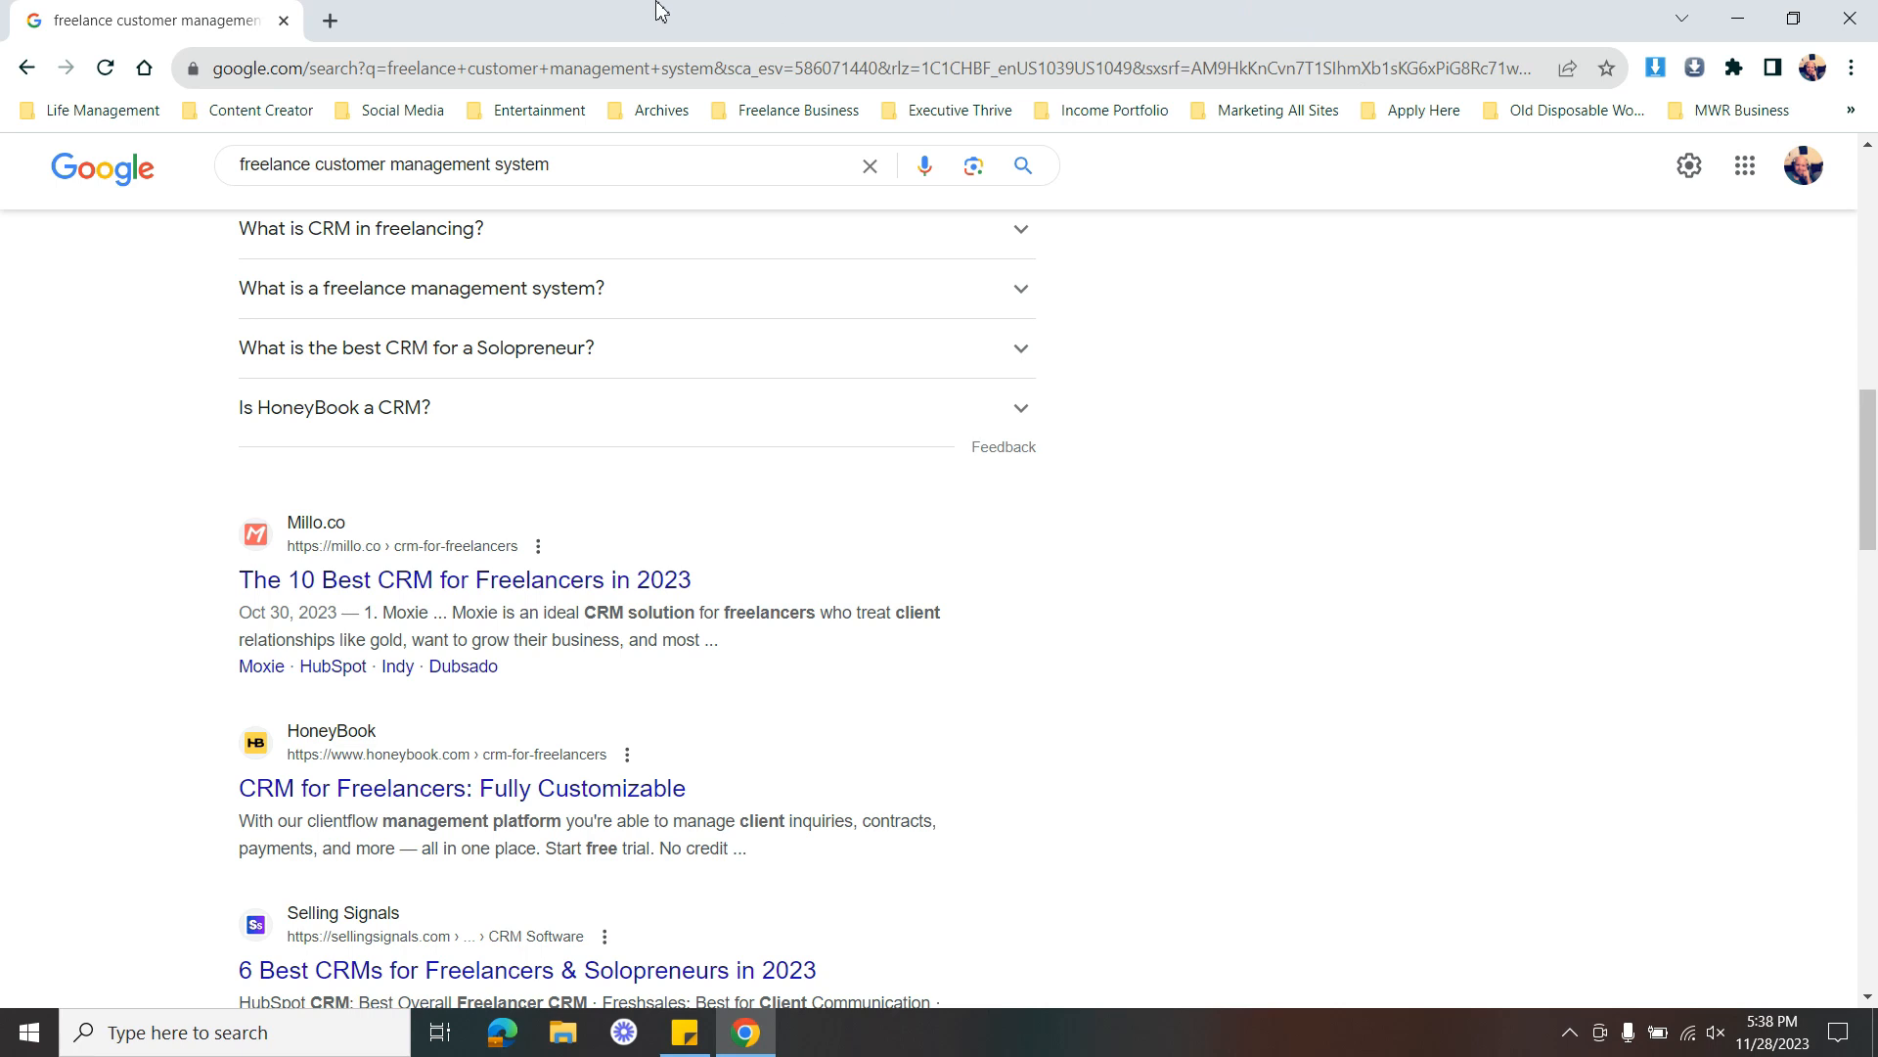
pyautogui.moveTo(515, 16)
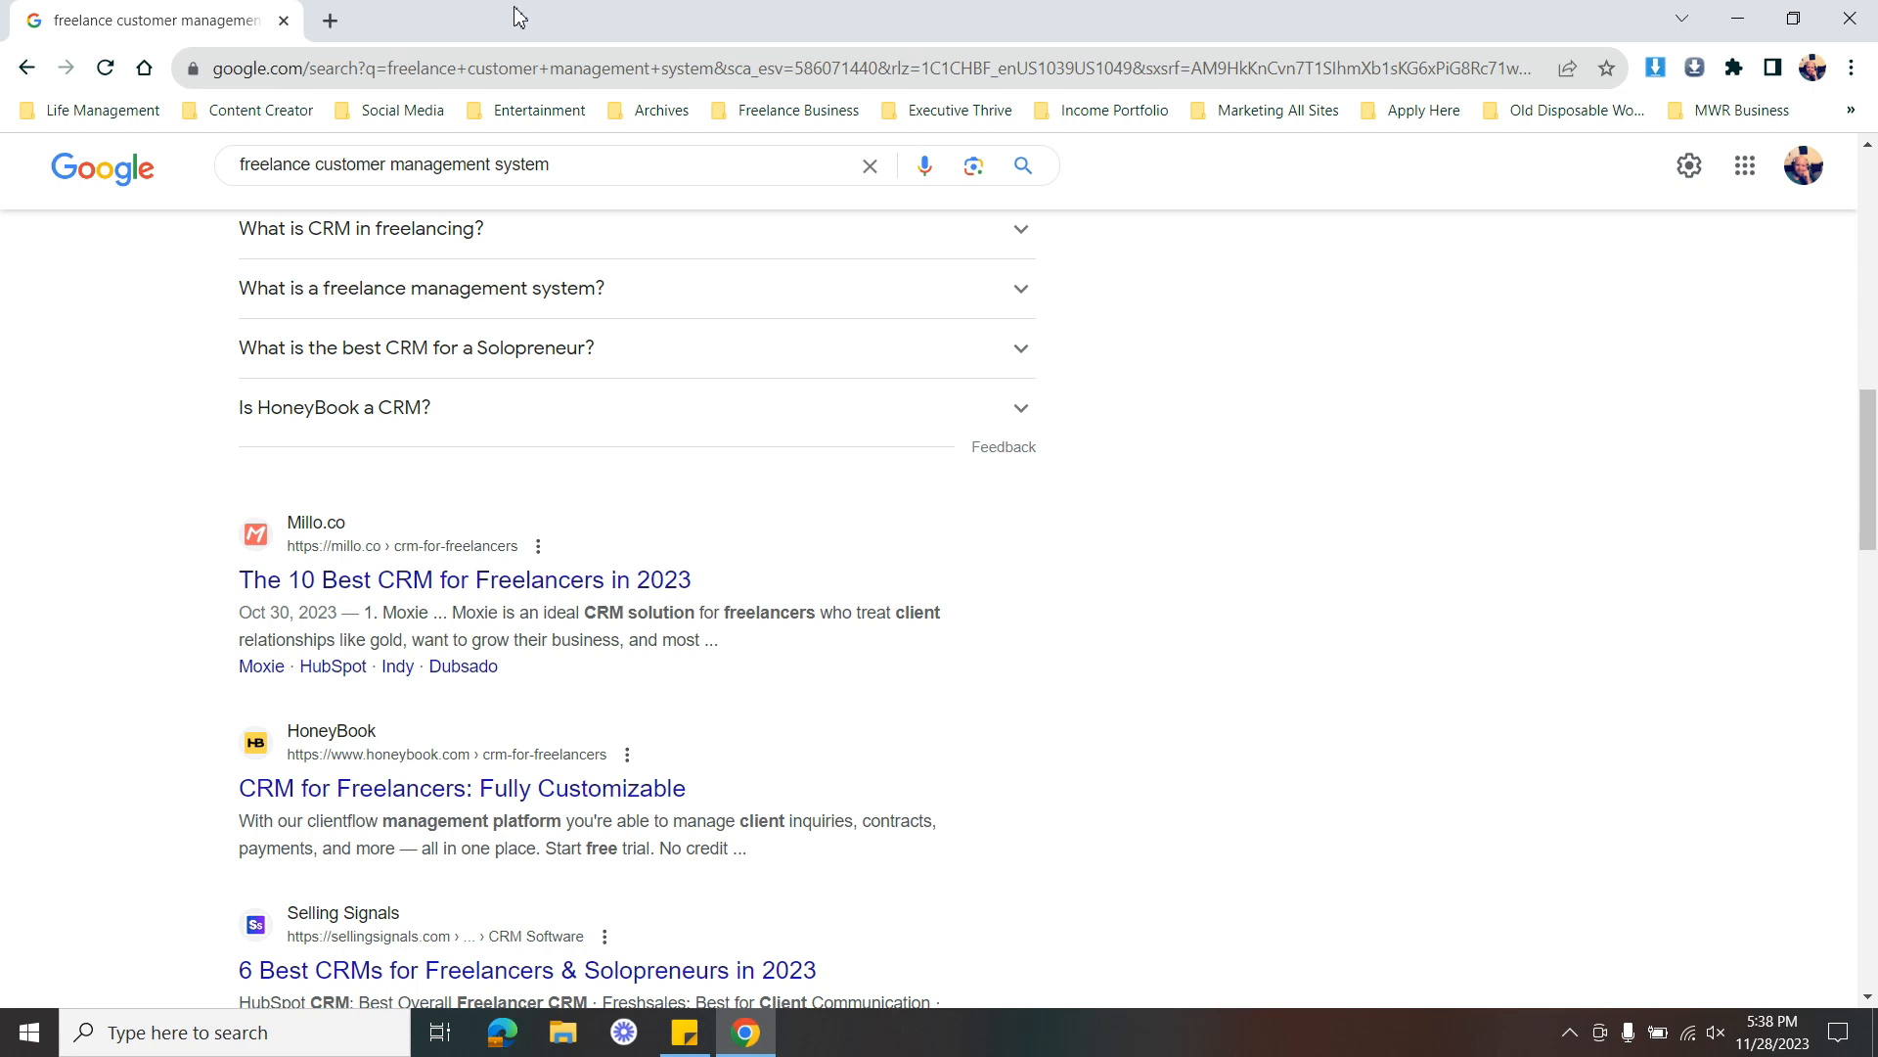
pyautogui.moveTo(511, 20)
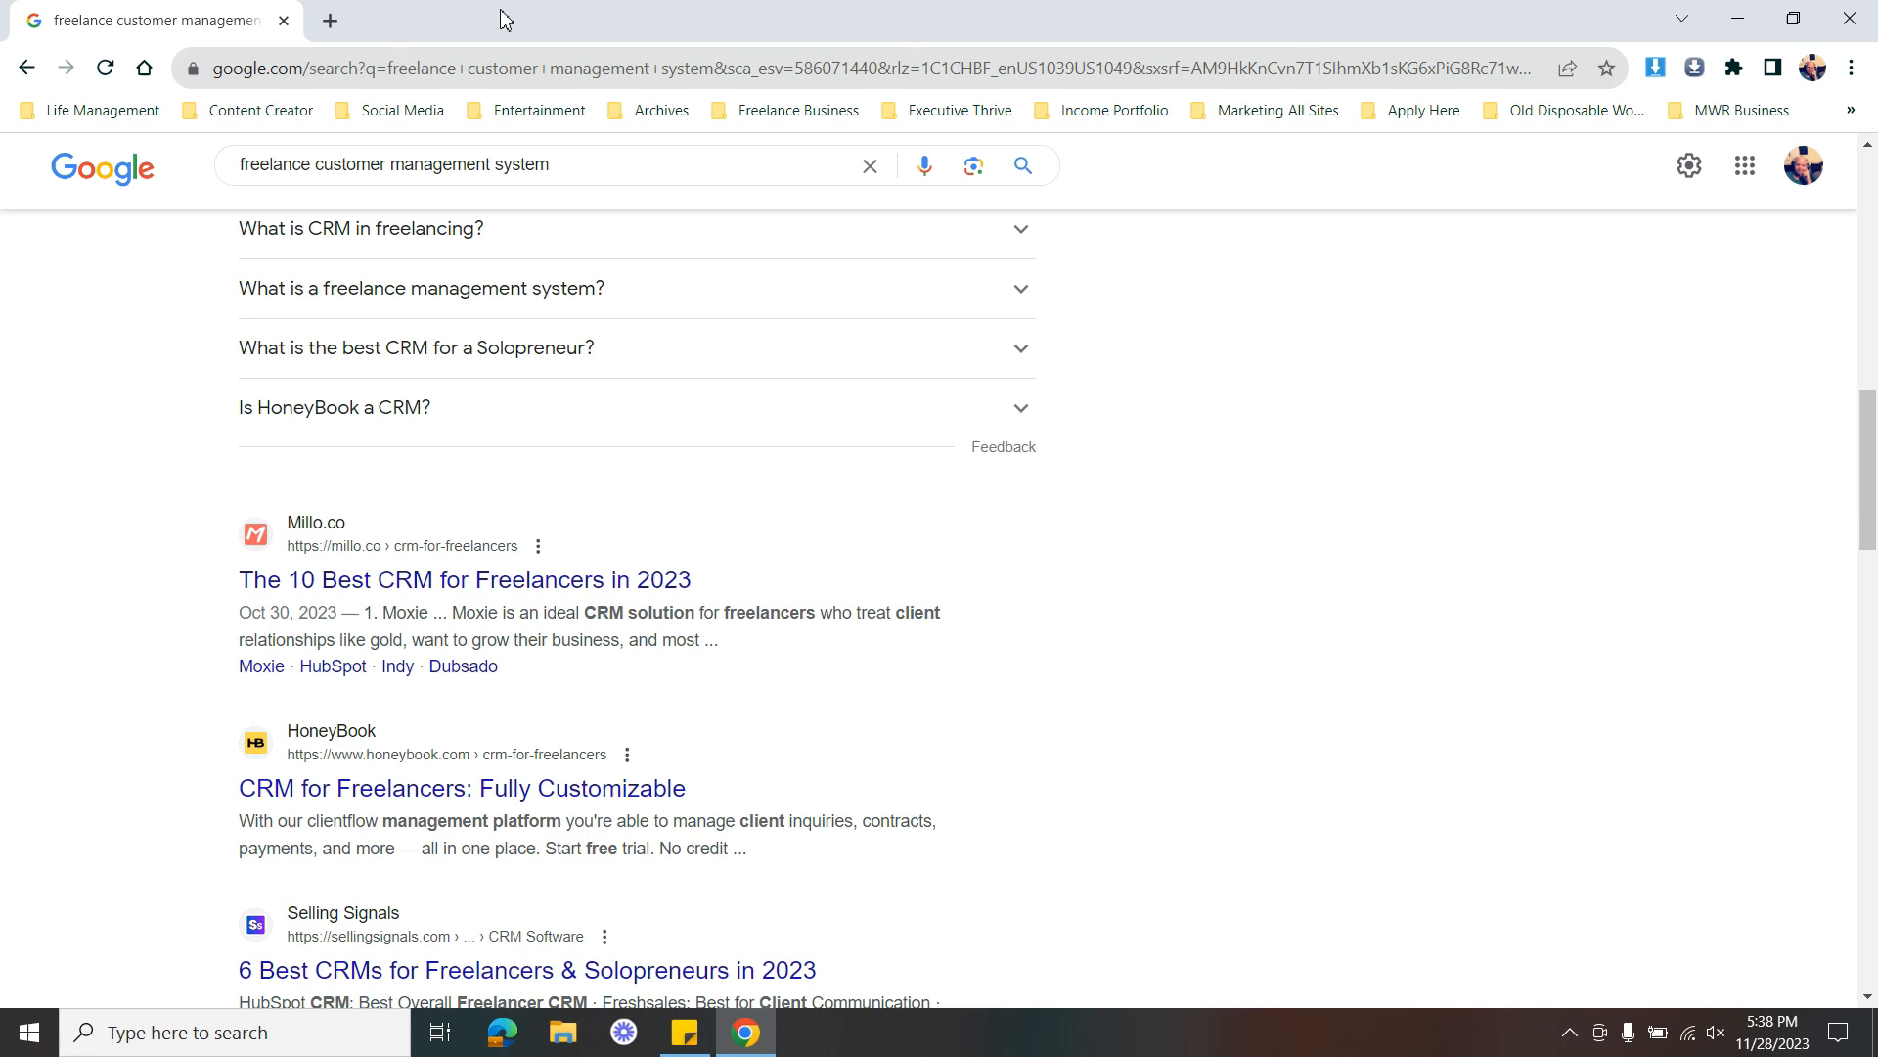
pyautogui.moveTo(669, 11)
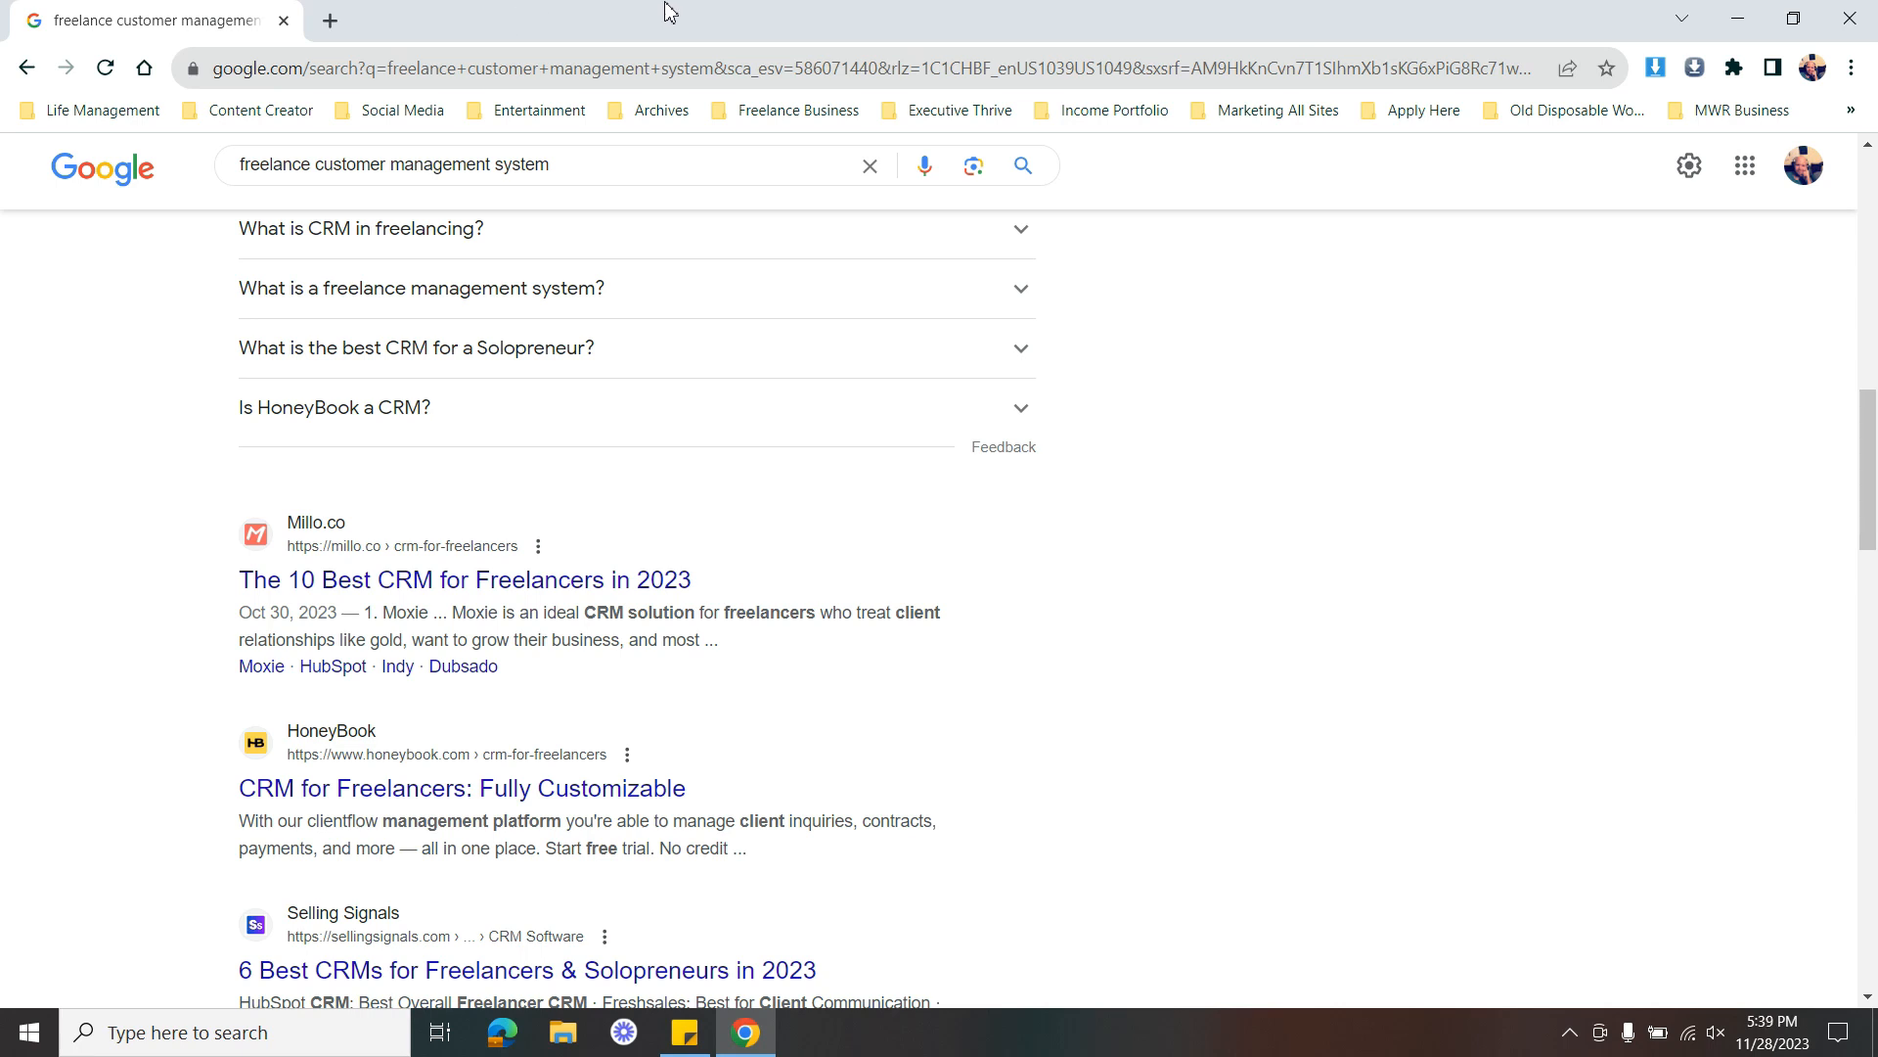
pyautogui.moveTo(701, 29)
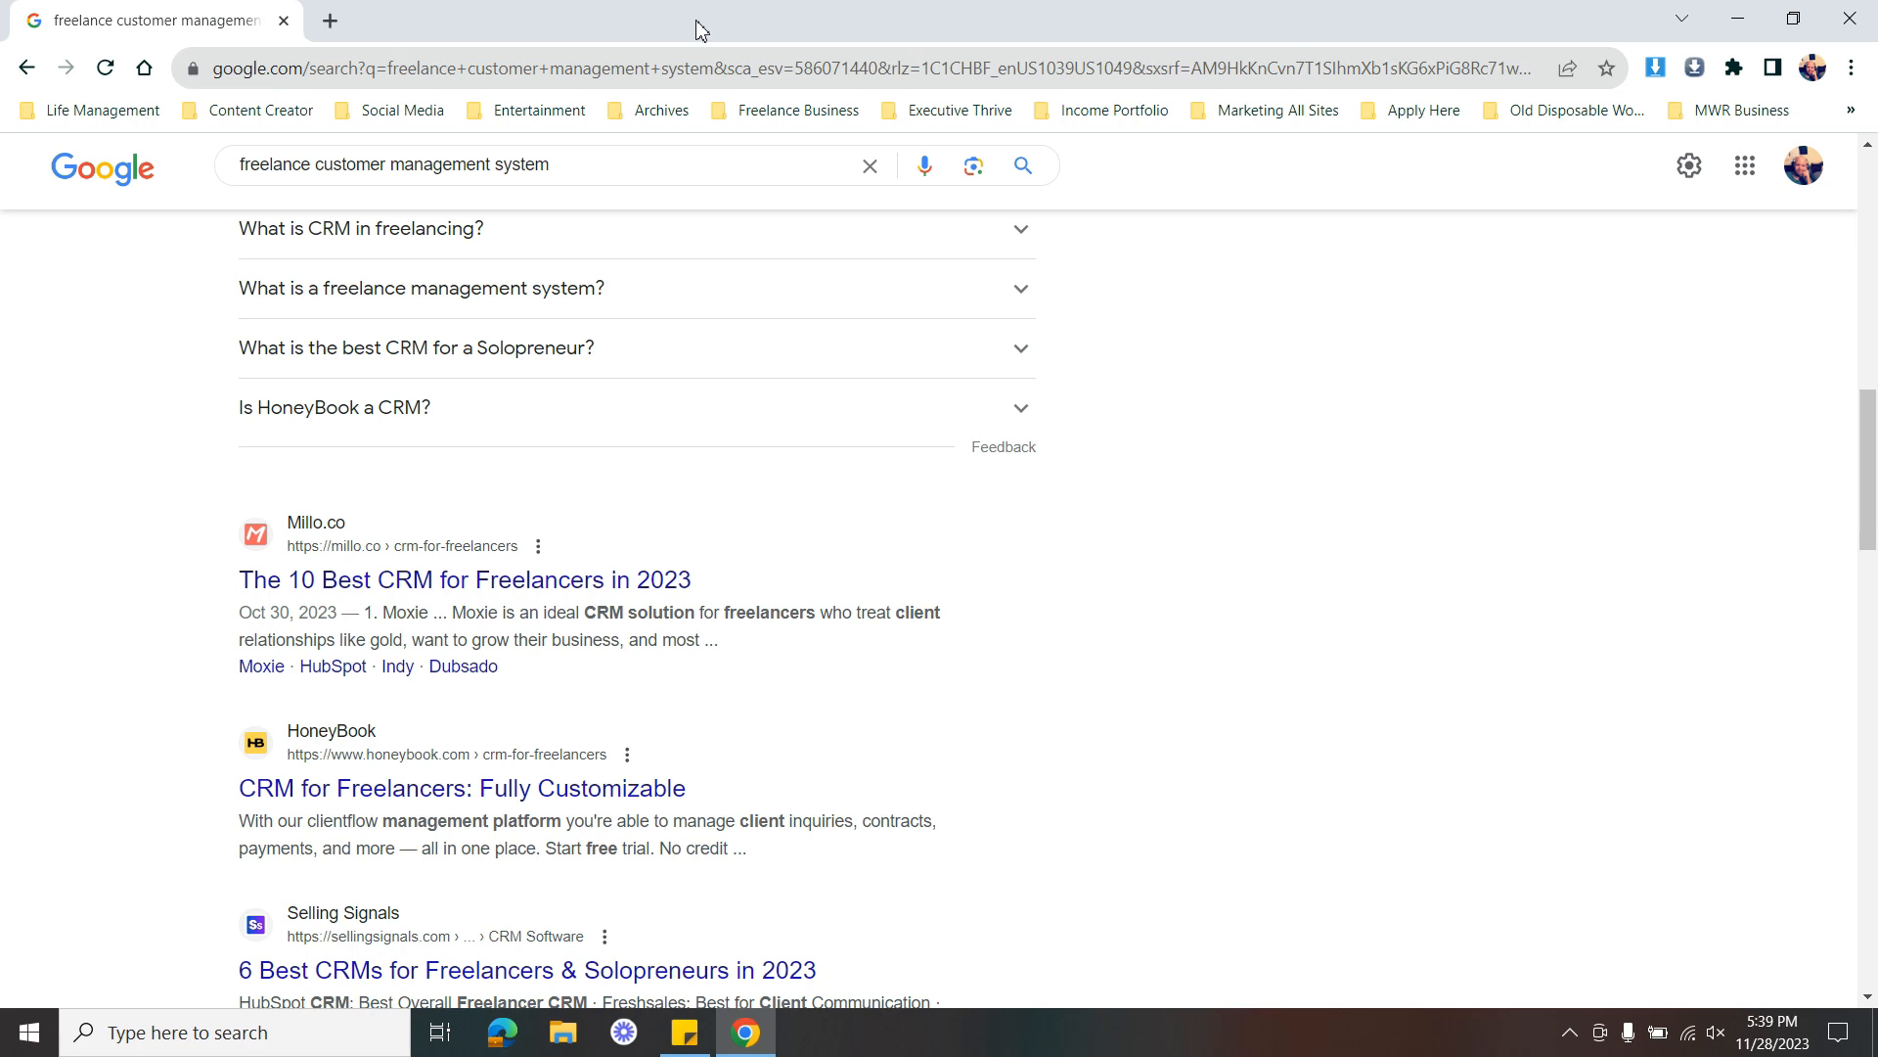
pyautogui.moveTo(628, 21)
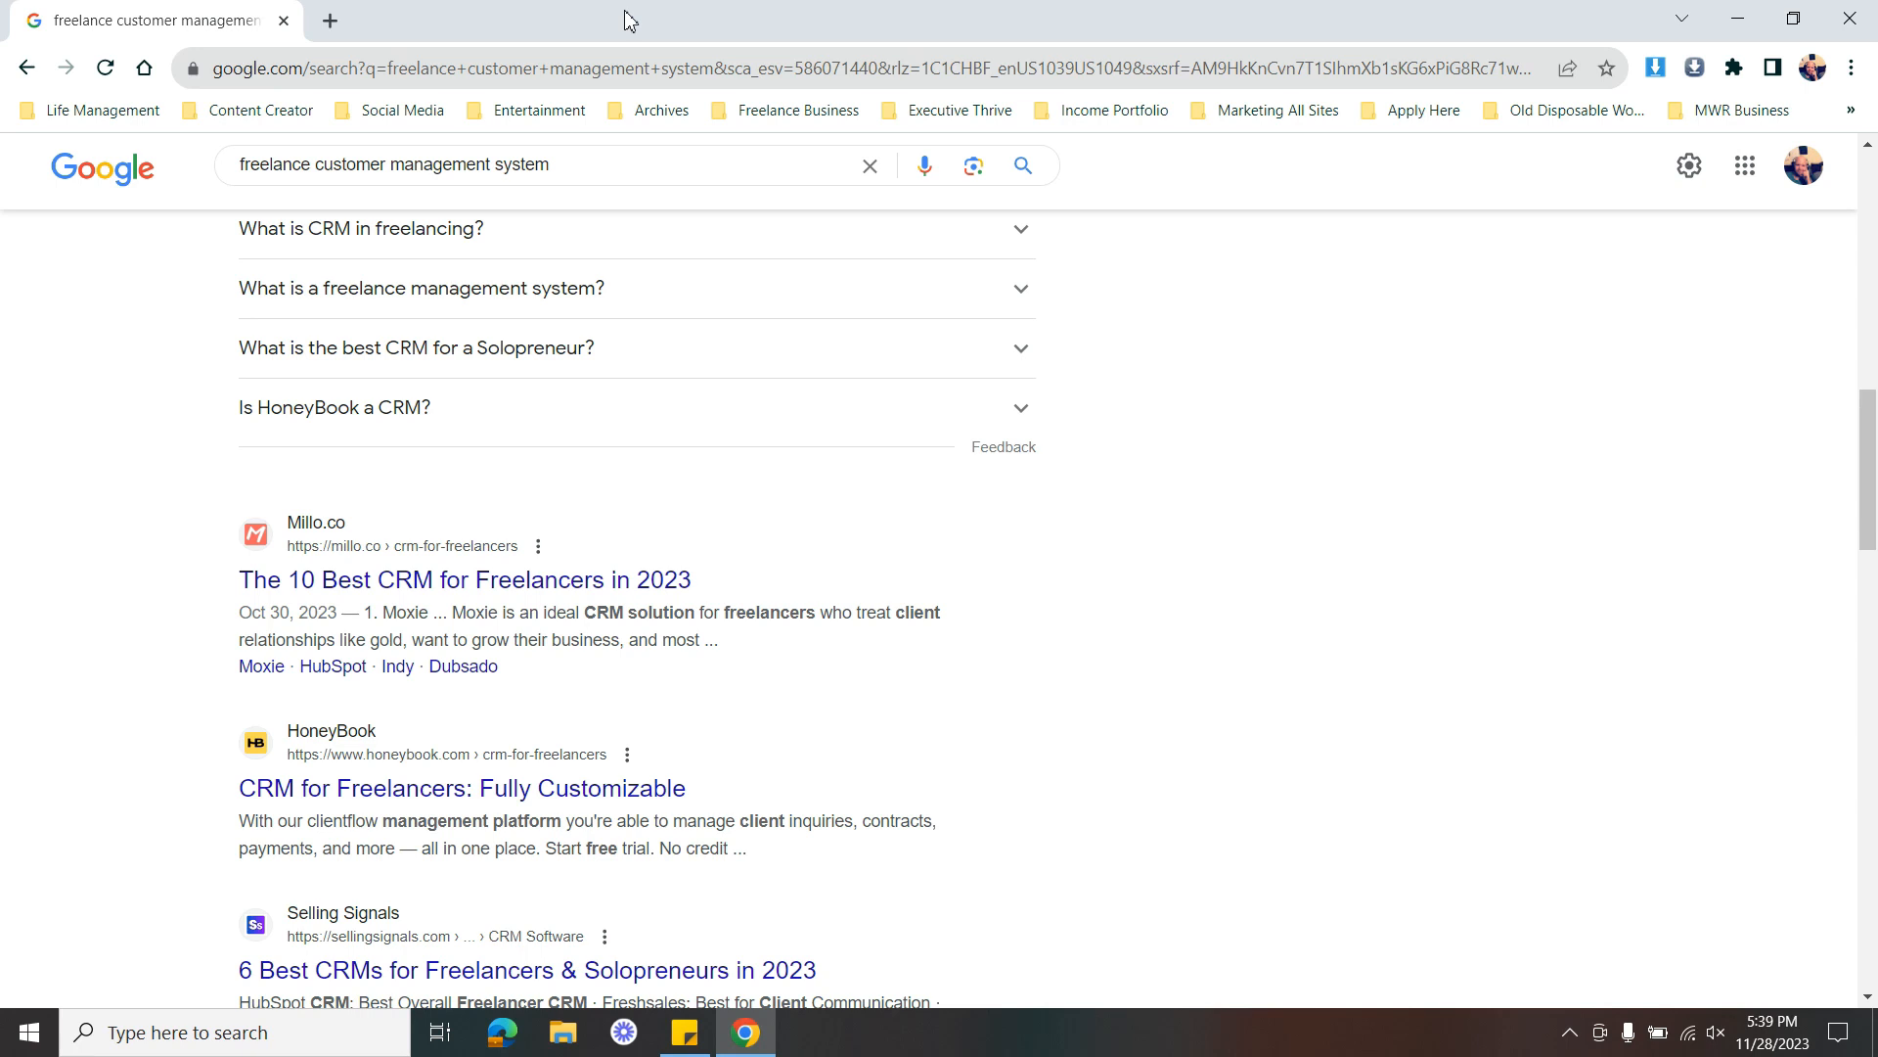
pyautogui.moveTo(546, 28)
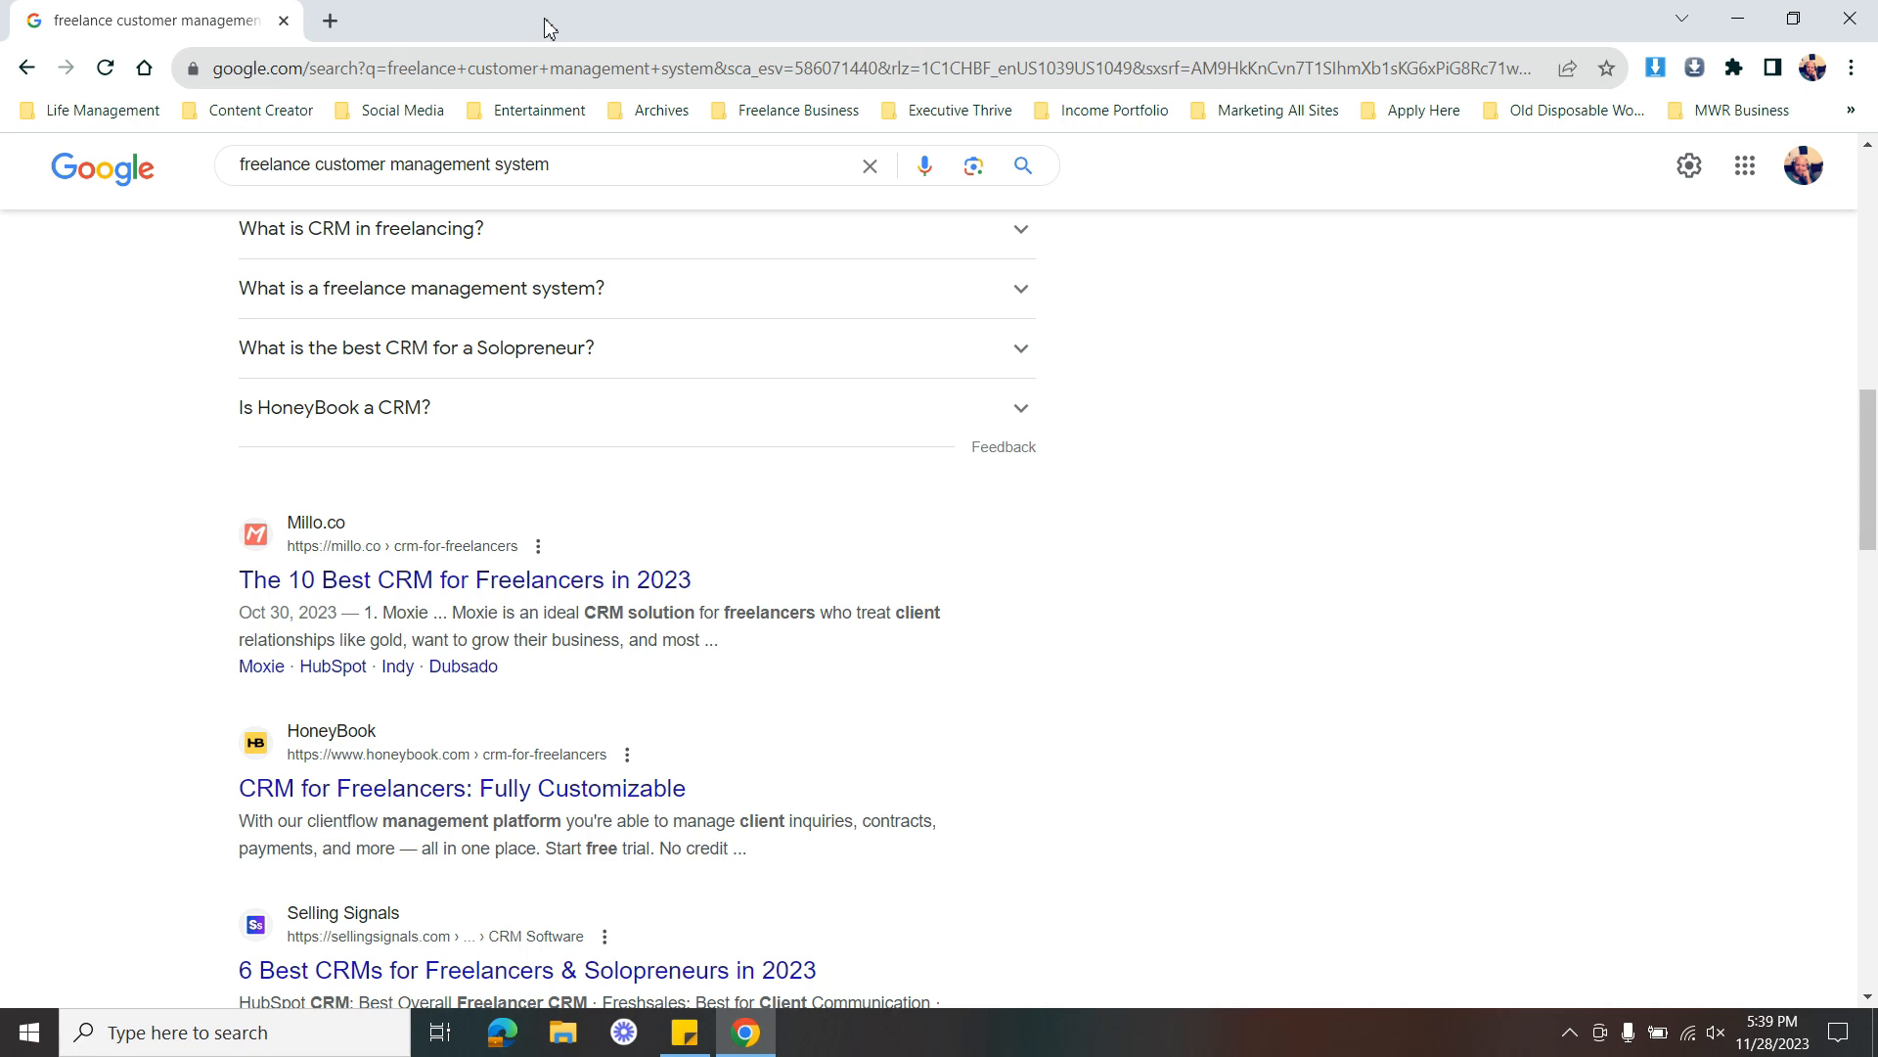
pyautogui.moveTo(404, 239)
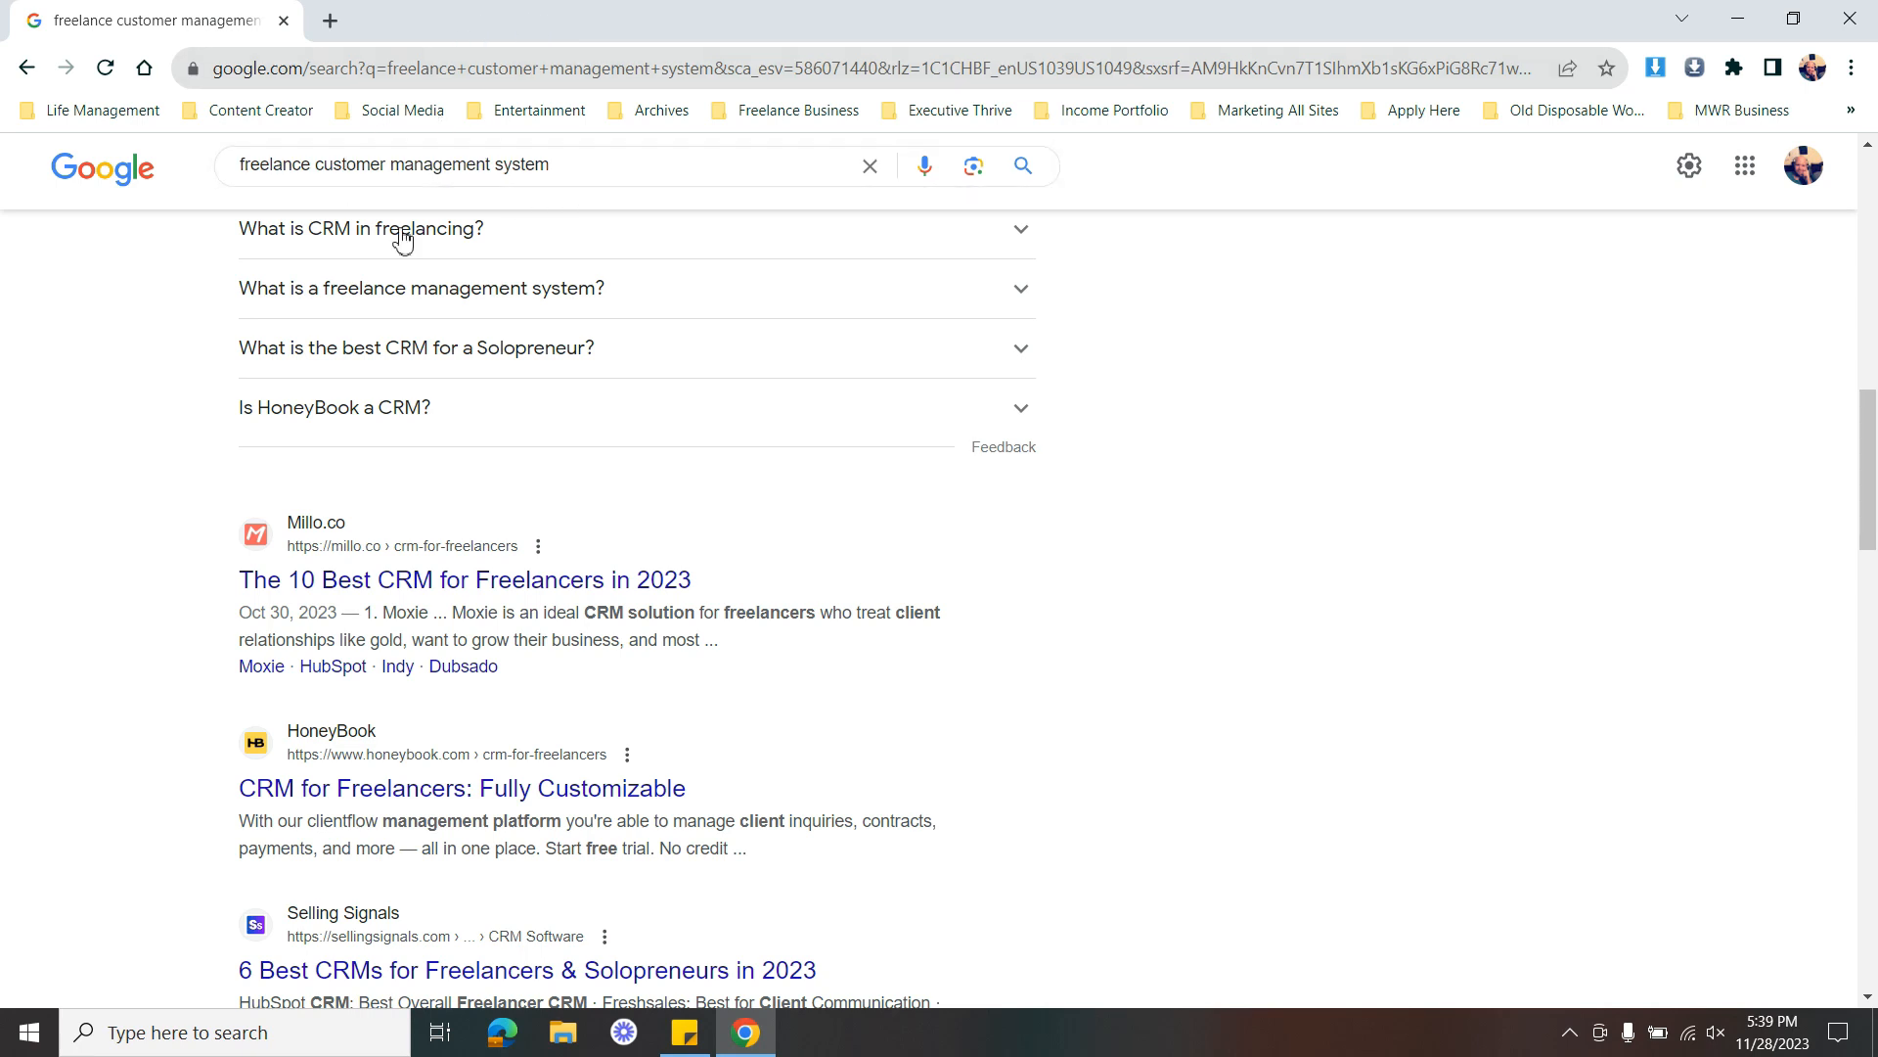
pyautogui.moveTo(420, 371)
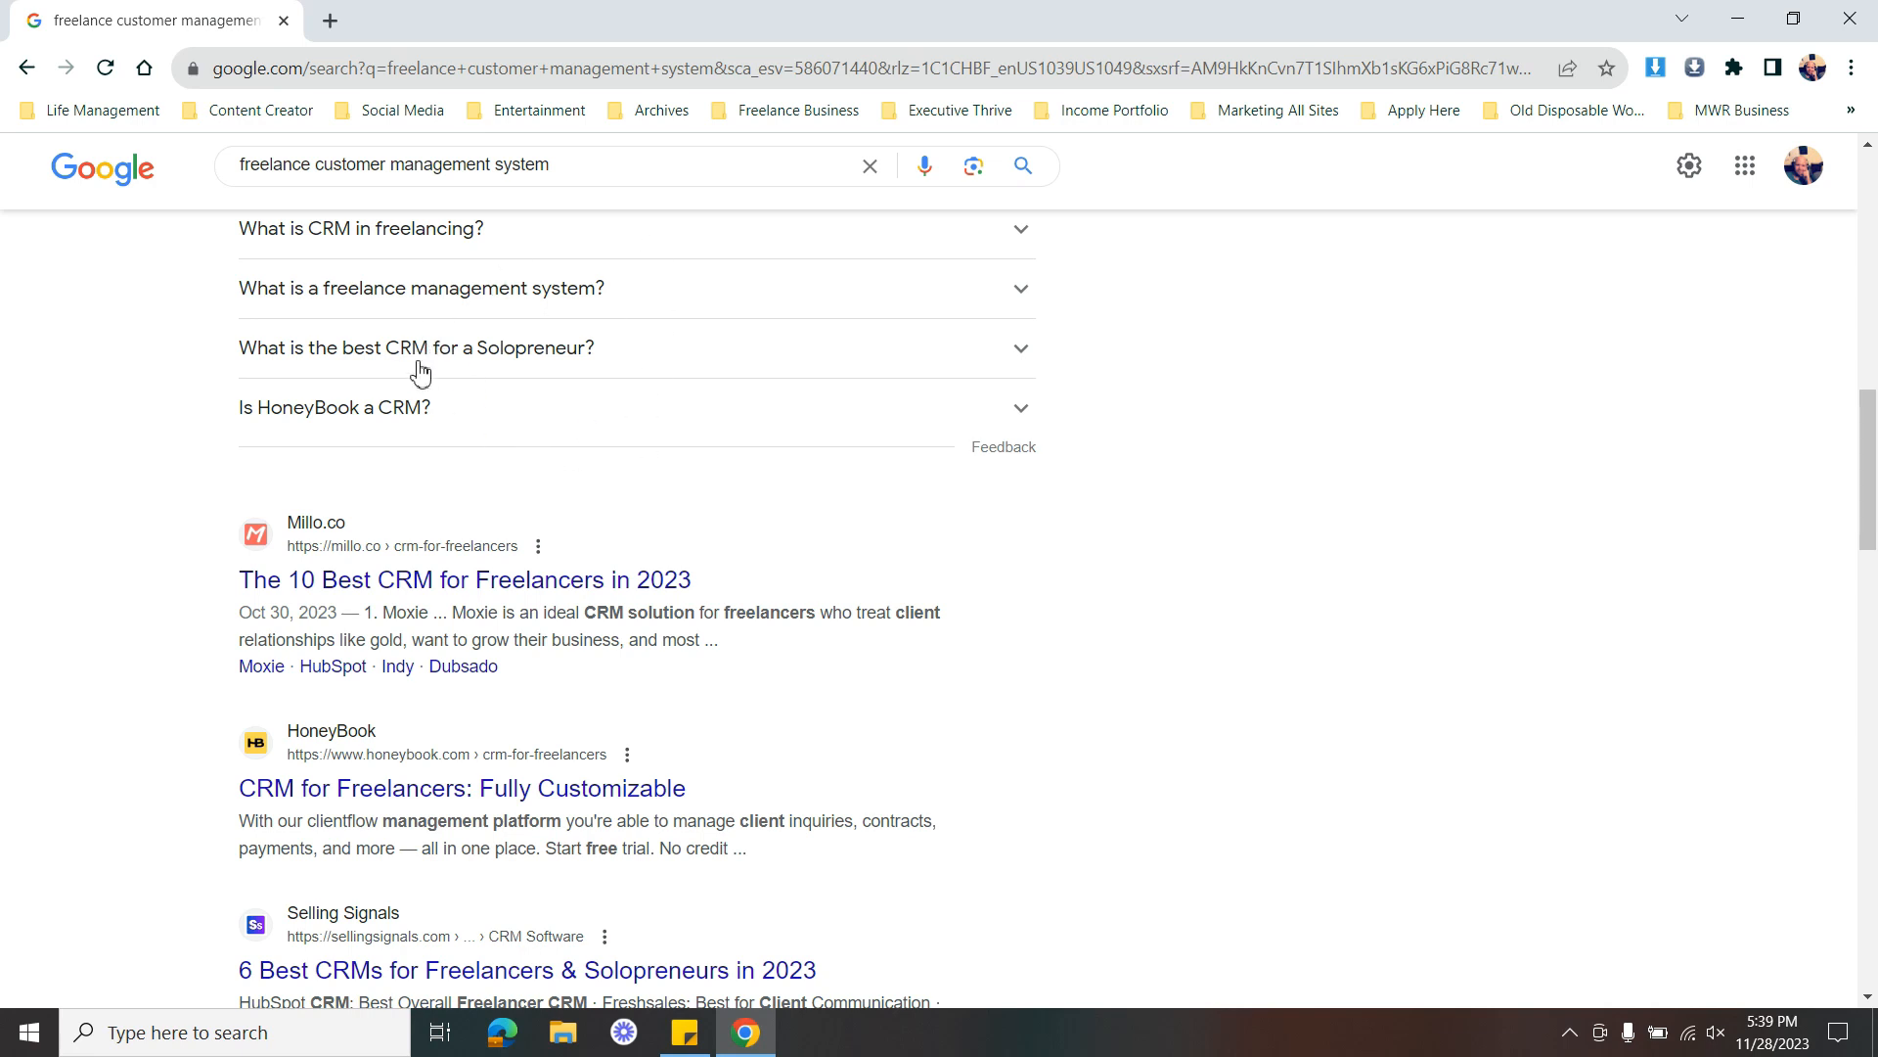
pyautogui.moveTo(903, 600)
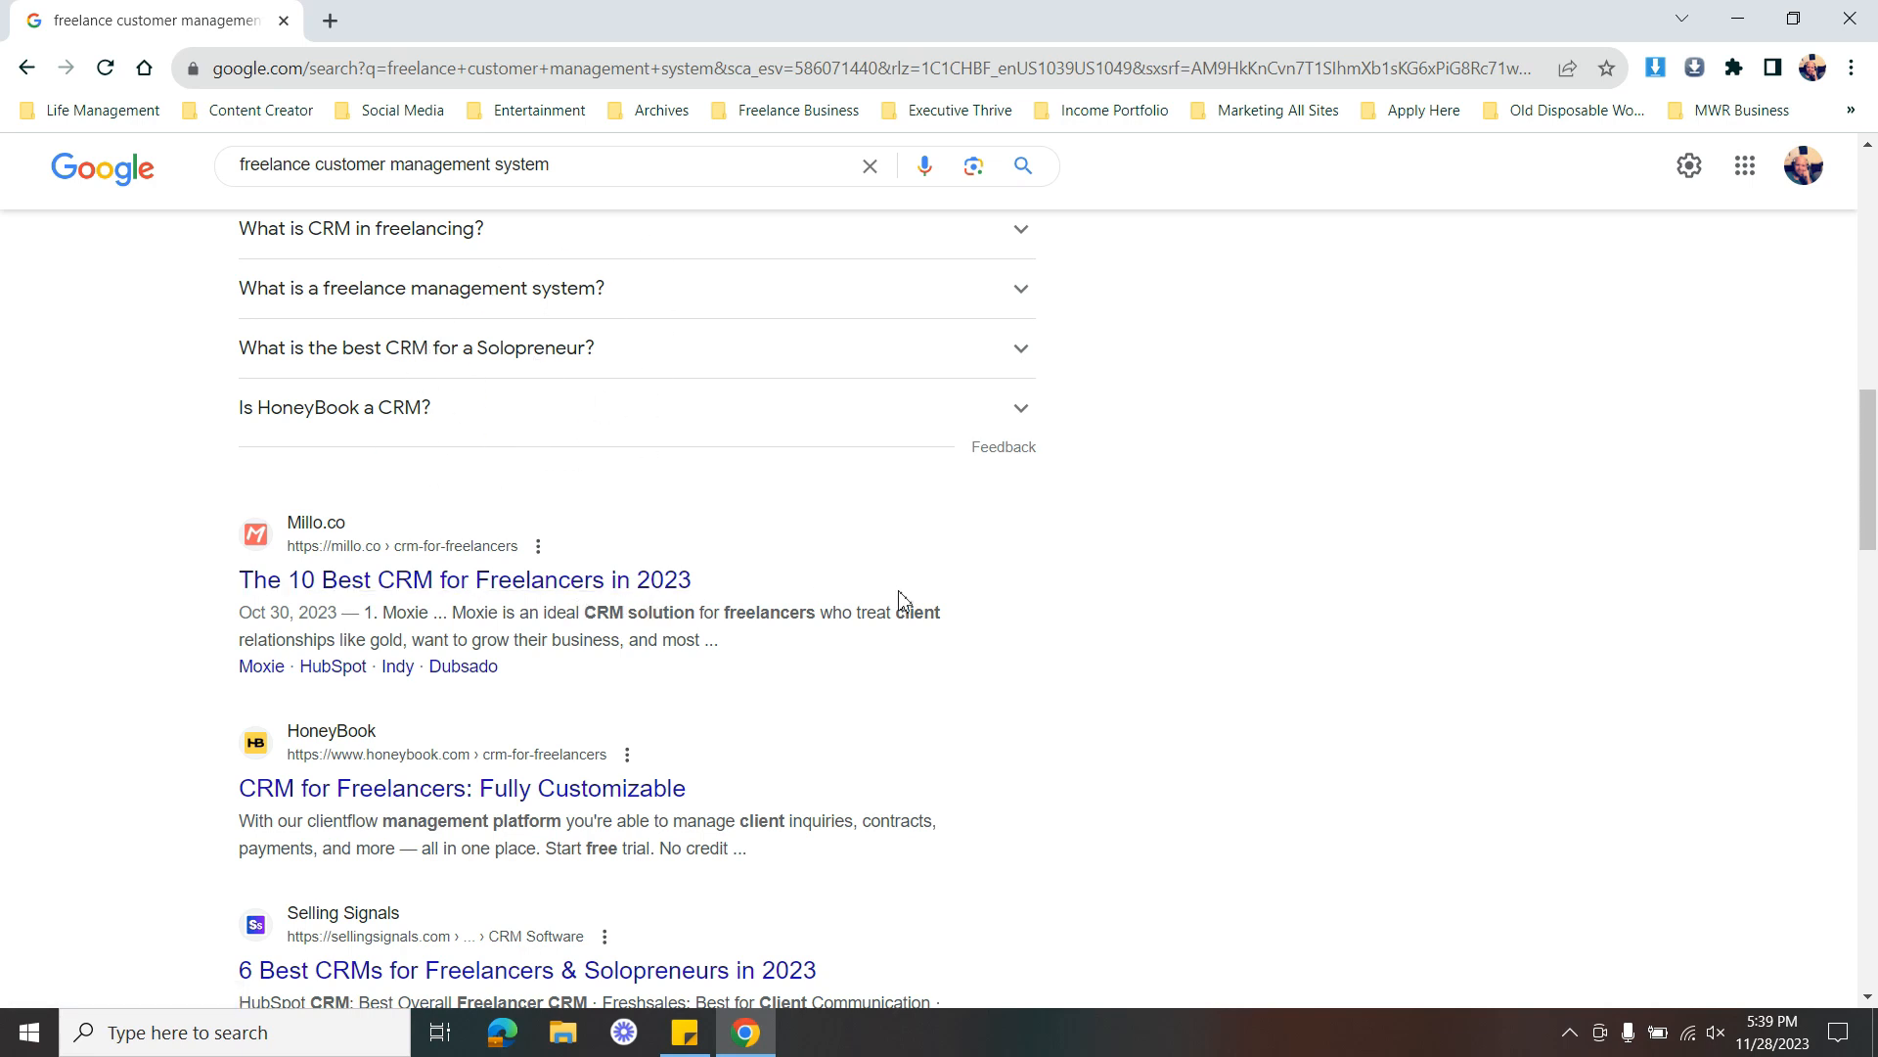
pyautogui.moveTo(503, 496)
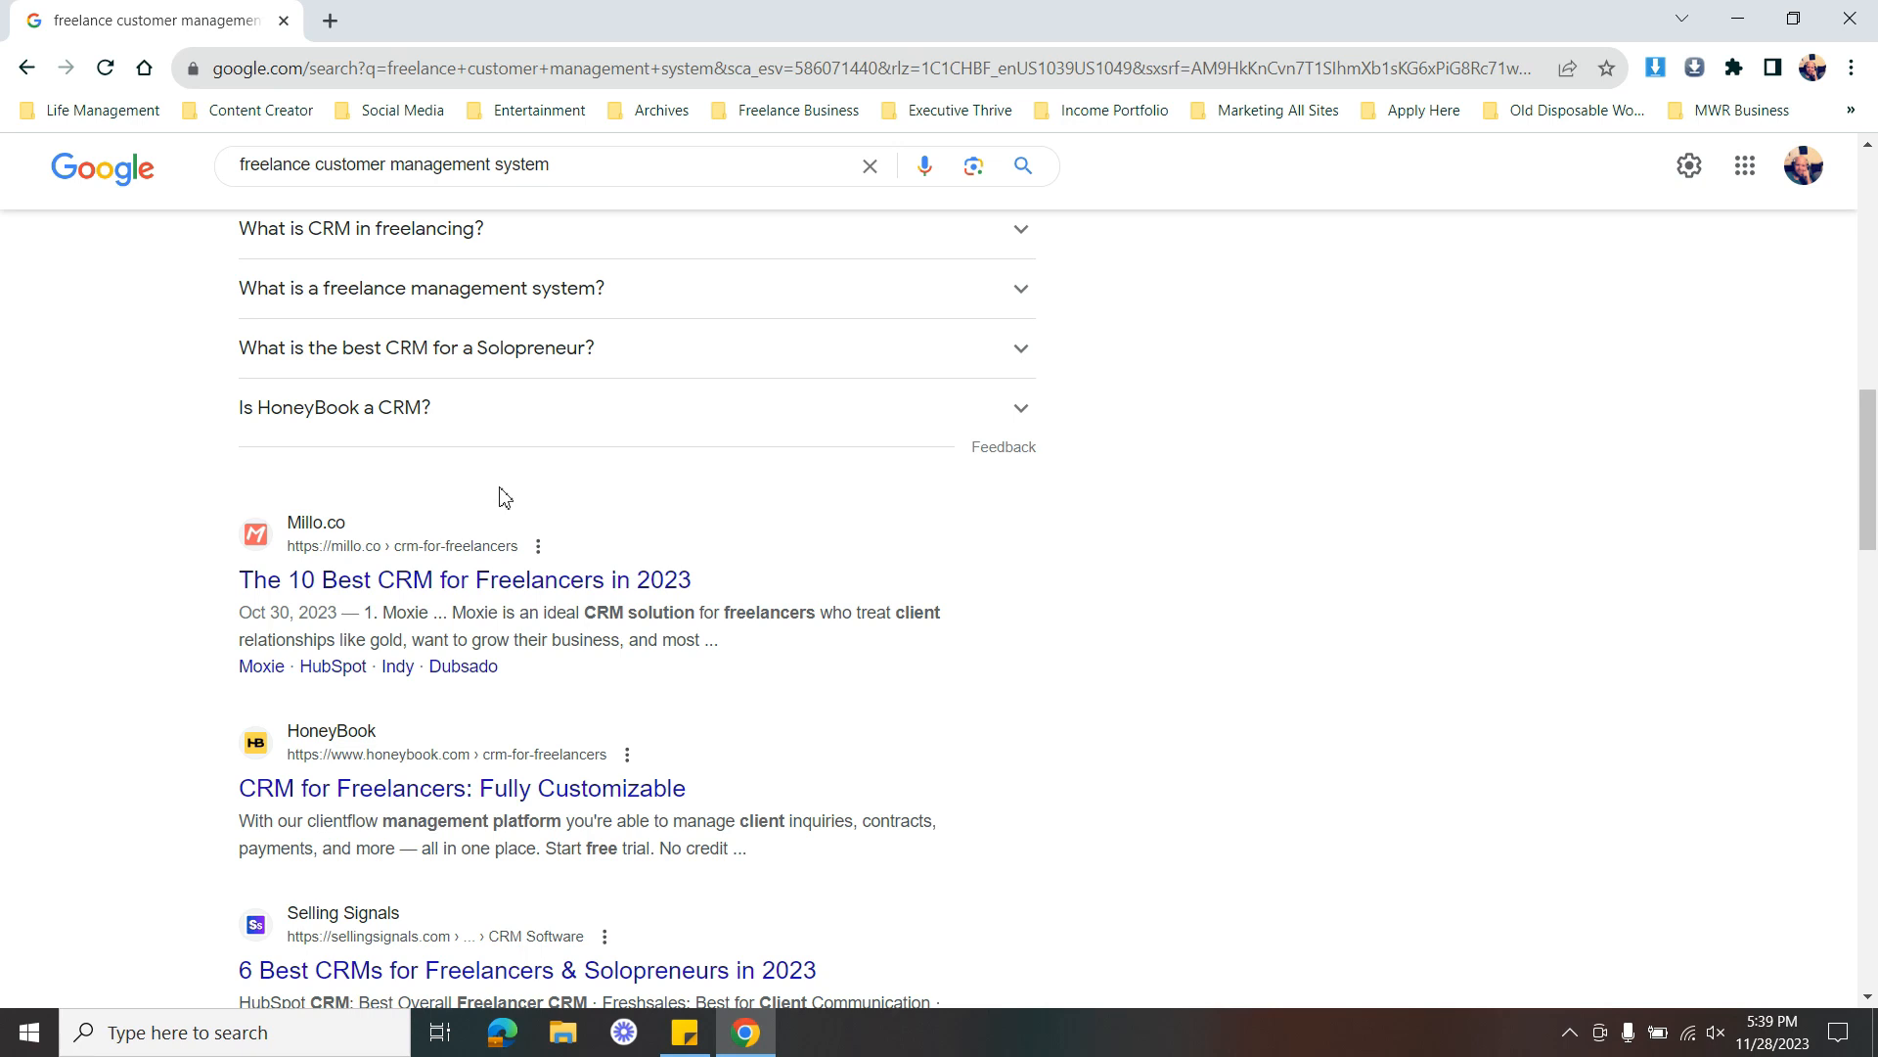
pyautogui.moveTo(618, 578)
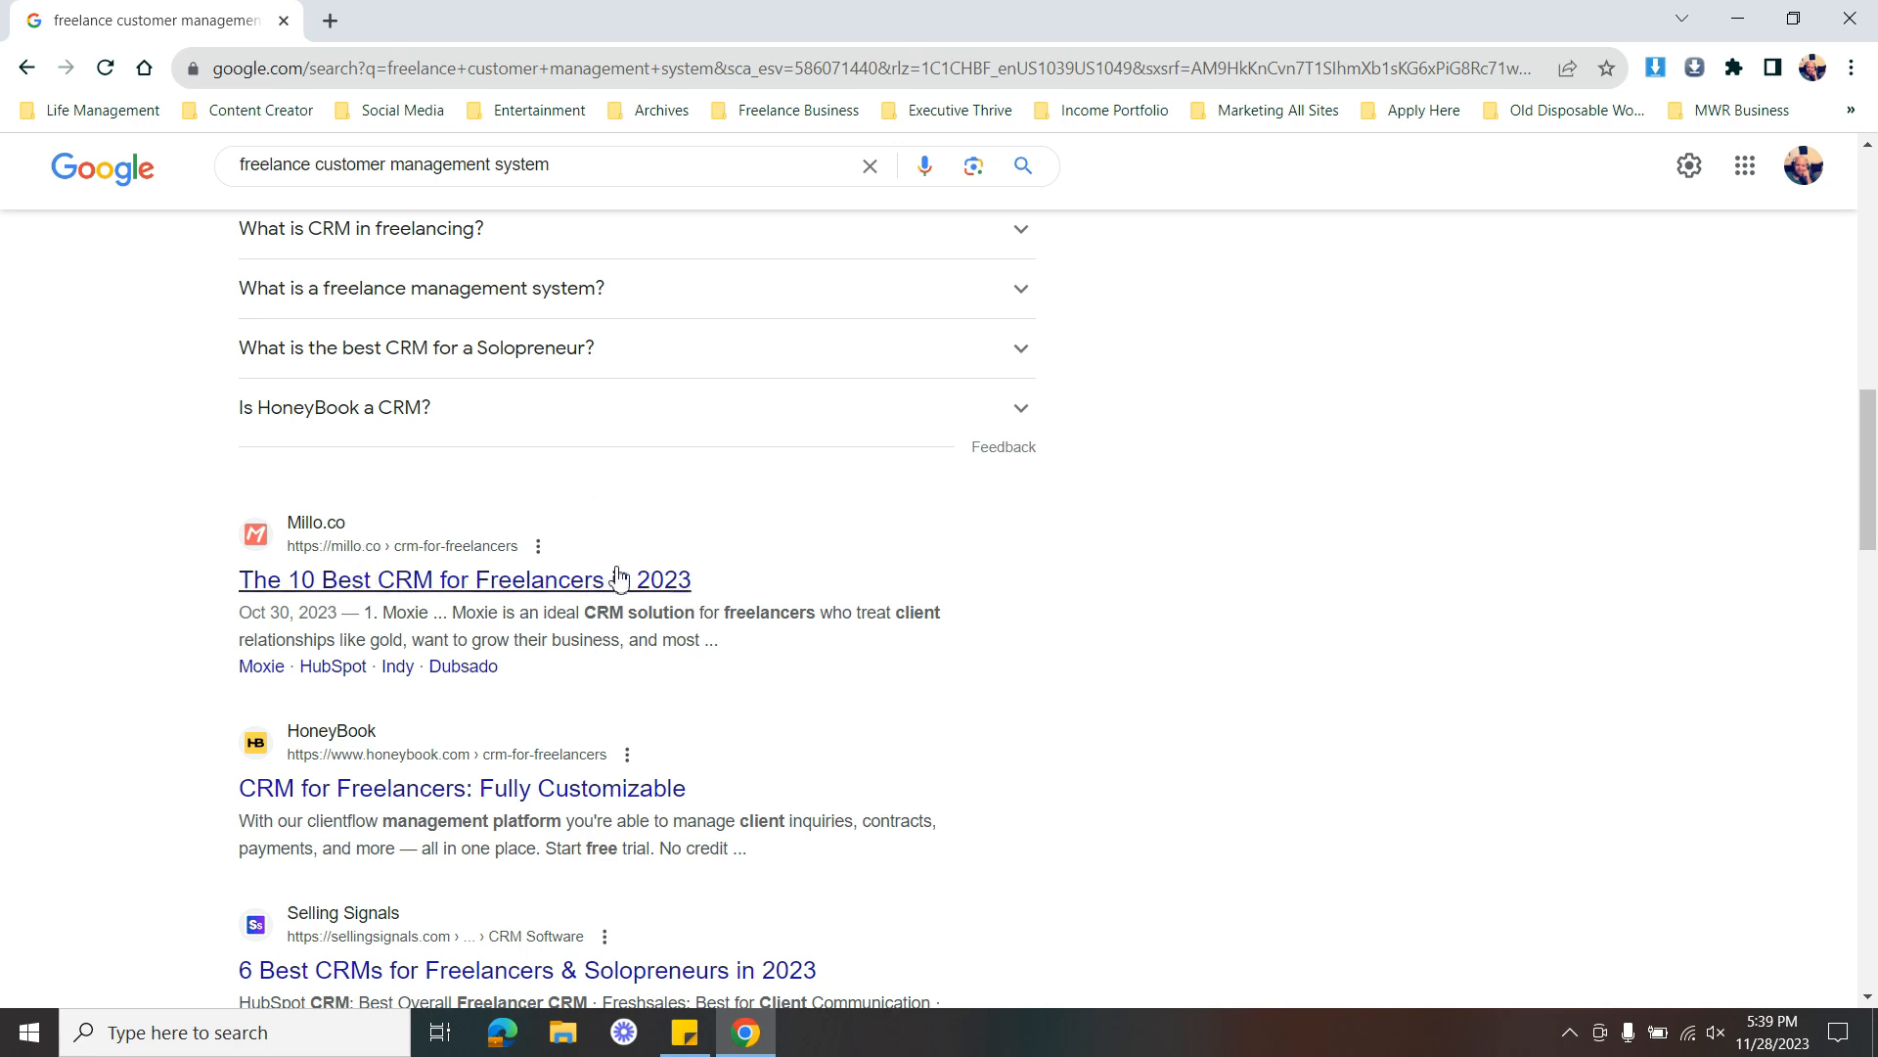
pyautogui.moveTo(780, 10)
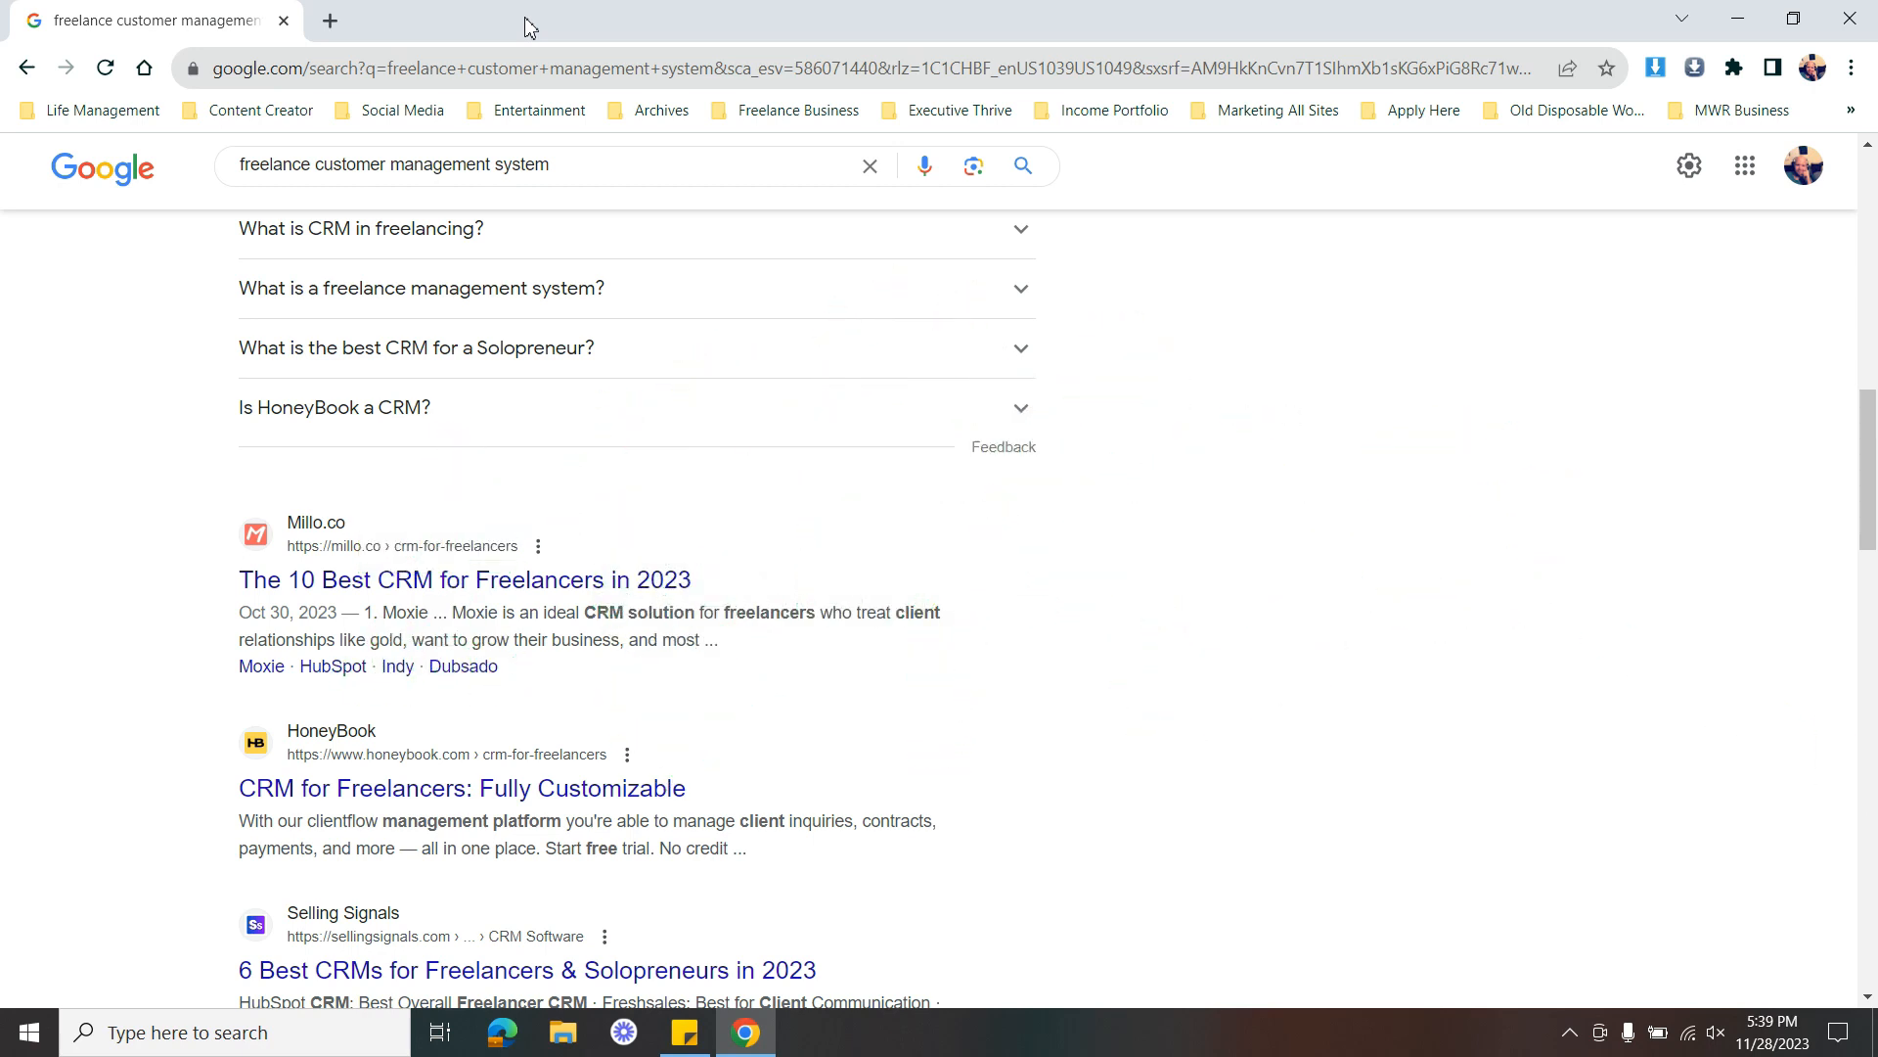
pyautogui.moveTo(657, 27)
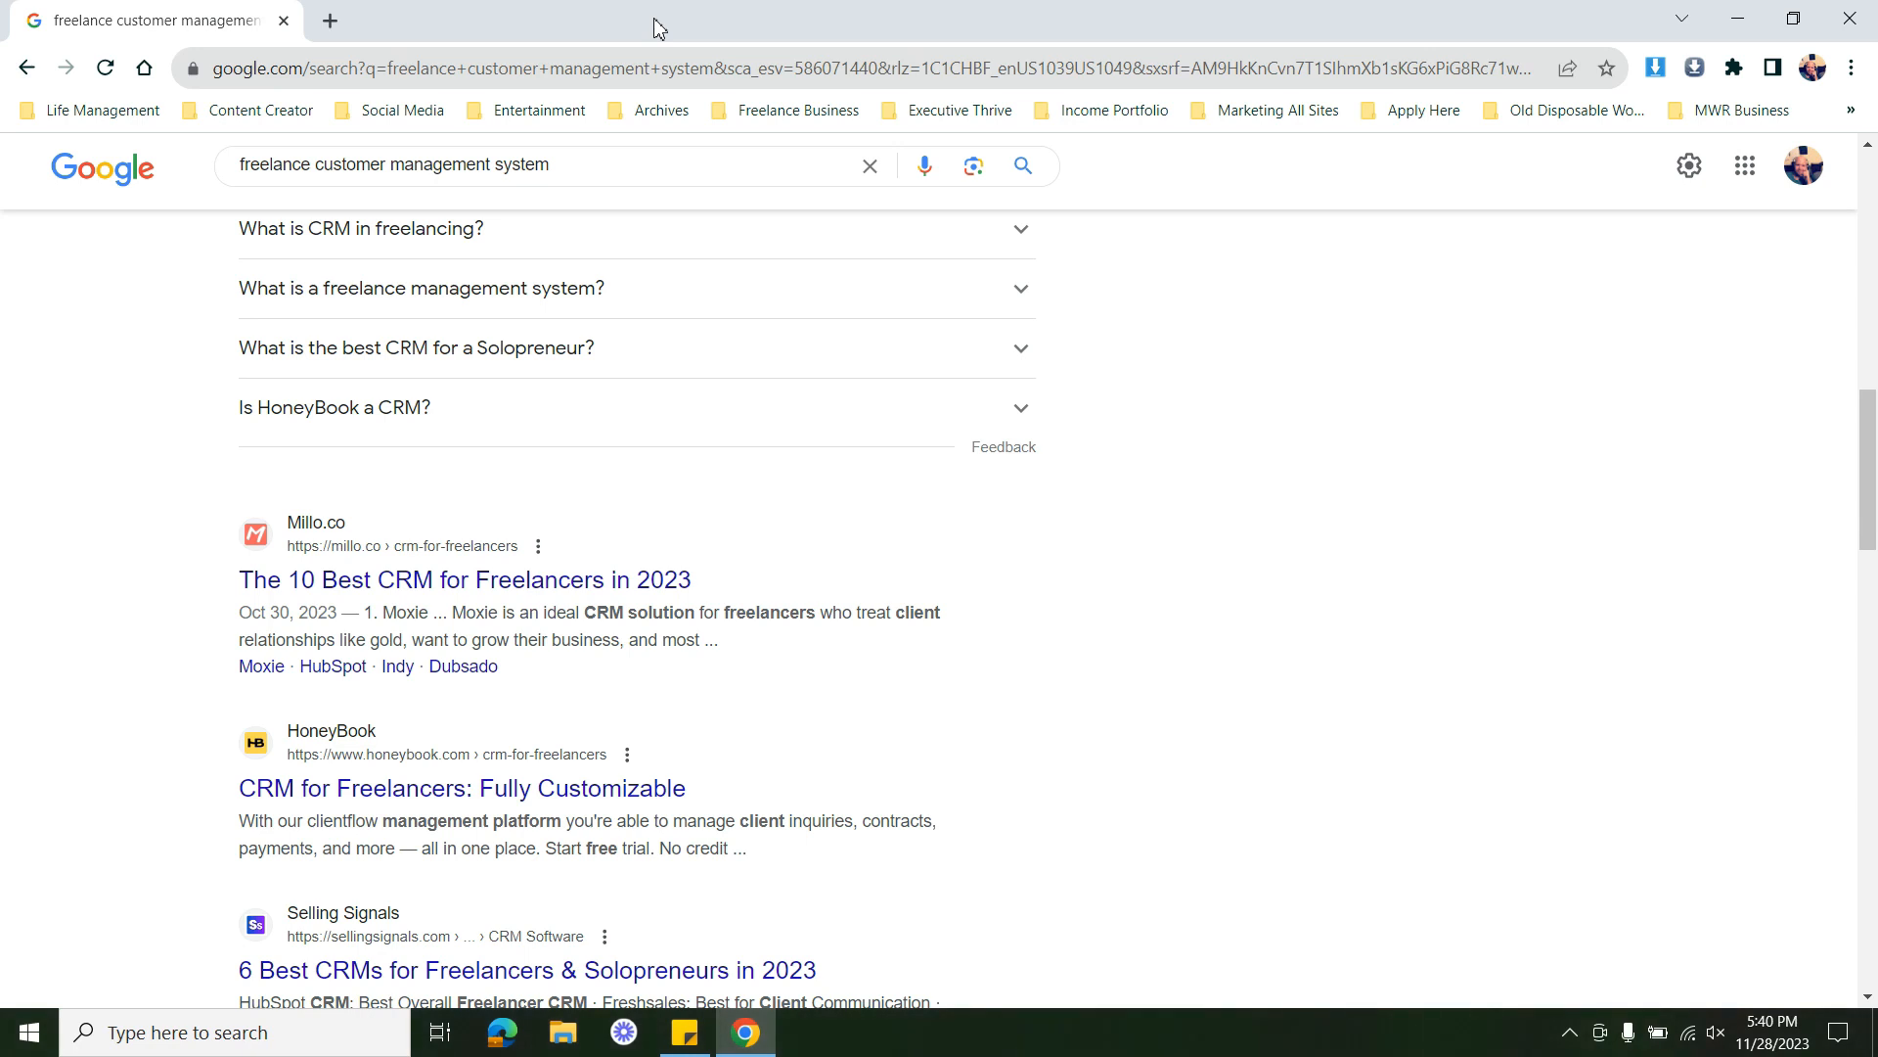
pyautogui.moveTo(407, 22)
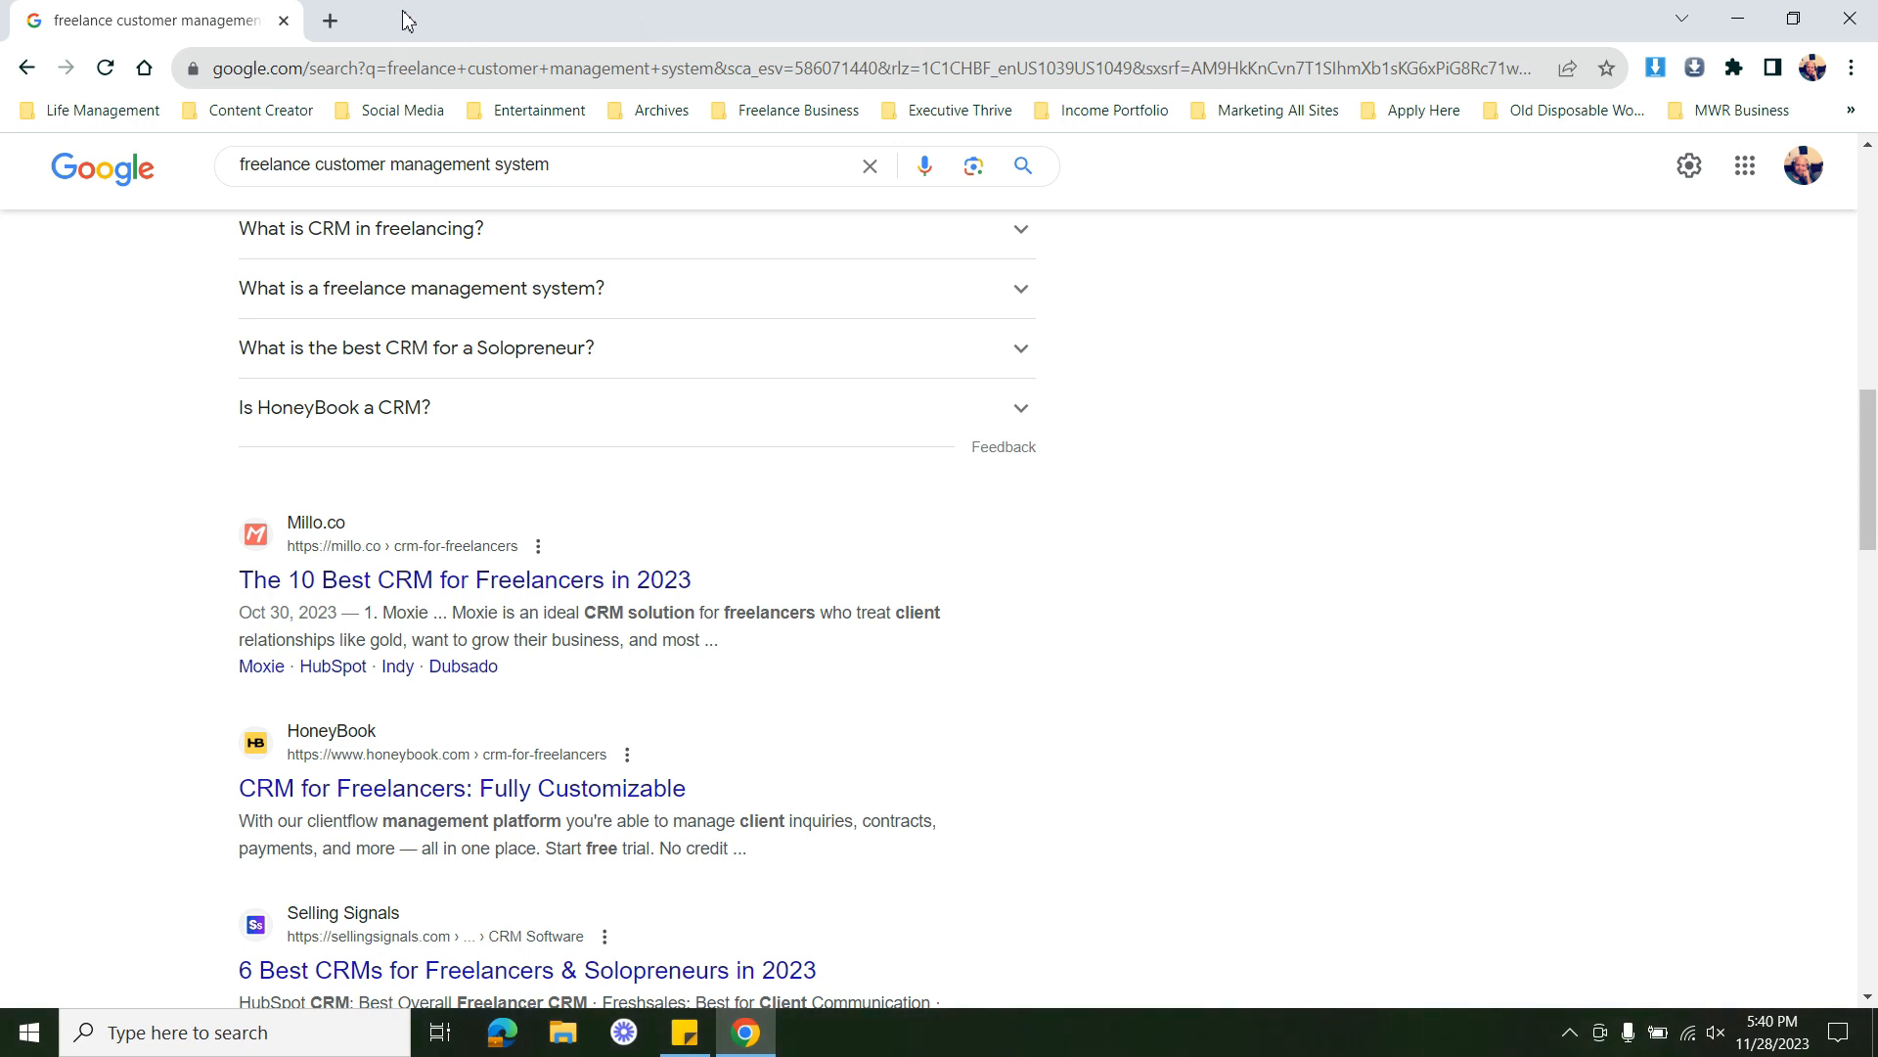
pyautogui.moveTo(598, 48)
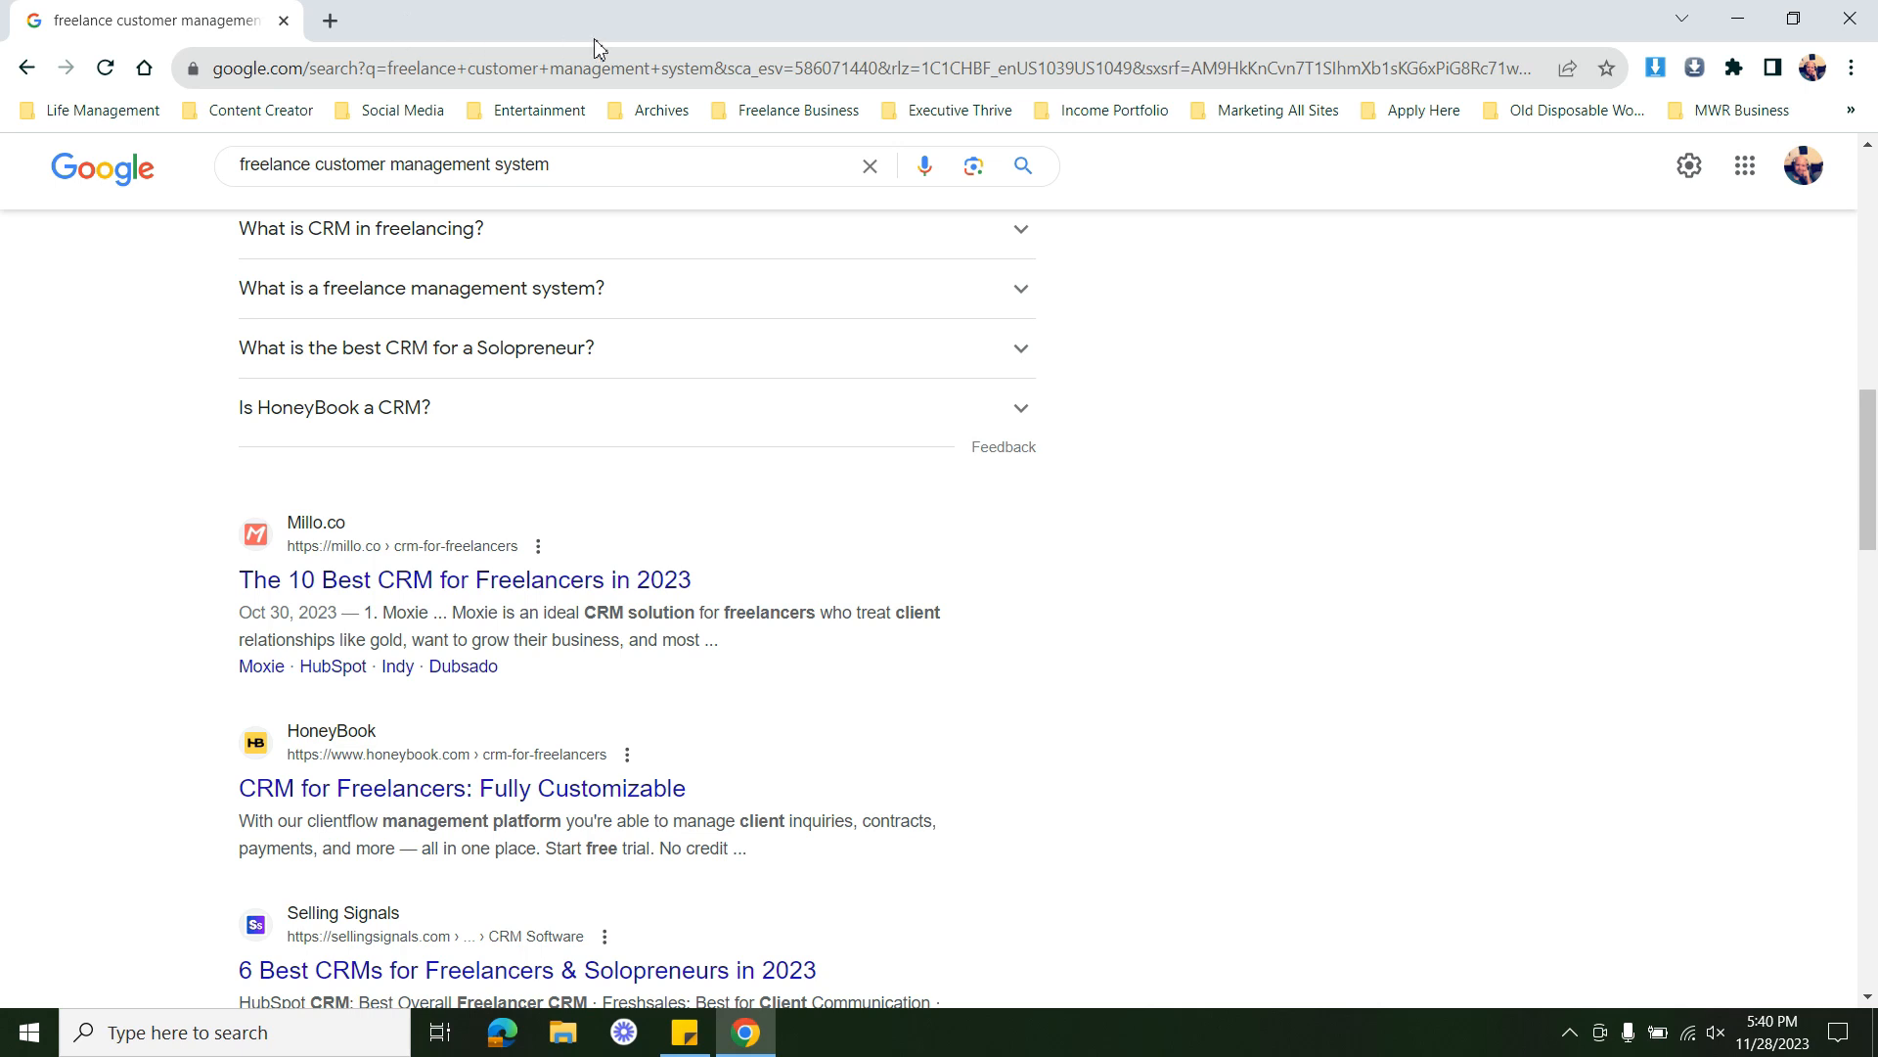
pyautogui.moveTo(741, 12)
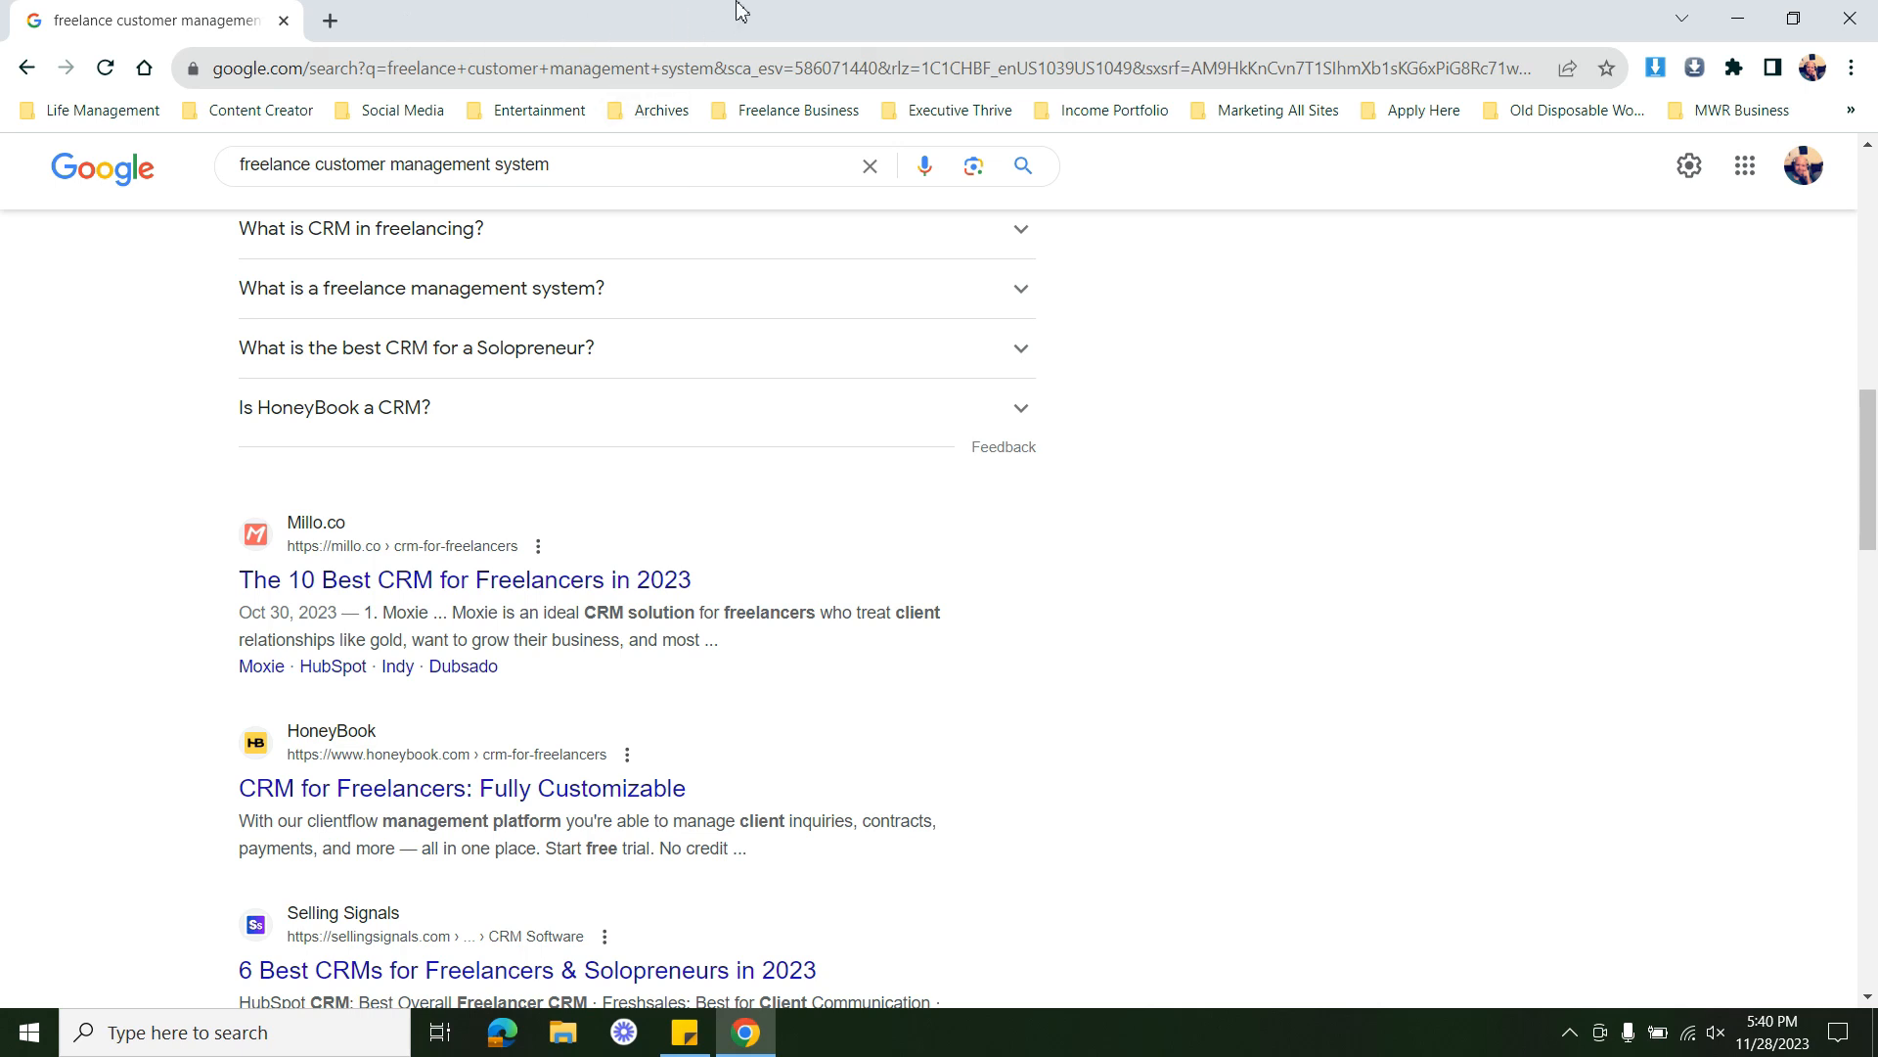
pyautogui.moveTo(559, 15)
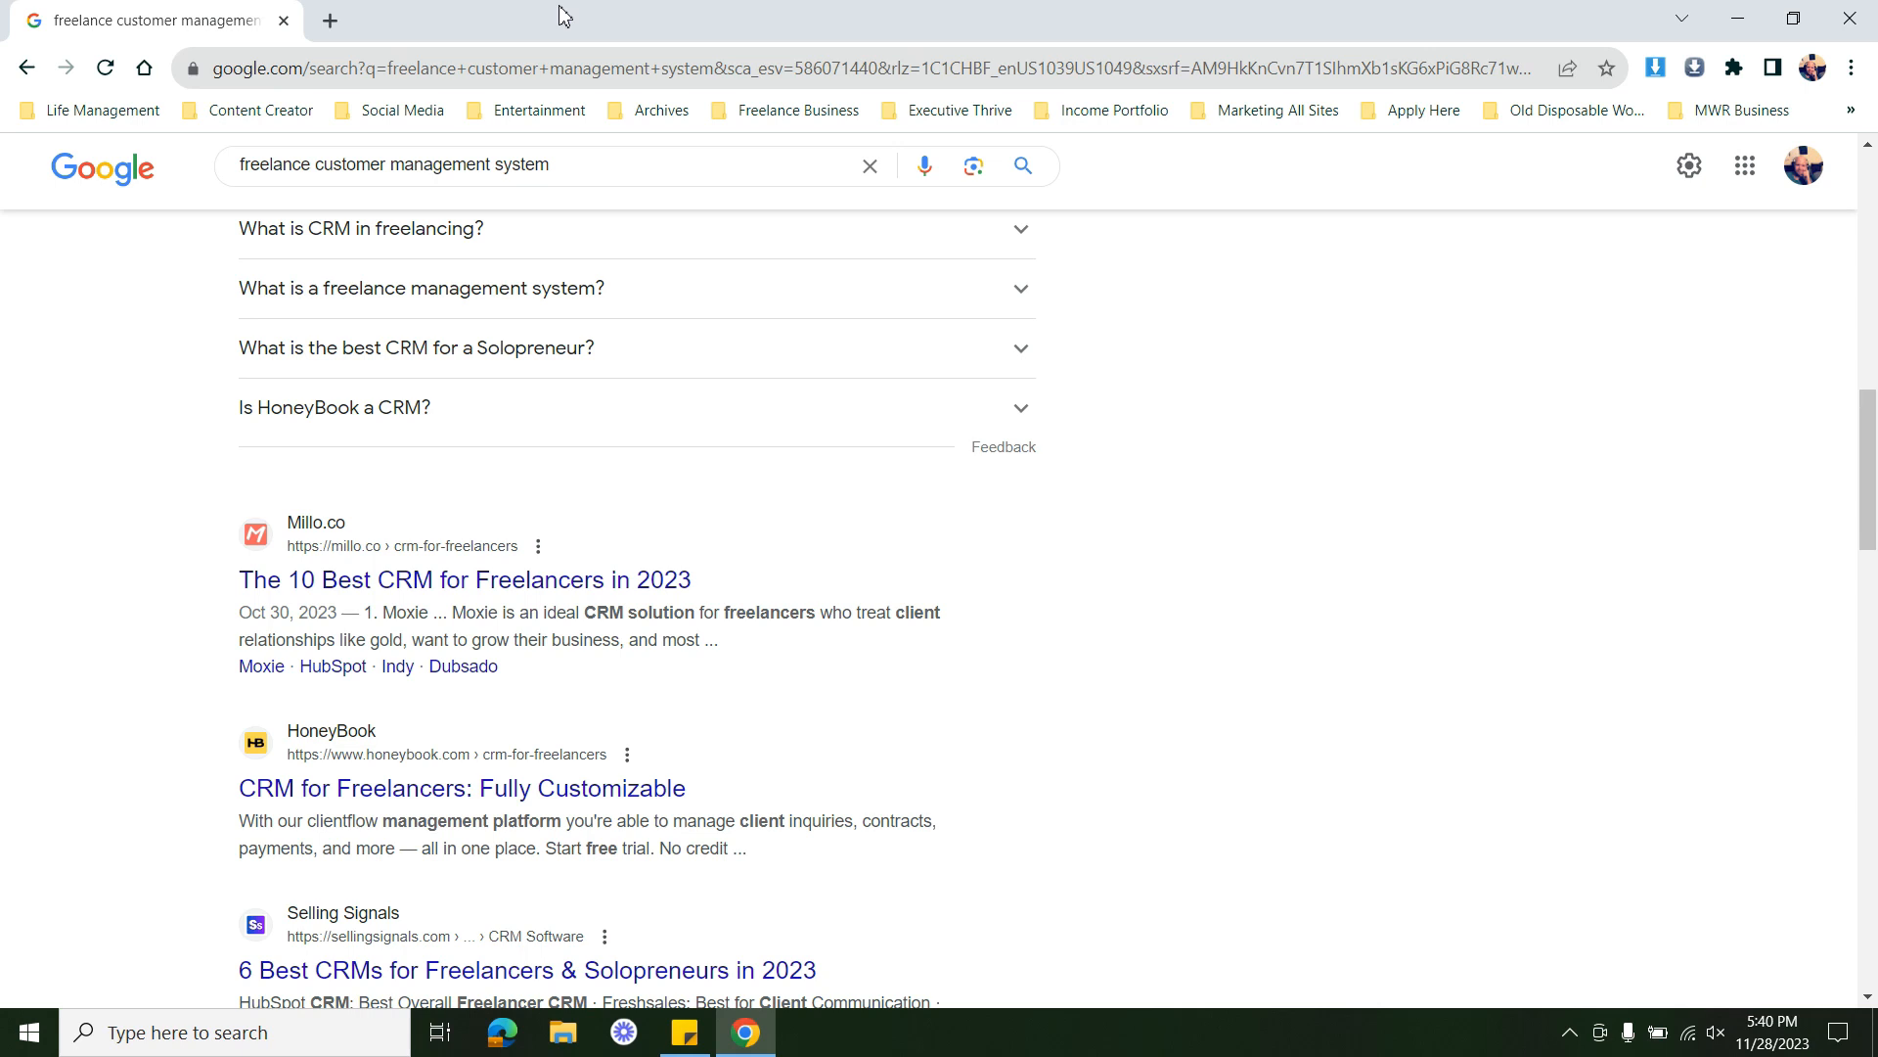
pyautogui.moveTo(597, 28)
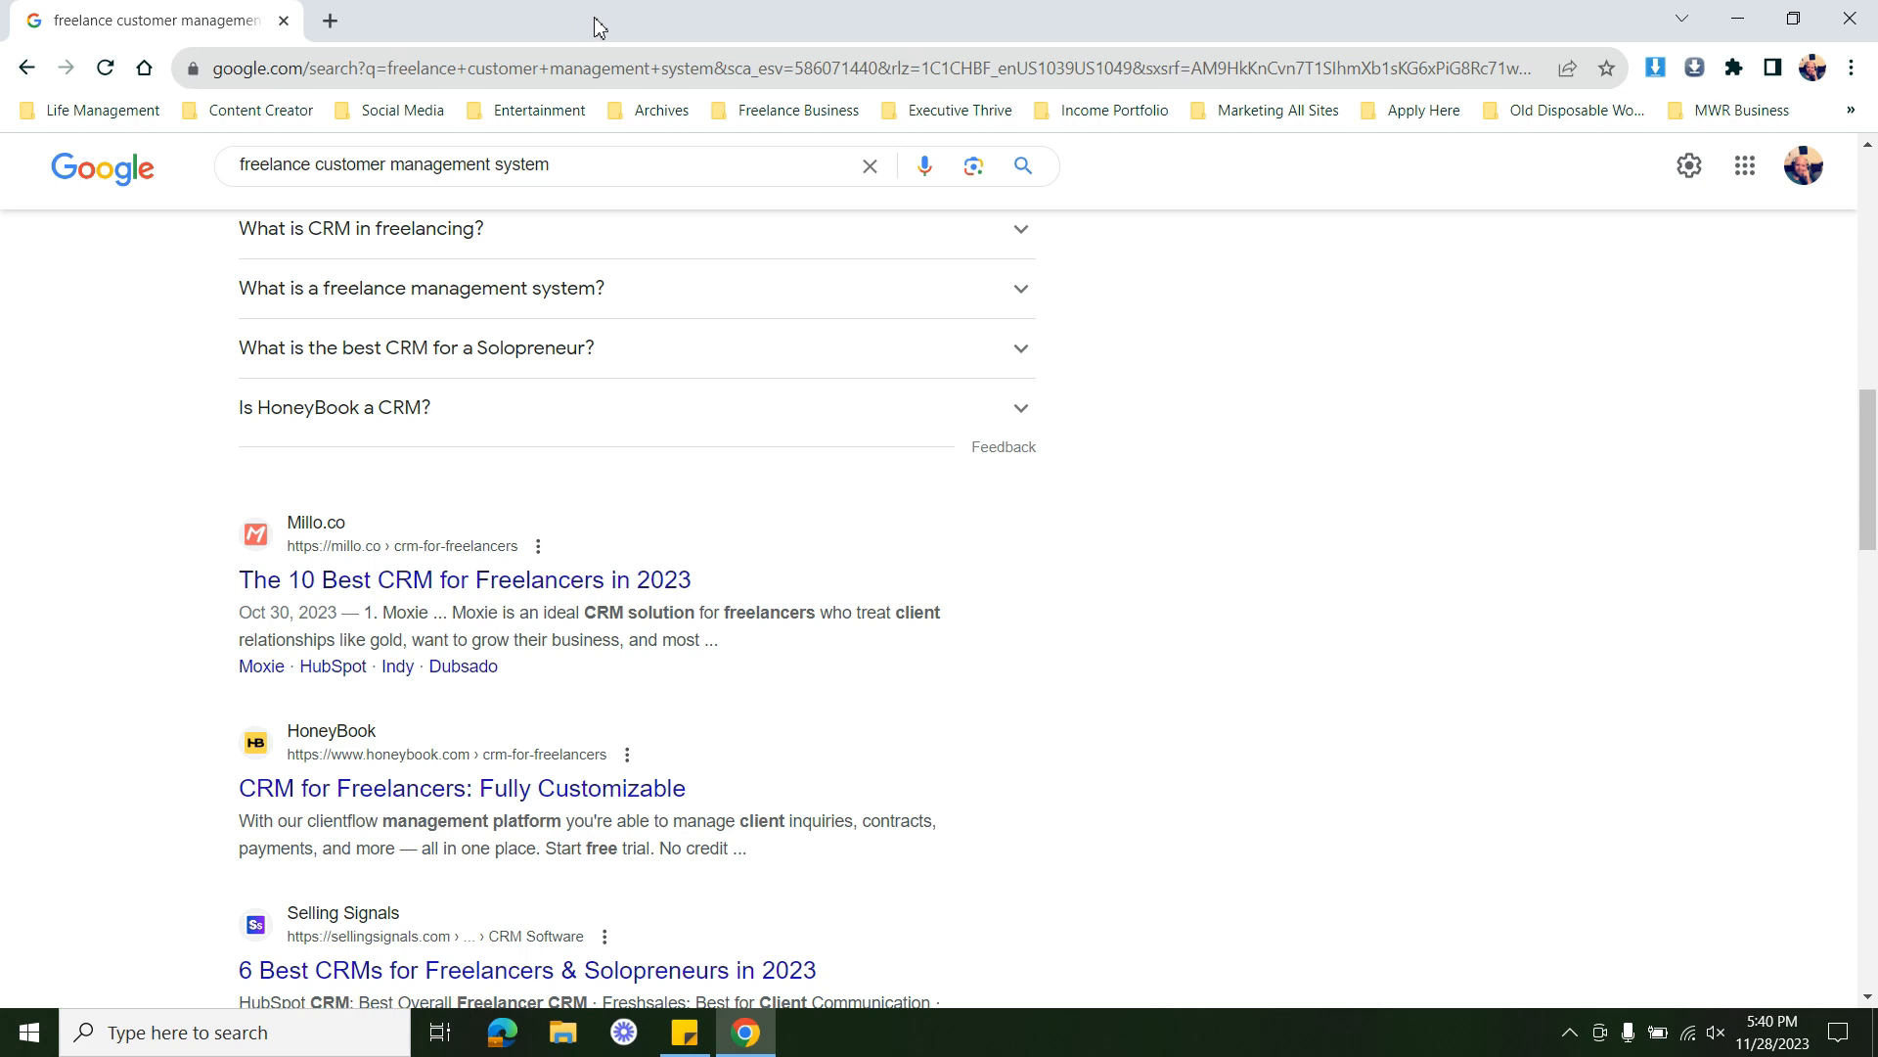